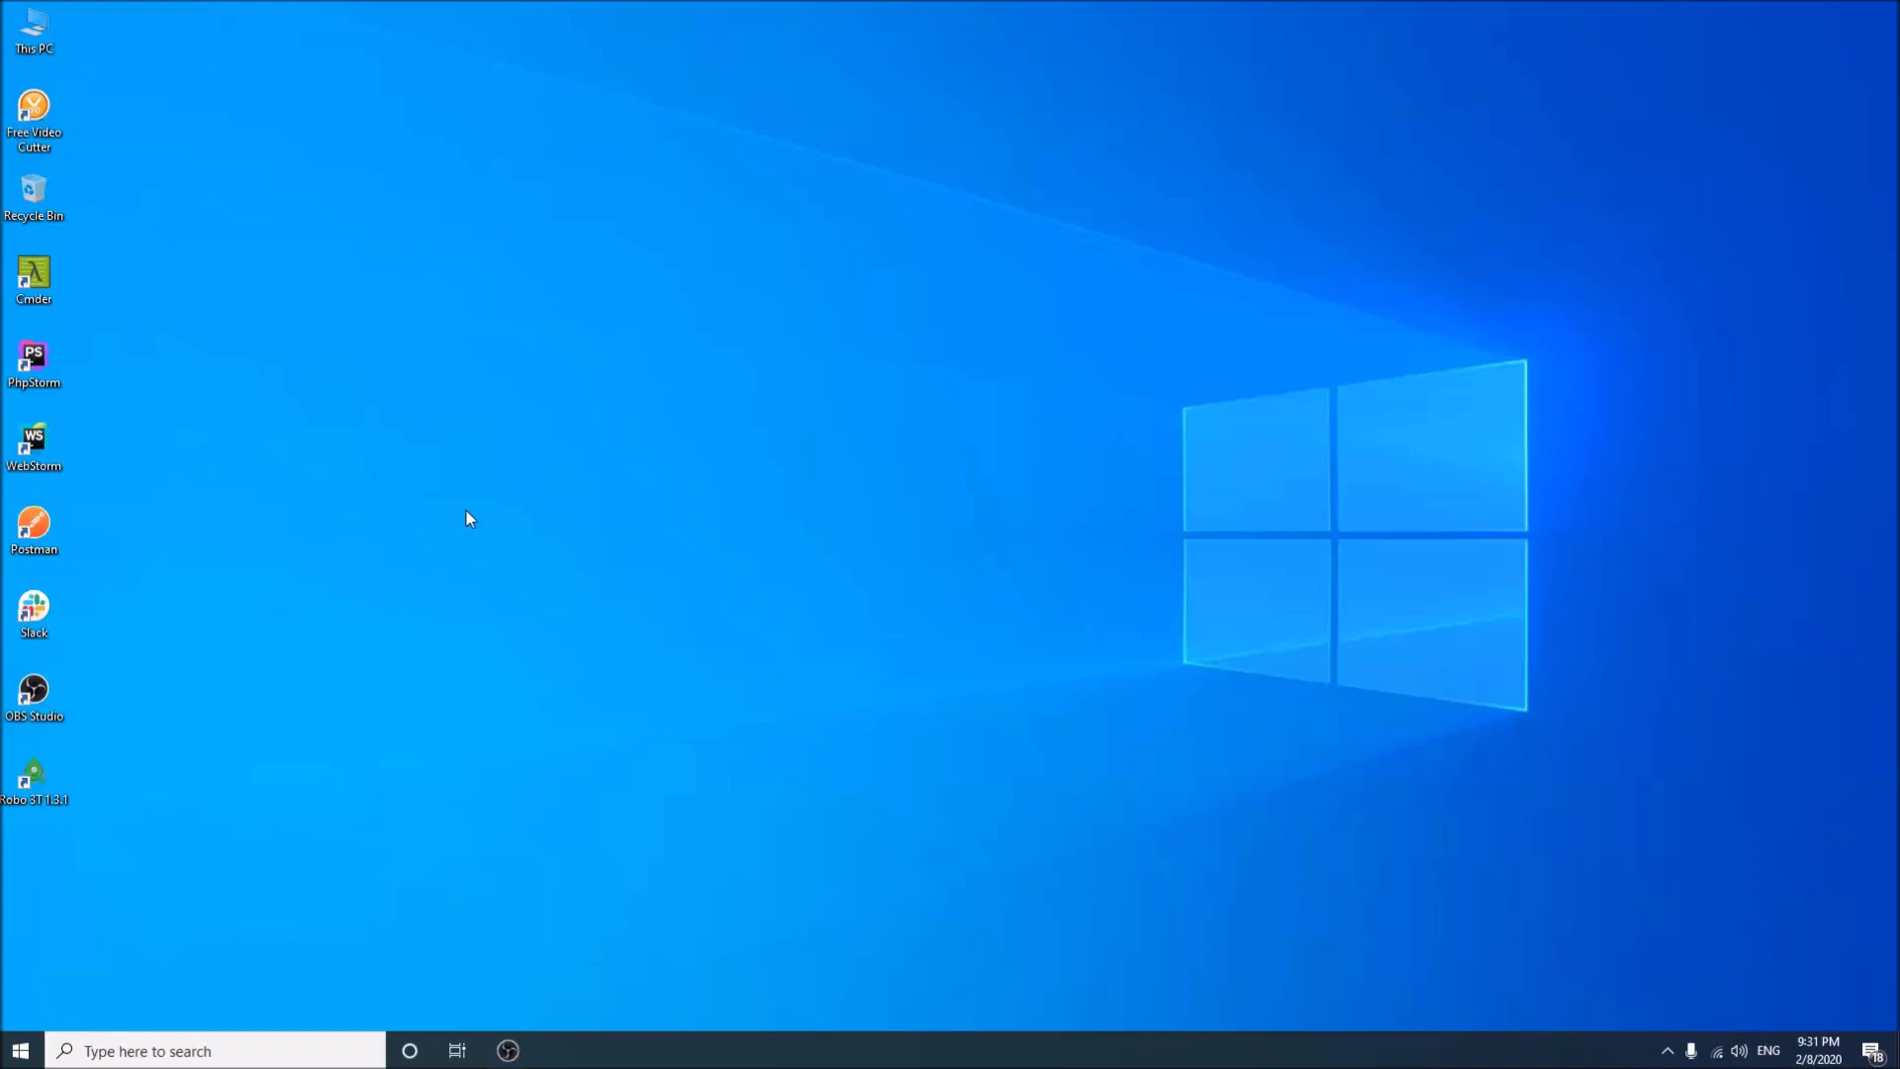
{"action": "mouse_move", "coordinate": [586, 634]}
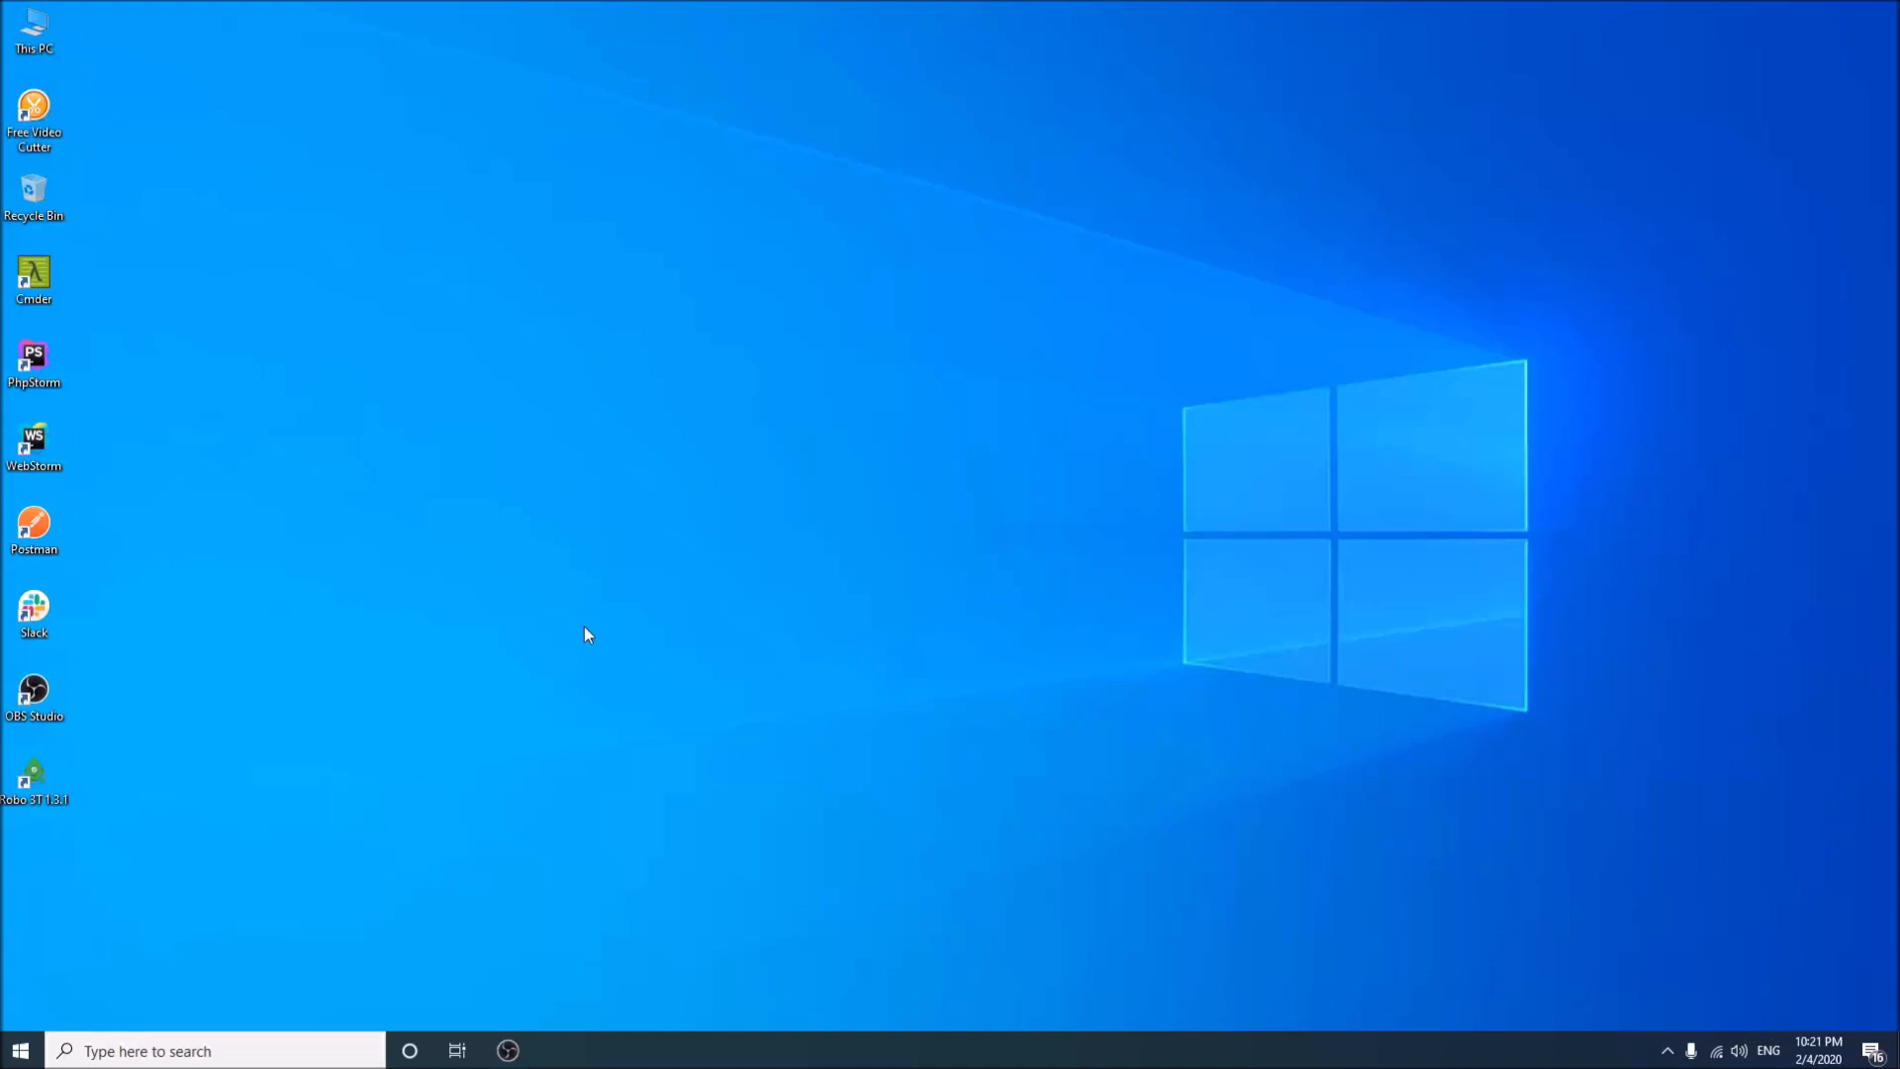
{"action": "mouse_move", "coordinate": [289, 55]}
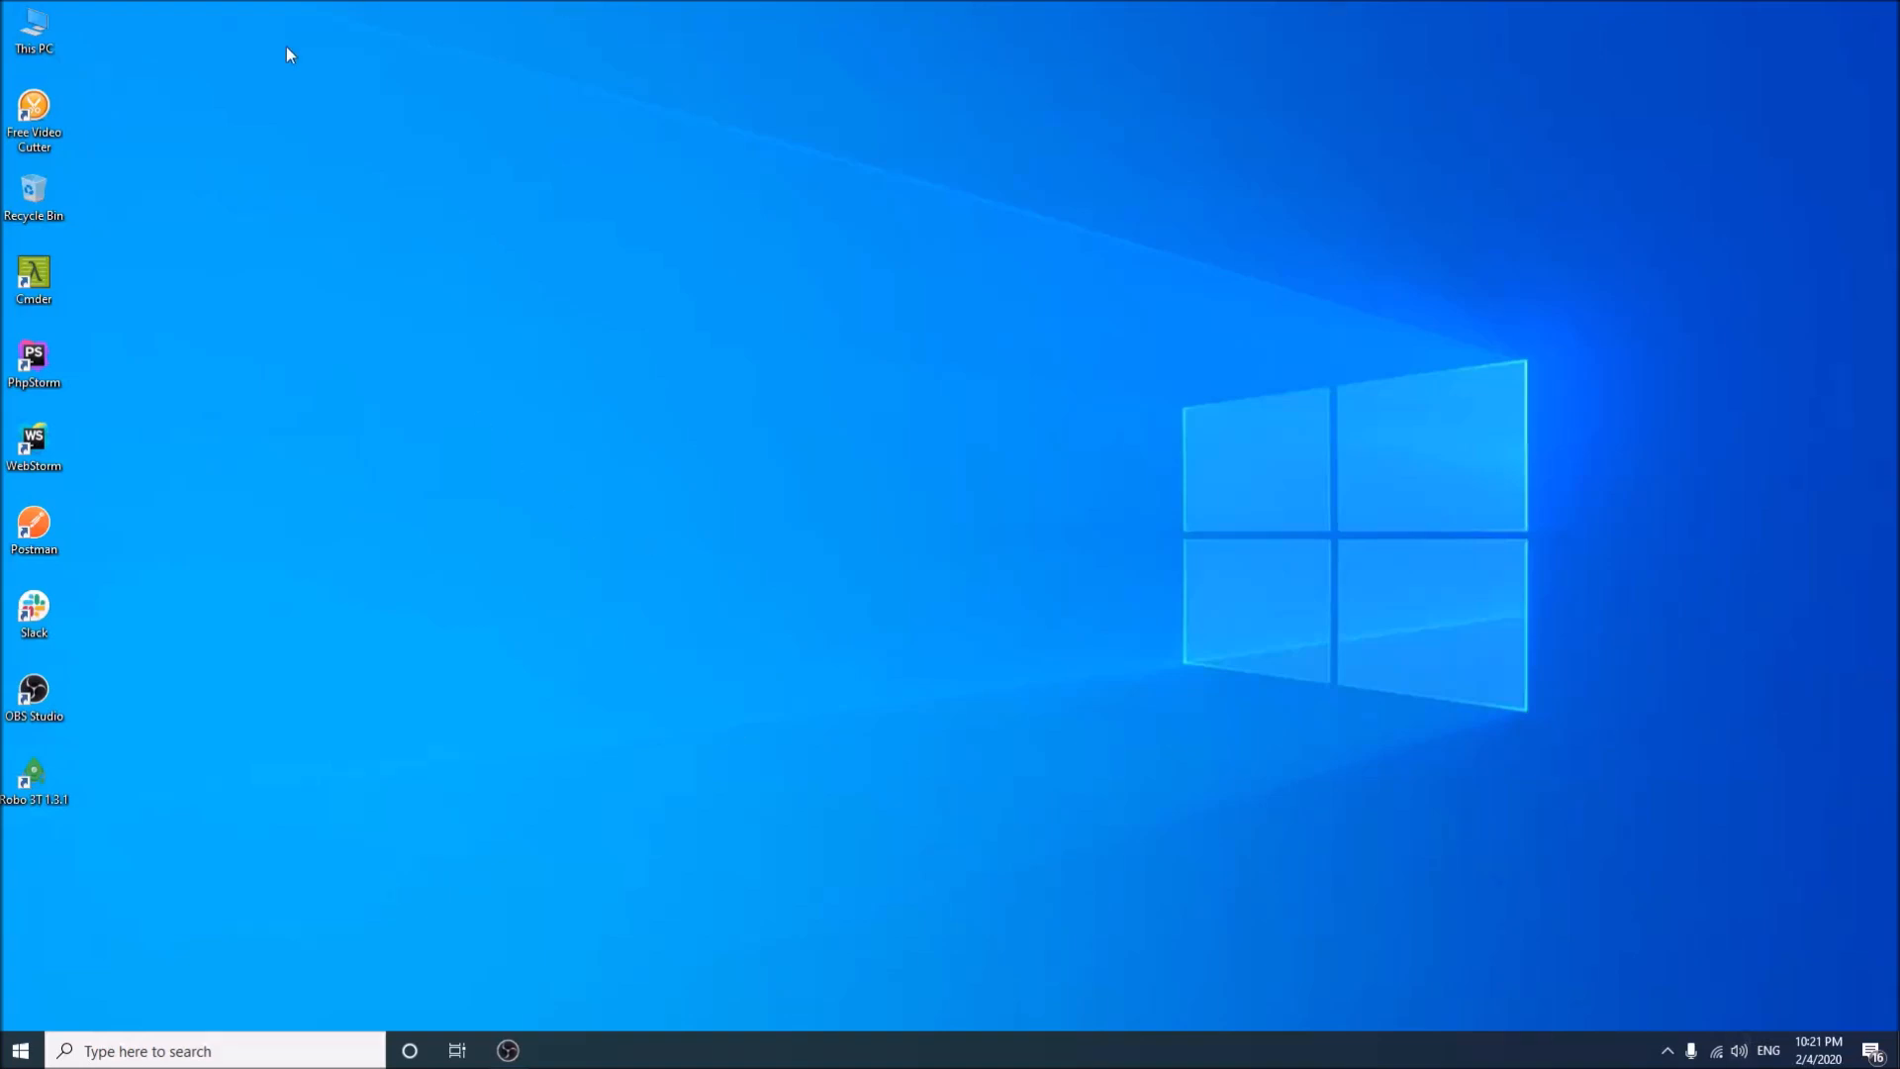
Create a new folder named Tutorial on the Workshop (D:) drive via This PC
{"action": "double_click", "coordinate": [34, 26]}
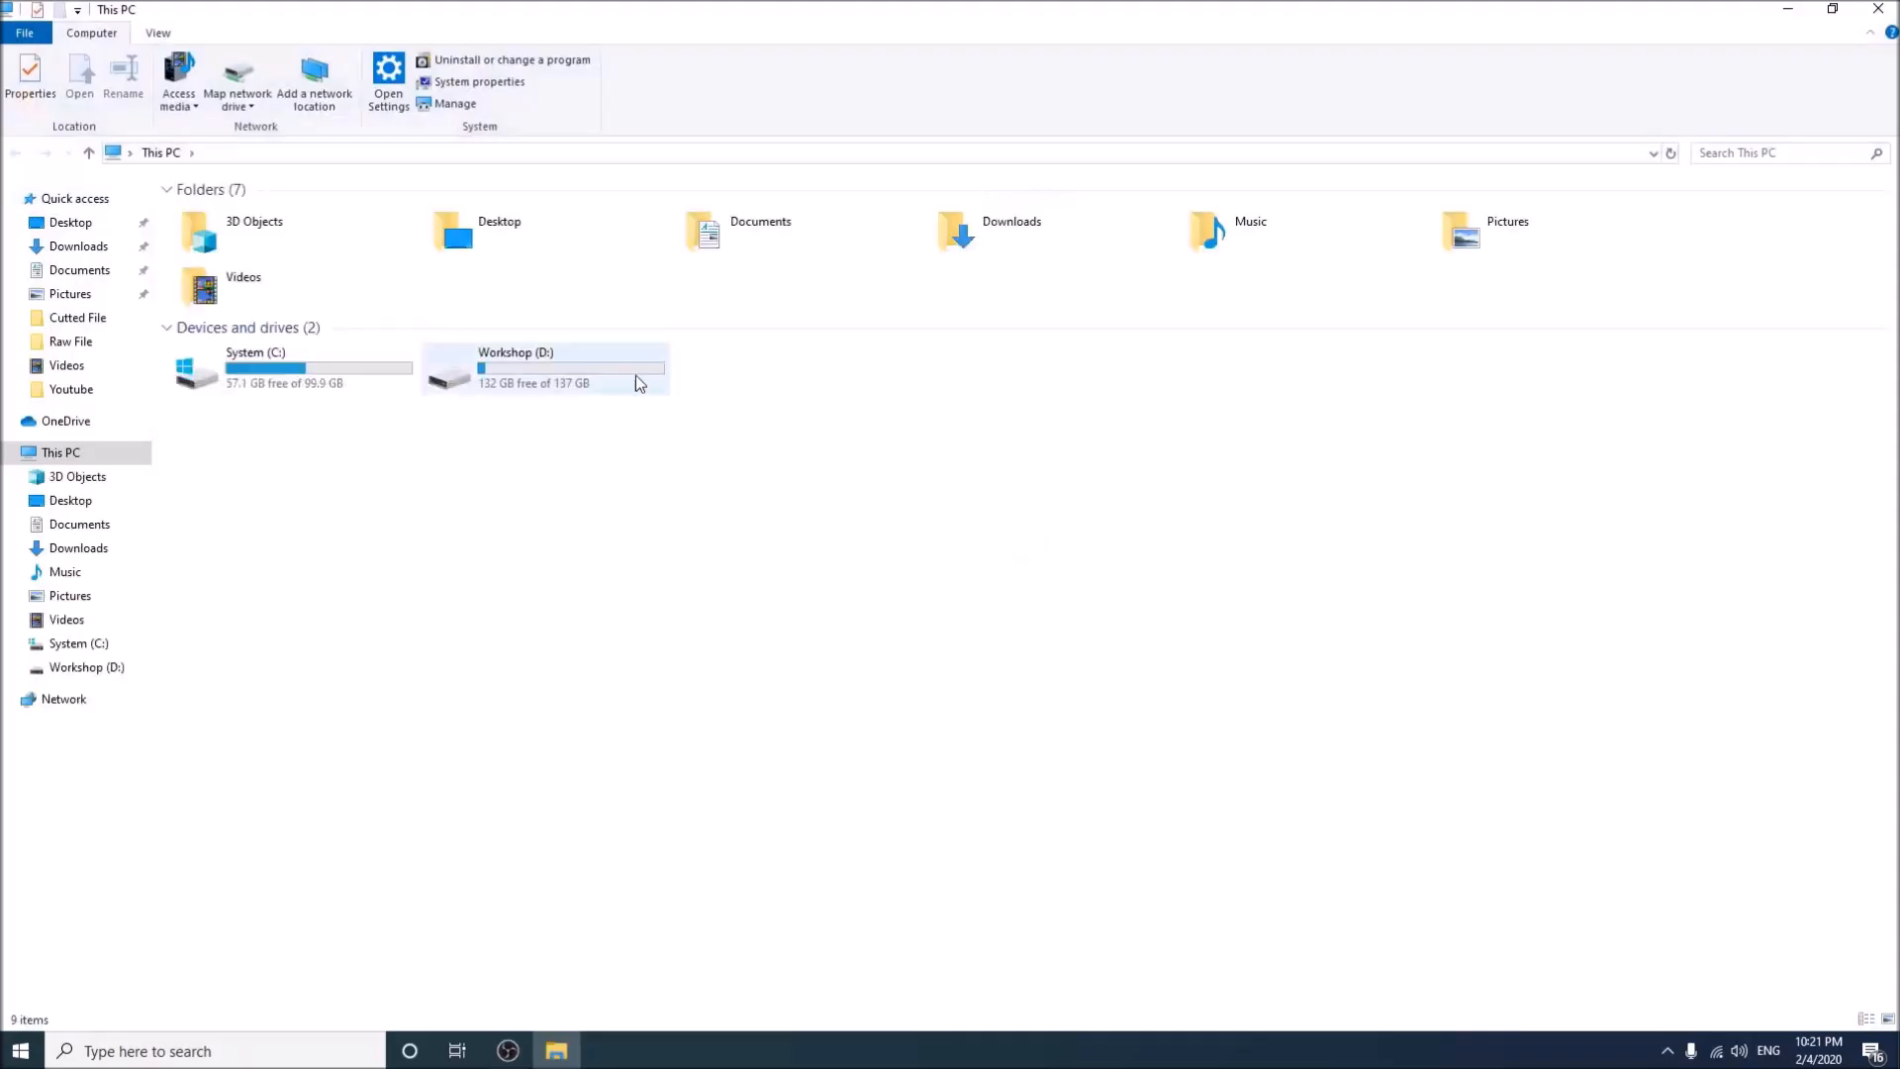
{"action": "double_click", "coordinate": [545, 370]}
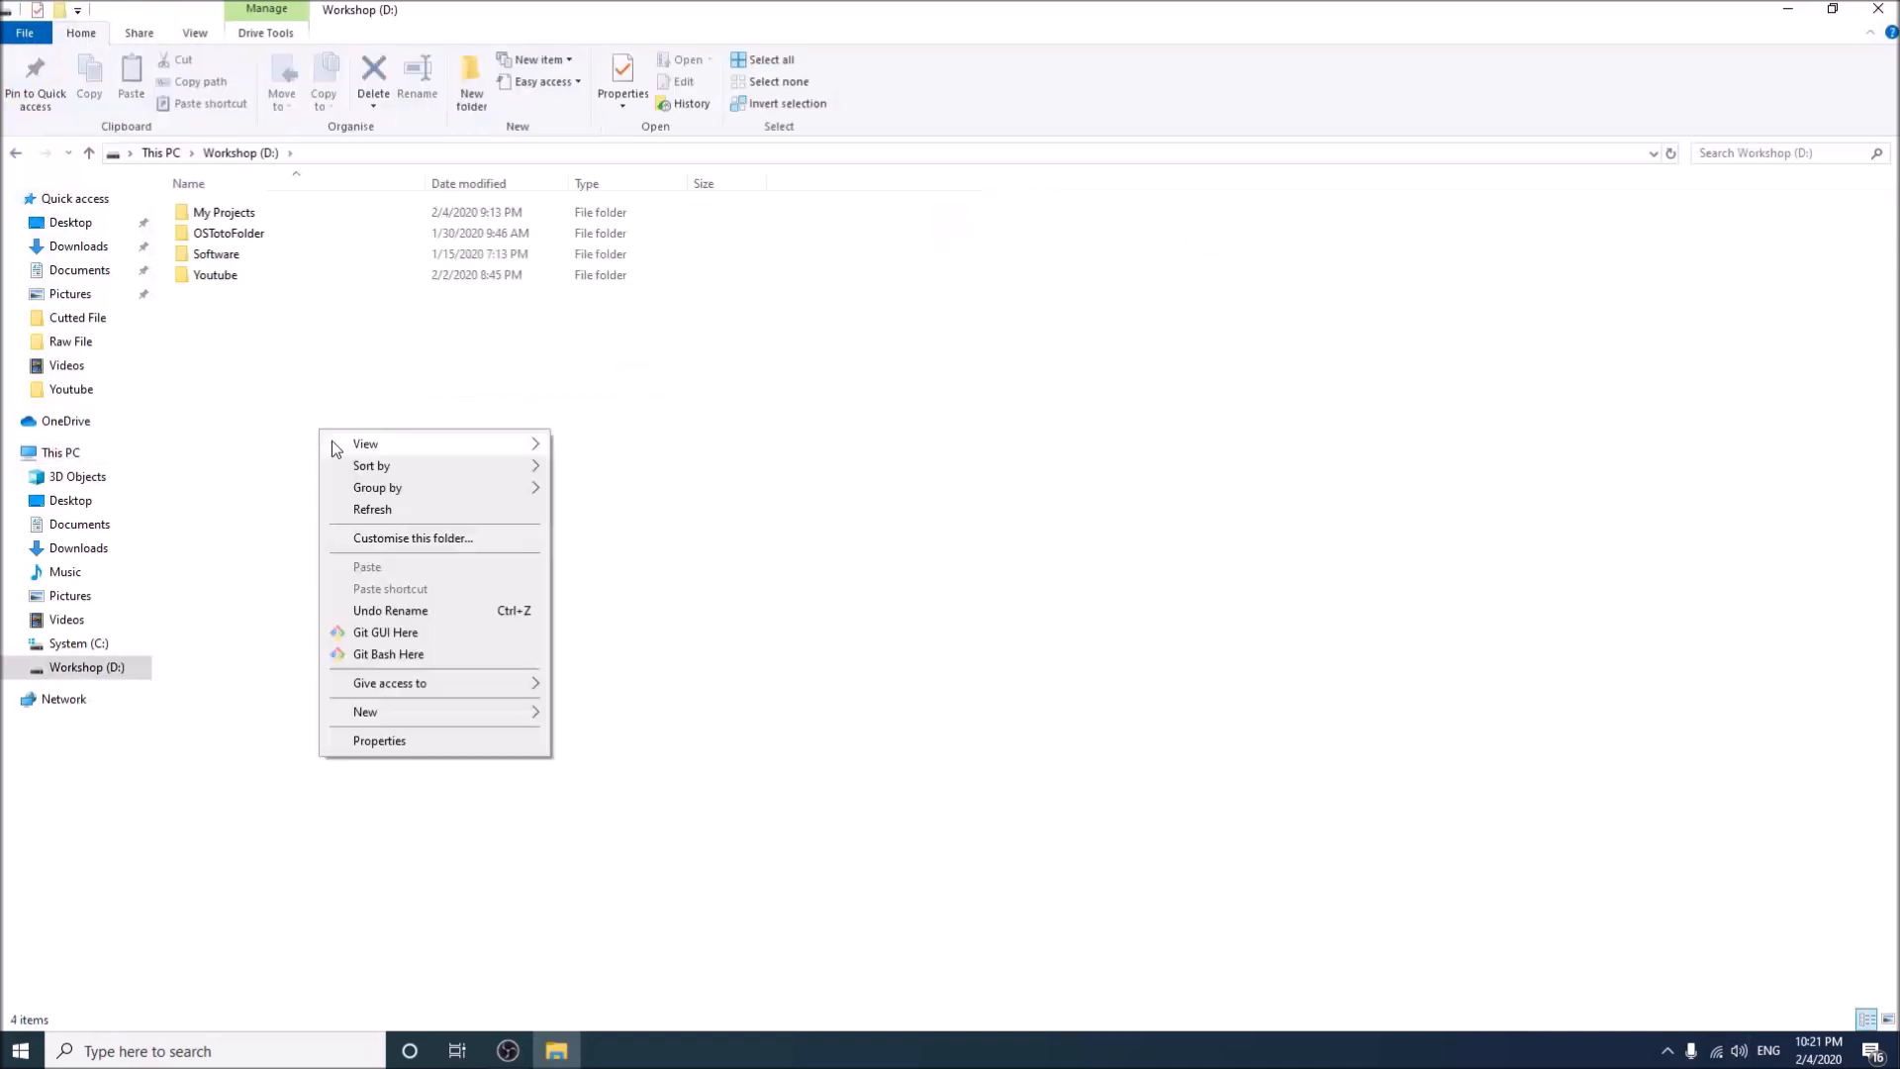
{"action": "left_click", "coordinate": [364, 710]}
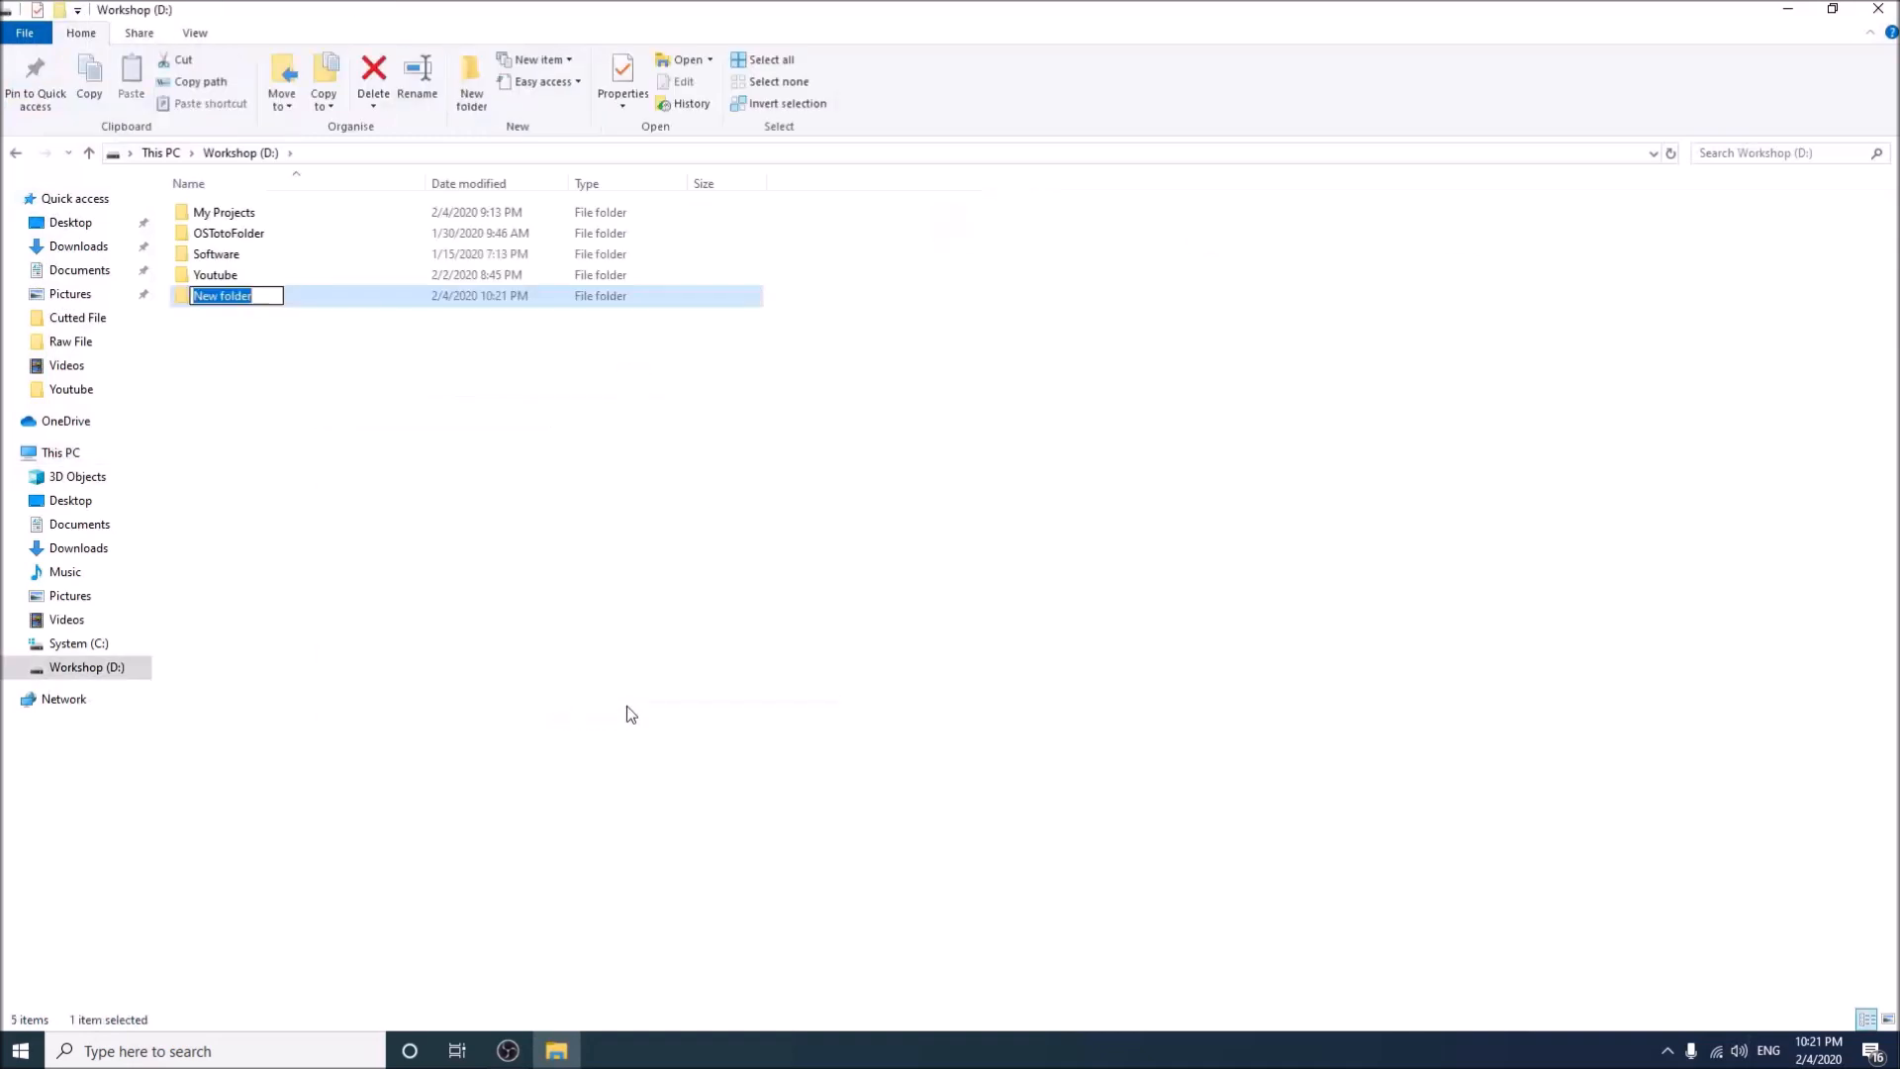
{"action": "type", "text": "Tutorial"}
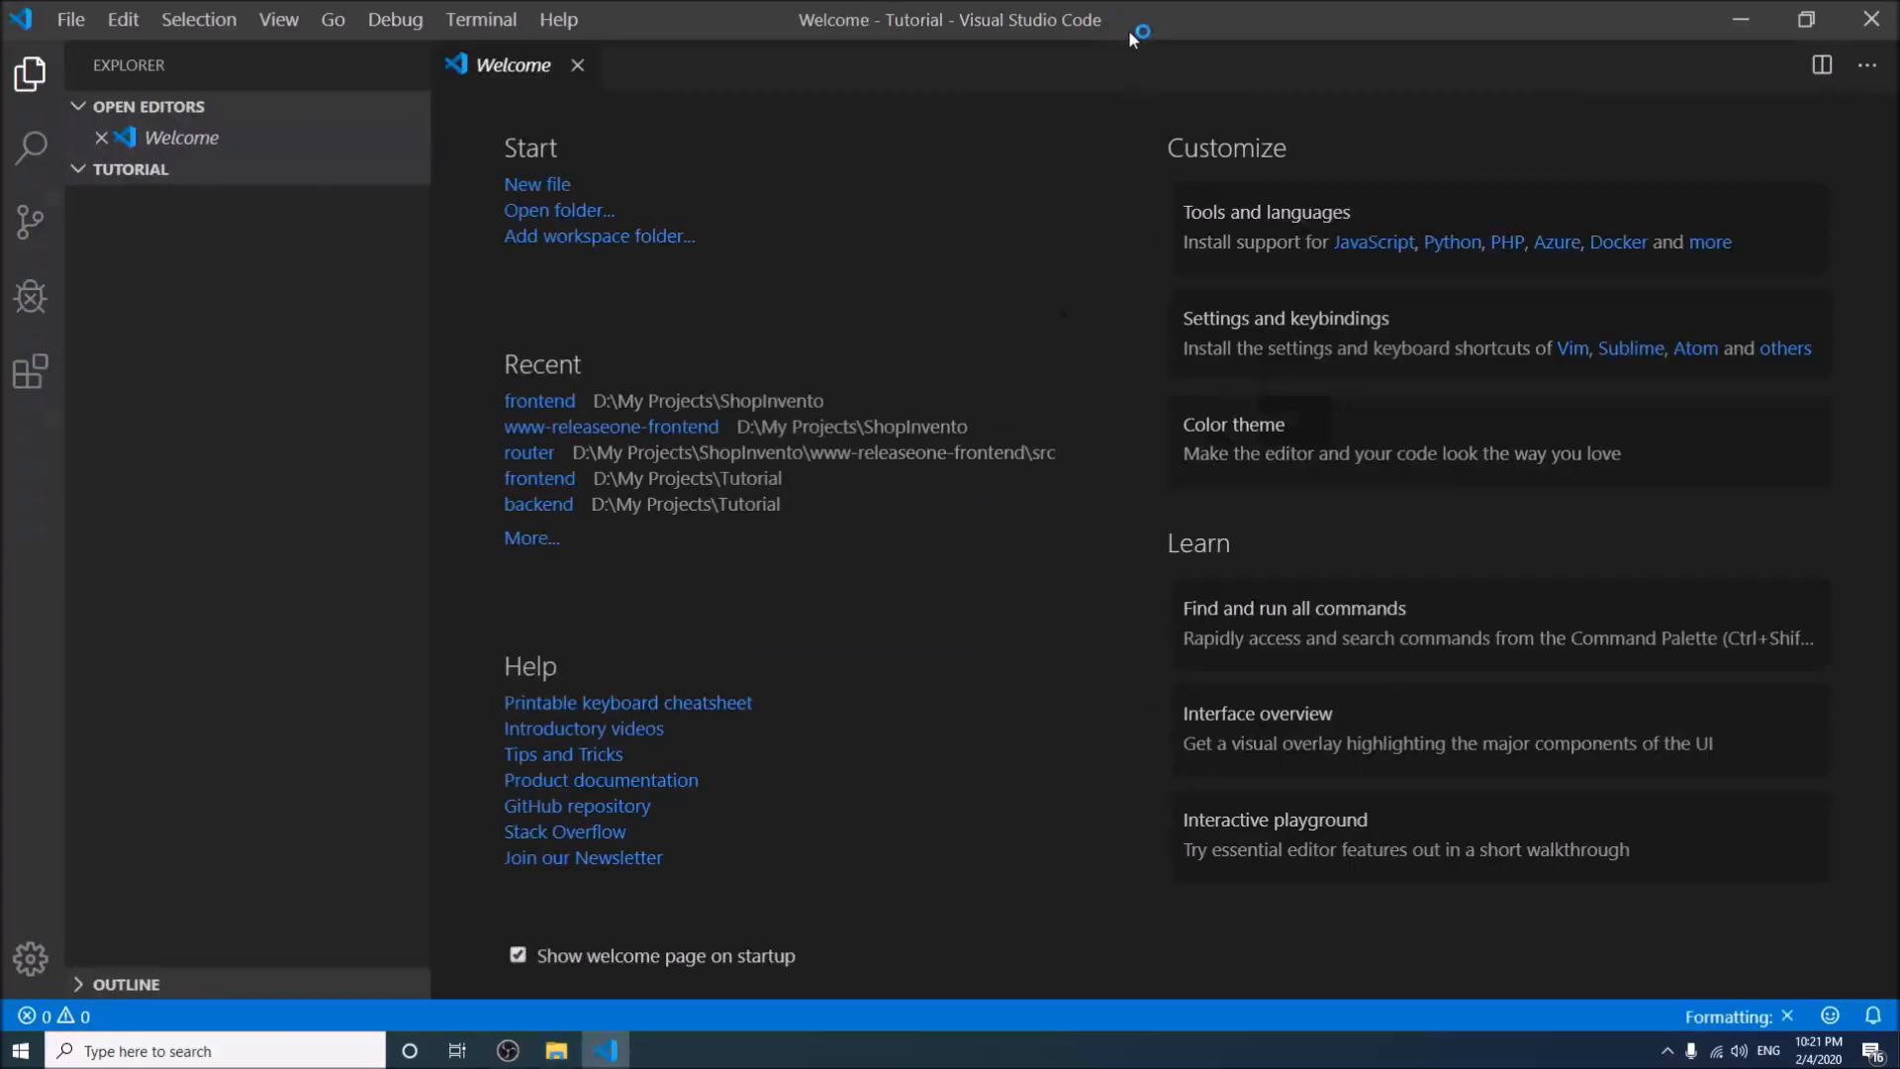
{"action": "mouse_move", "coordinate": [973, 36]}
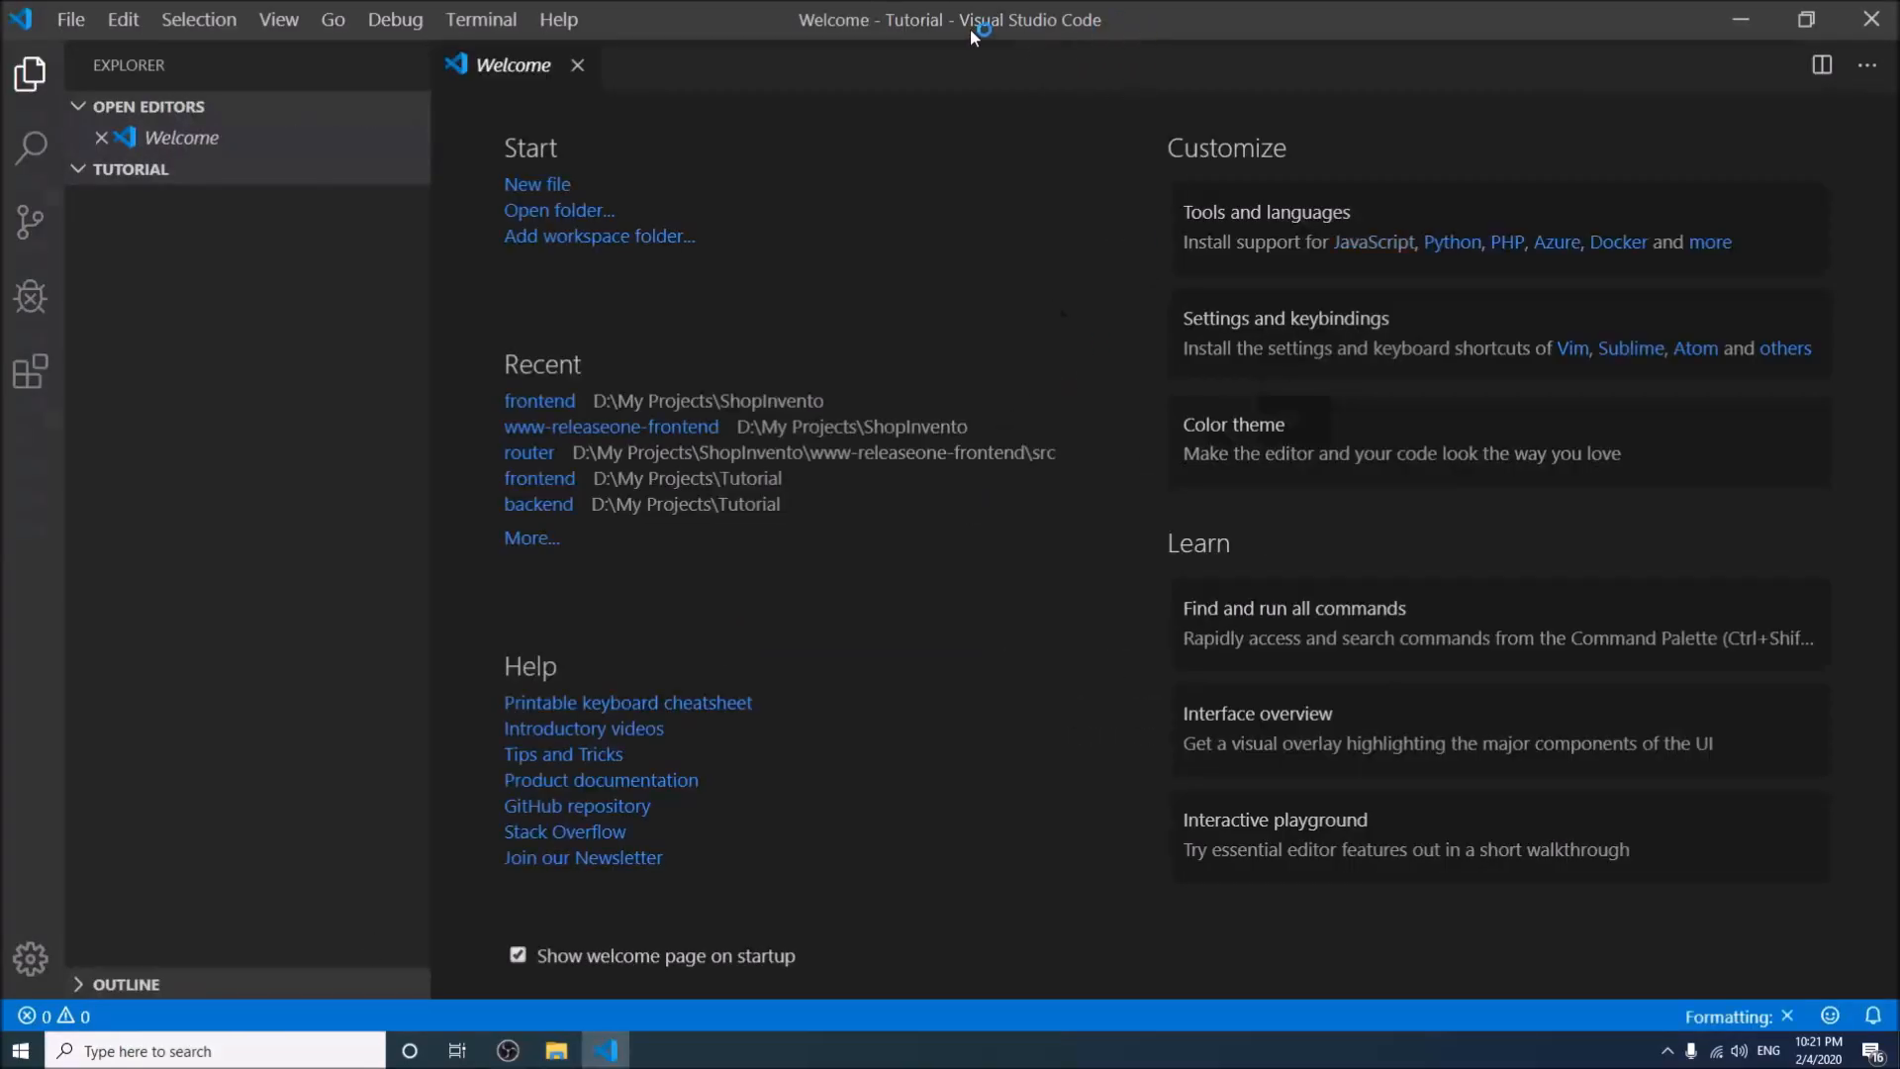
{"action": "mouse_move", "coordinate": [926, 26]}
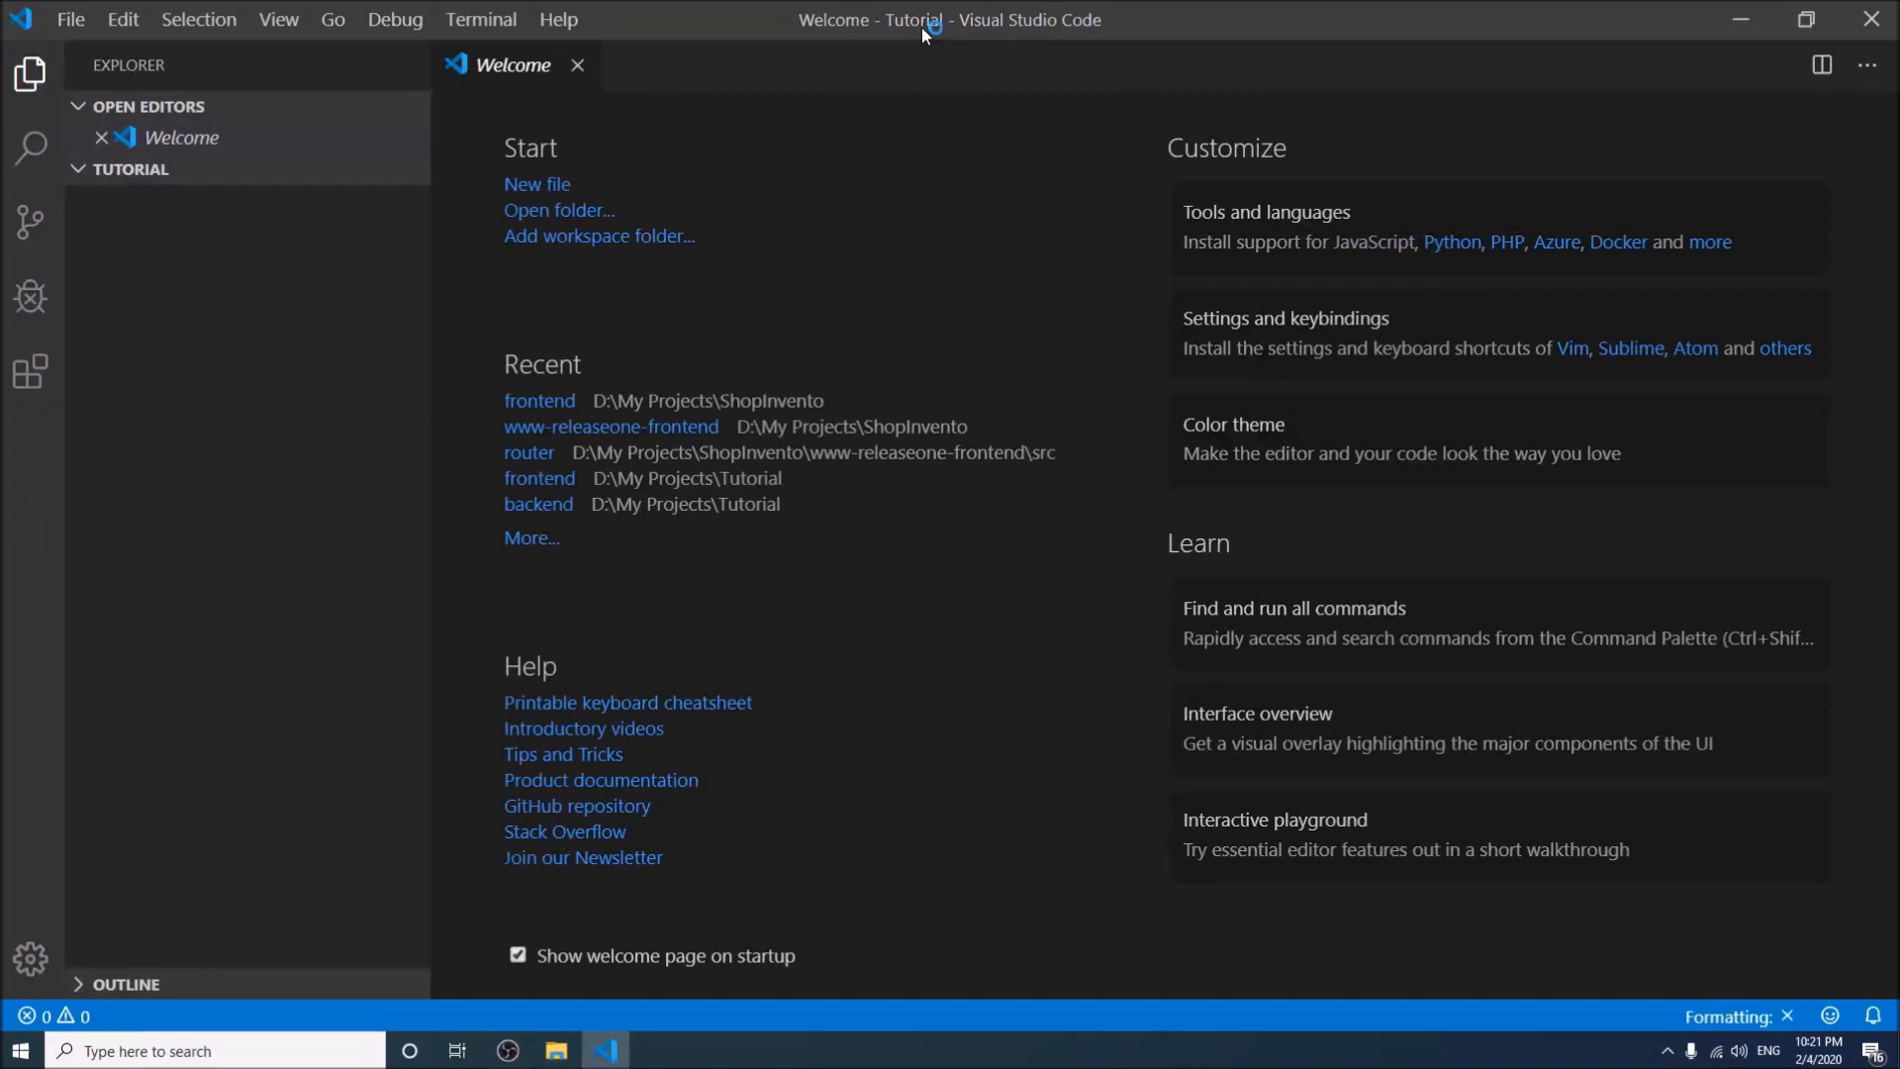
Open the Tutorial folder as the workspace and create an empty server.js file in it
{"action": "left_click", "coordinate": [558, 209]}
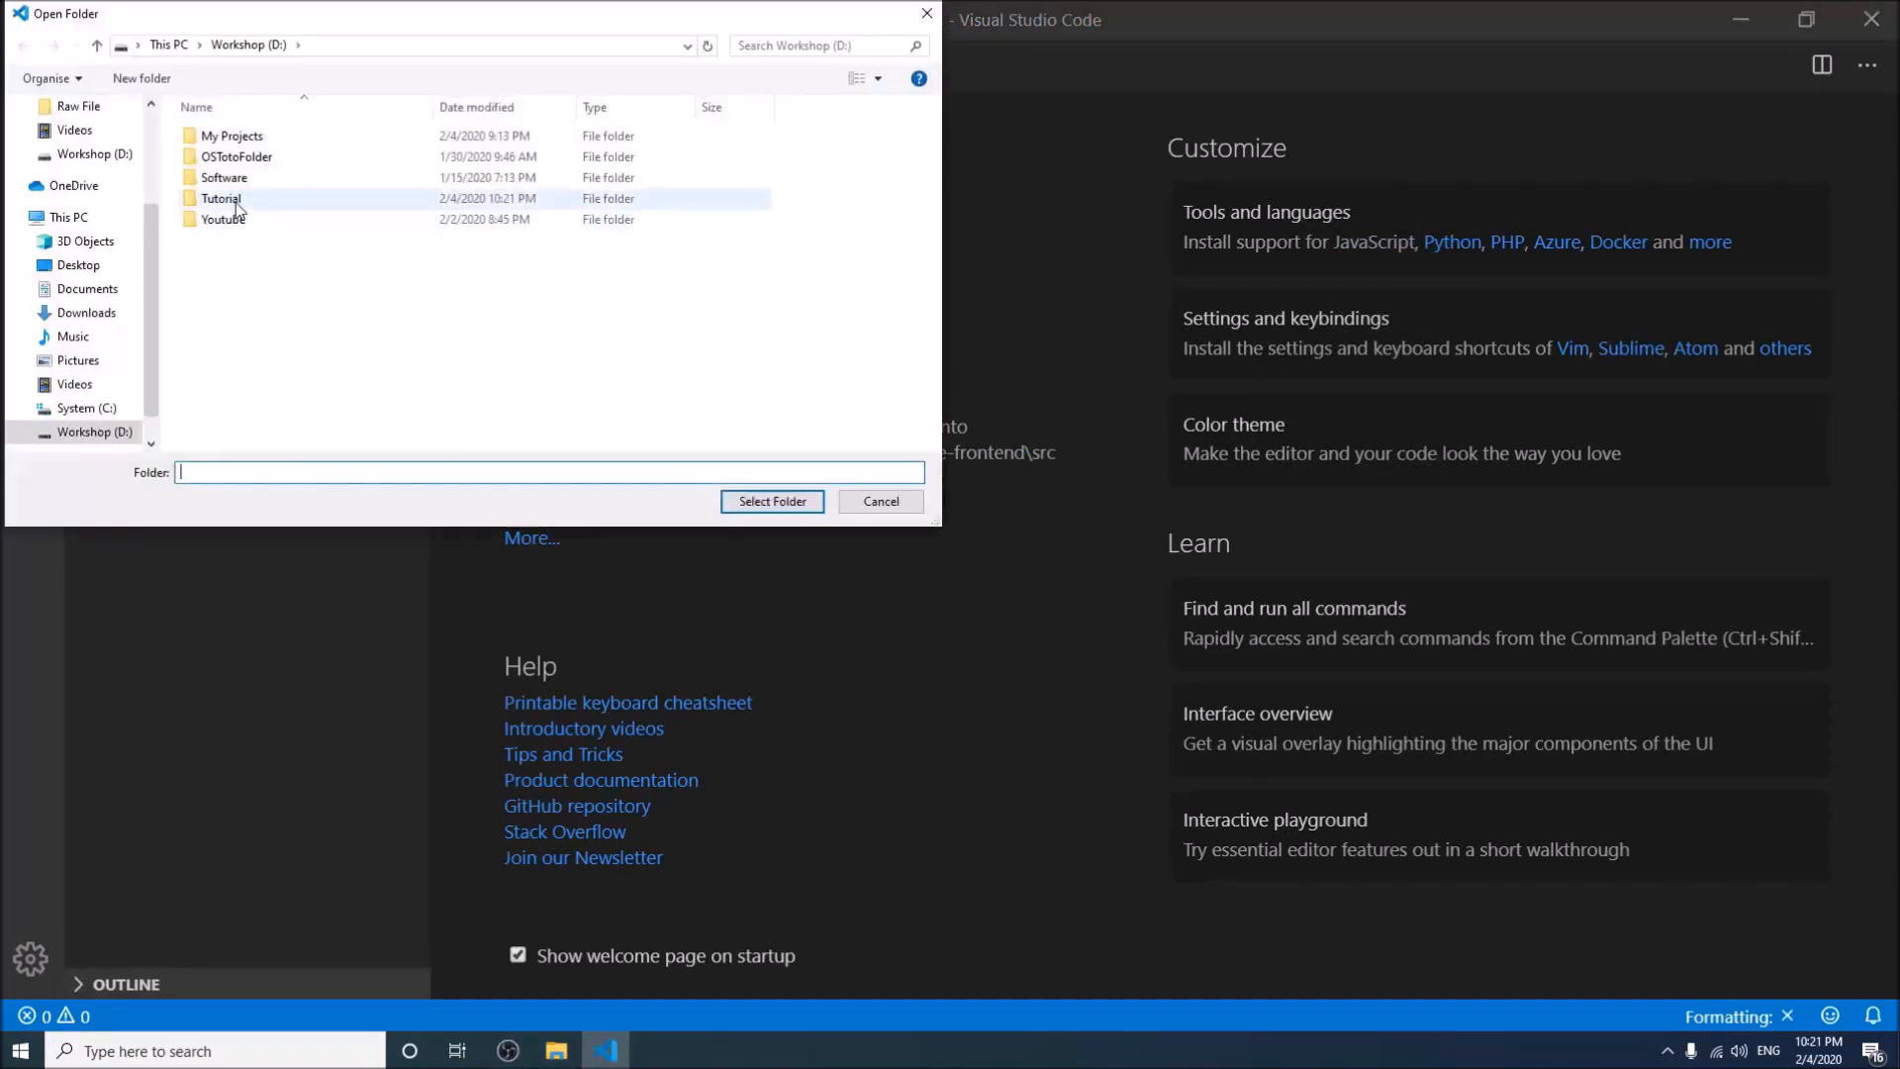
{"action": "left_click", "coordinate": [770, 501]}
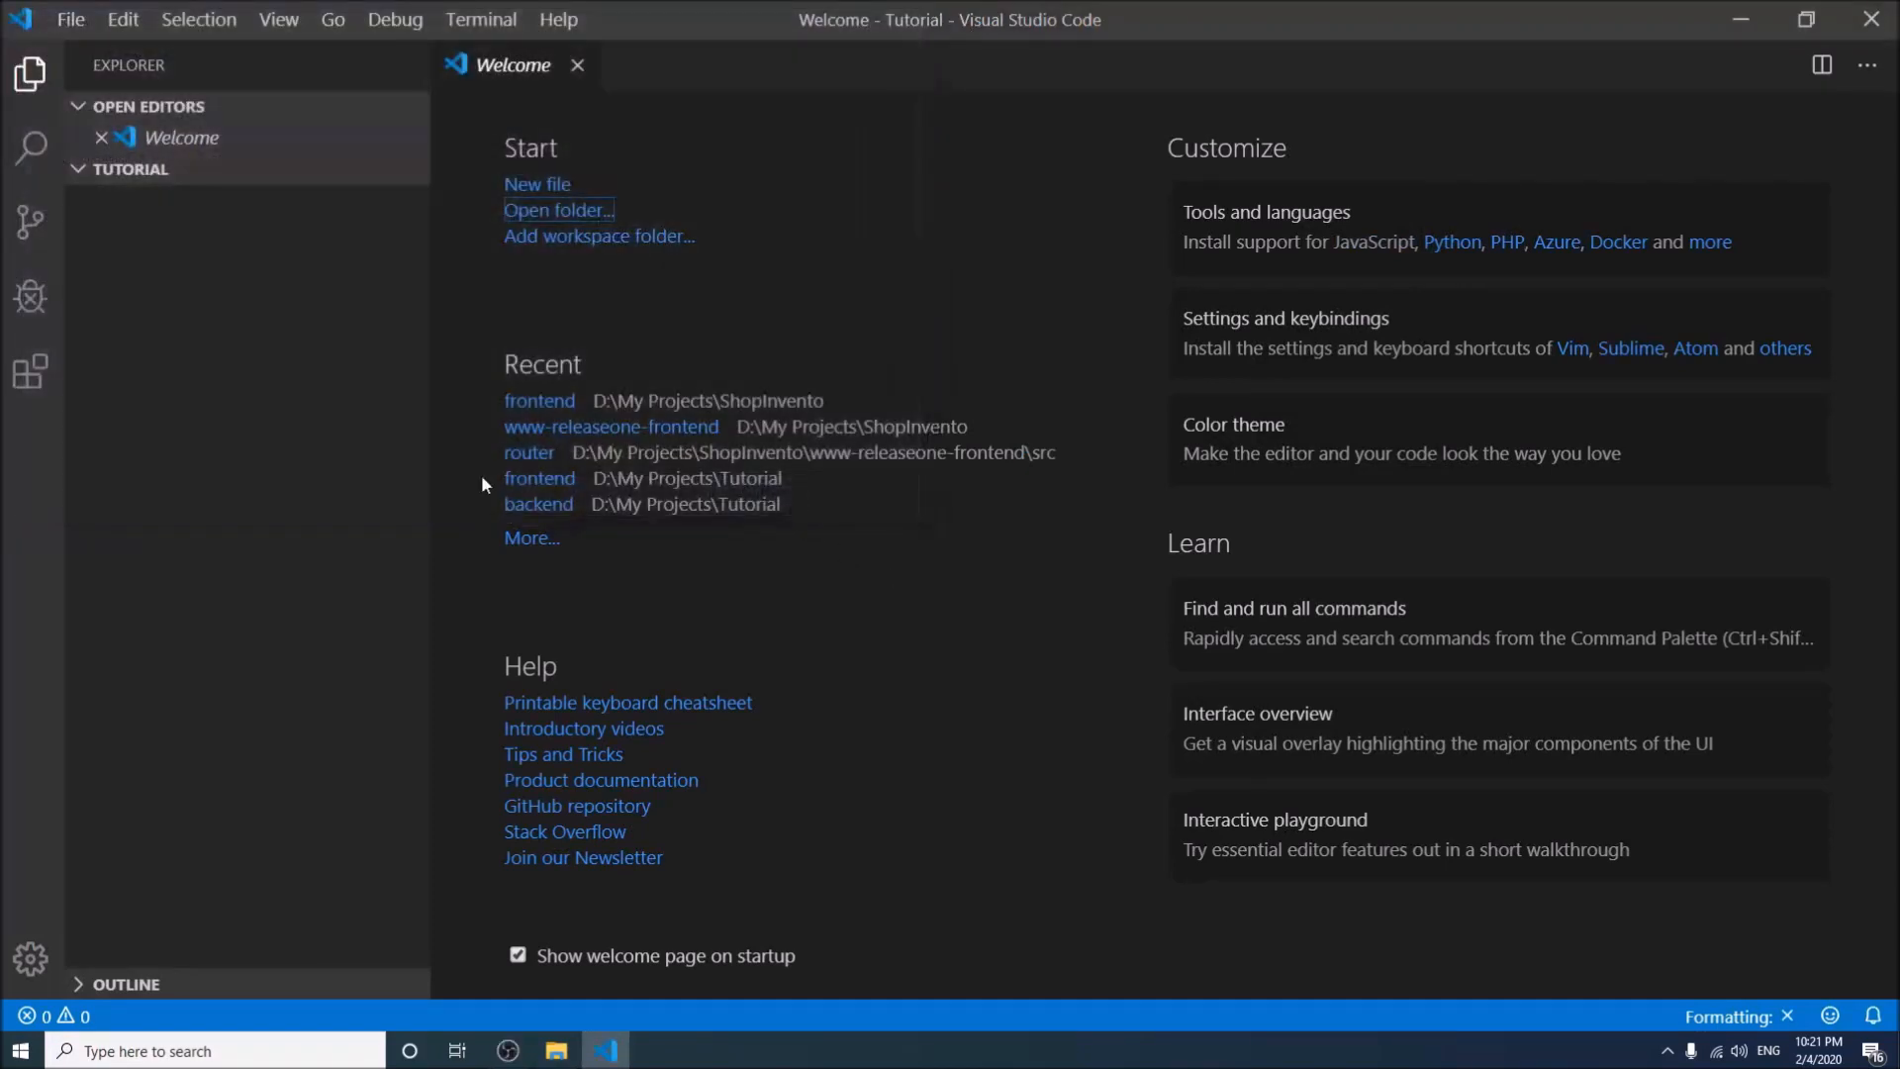
{"action": "left_click", "coordinate": [289, 169]}
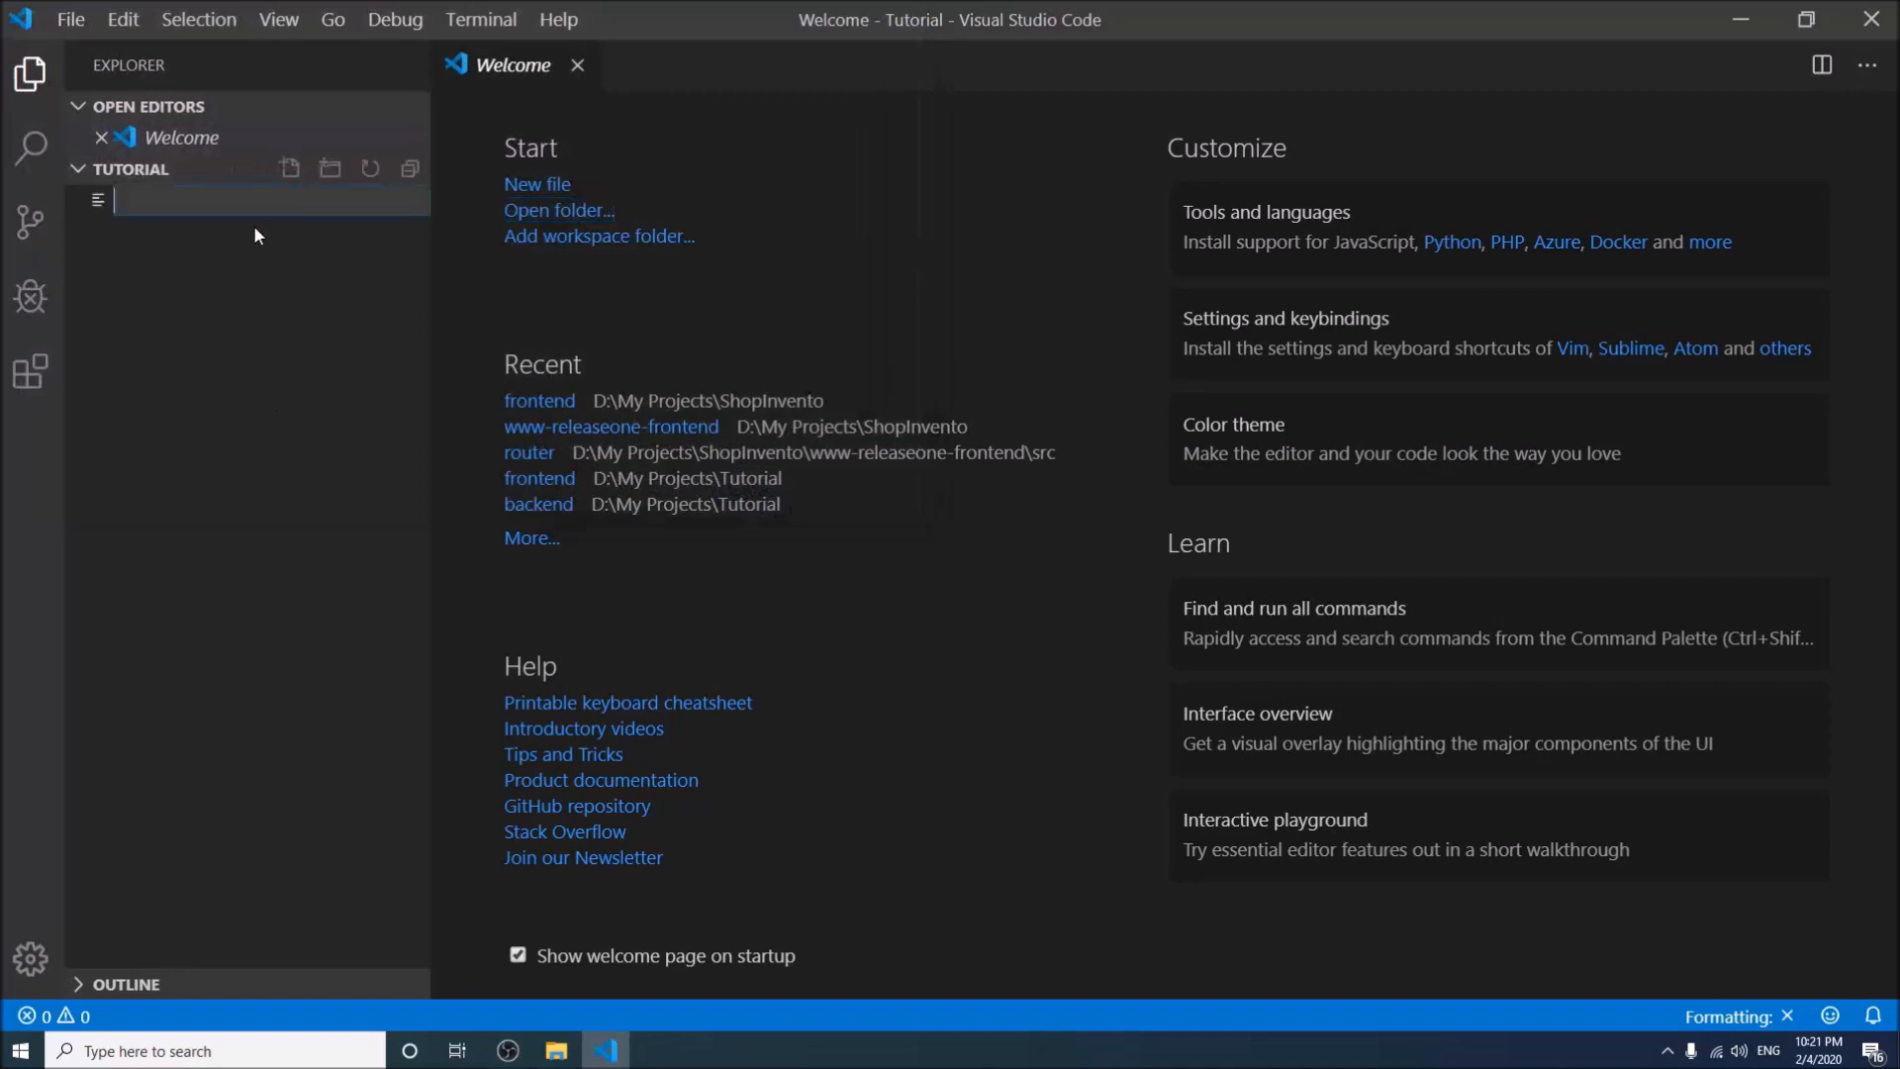
{"action": "type", "text": "server.js"}
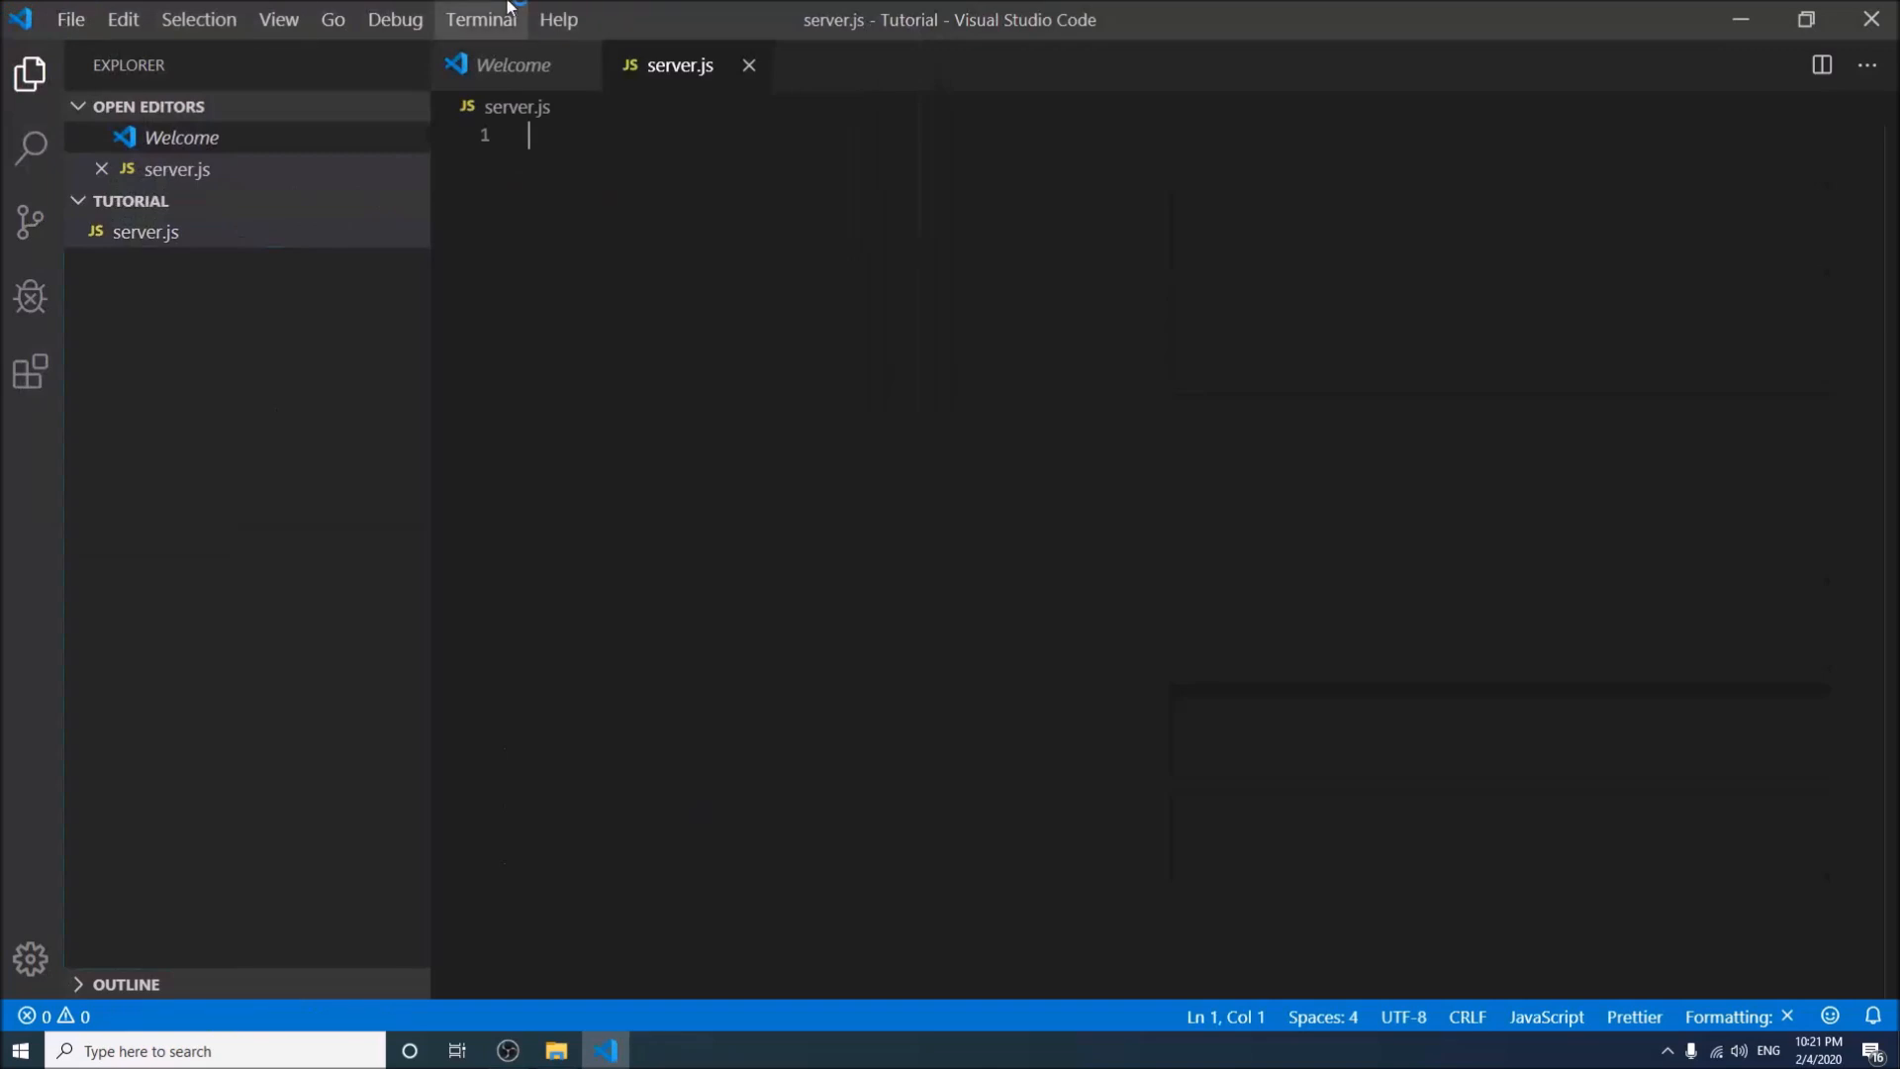
Run npm init in a new terminal with package name nodejsapp, author Mostafa Emon, confirming with yes
{"action": "left_click", "coordinate": [479, 19]}
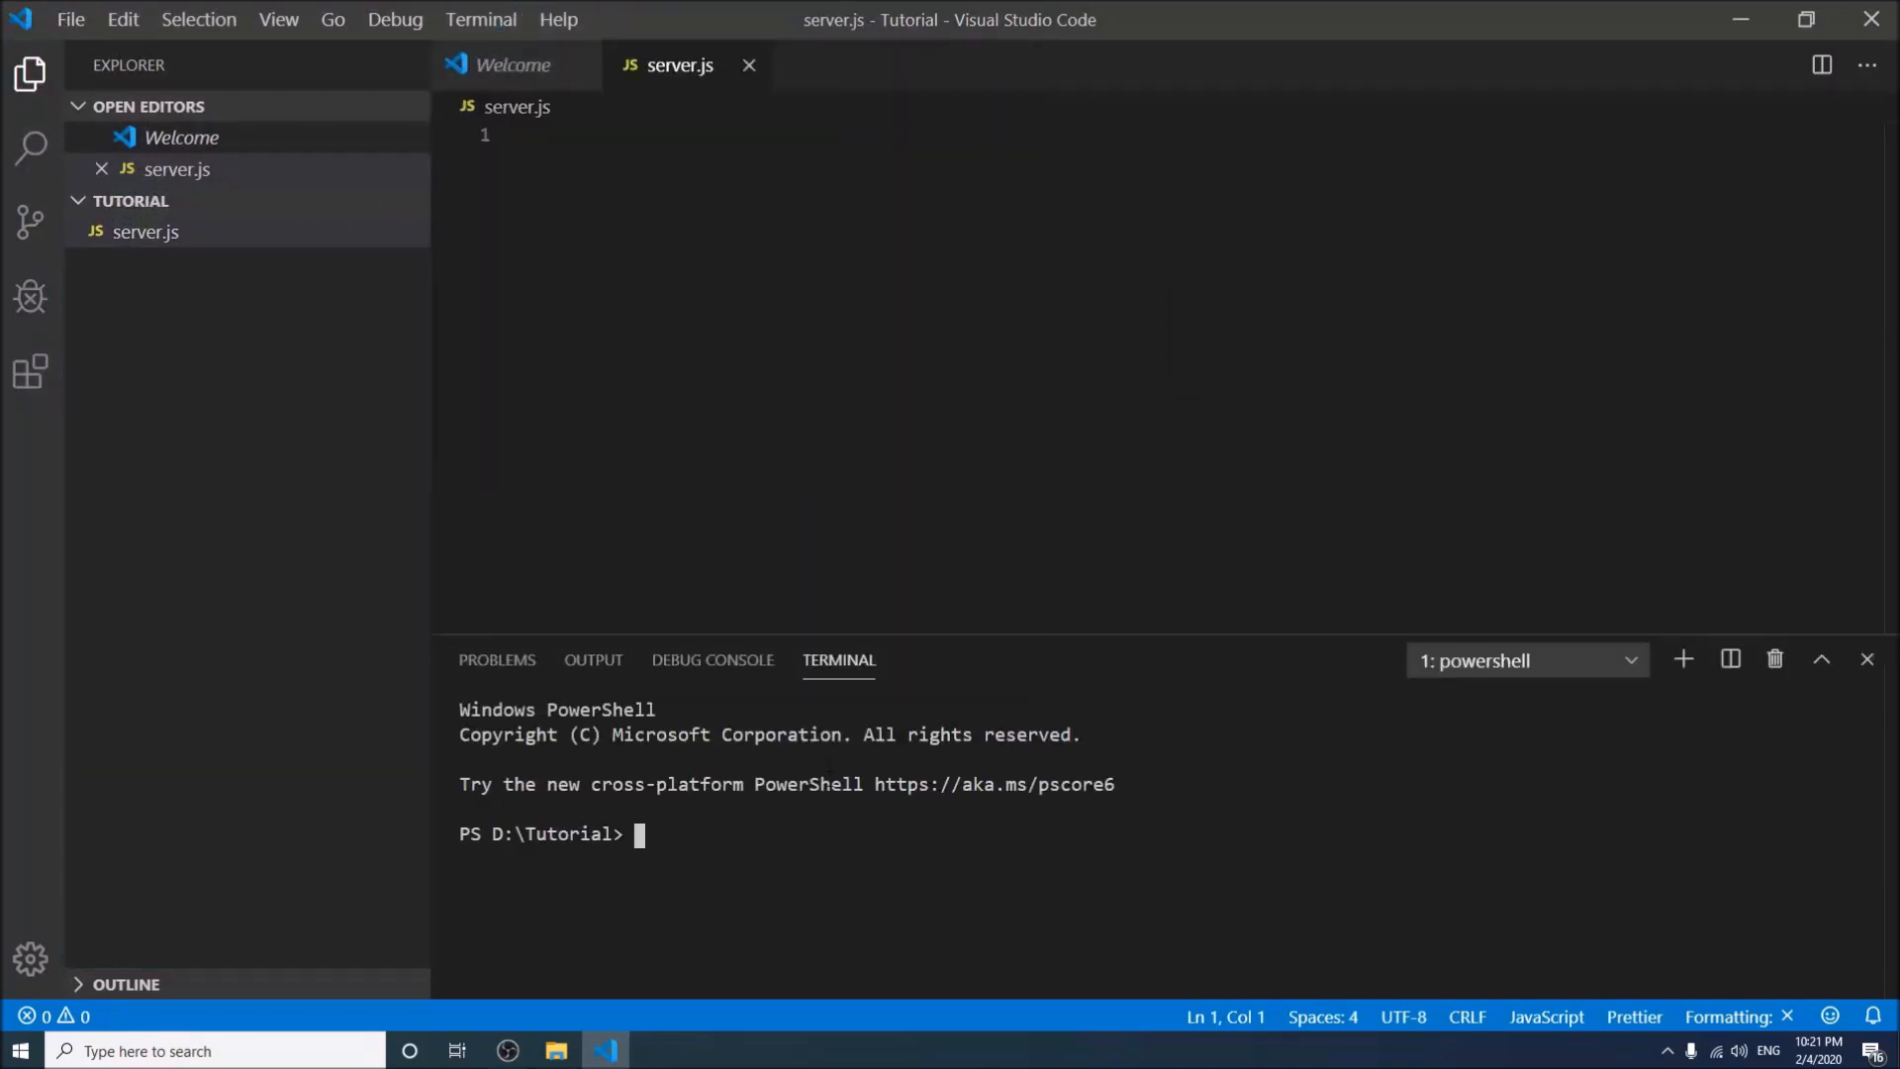
{"action": "type", "text": "npm init"}
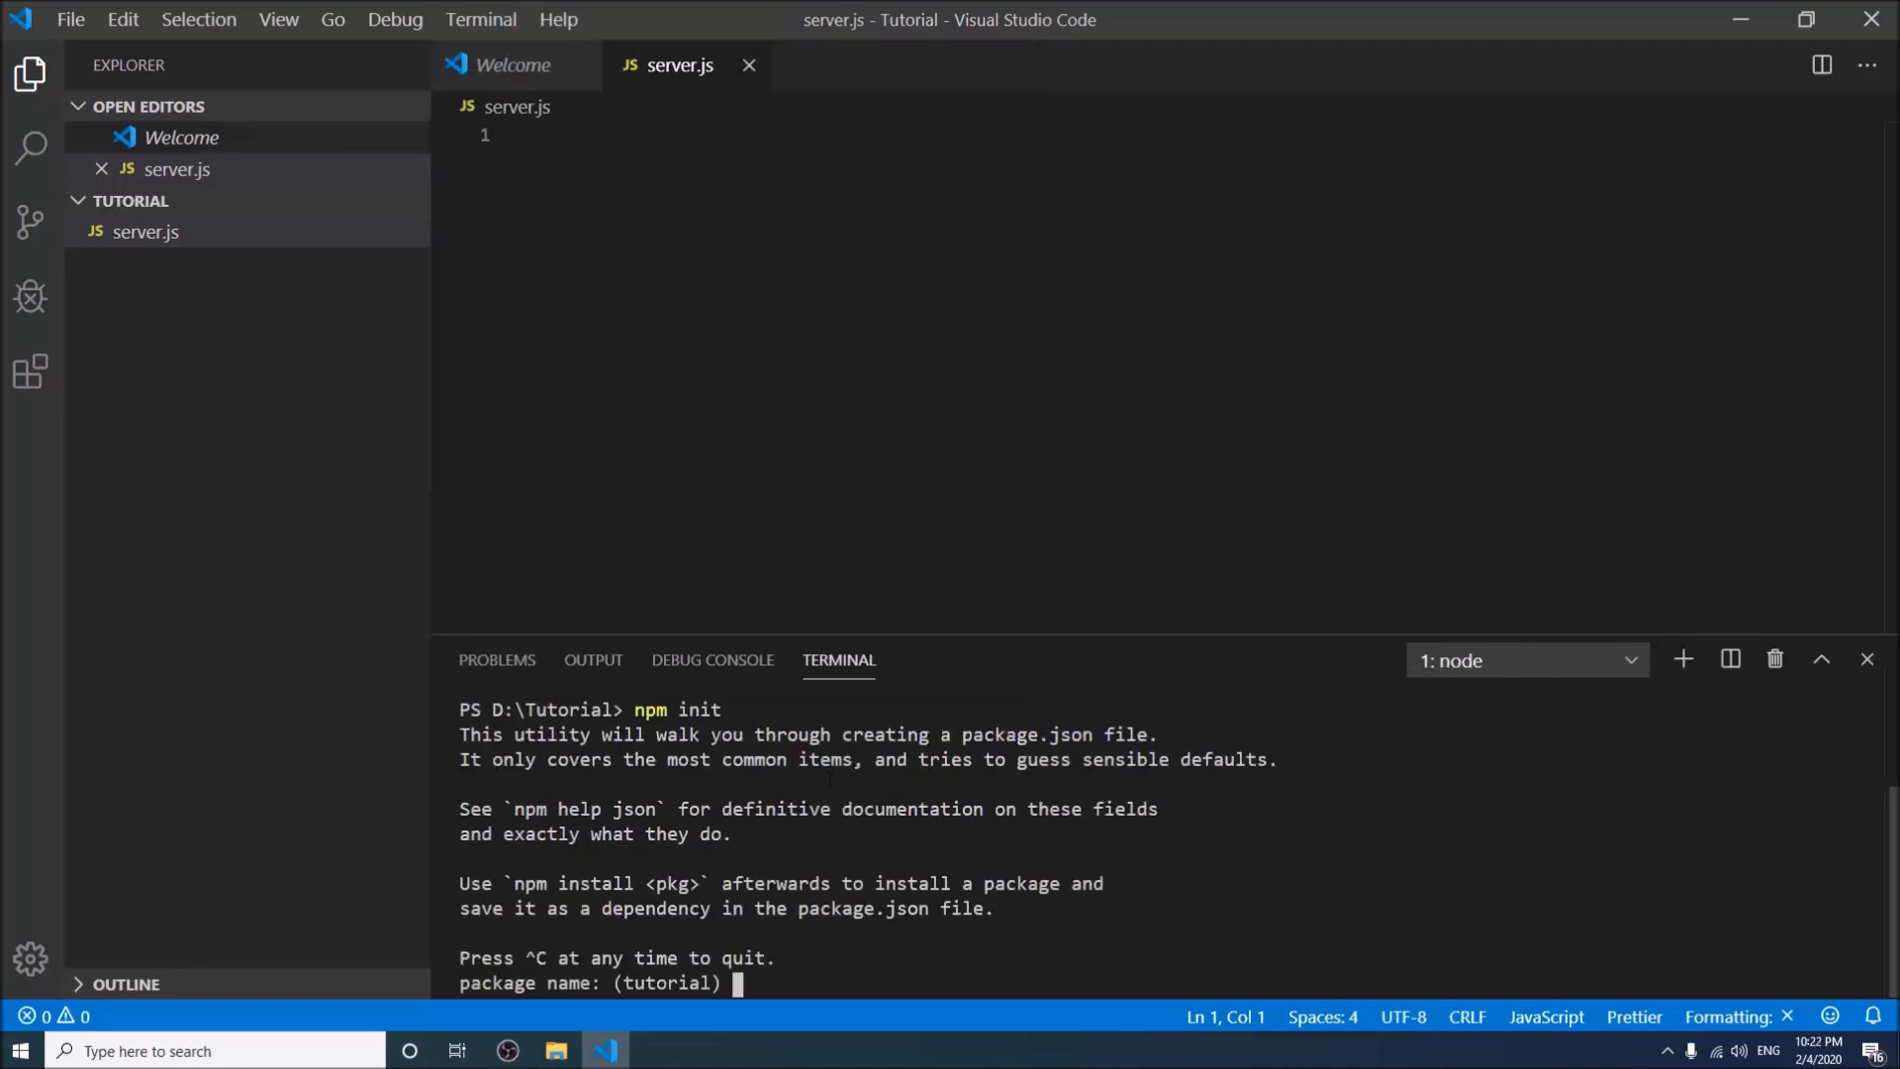
{"action": "type", "text": "node"}
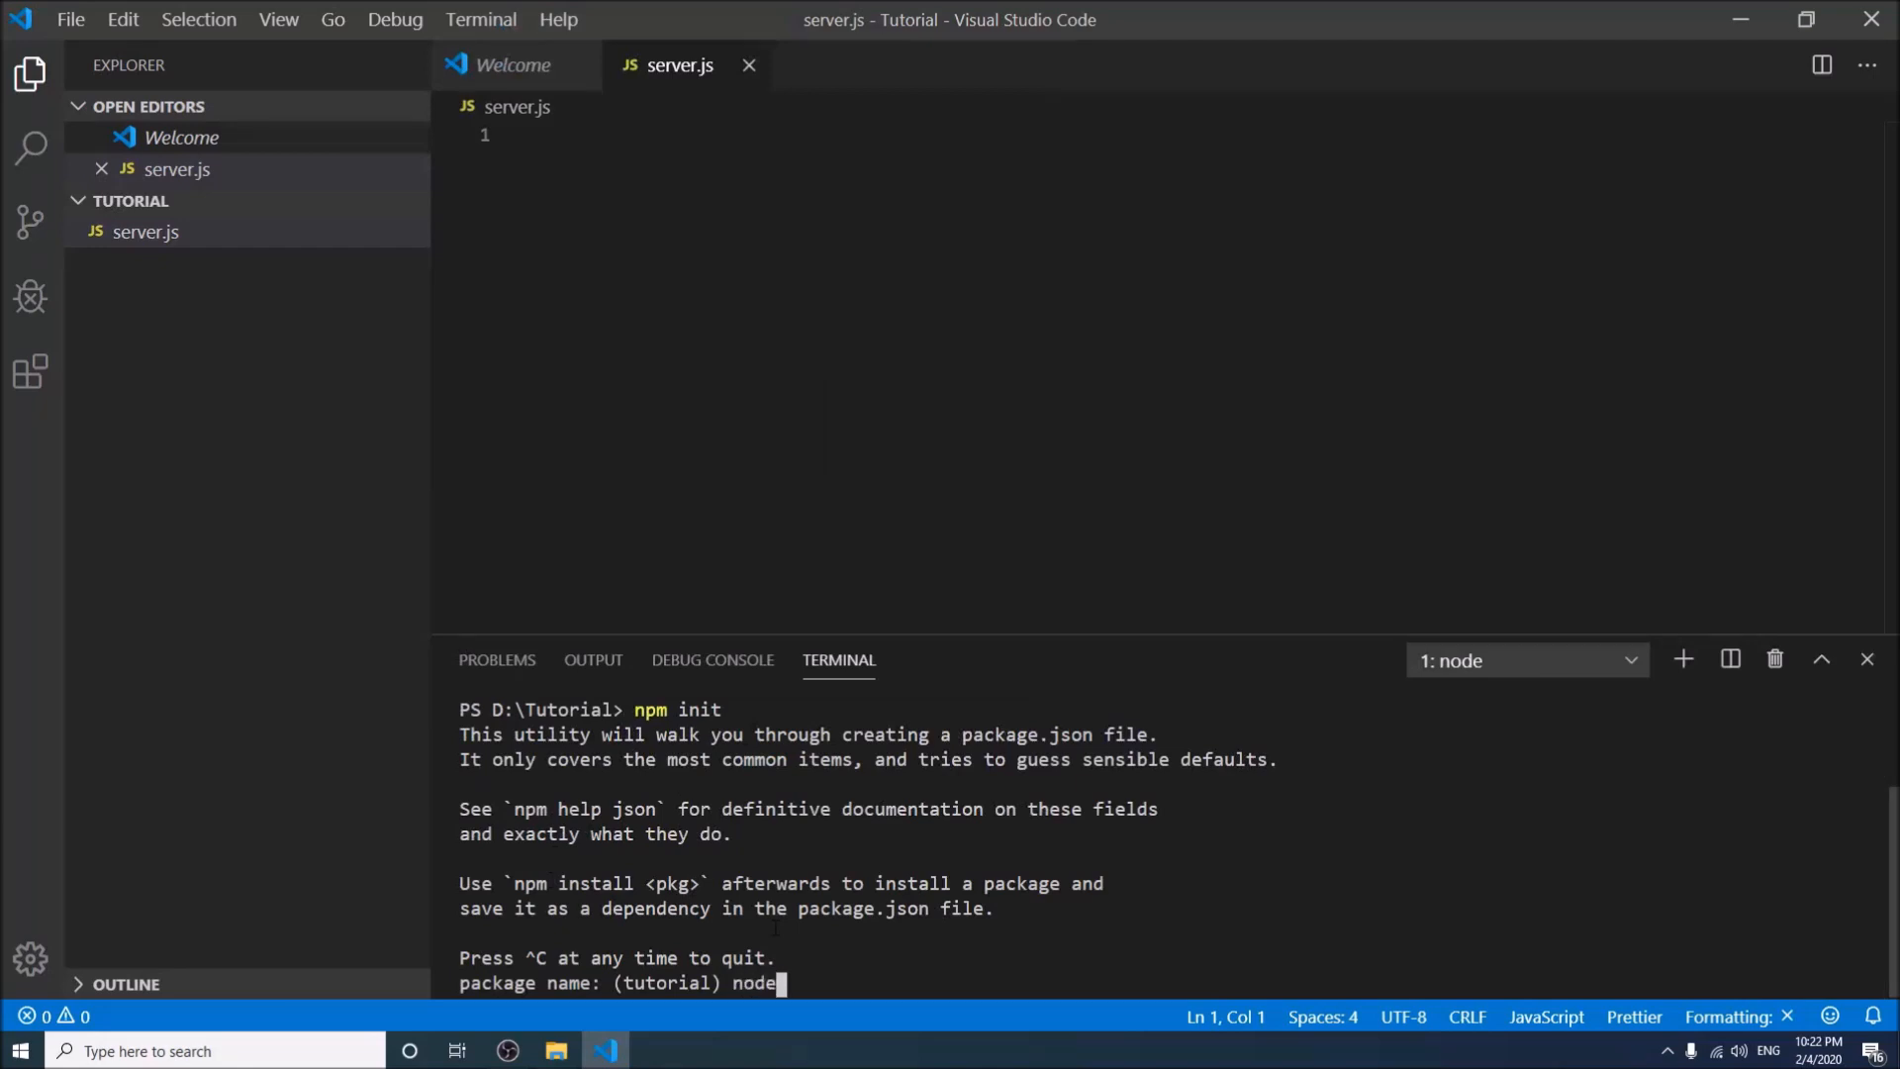
{"action": "type", "text": "jsapp"}
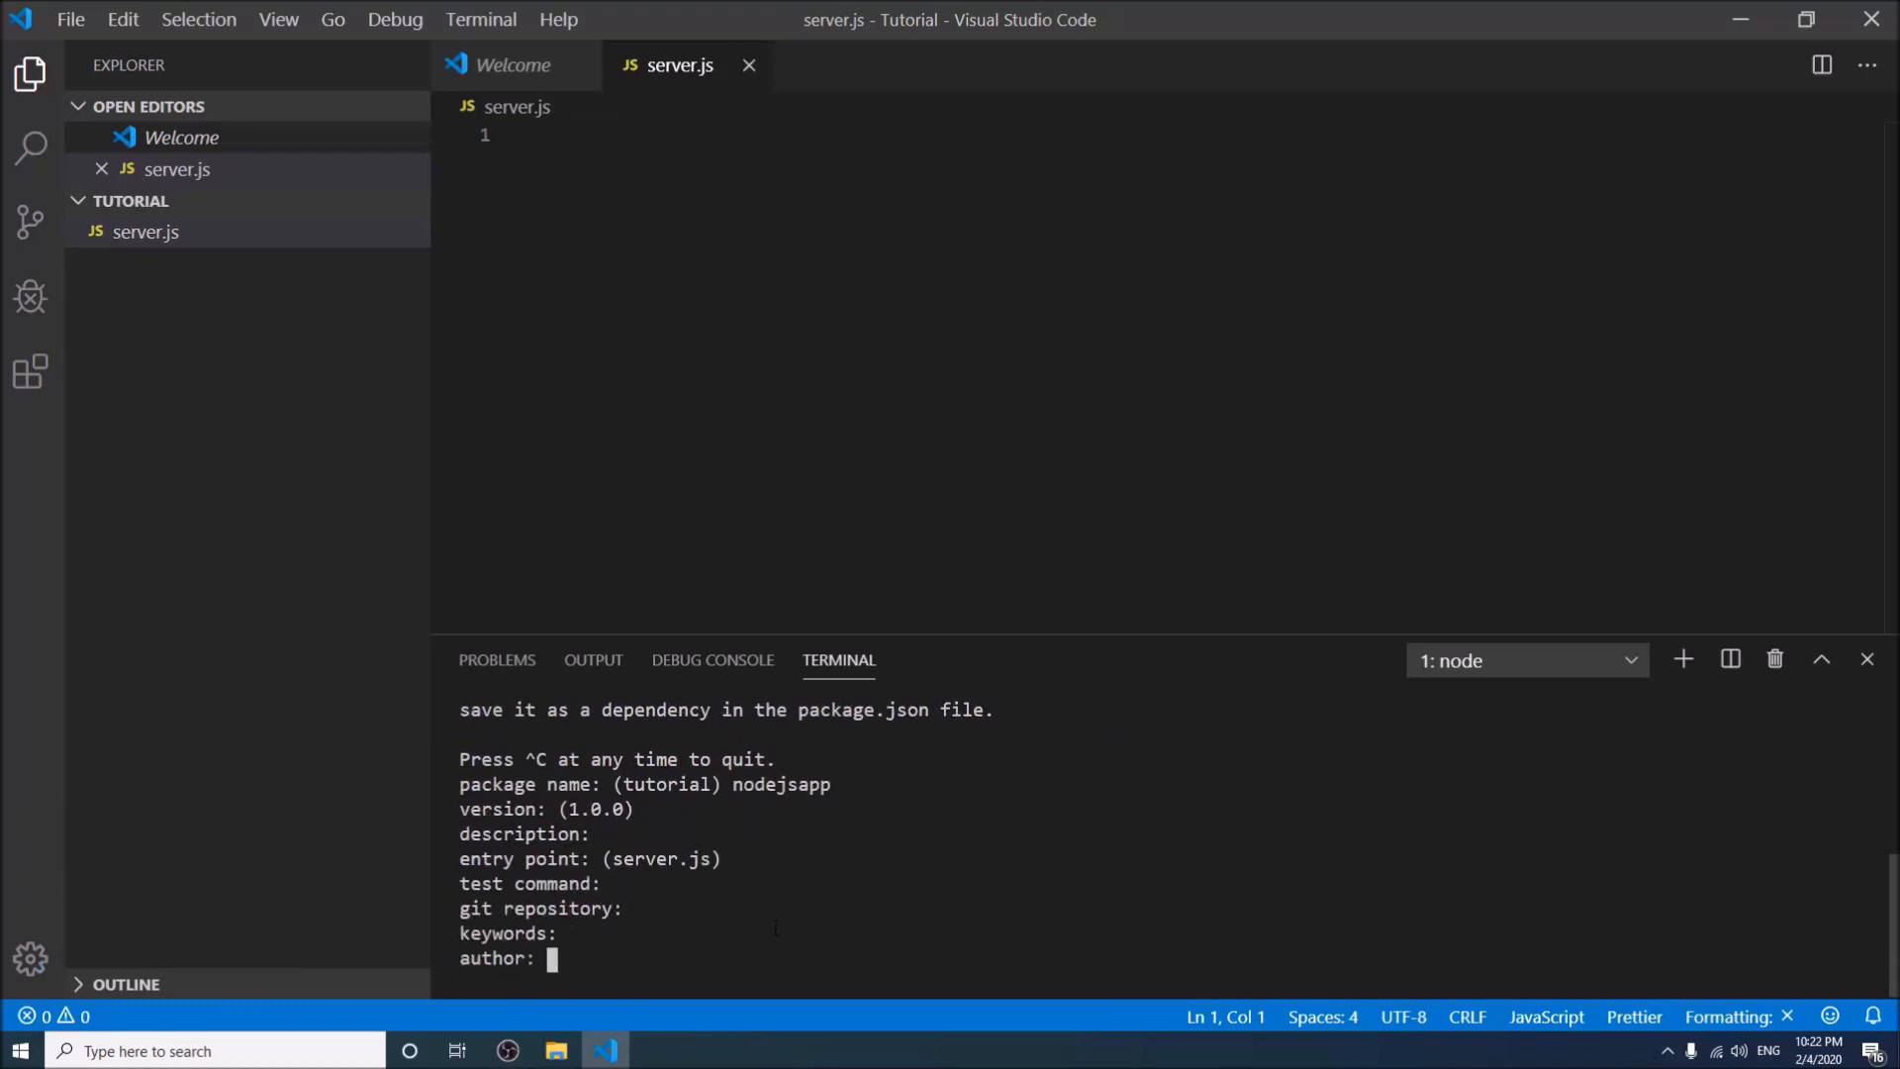
{"action": "type", "text": "Mostafa Emon"}
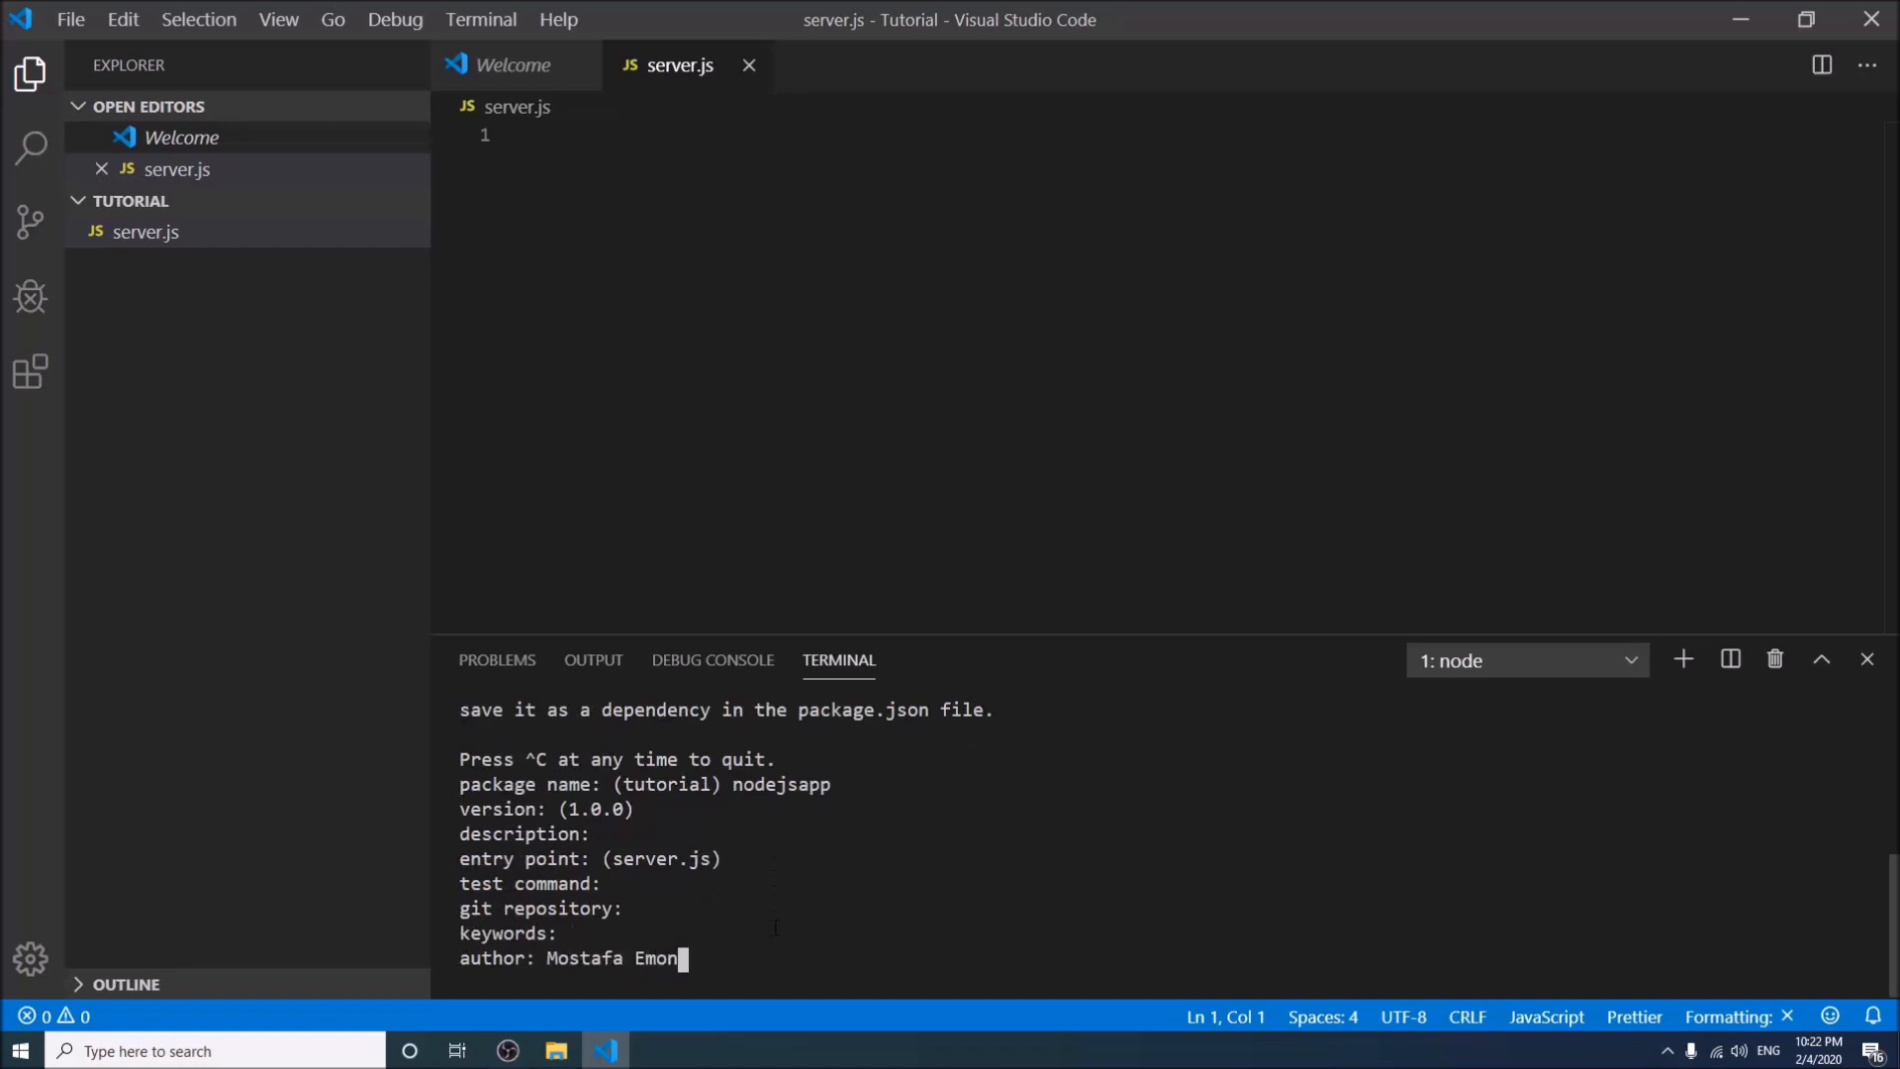
{"action": "key", "text": "enter"}
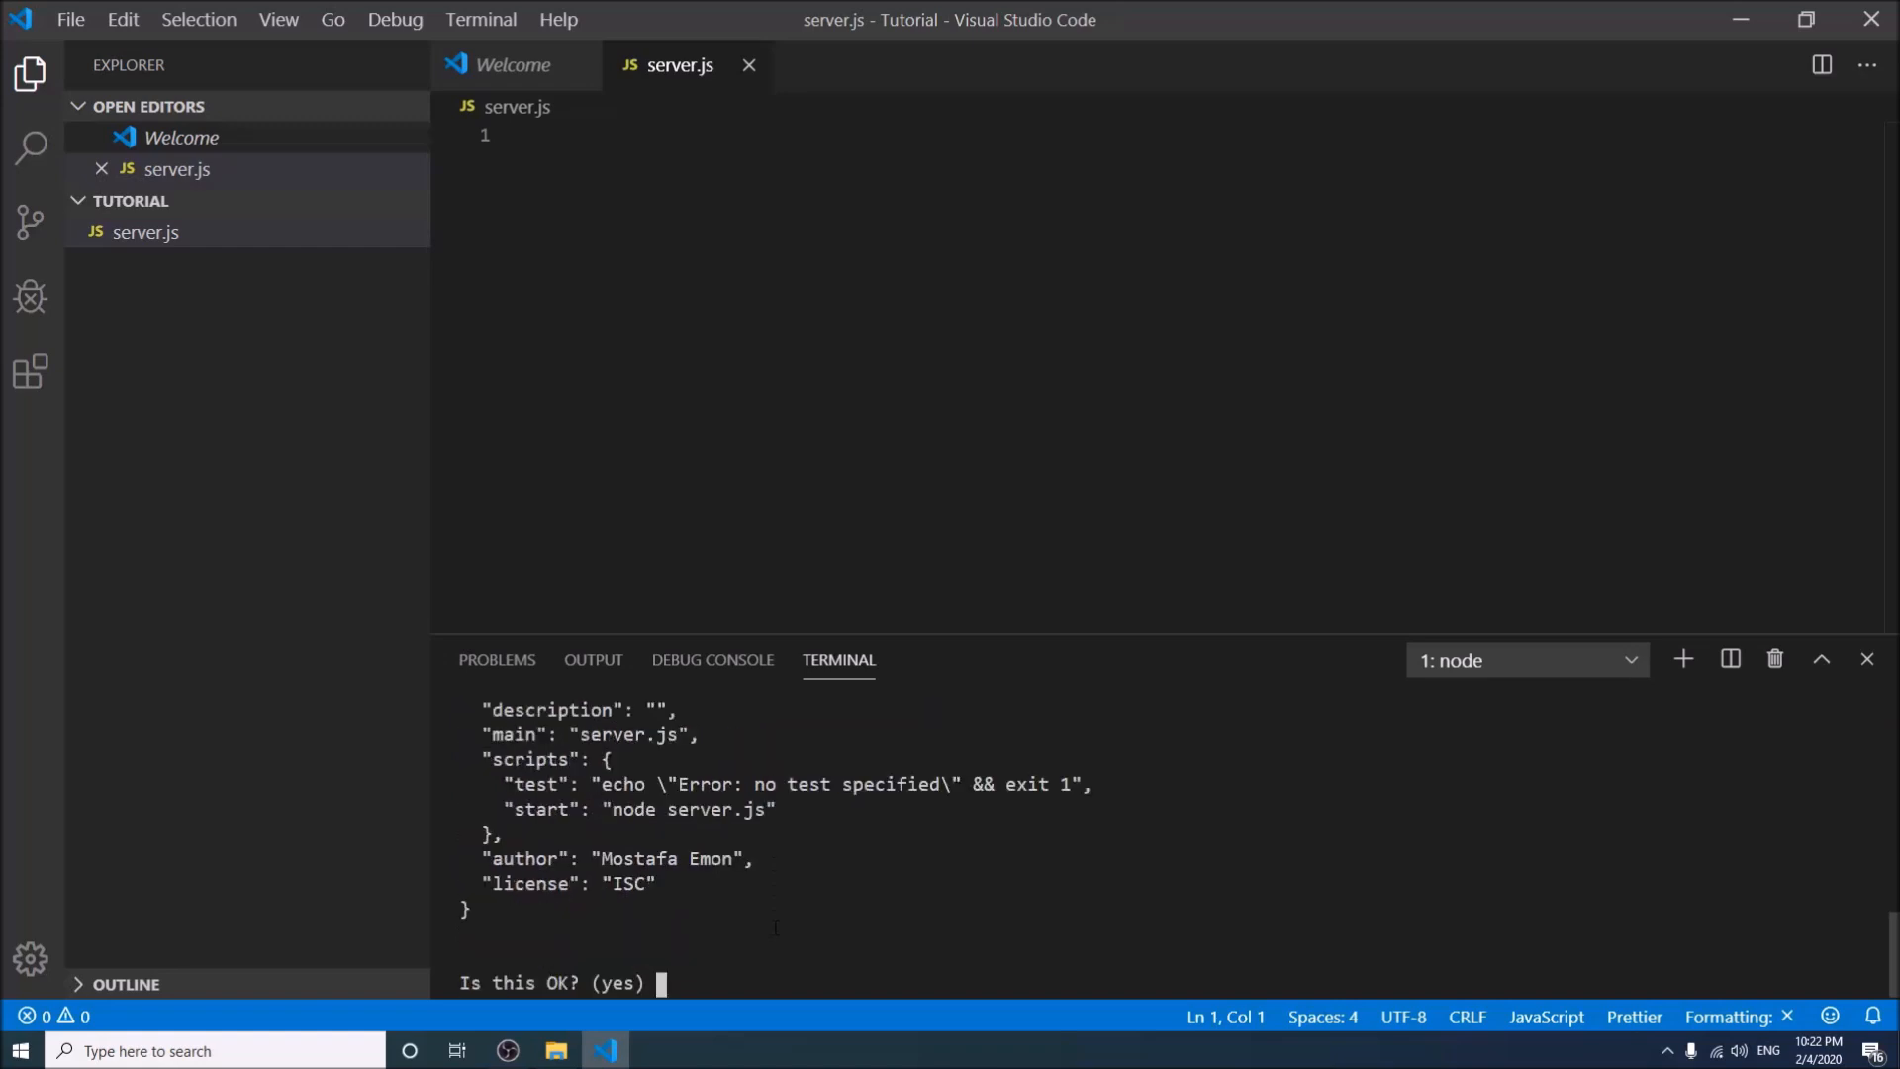
{"action": "type", "text": "yes"}
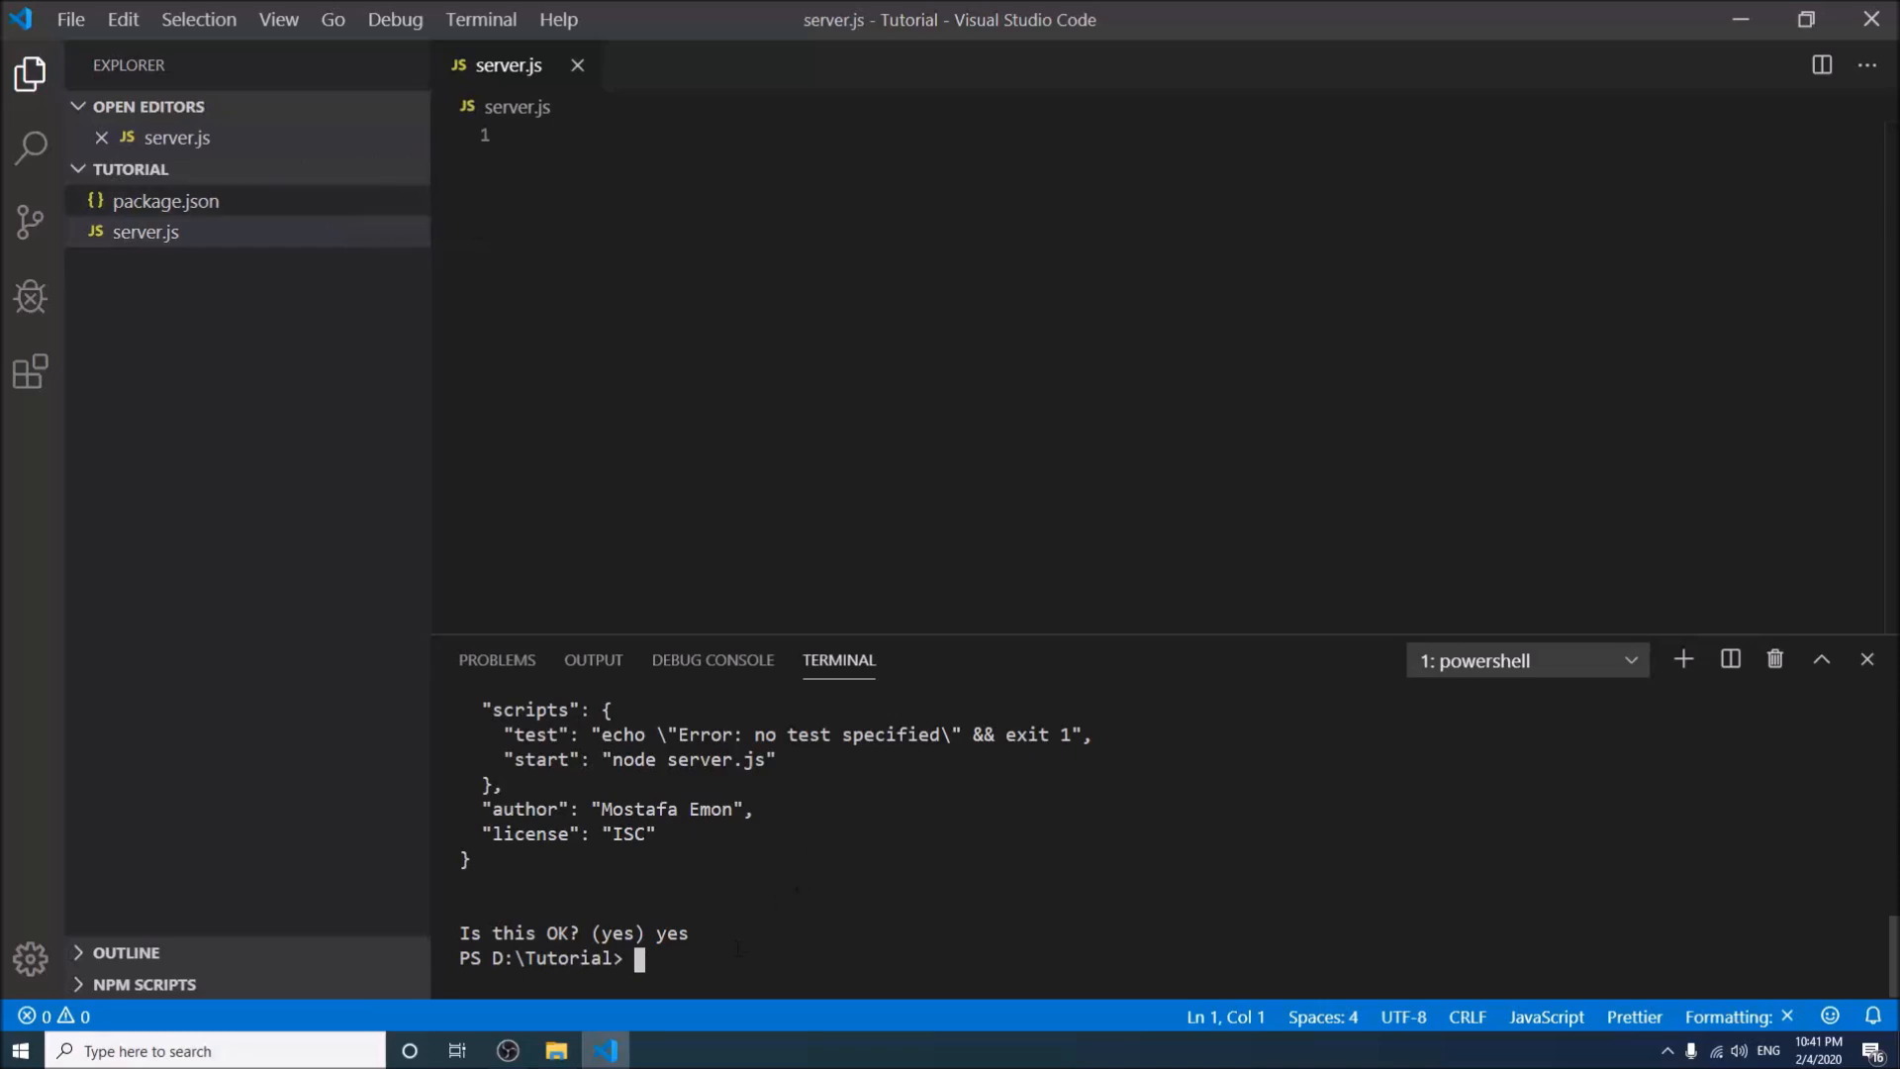
Run npm install express mongoose morgan body-parser in the terminal
{"action": "type", "text": "npm inst"}
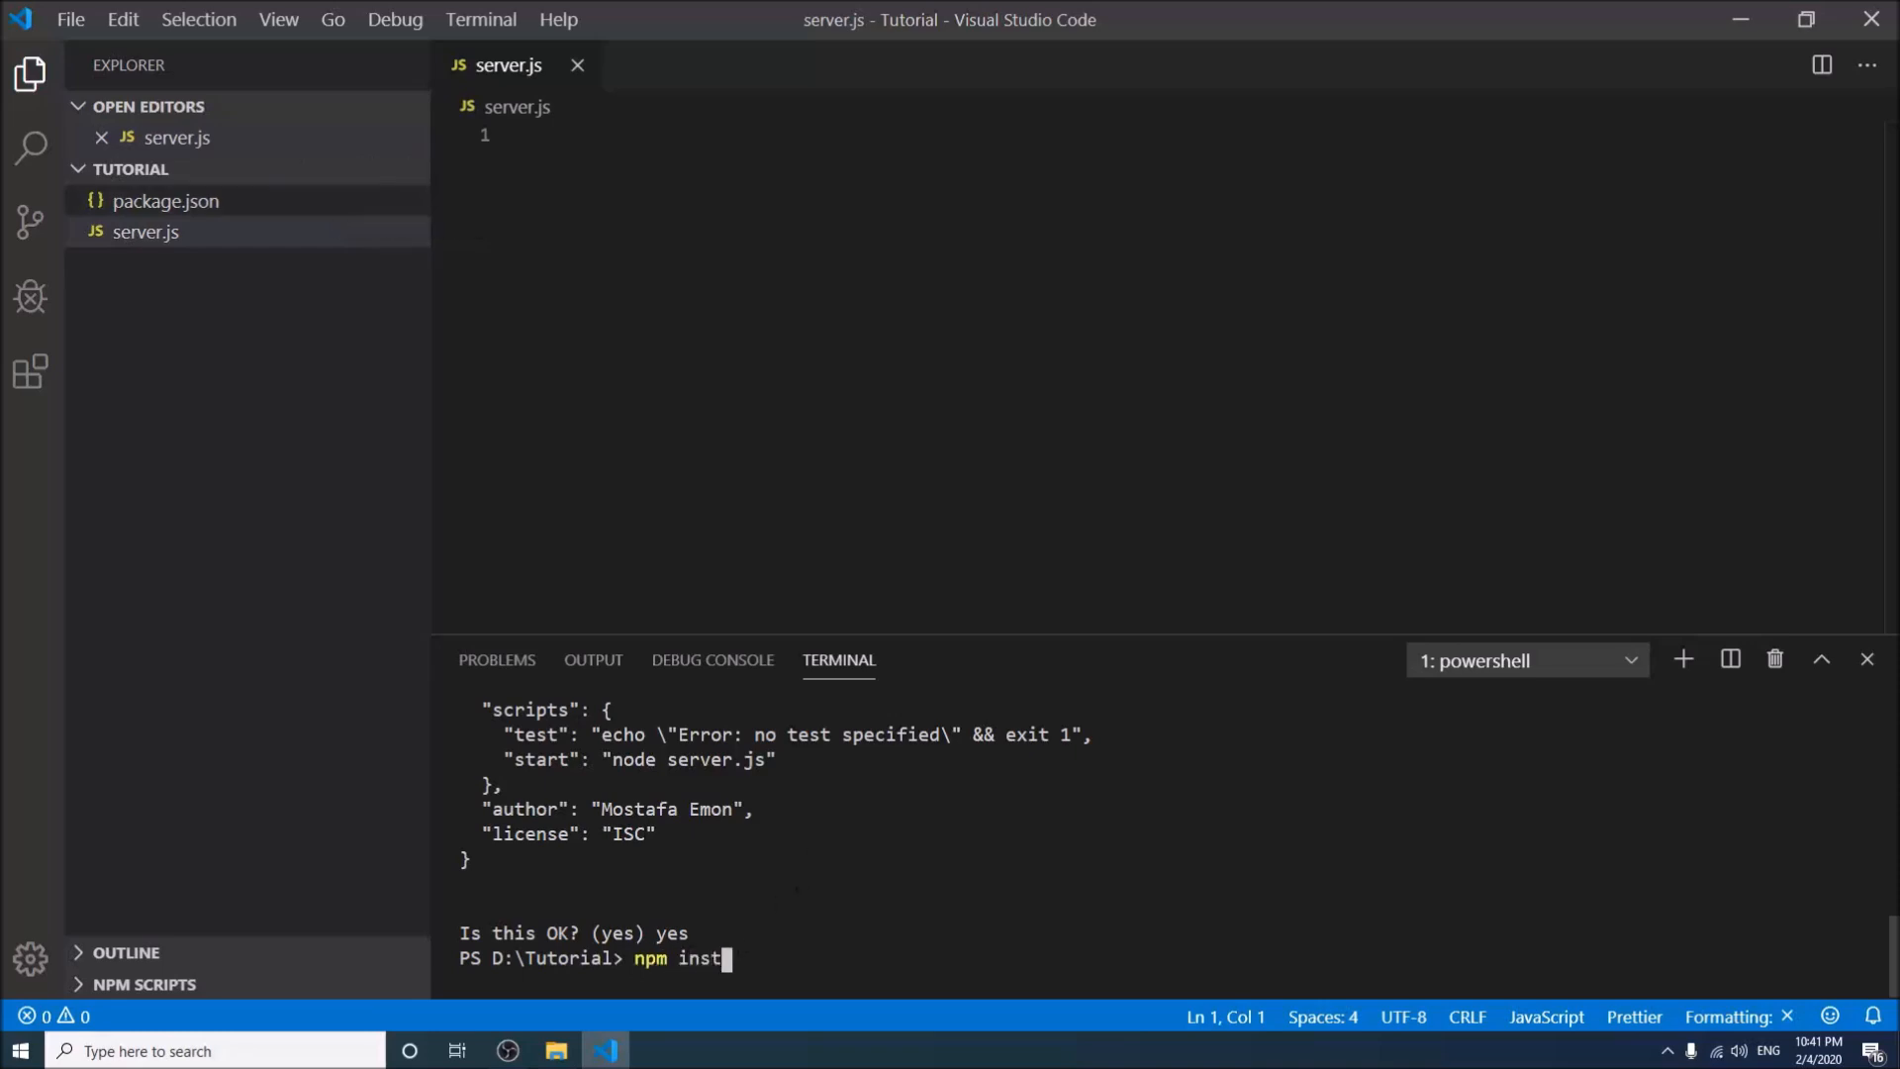
{"action": "type", "text": "all express mon"}
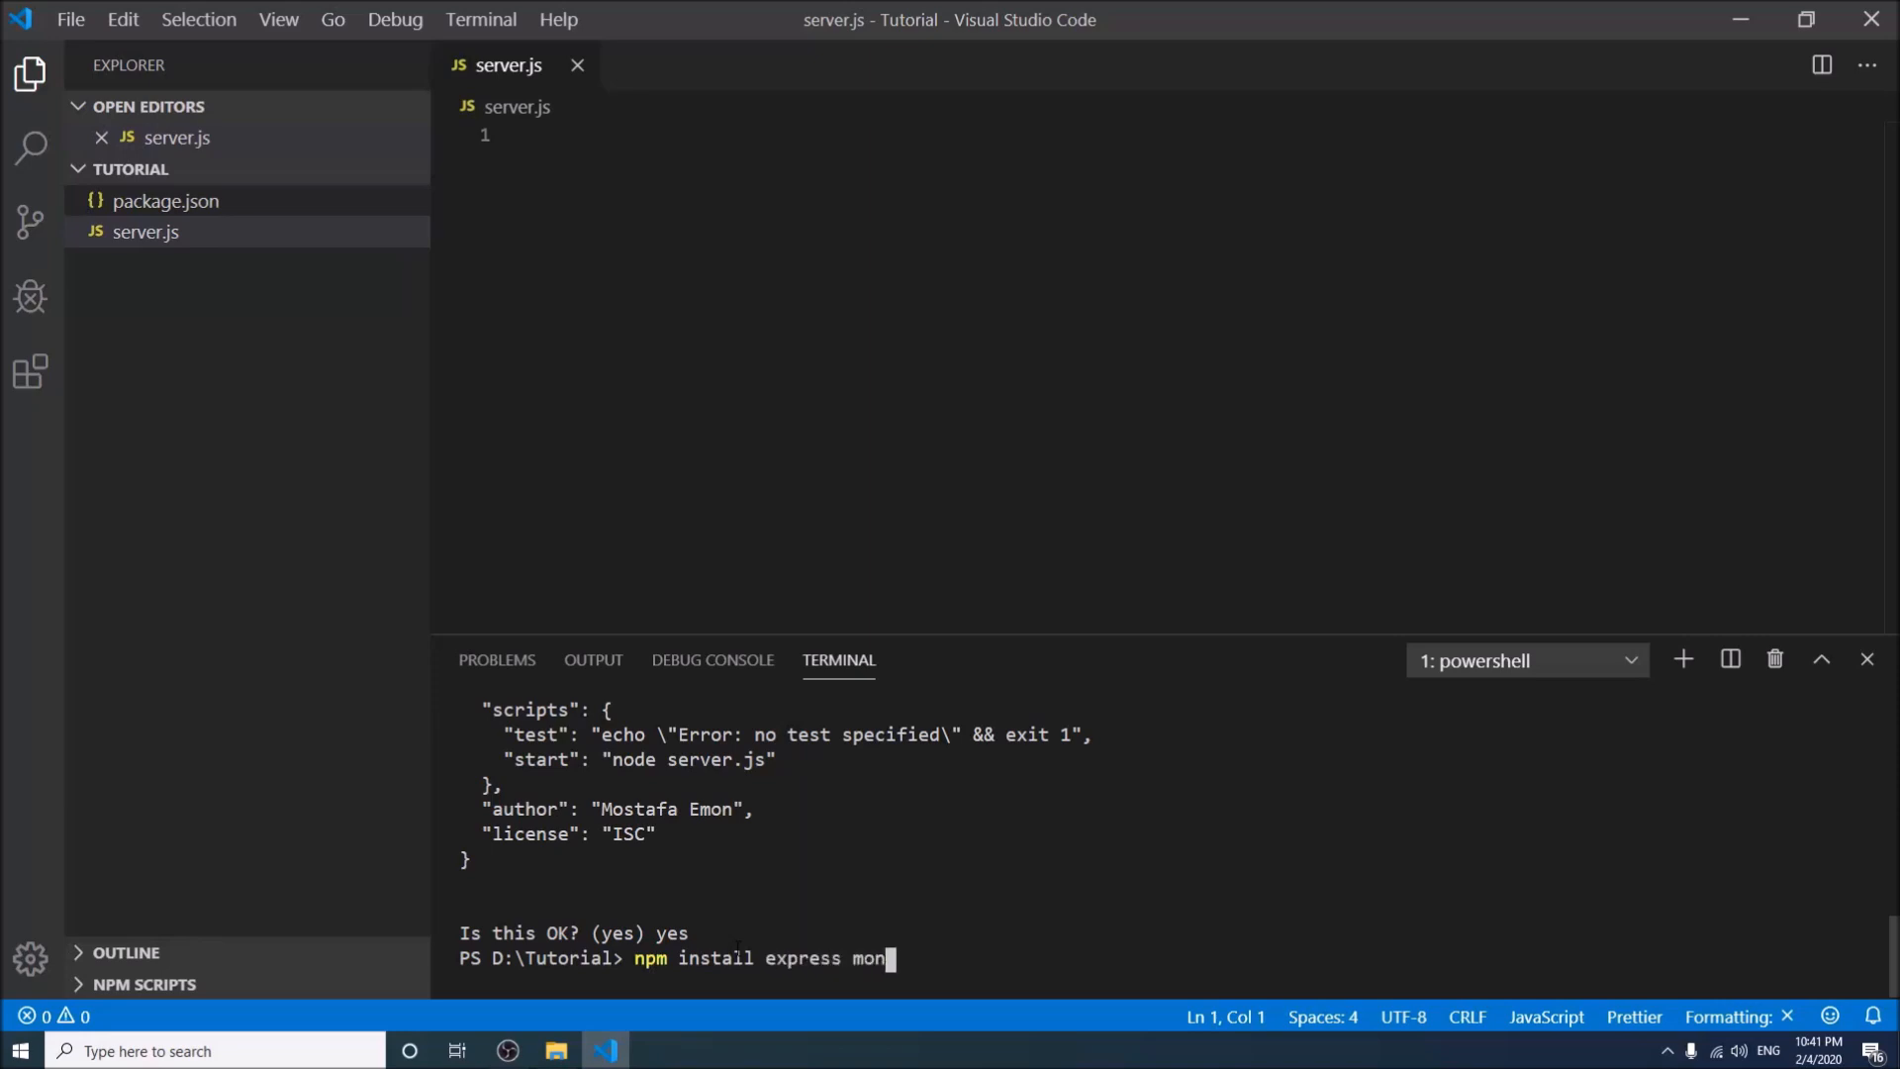
{"action": "type", "text": "goose m"}
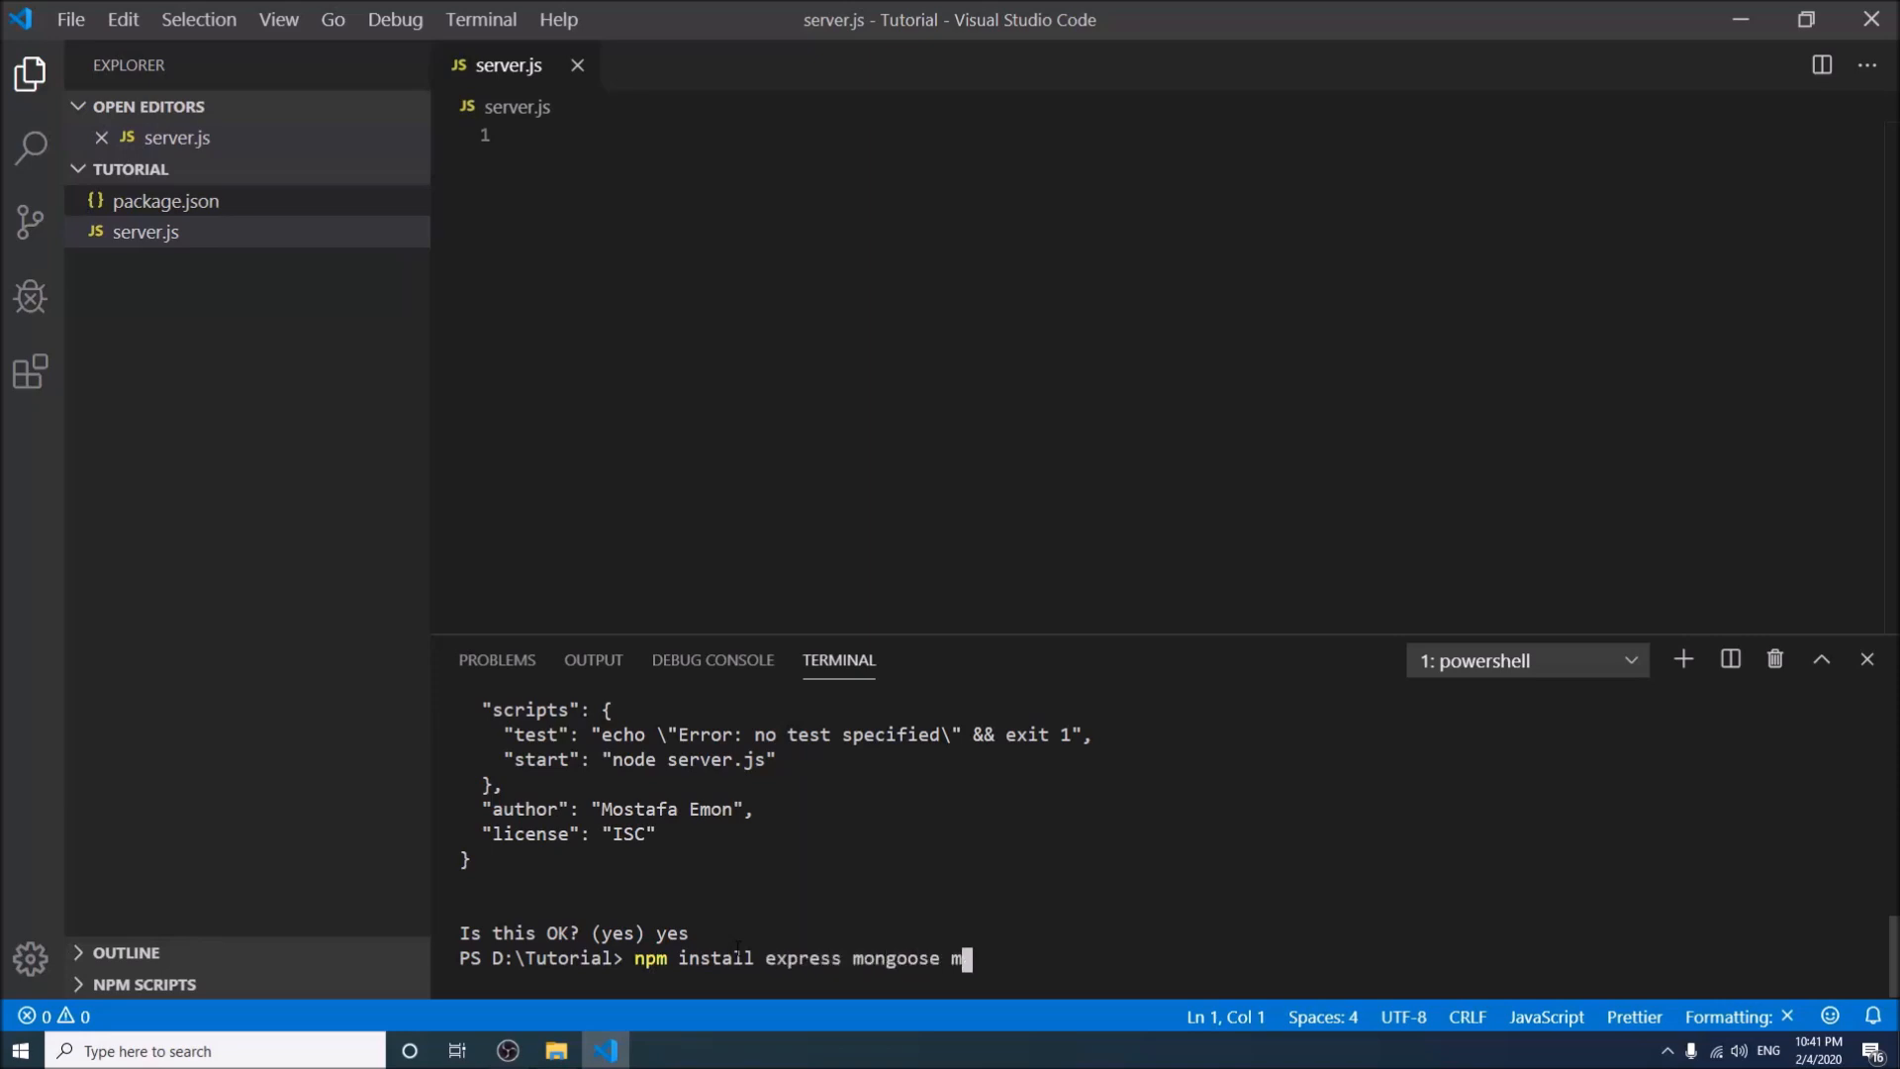
{"action": "type", "text": "organ bo"}
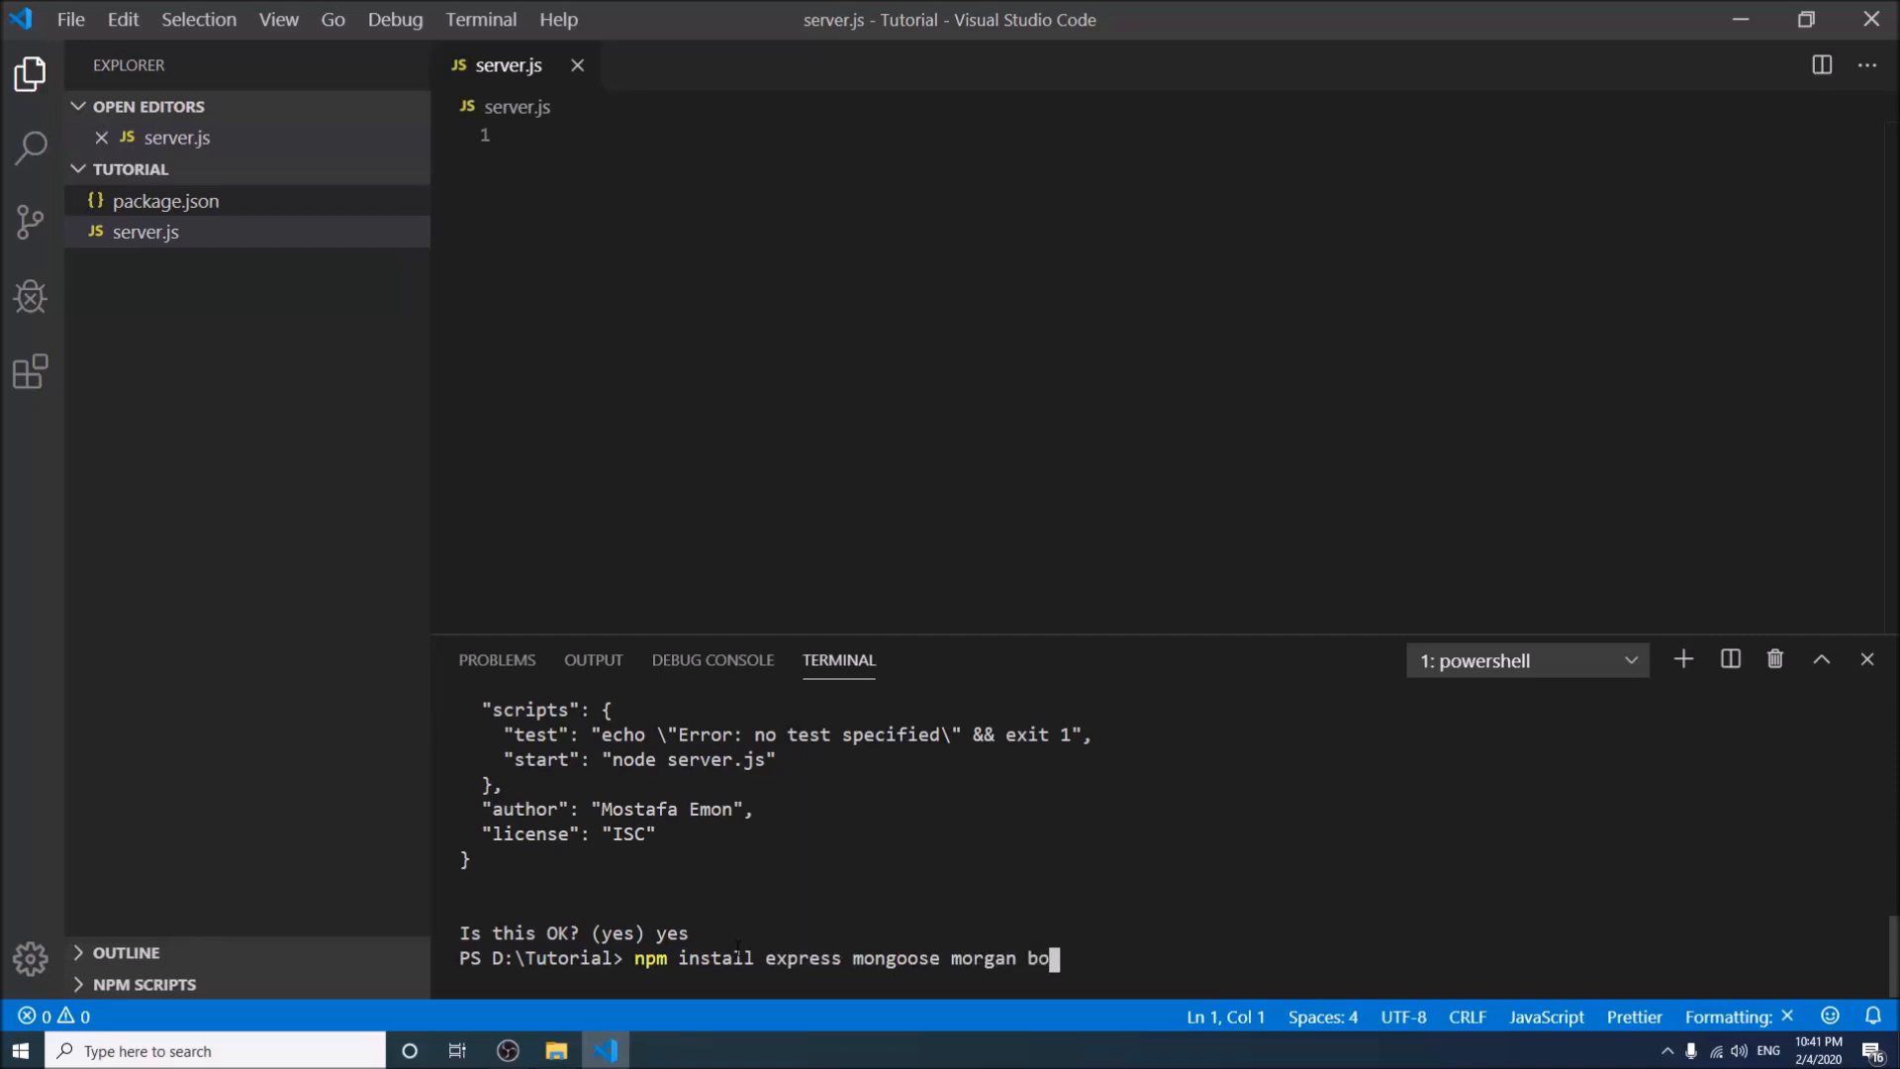
{"action": "type", "text": "dy-parser"}
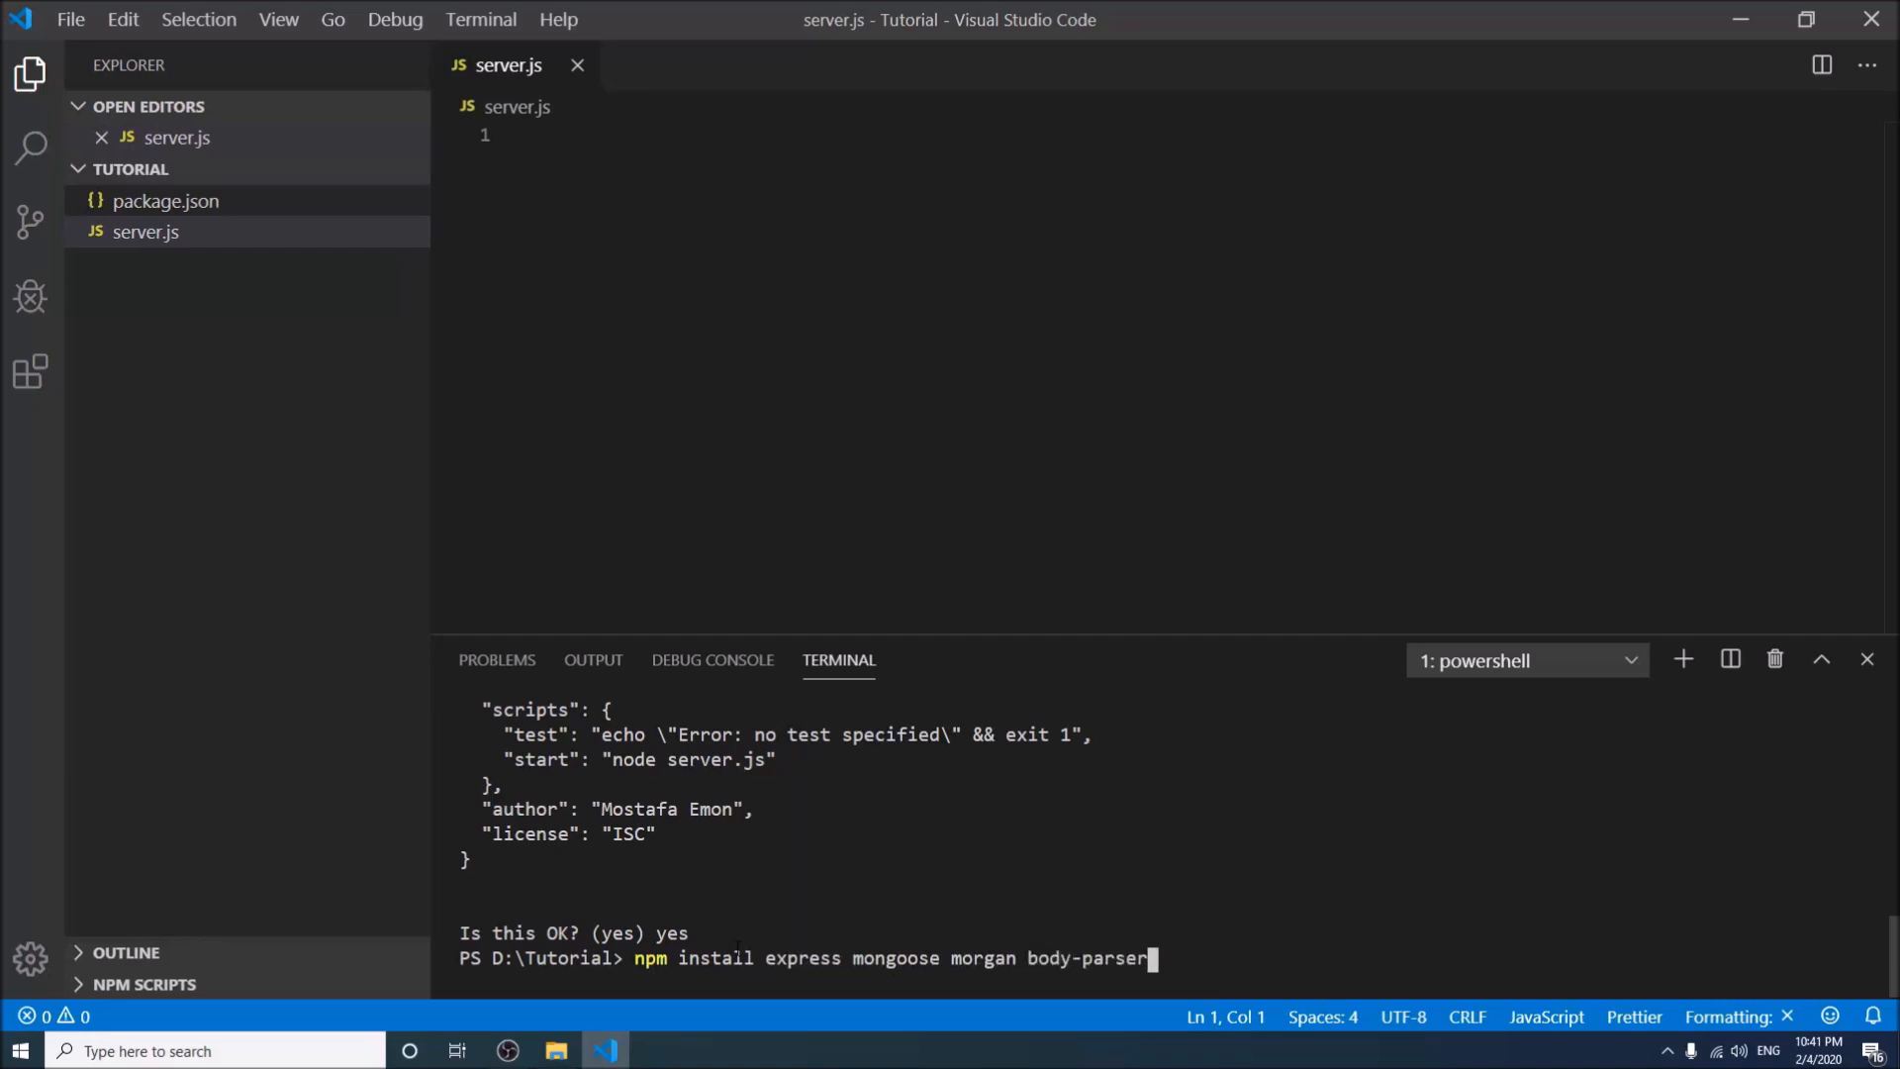
{"action": "key", "text": "enter"}
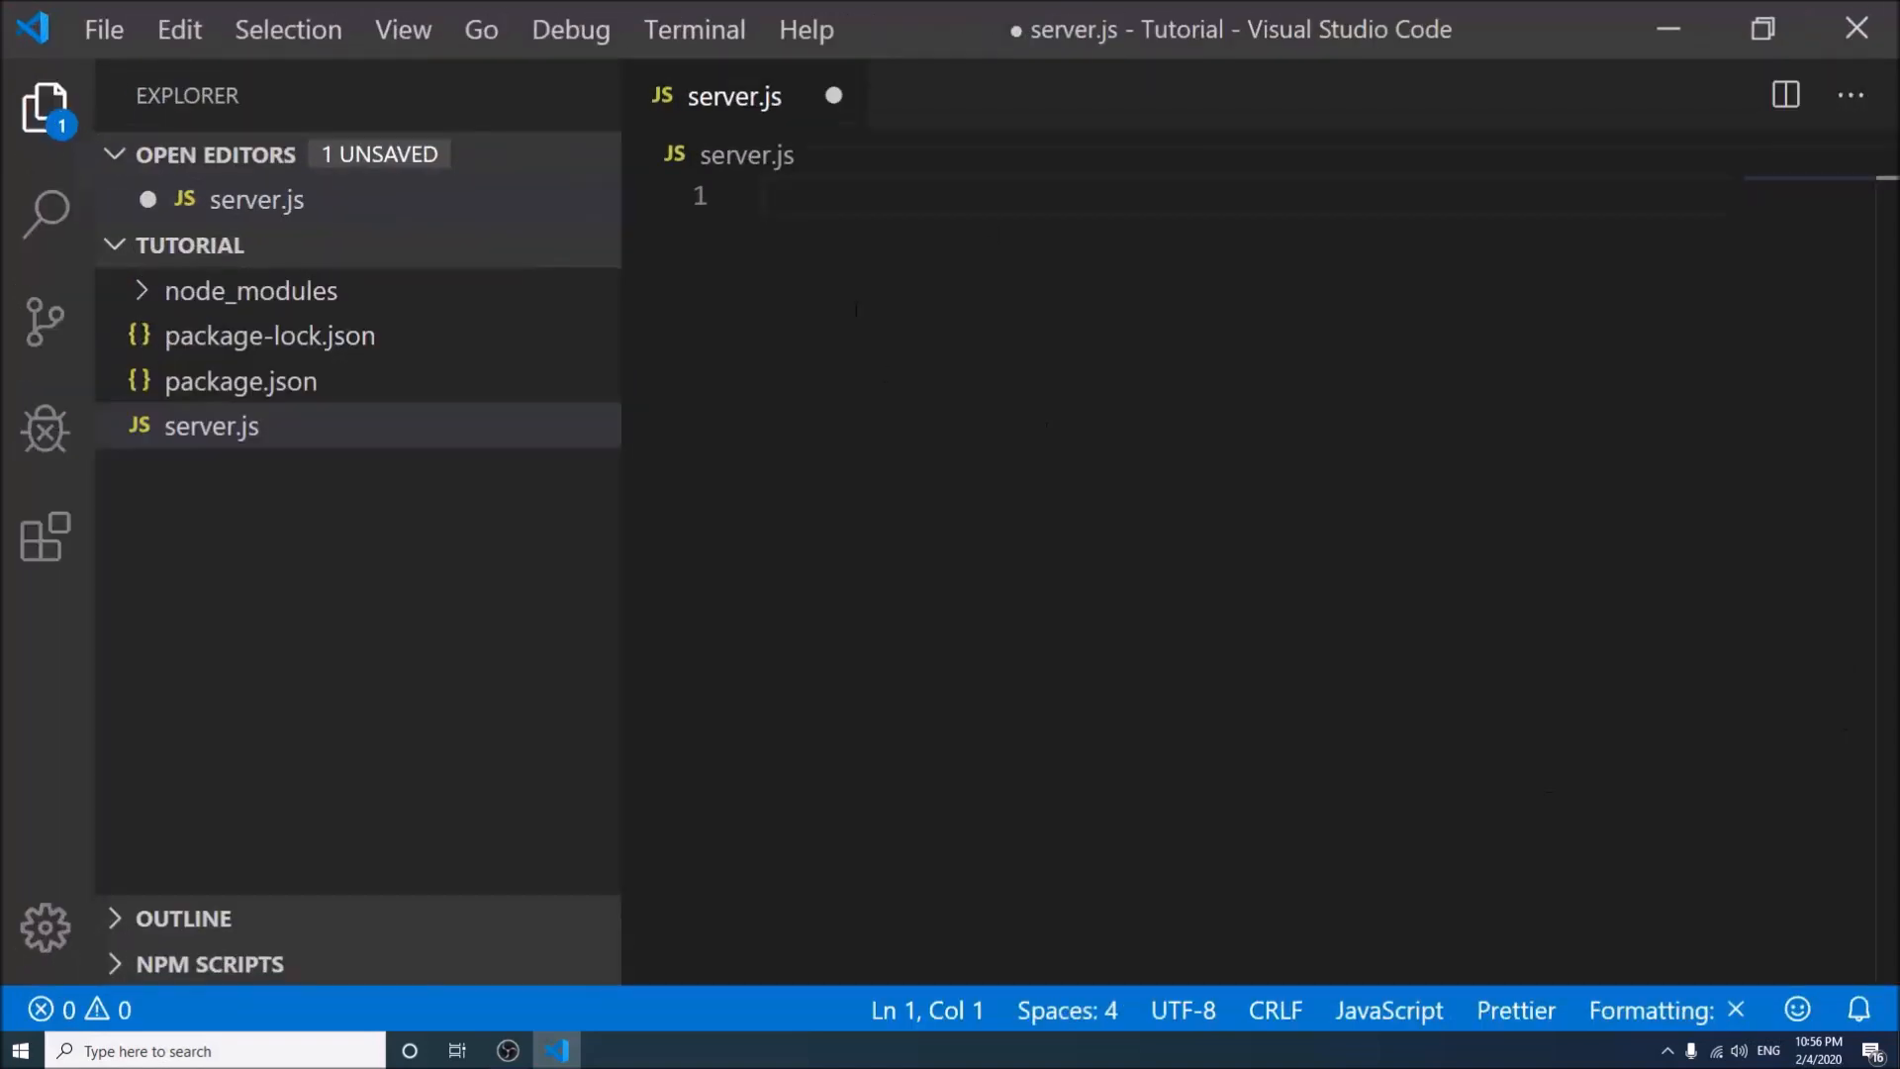
Add const lines requiring 'express' and 'mongoose' at the top of server.js
{"action": "type", "text": "const exr"}
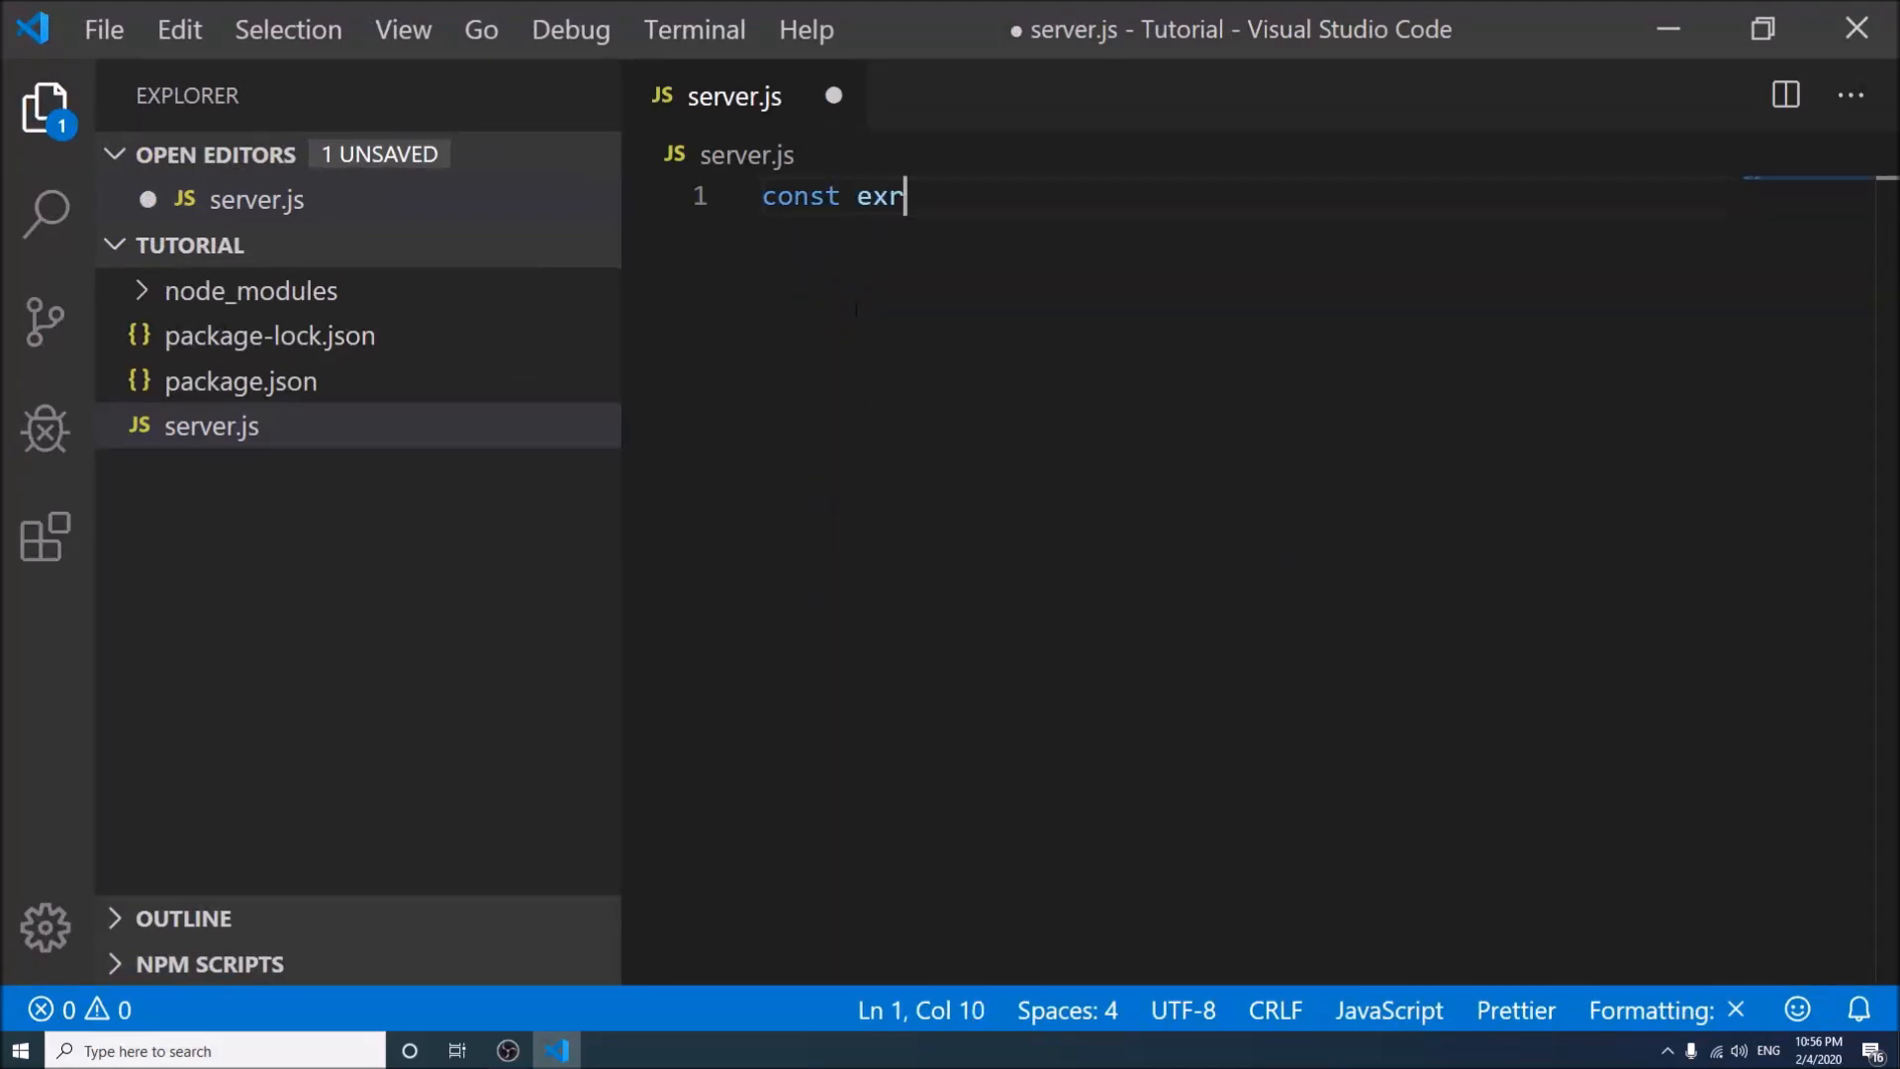
{"action": "type", "text": "ress ="}
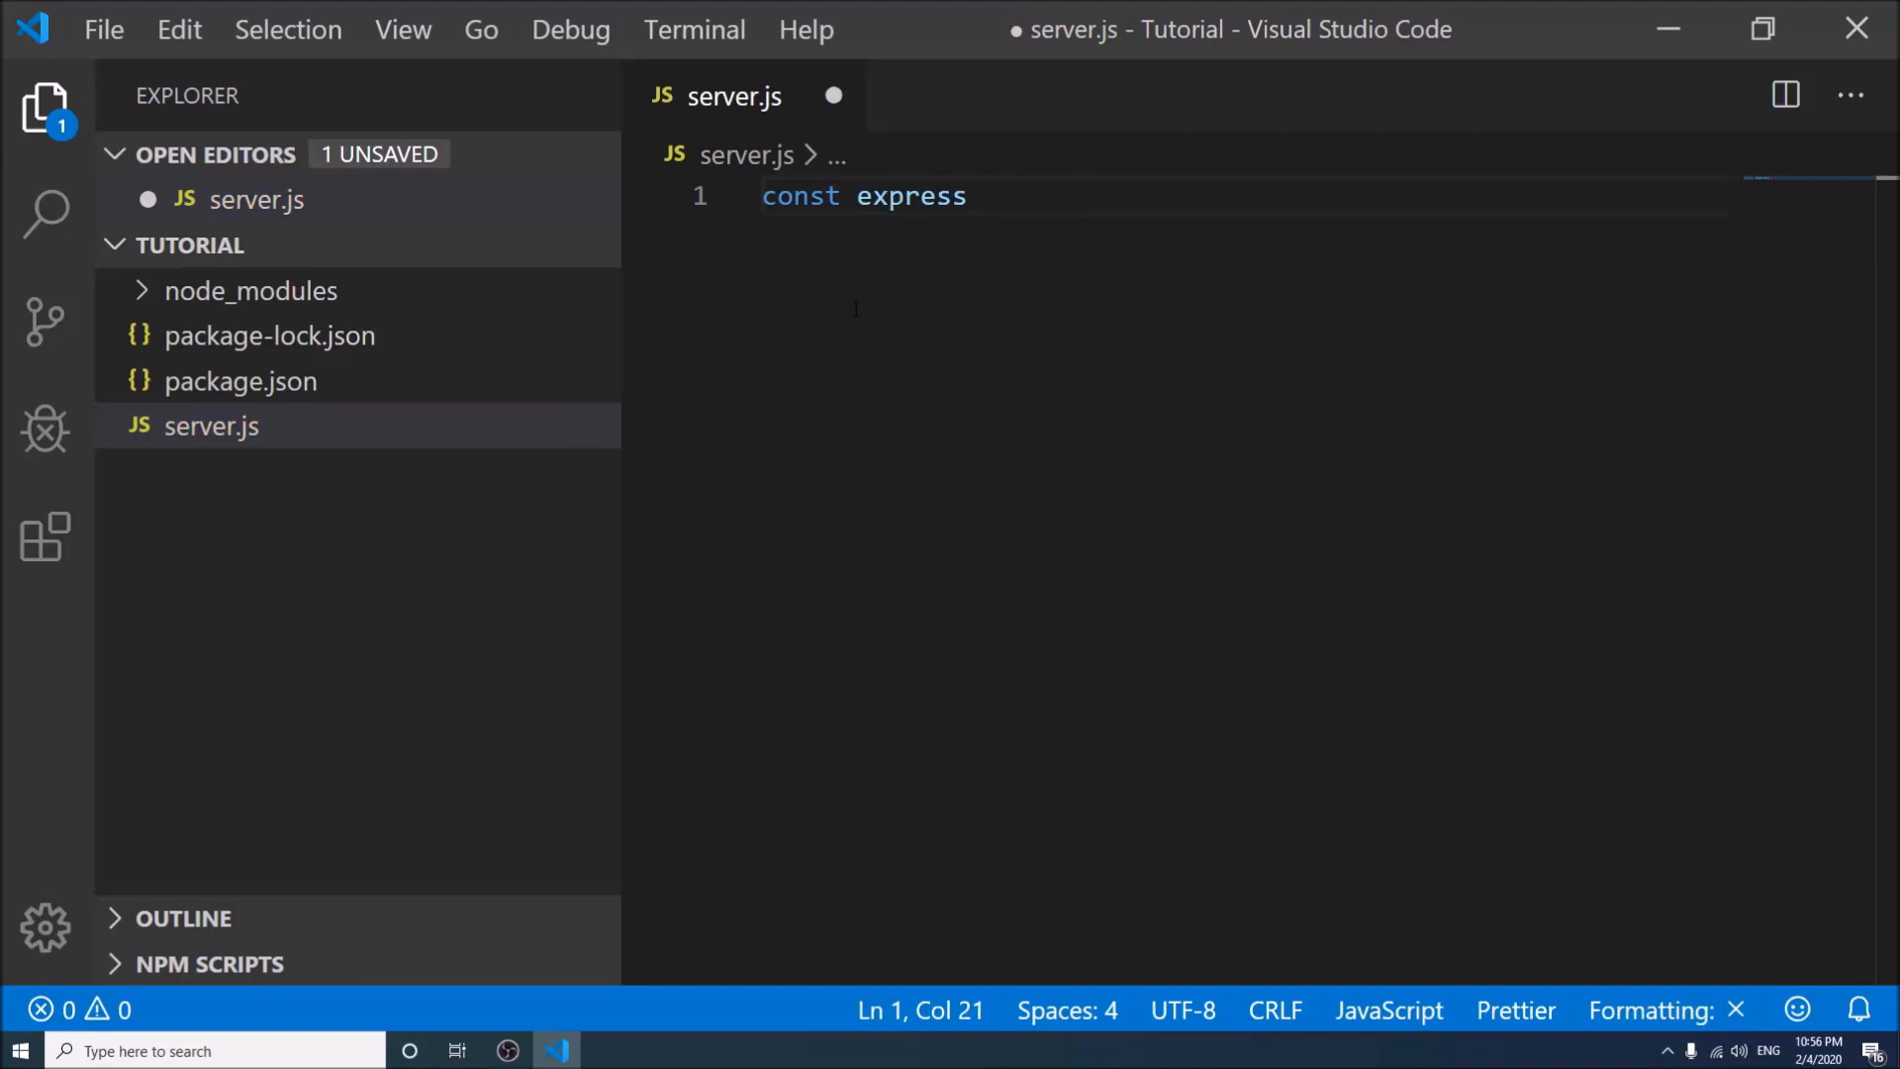
{"action": "type", "text": "= require"}
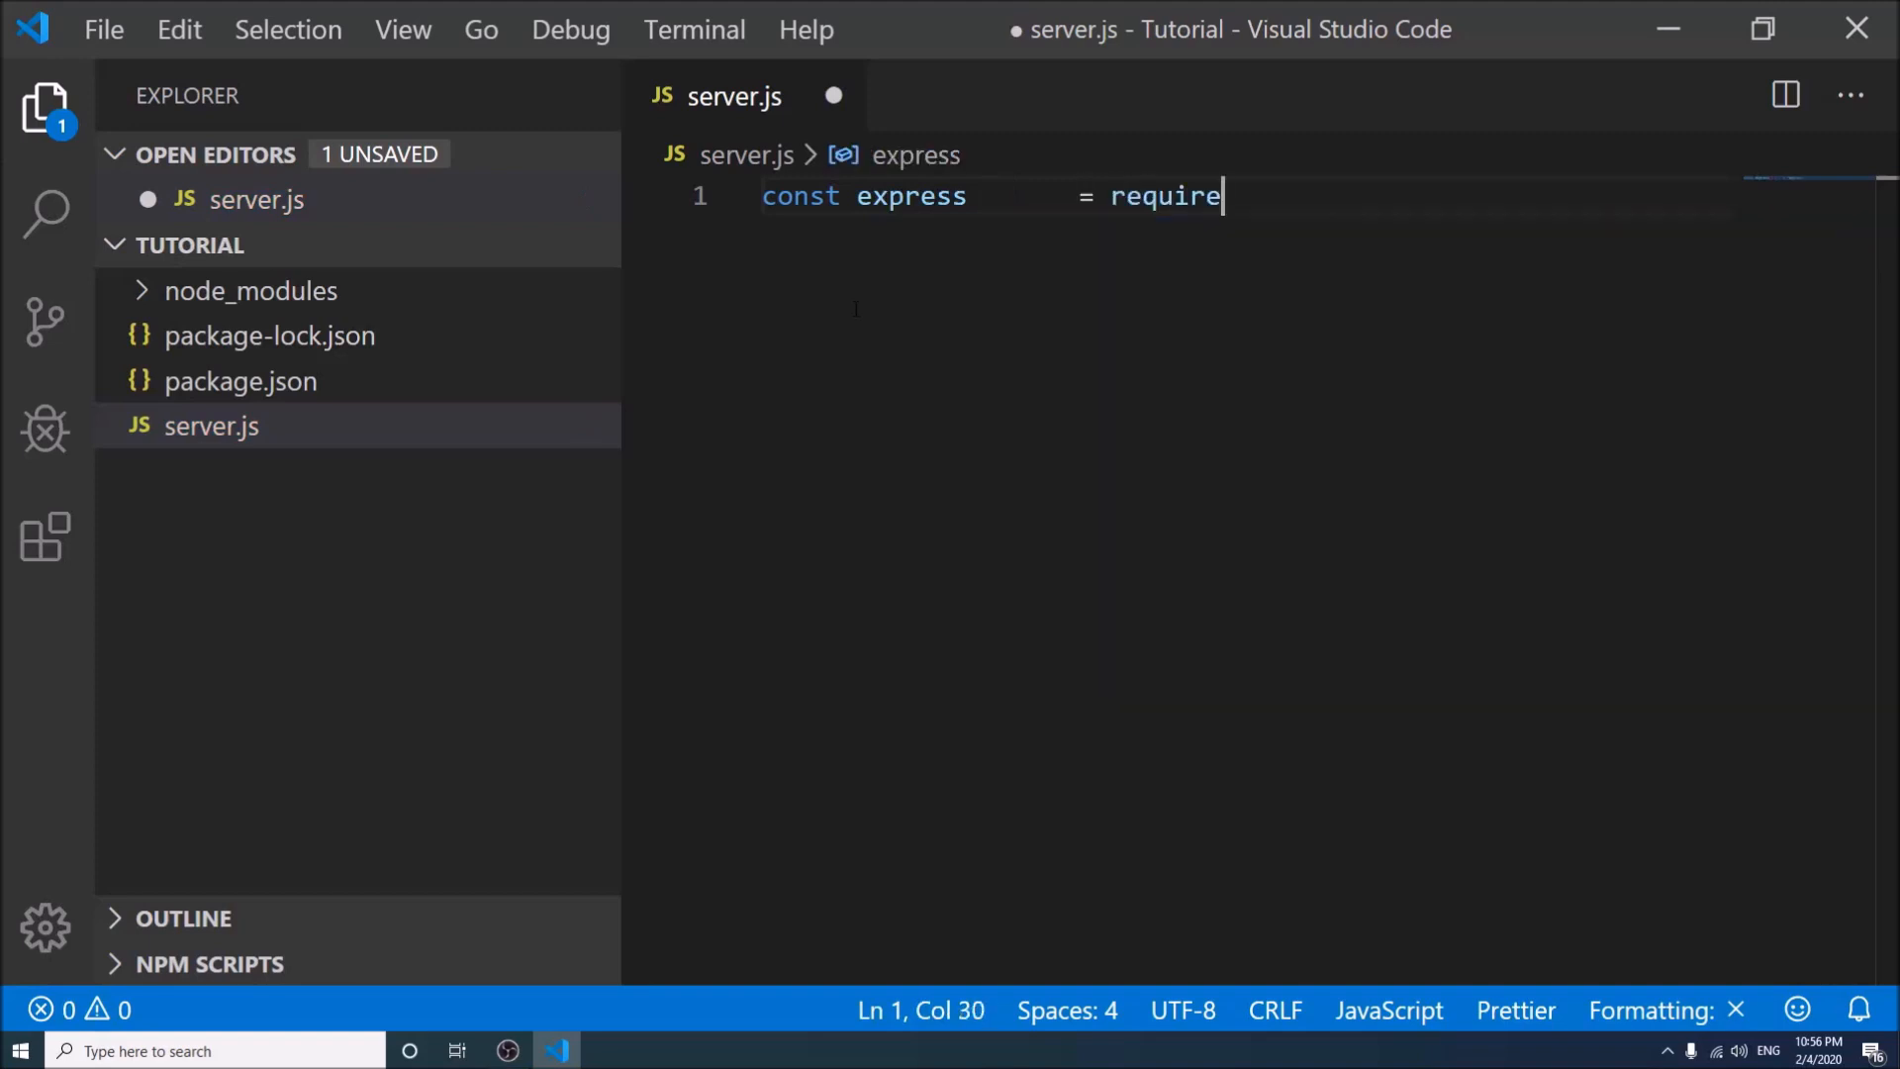
{"action": "type", "text": "('e'"}
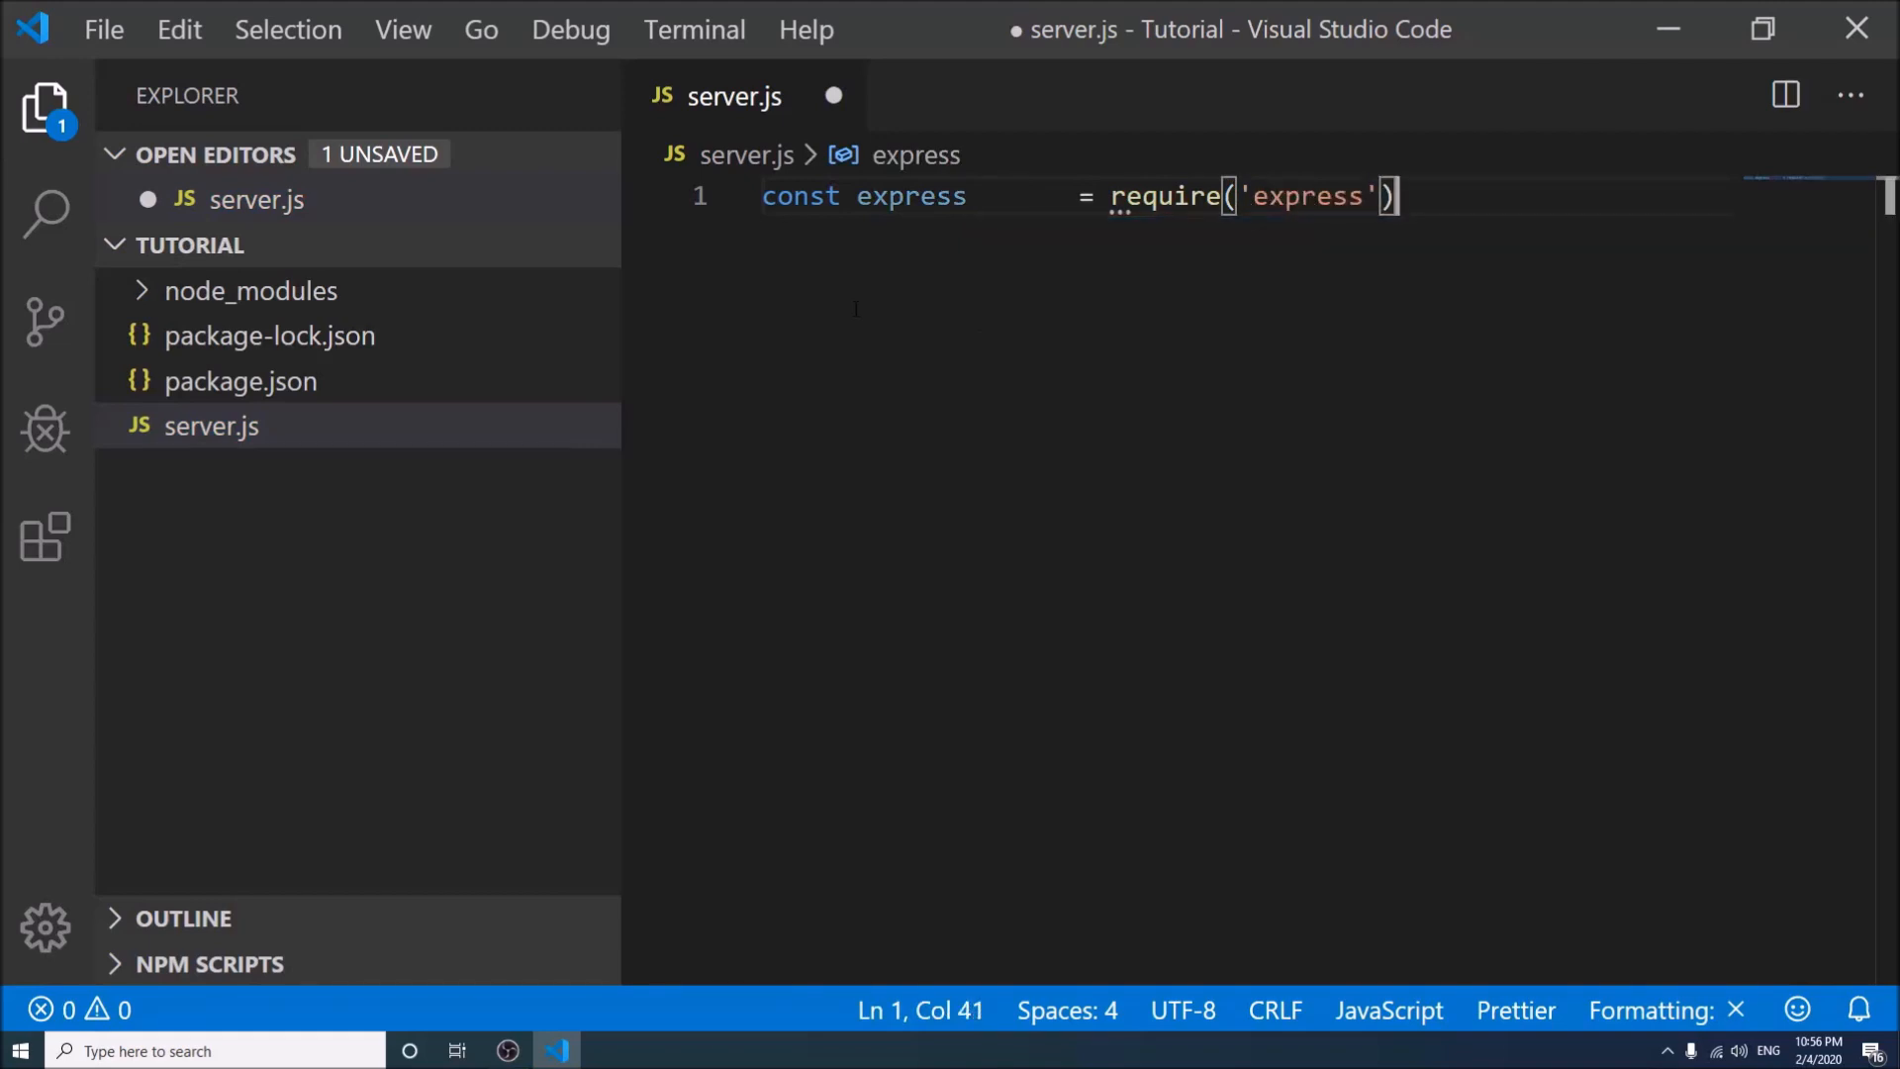
{"action": "type", "text": "const mon"}
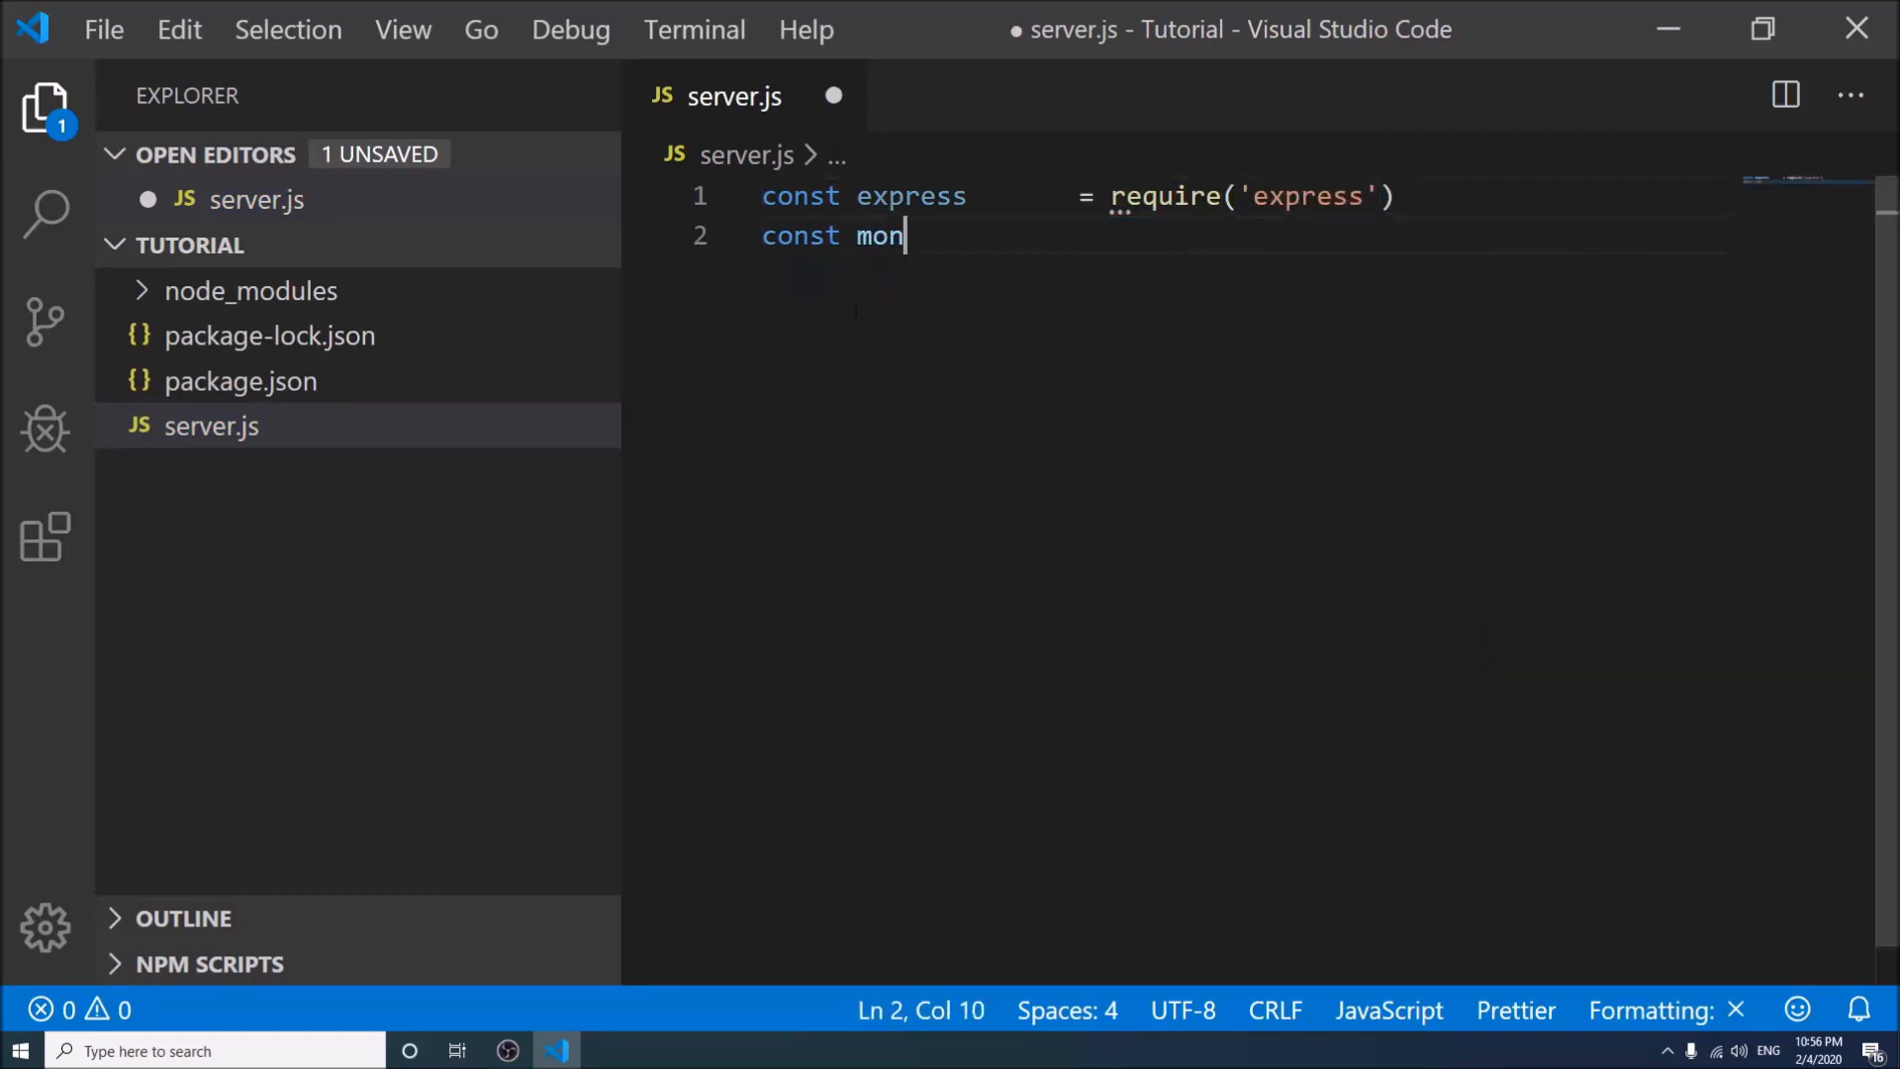
{"action": "type", "text": "goose"}
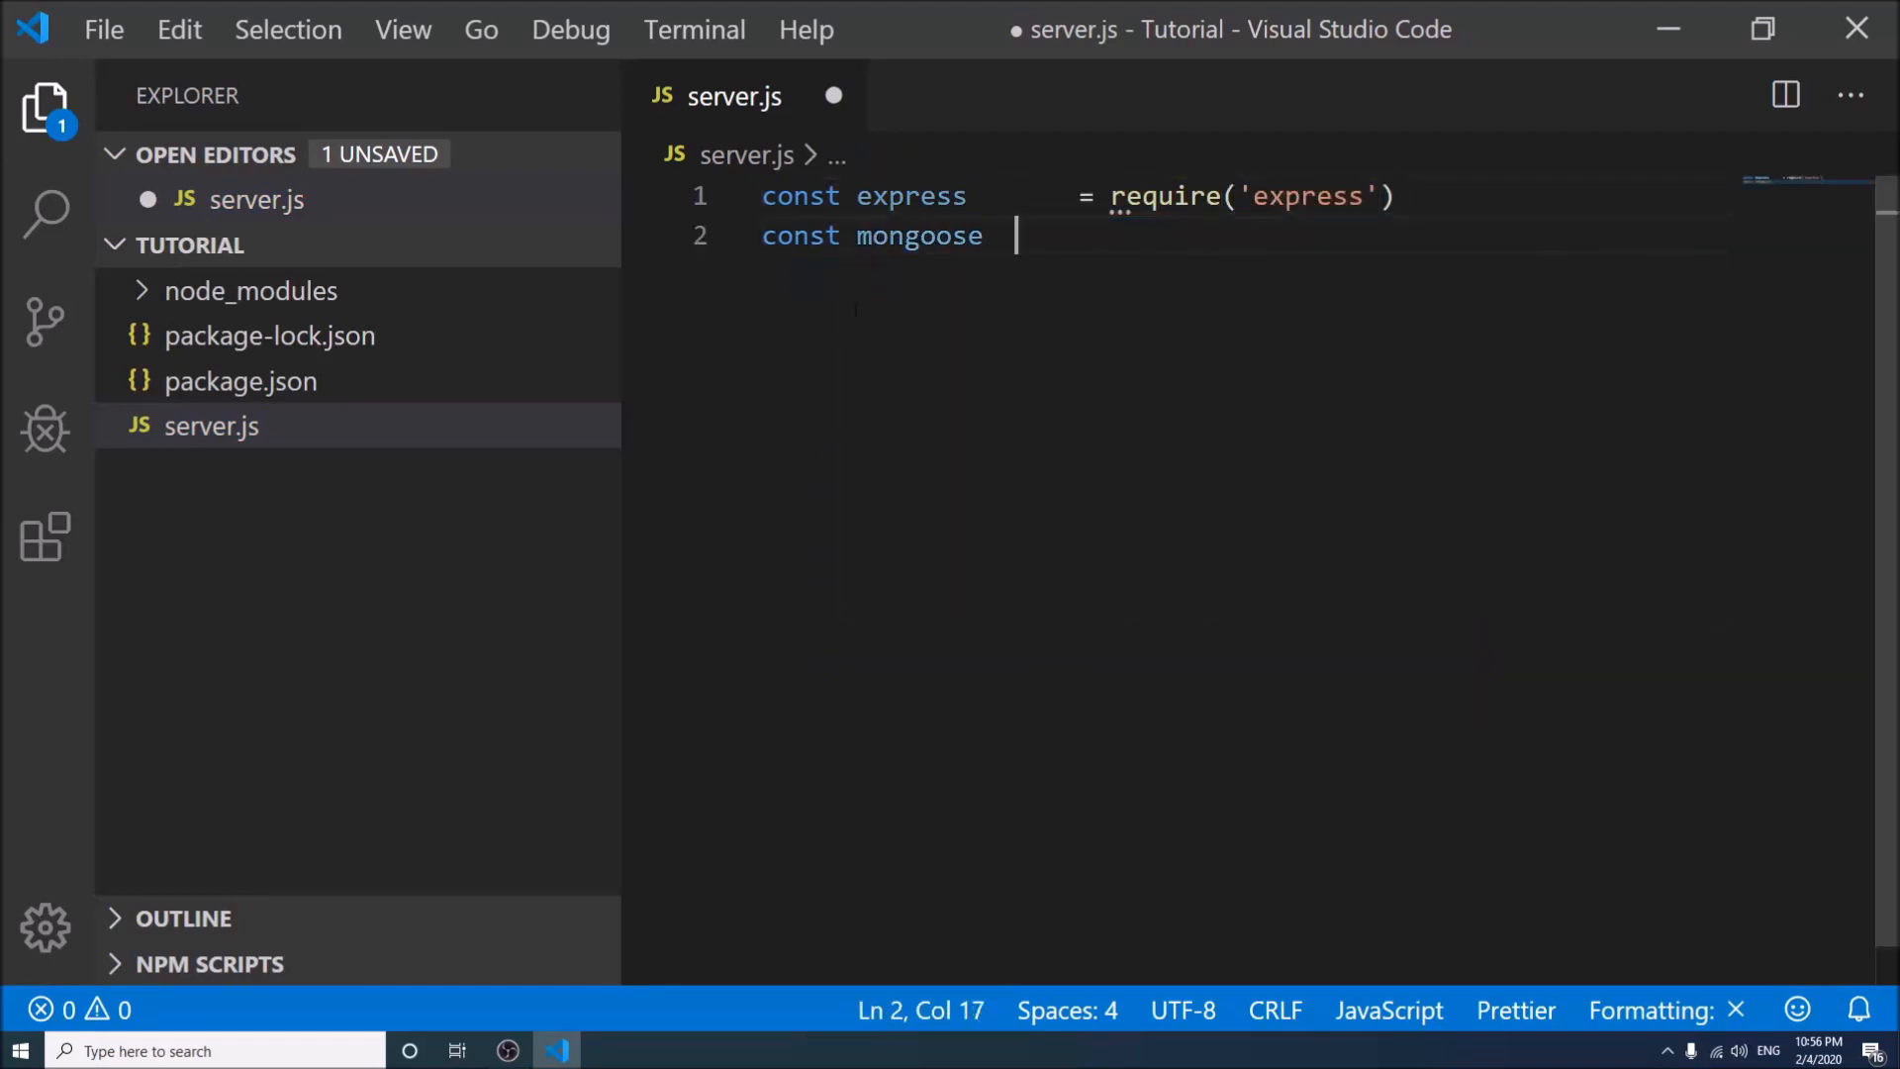
{"action": "type", "text": "= require("}
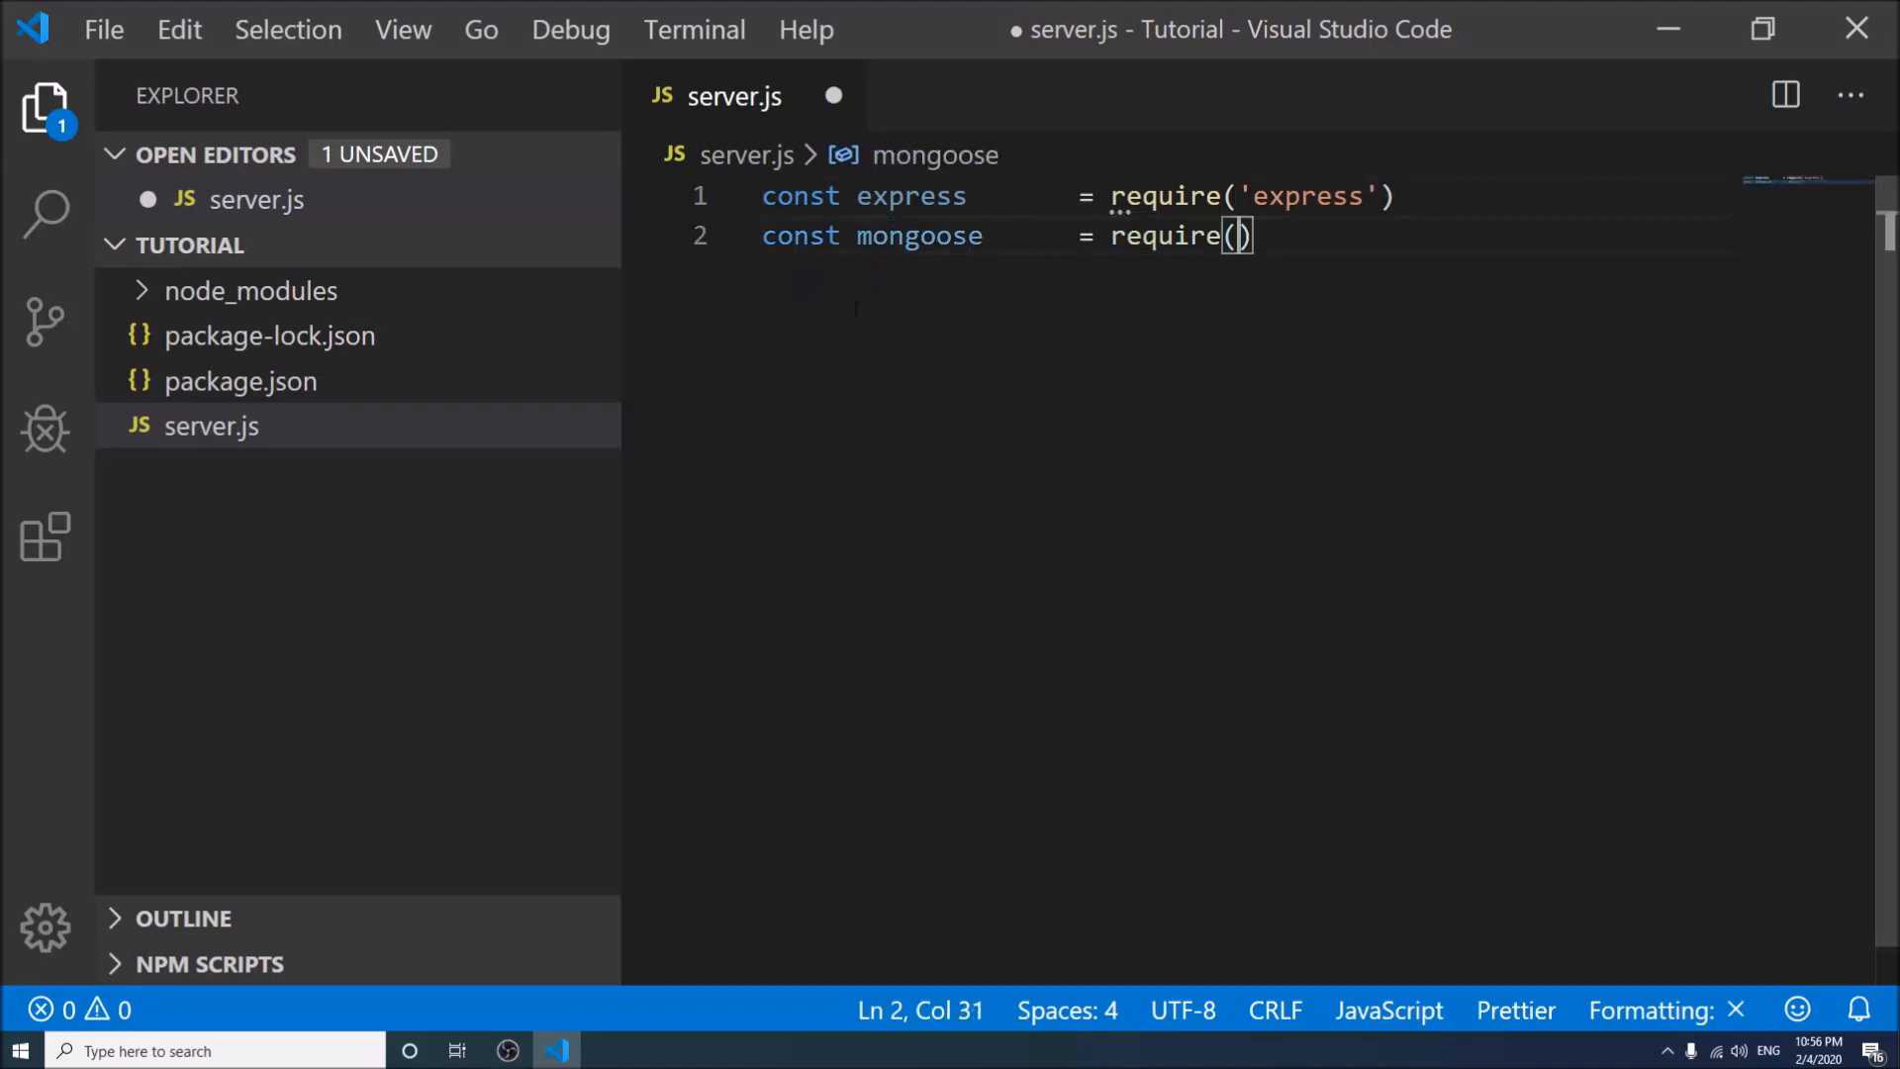
{"action": "type", "text": "'mongoose'"}
{"action": "type", "text": "const"}
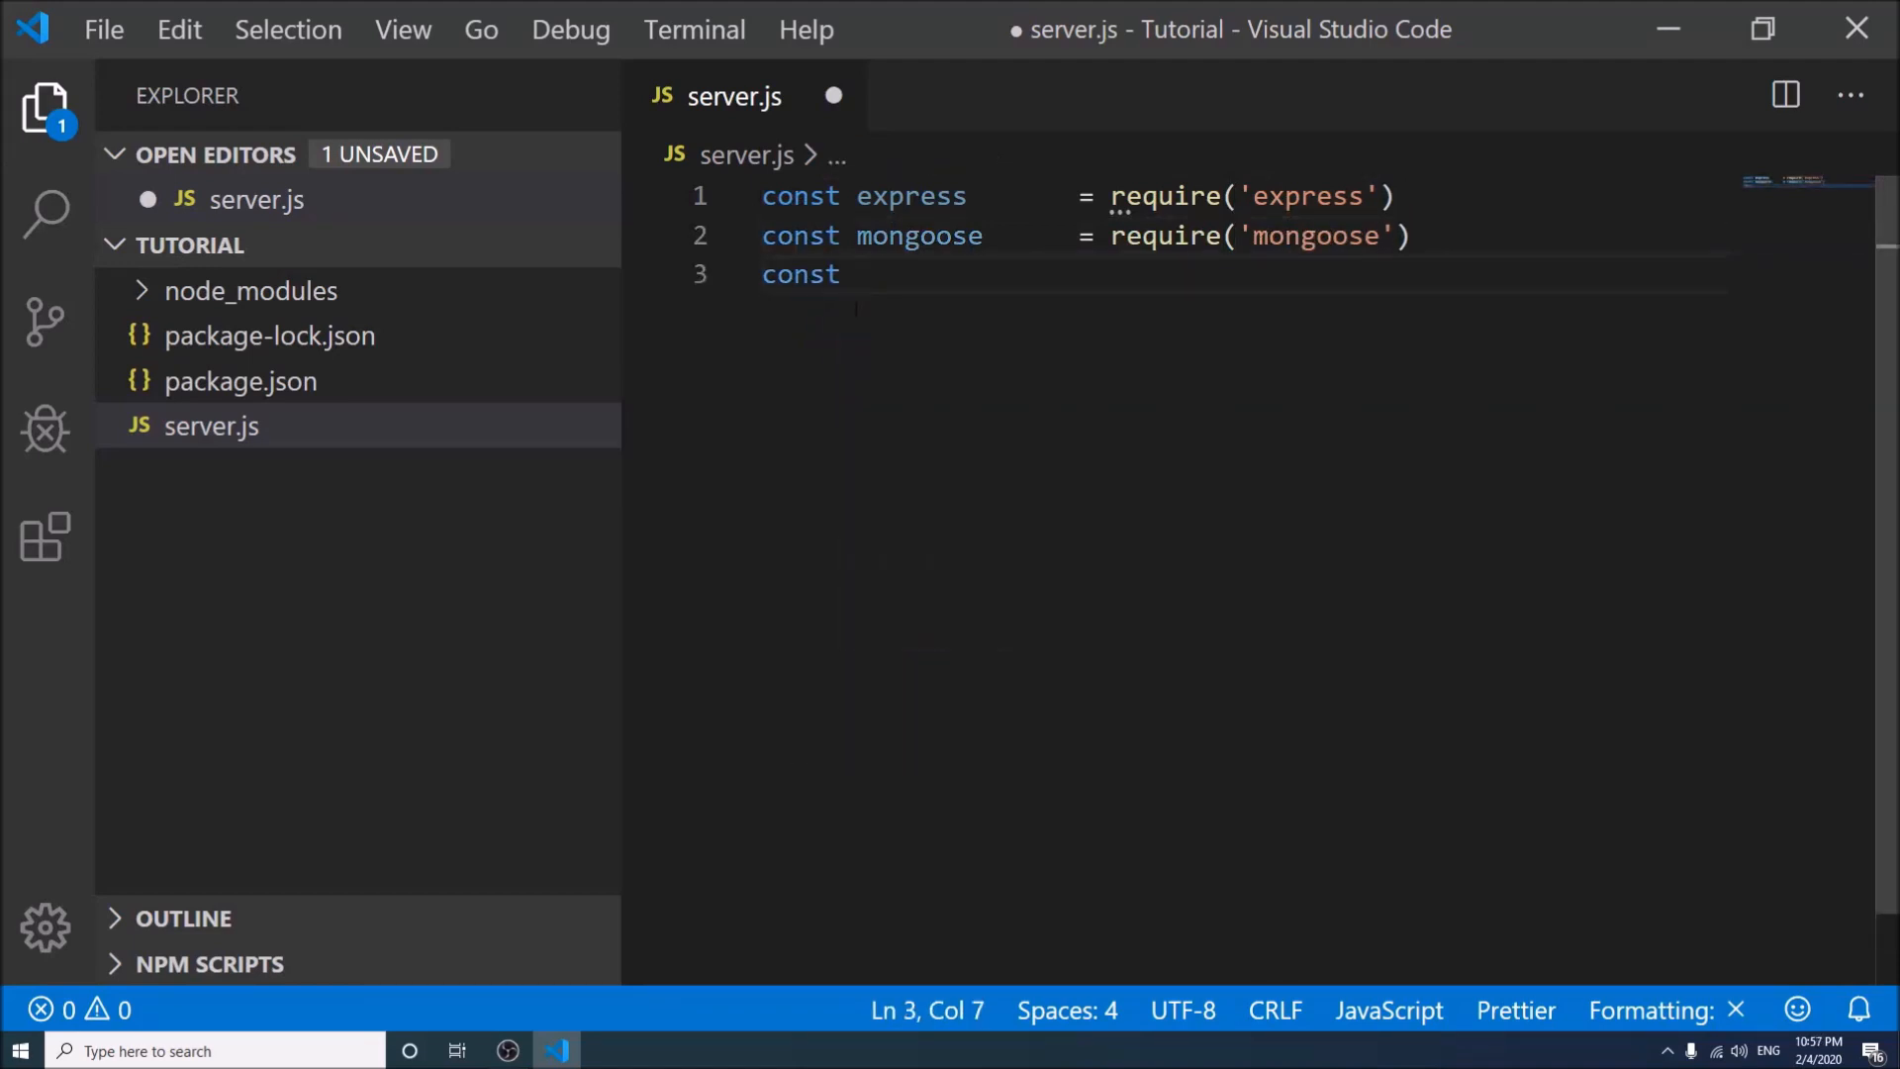
Add const lines requiring 'morgan' and 'body-parser' as bodyParser, then leave blank lines below
{"action": "type", "text": "morgan"}
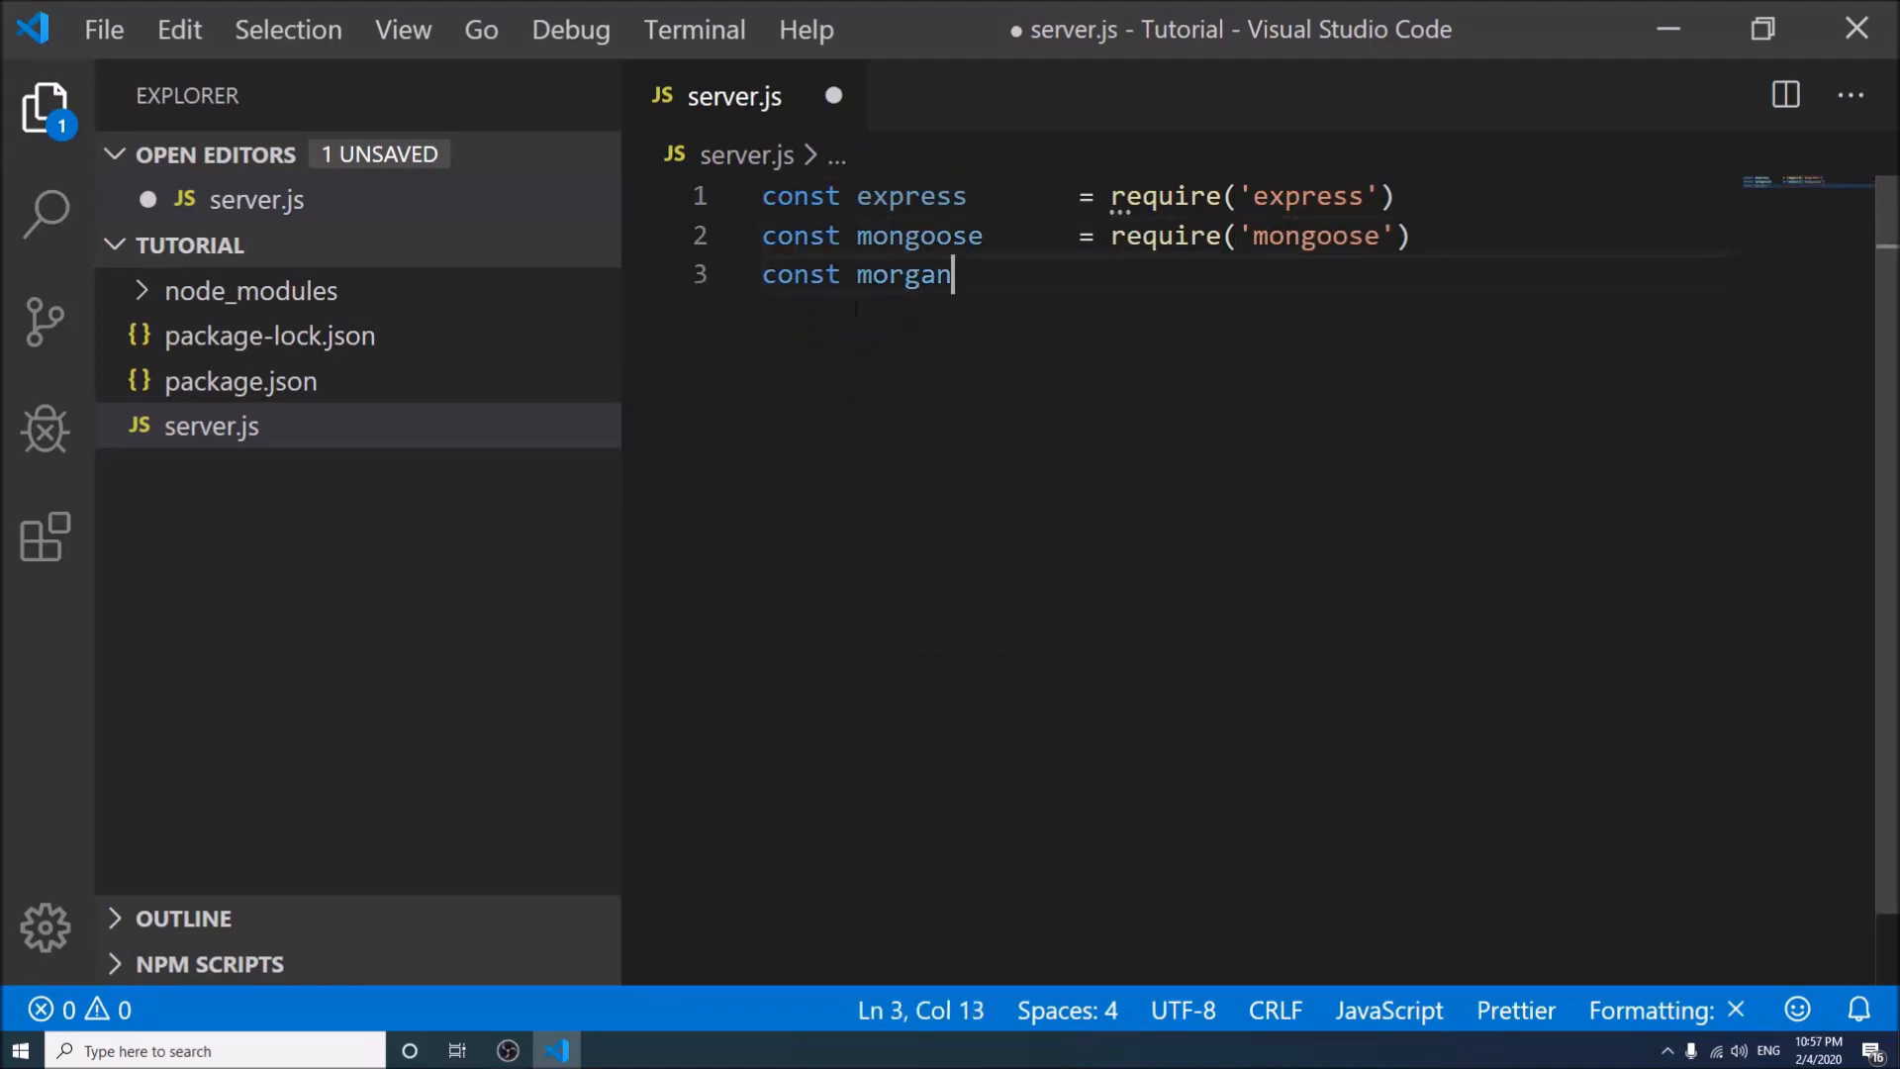
{"action": "type", "text": "= require("}
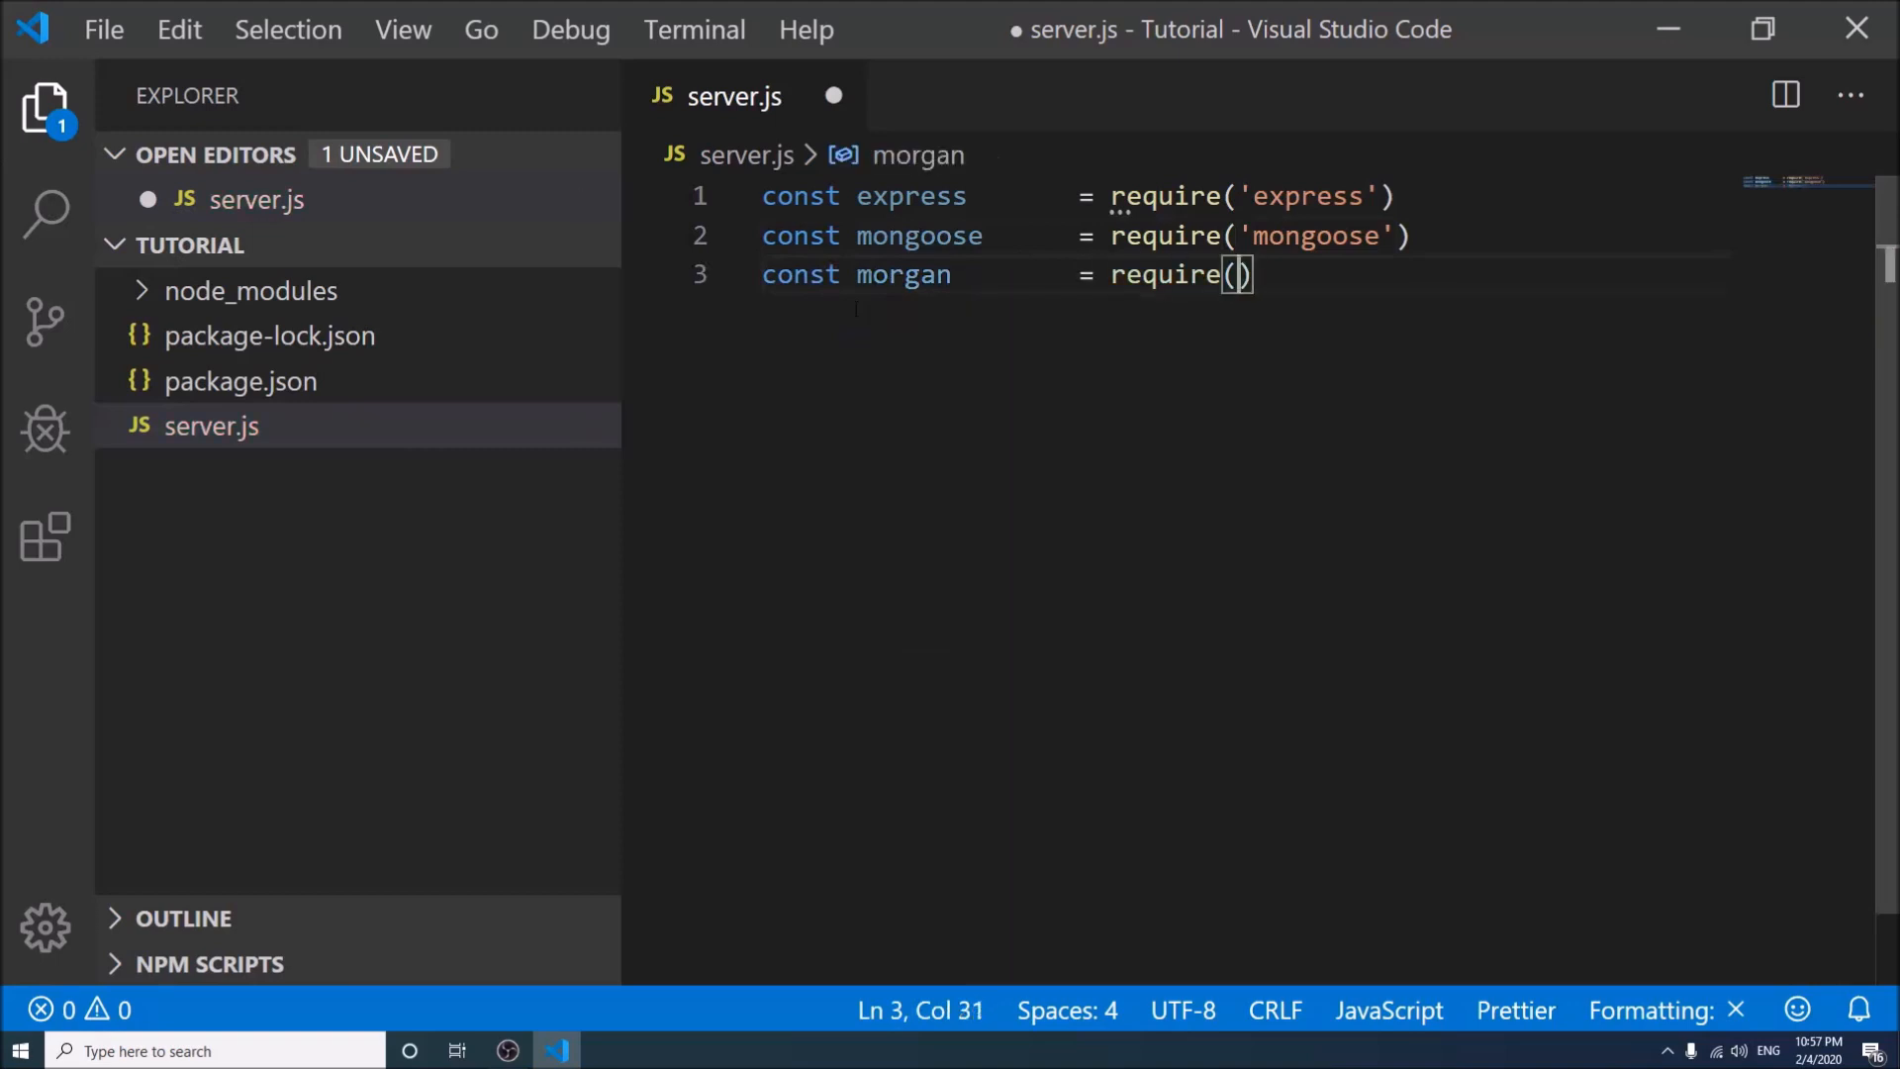
{"action": "type", "text": "'morgan'"}
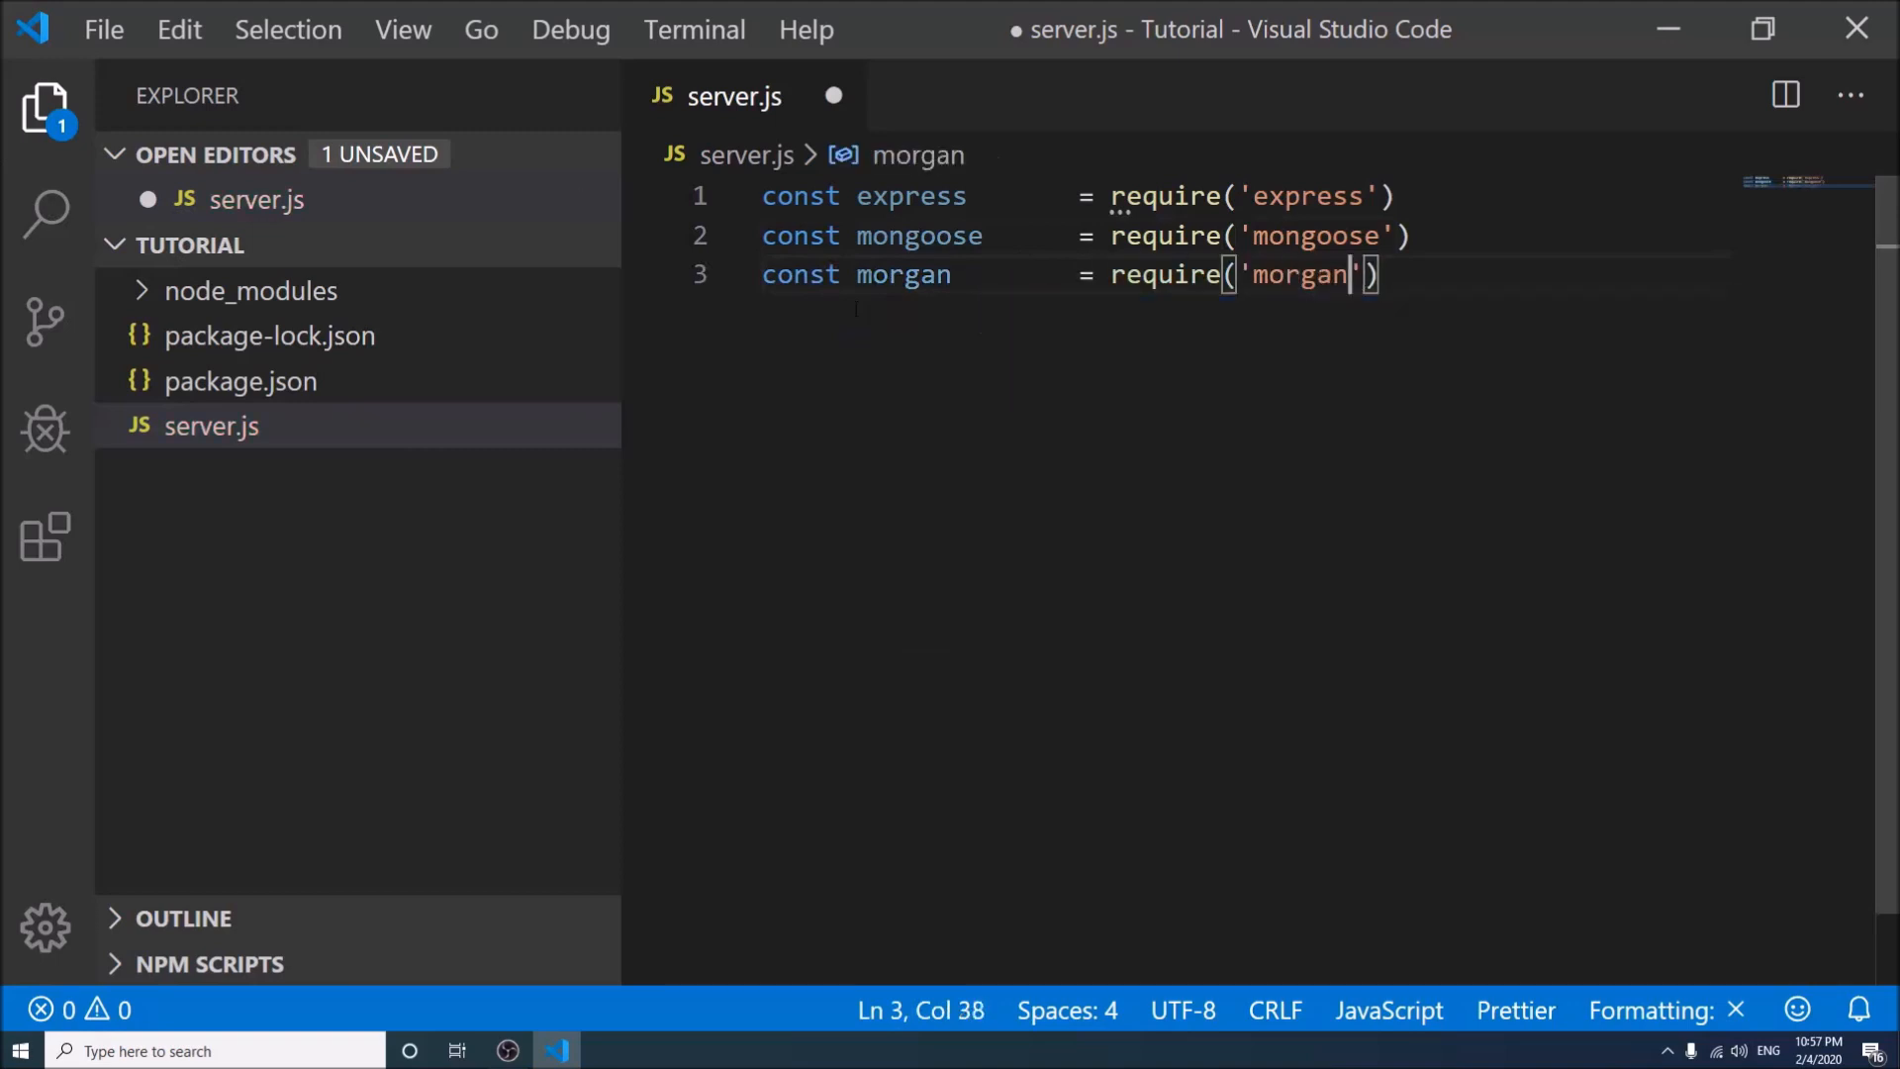
{"action": "type", "text": "const"}
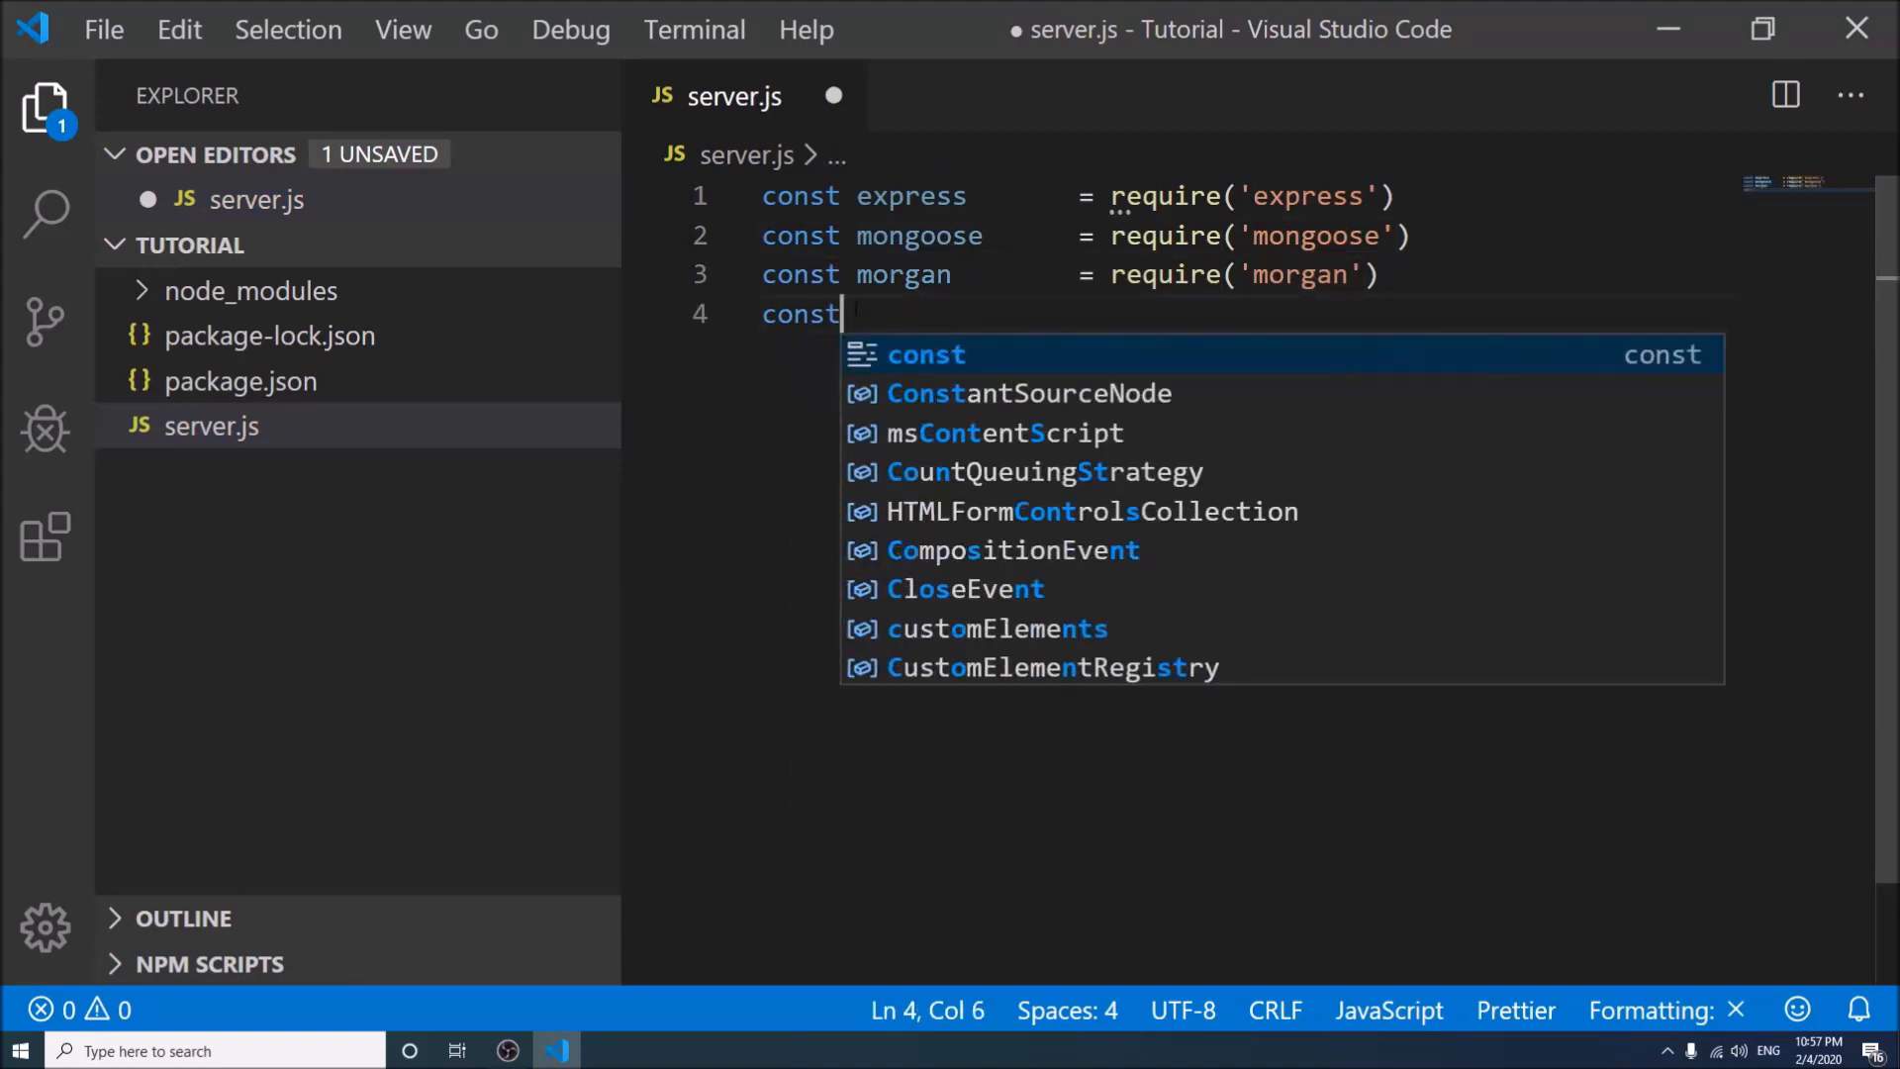
{"action": "type", "text": "bodyParser    = r"}
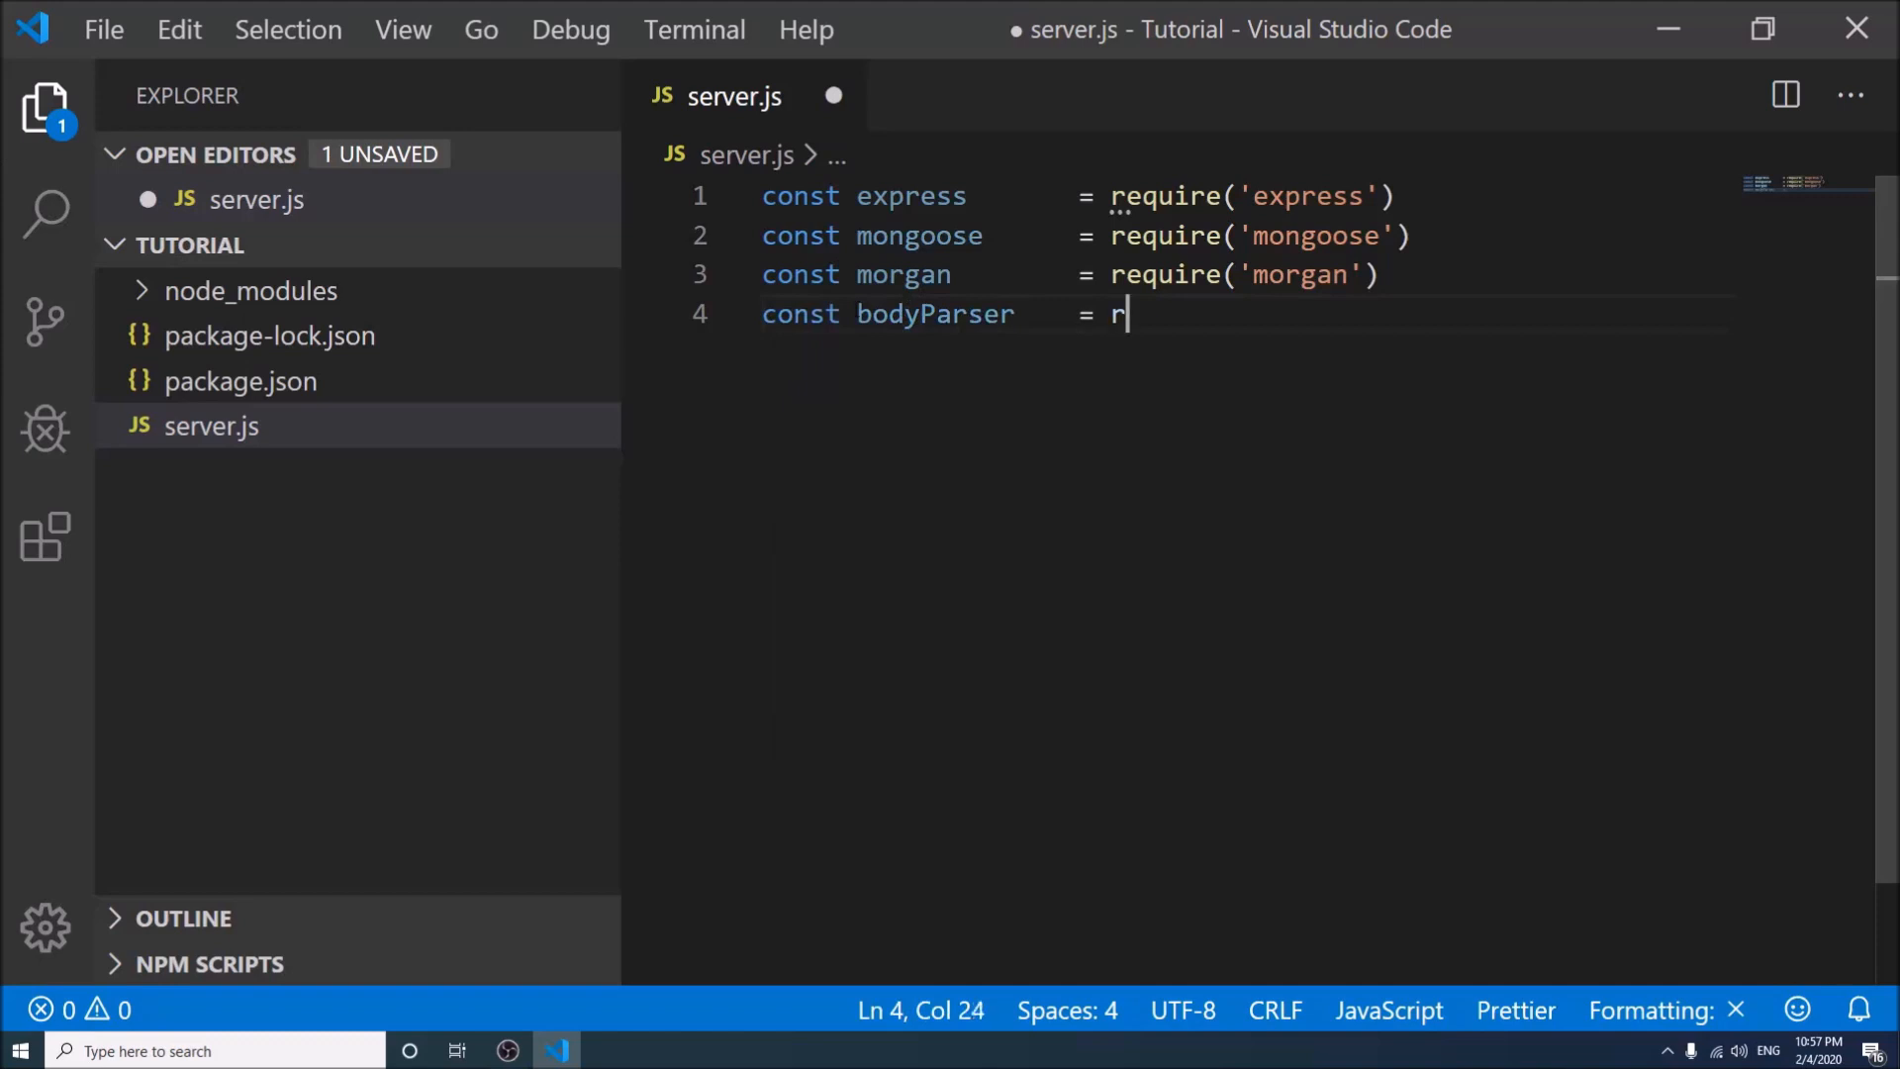
{"action": "type", "text": "equire()"}
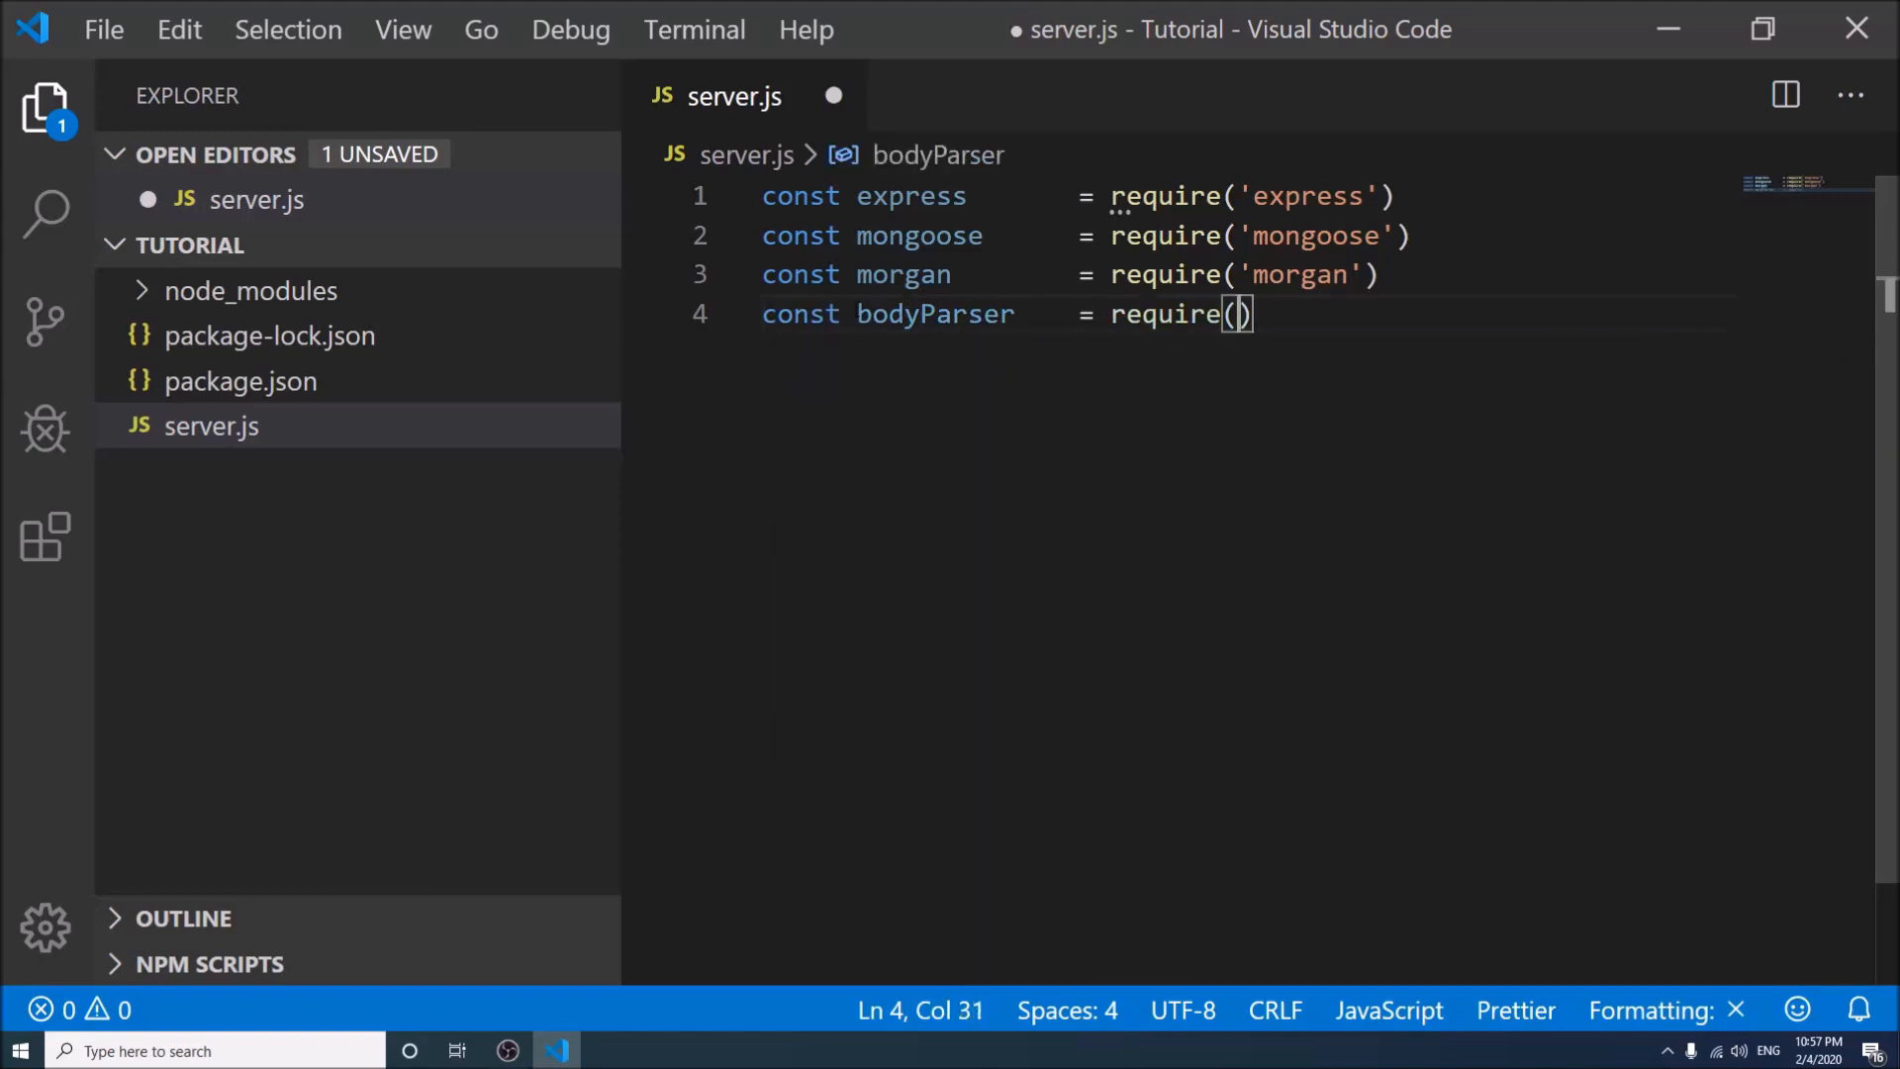
{"action": "type", "text": "'bod'"}
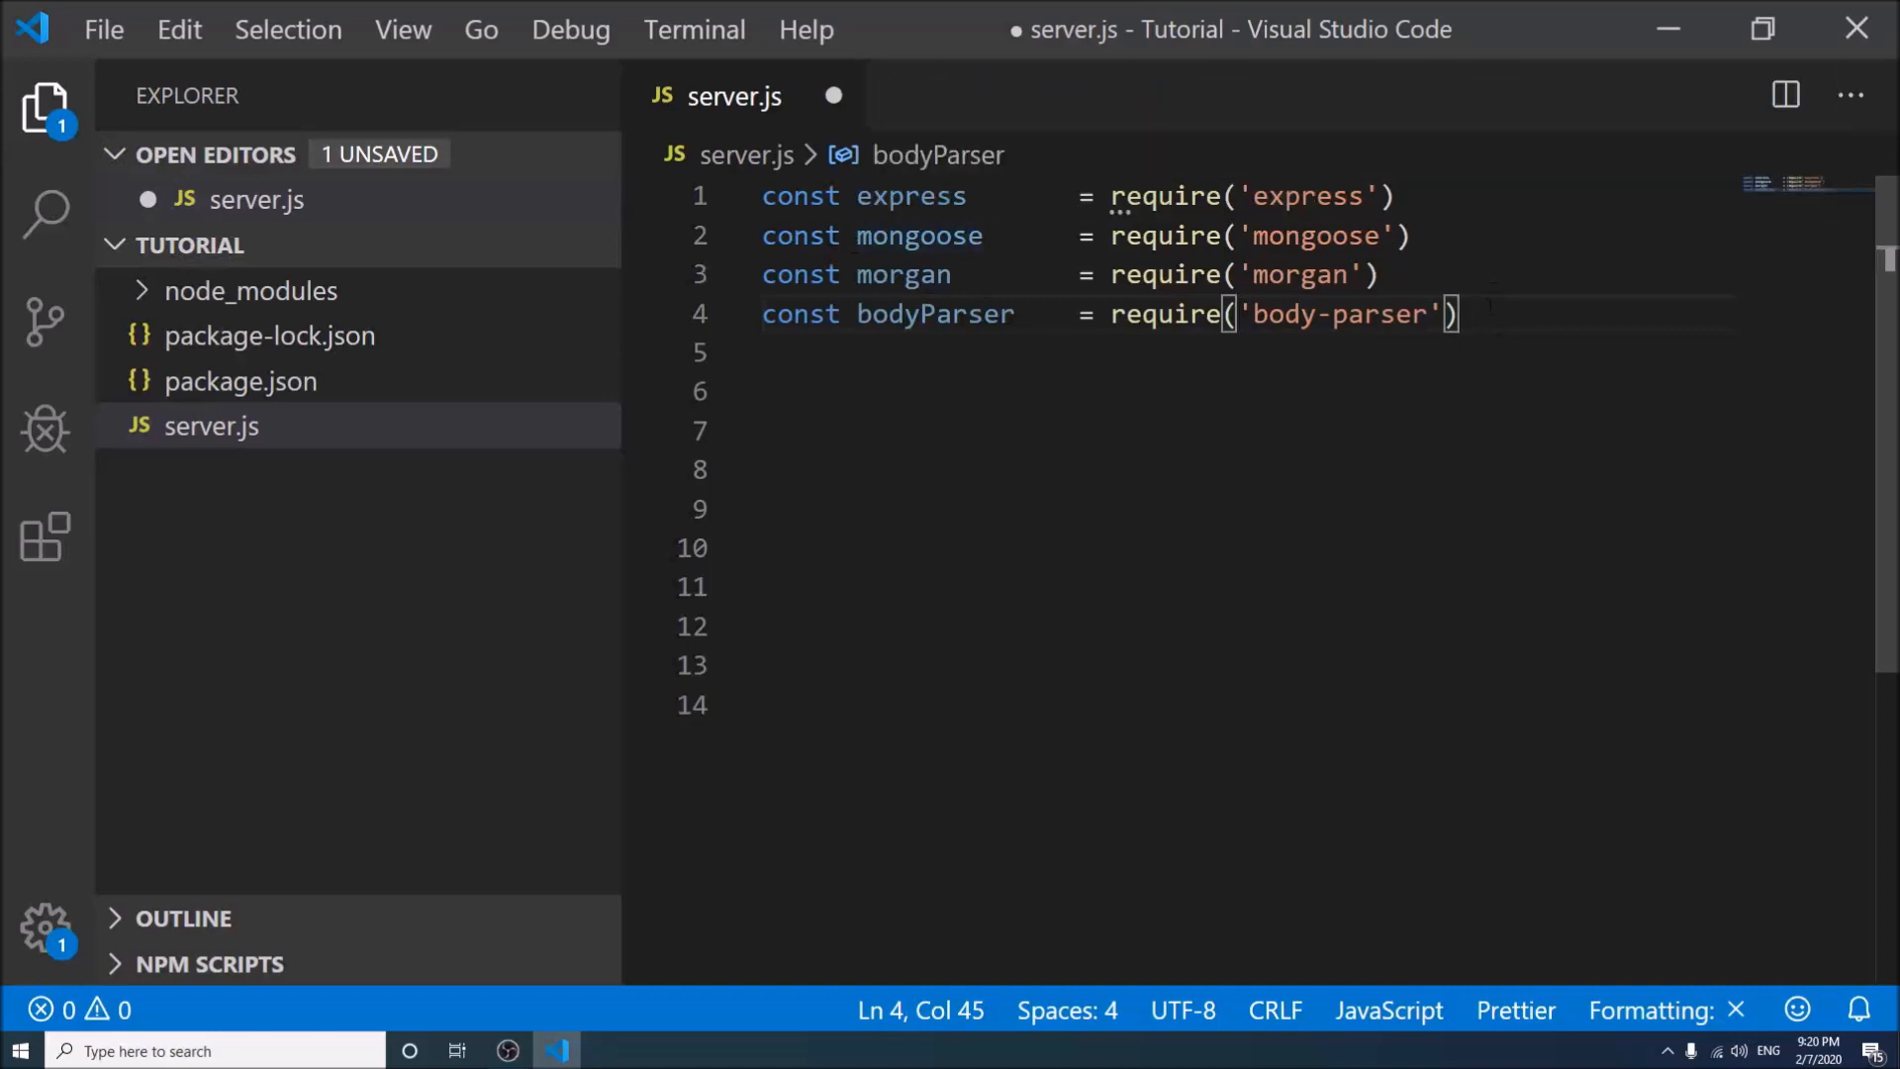
{"action": "key", "text": "Enter"}
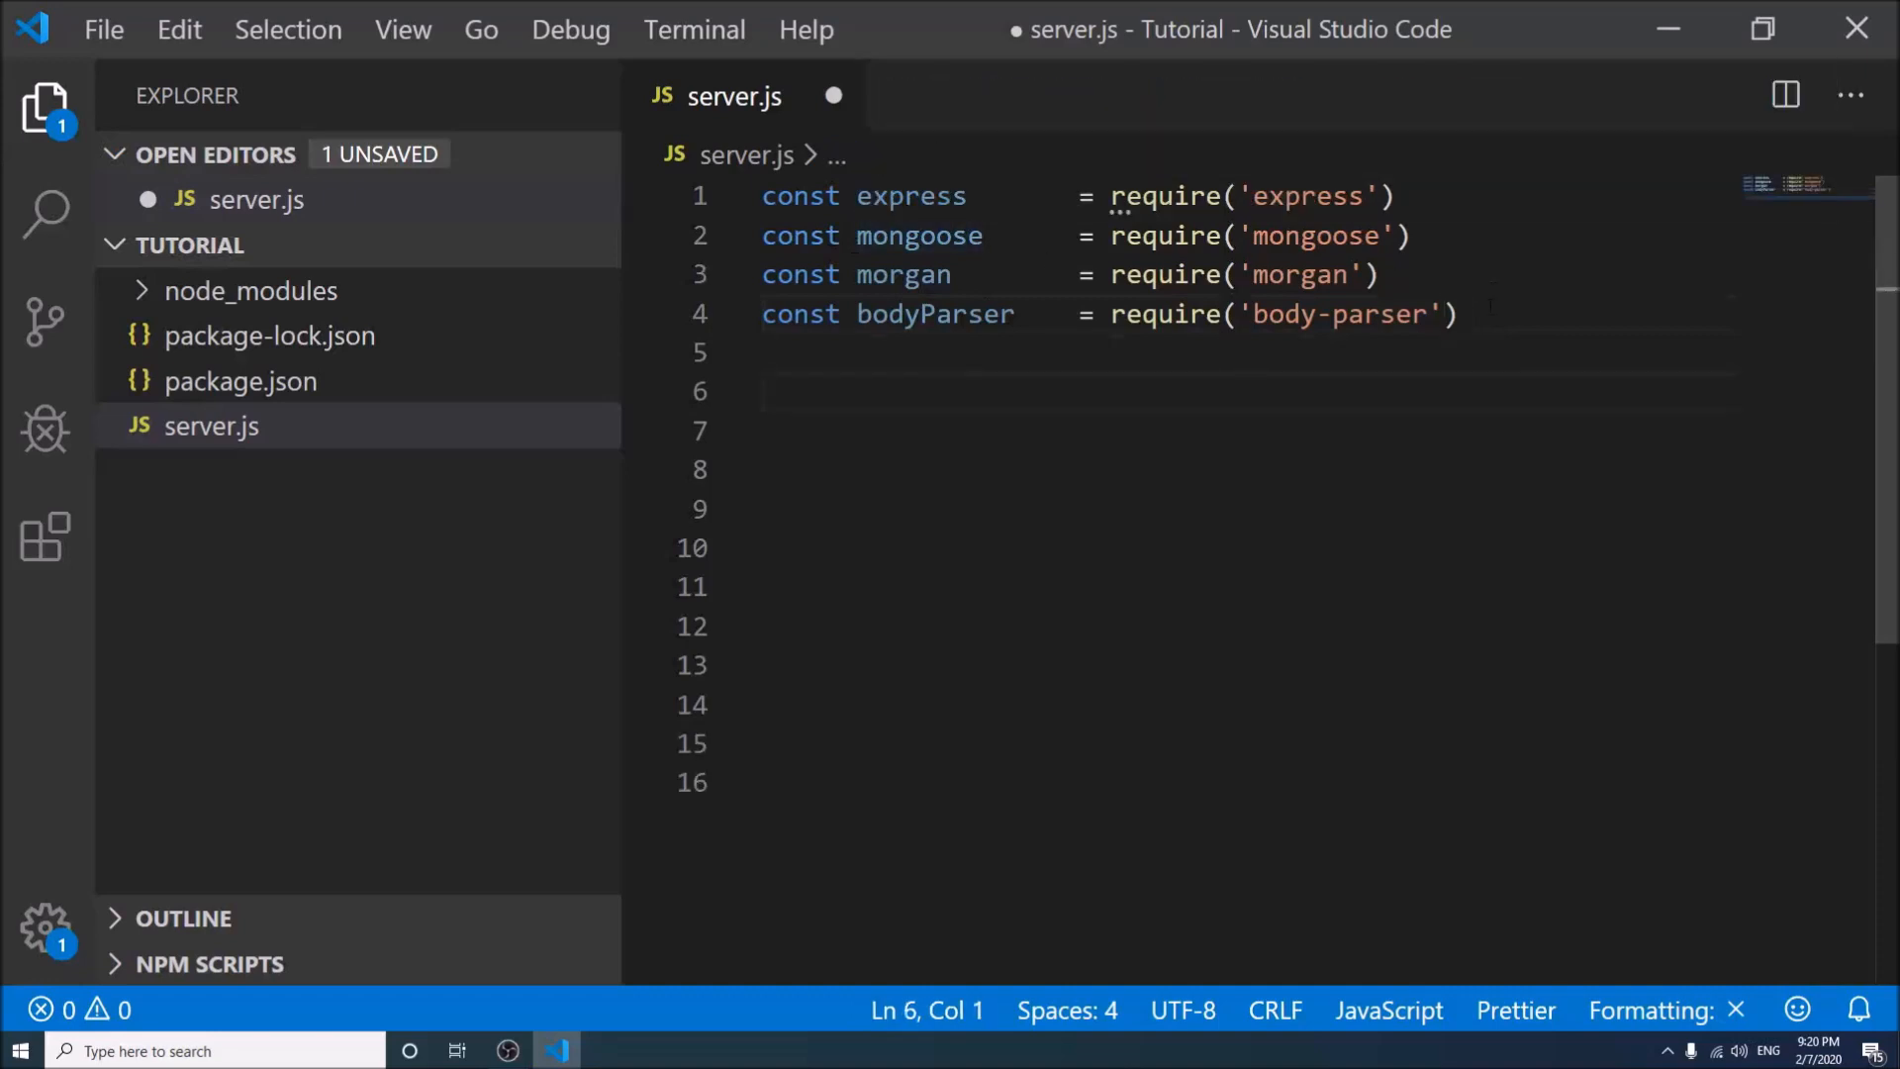
Write mongoose.connect('mongodb://localhost:27017/testdb') below the require lines
{"action": "type", "text": "mongoose.con"}
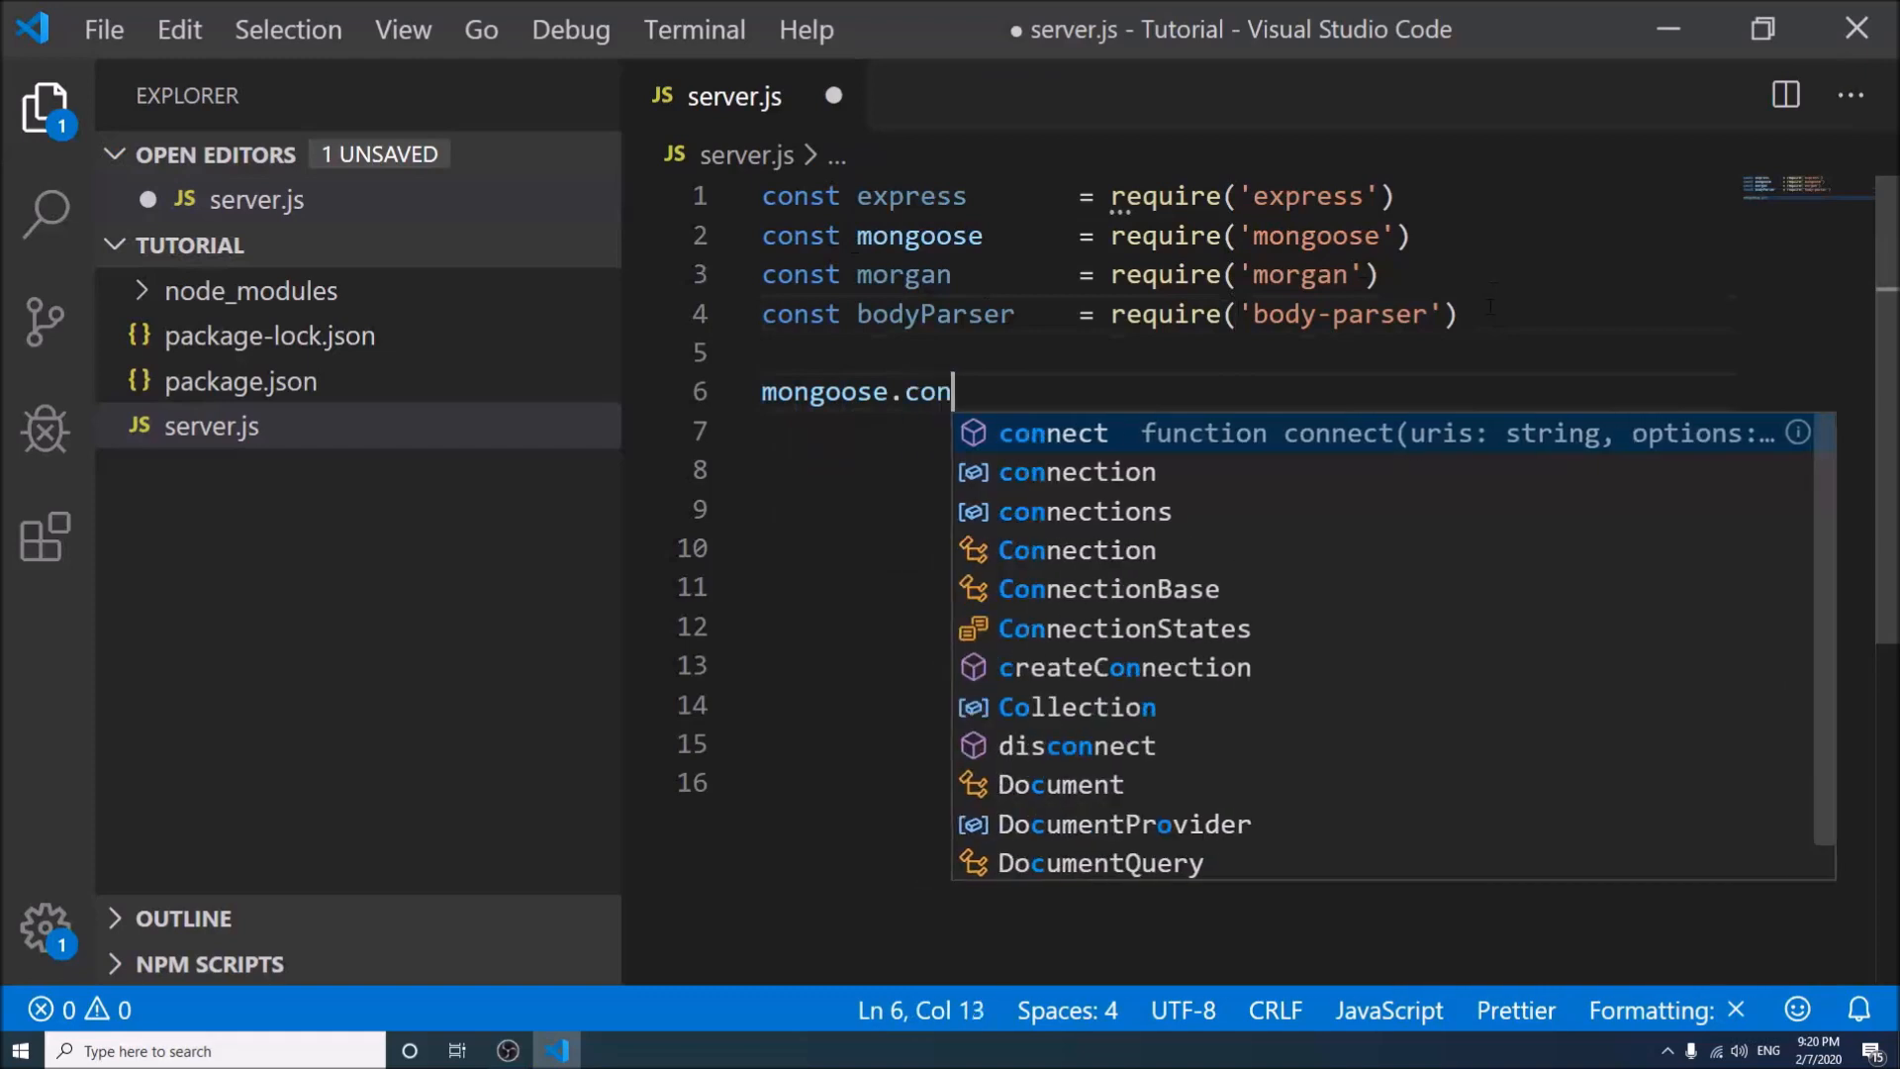
{"action": "key", "text": "Tab"}
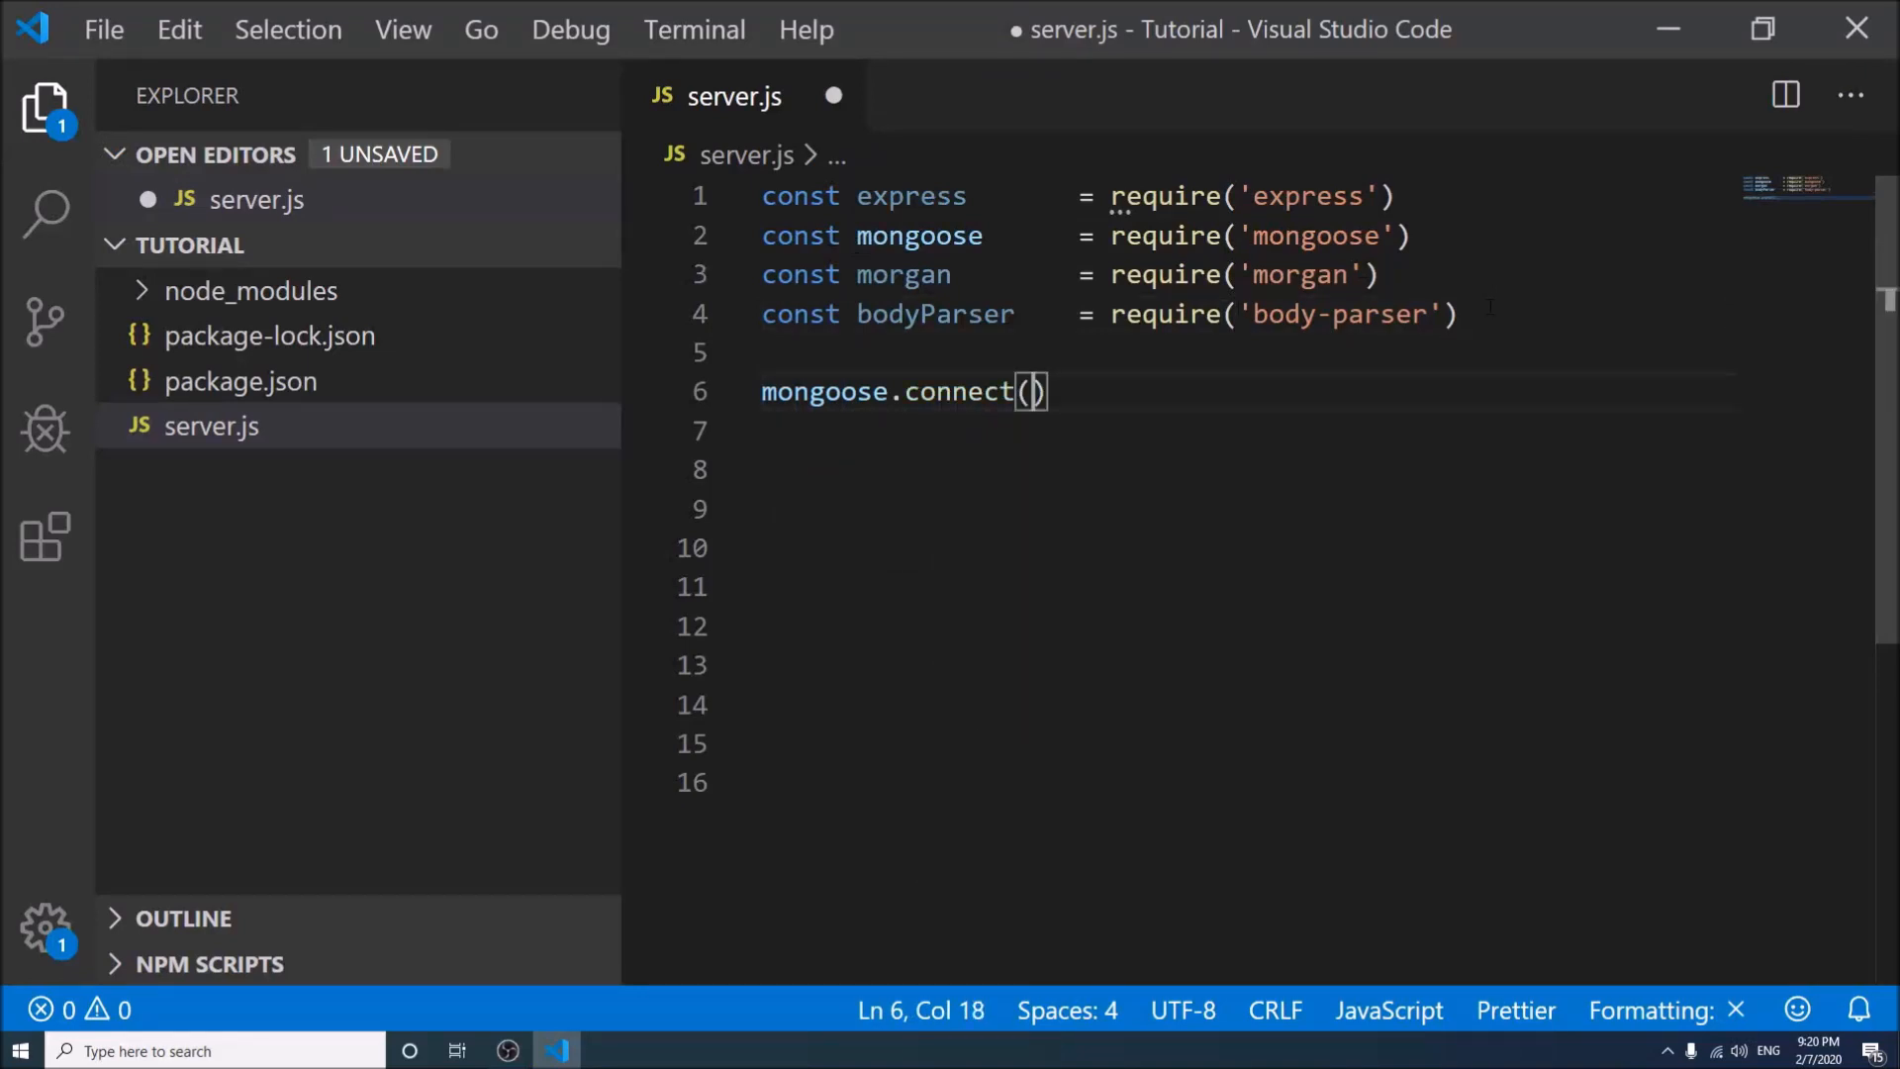
{"action": "type", "text": "'mongo'"}
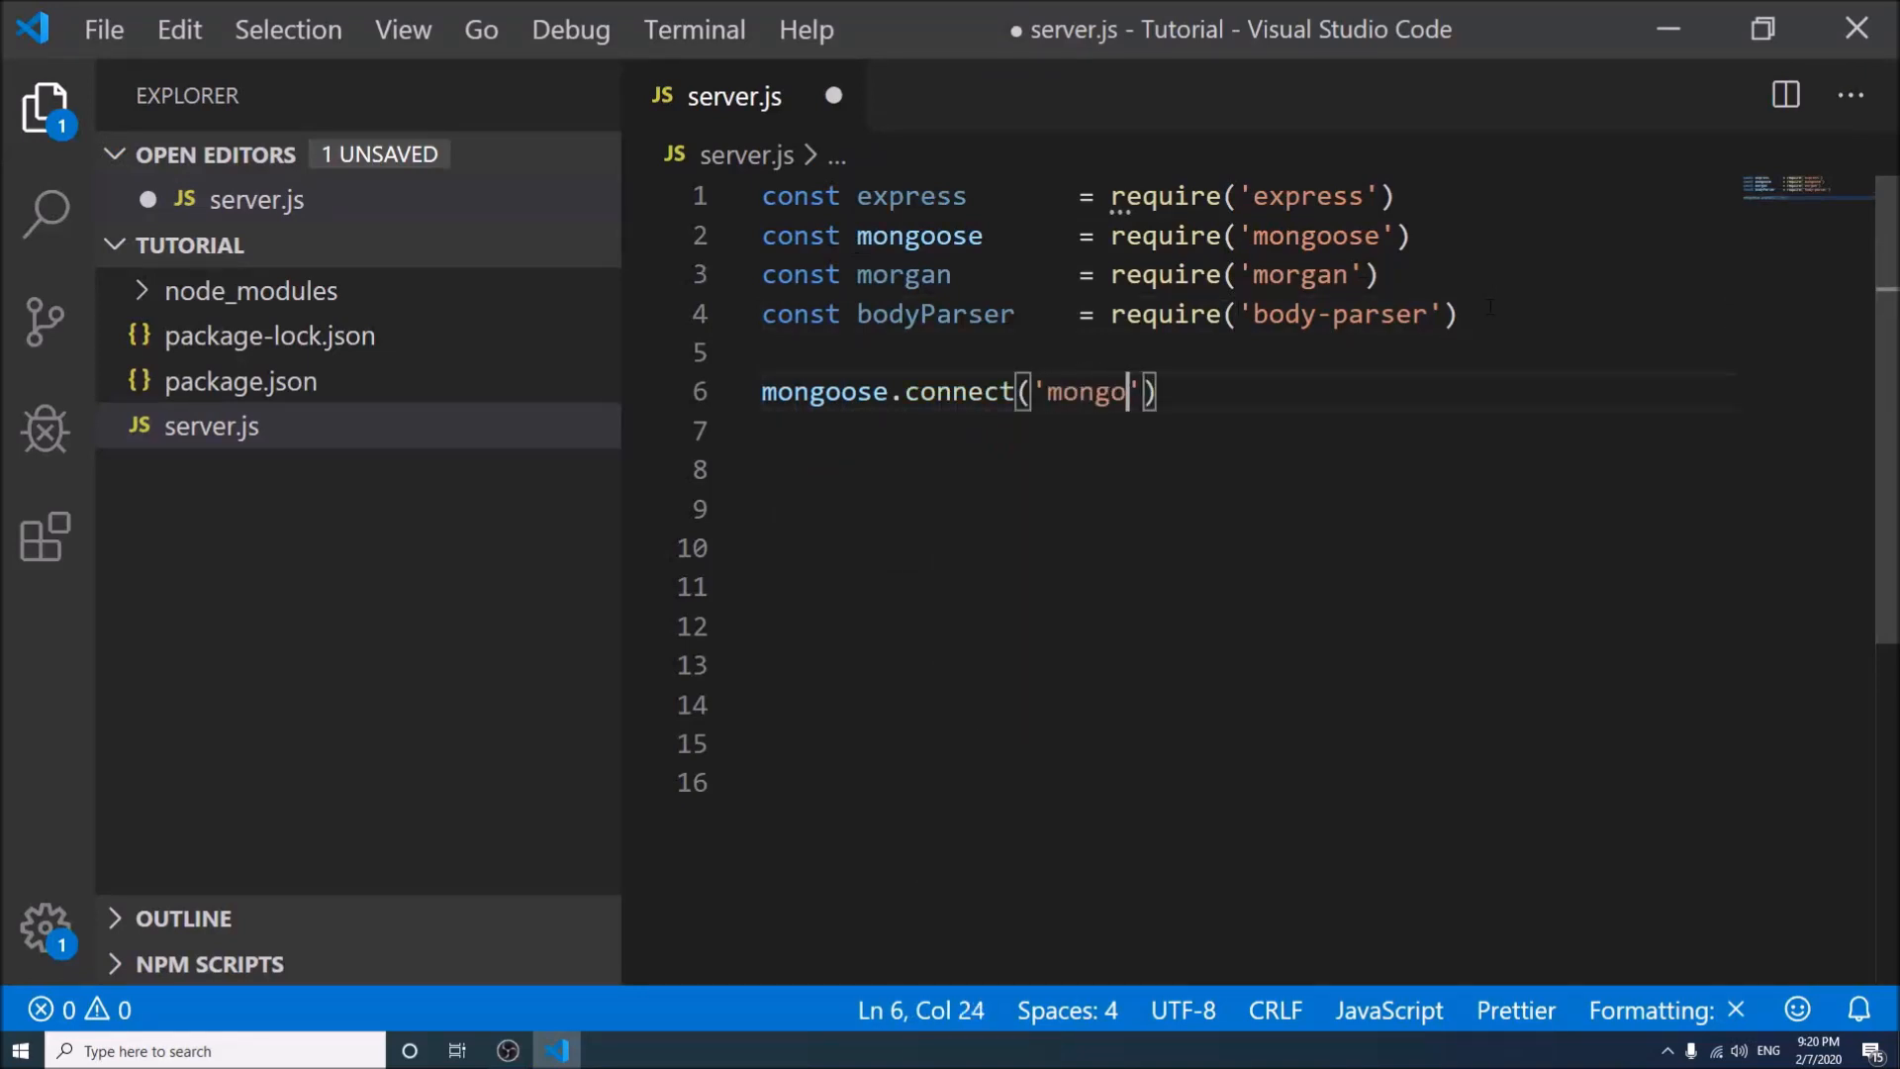
{"action": "type", "text": "db"}
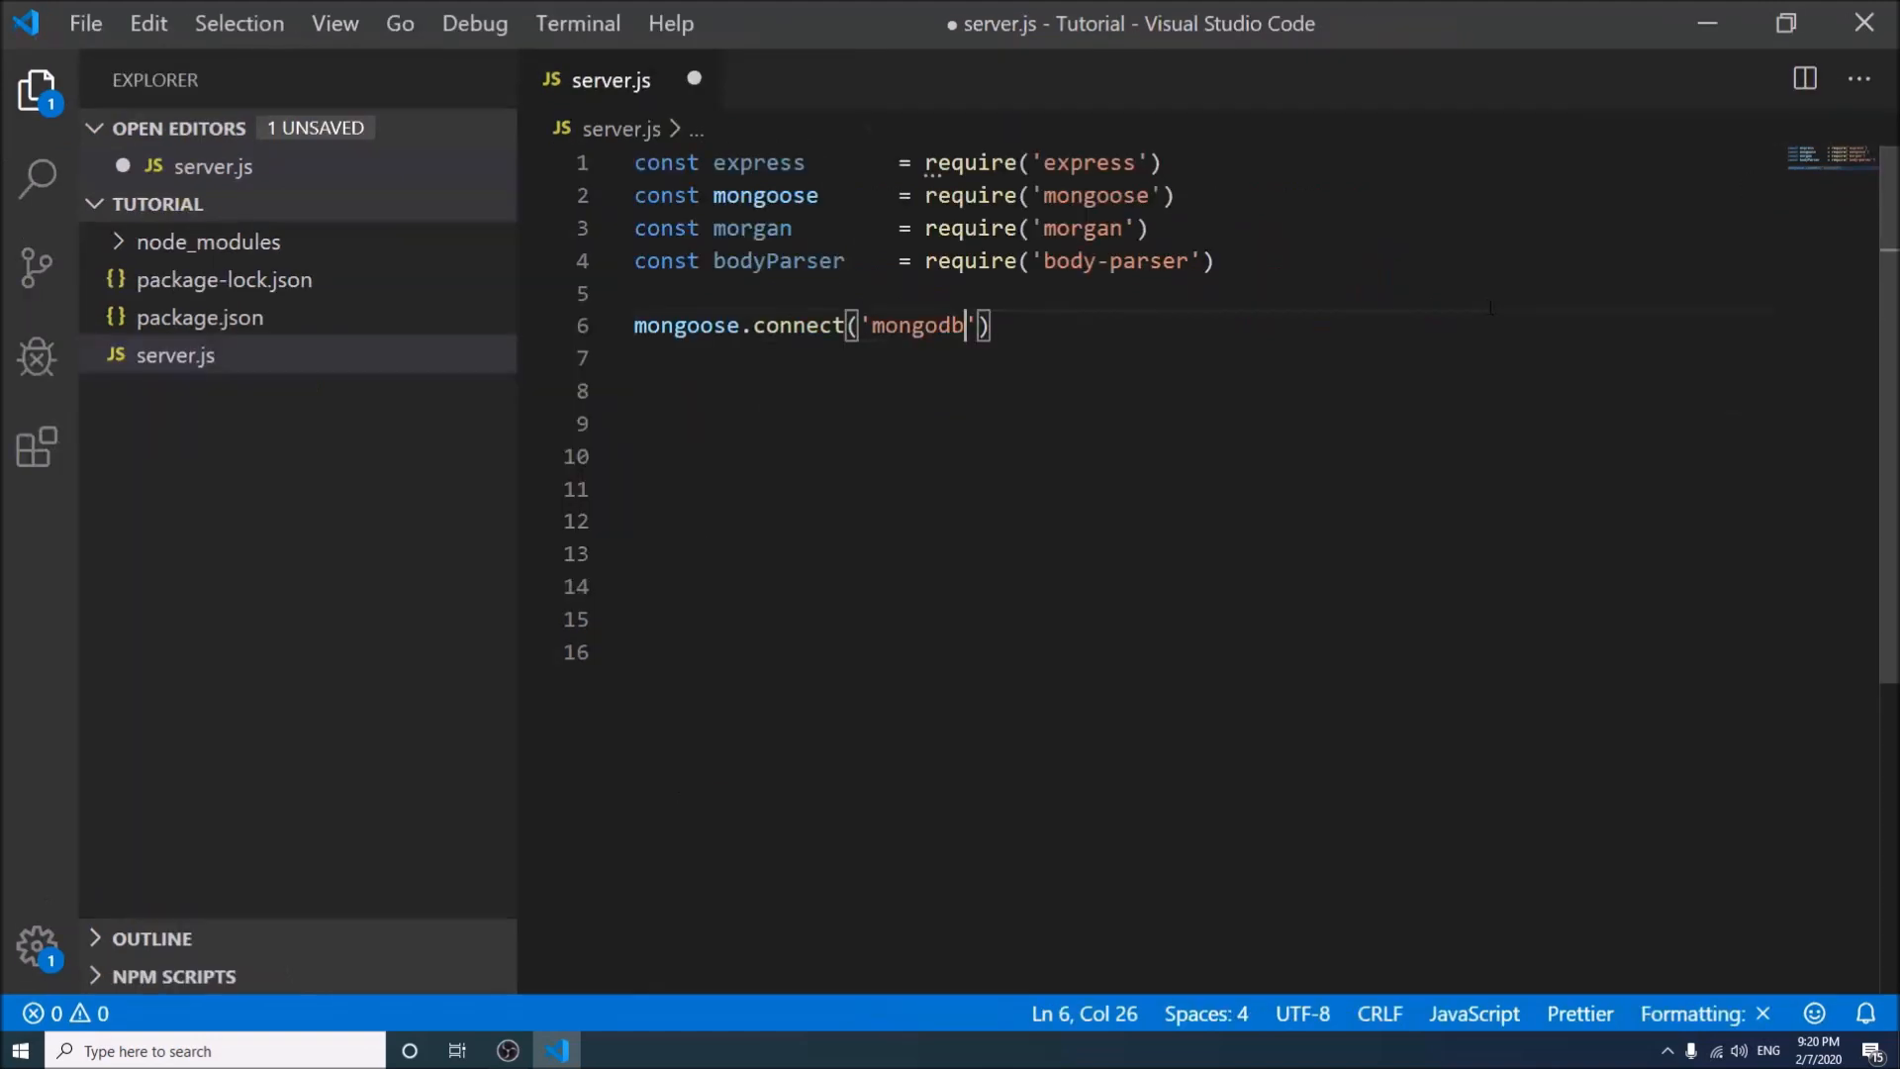
{"action": "type", "text": ":"}
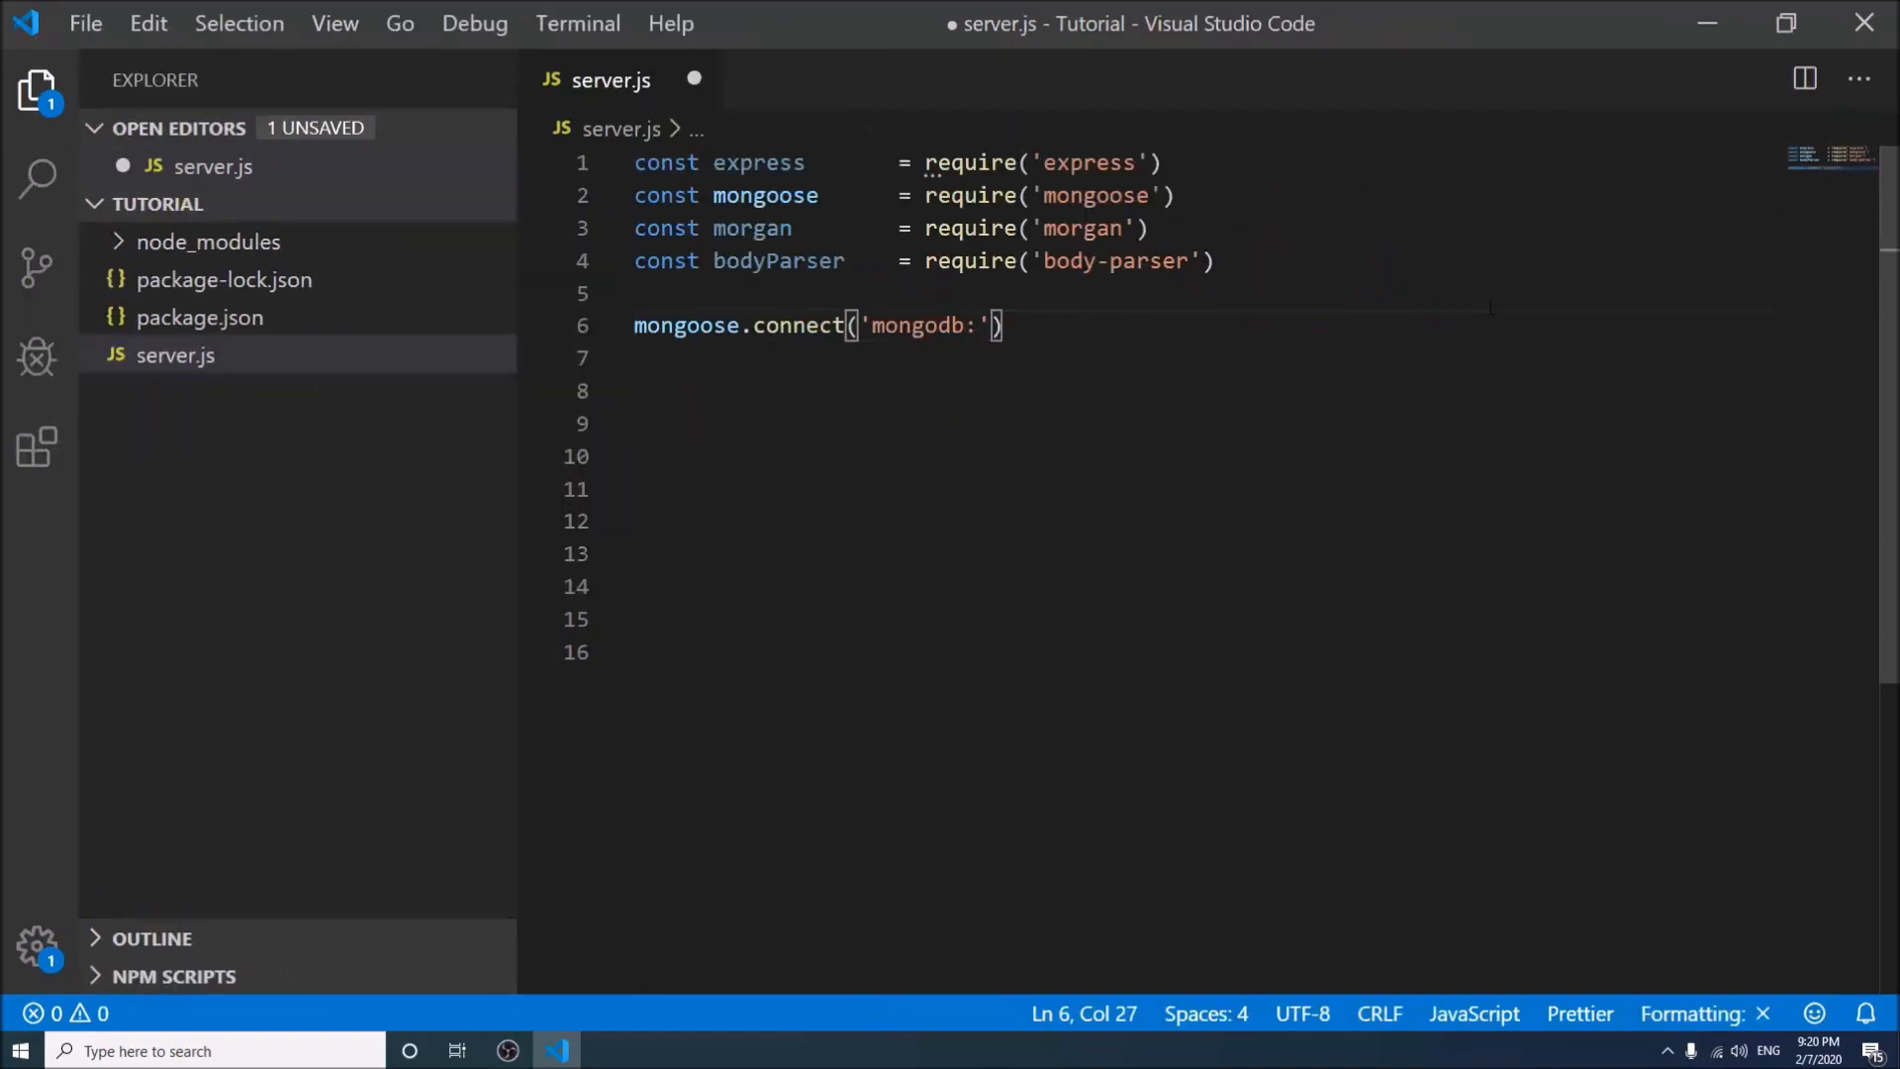
{"action": "type", "text": "//localhost"}
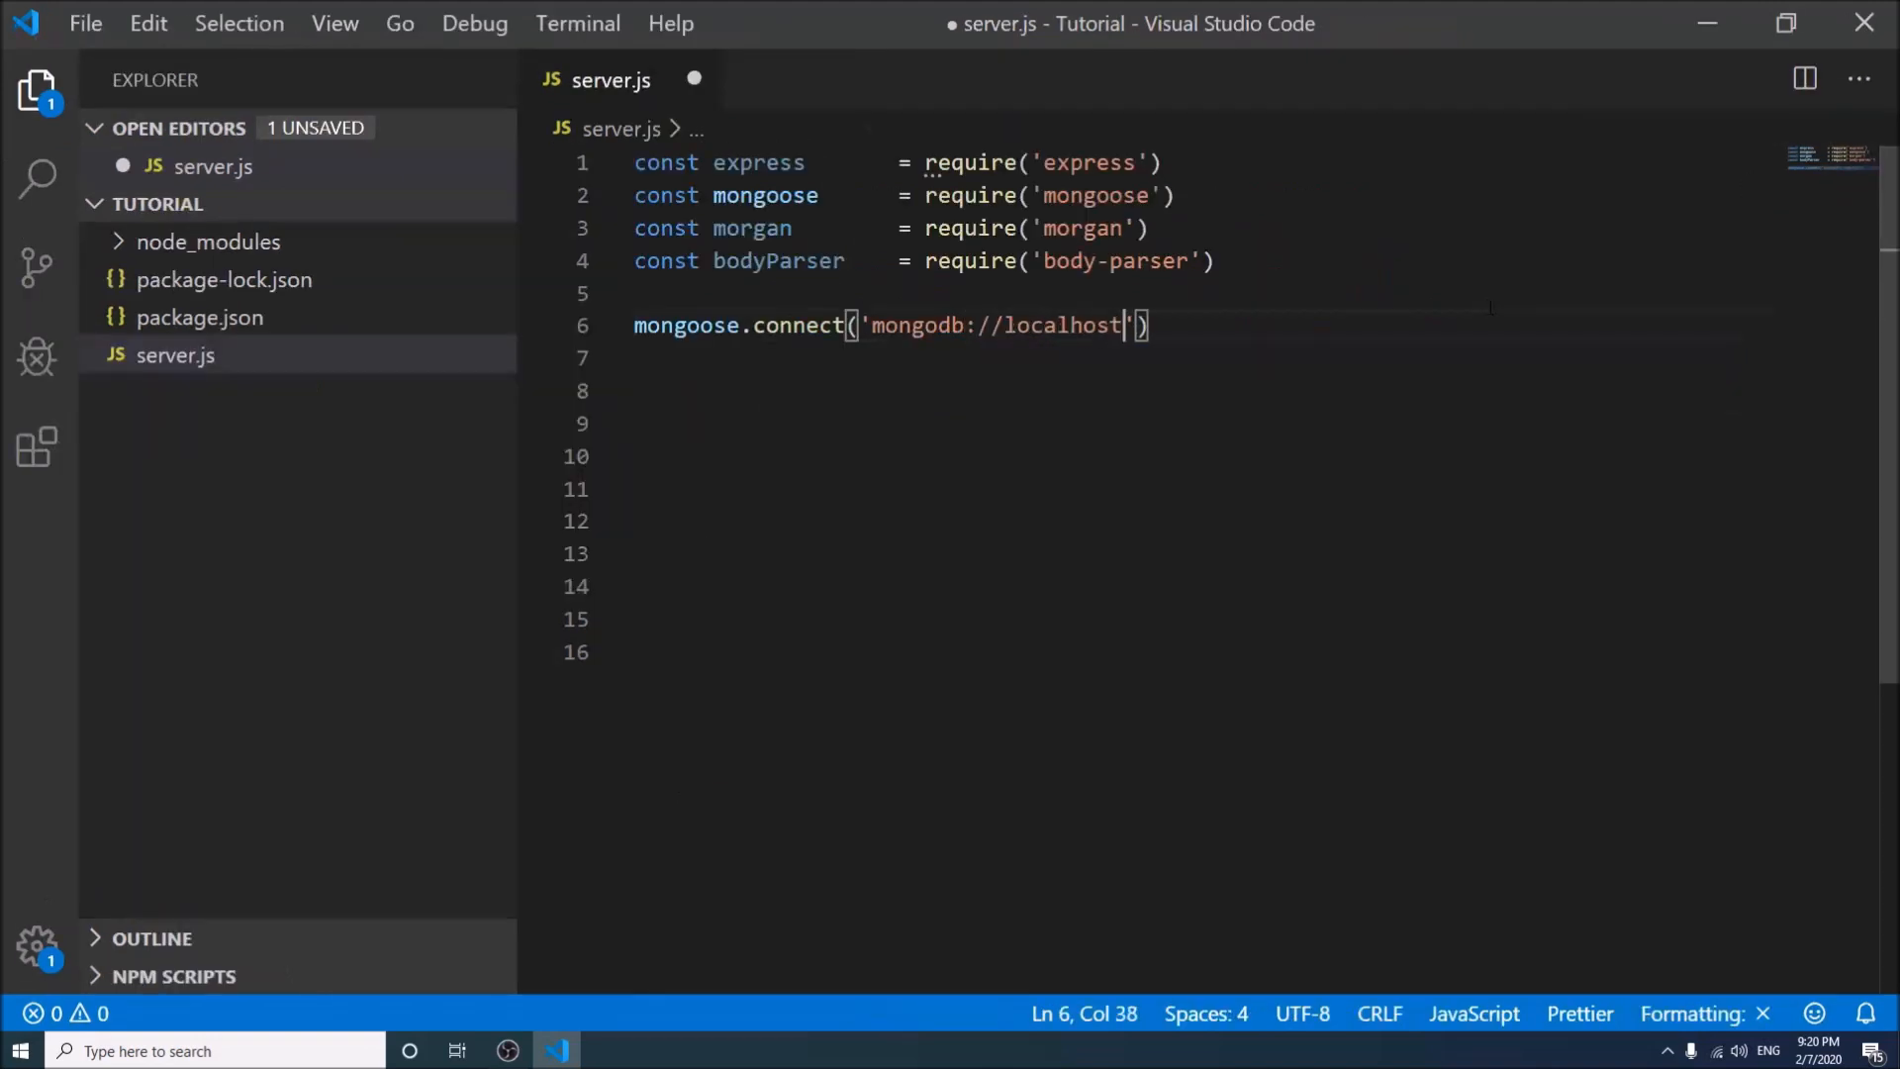
{"action": "type", "text": ":2"}
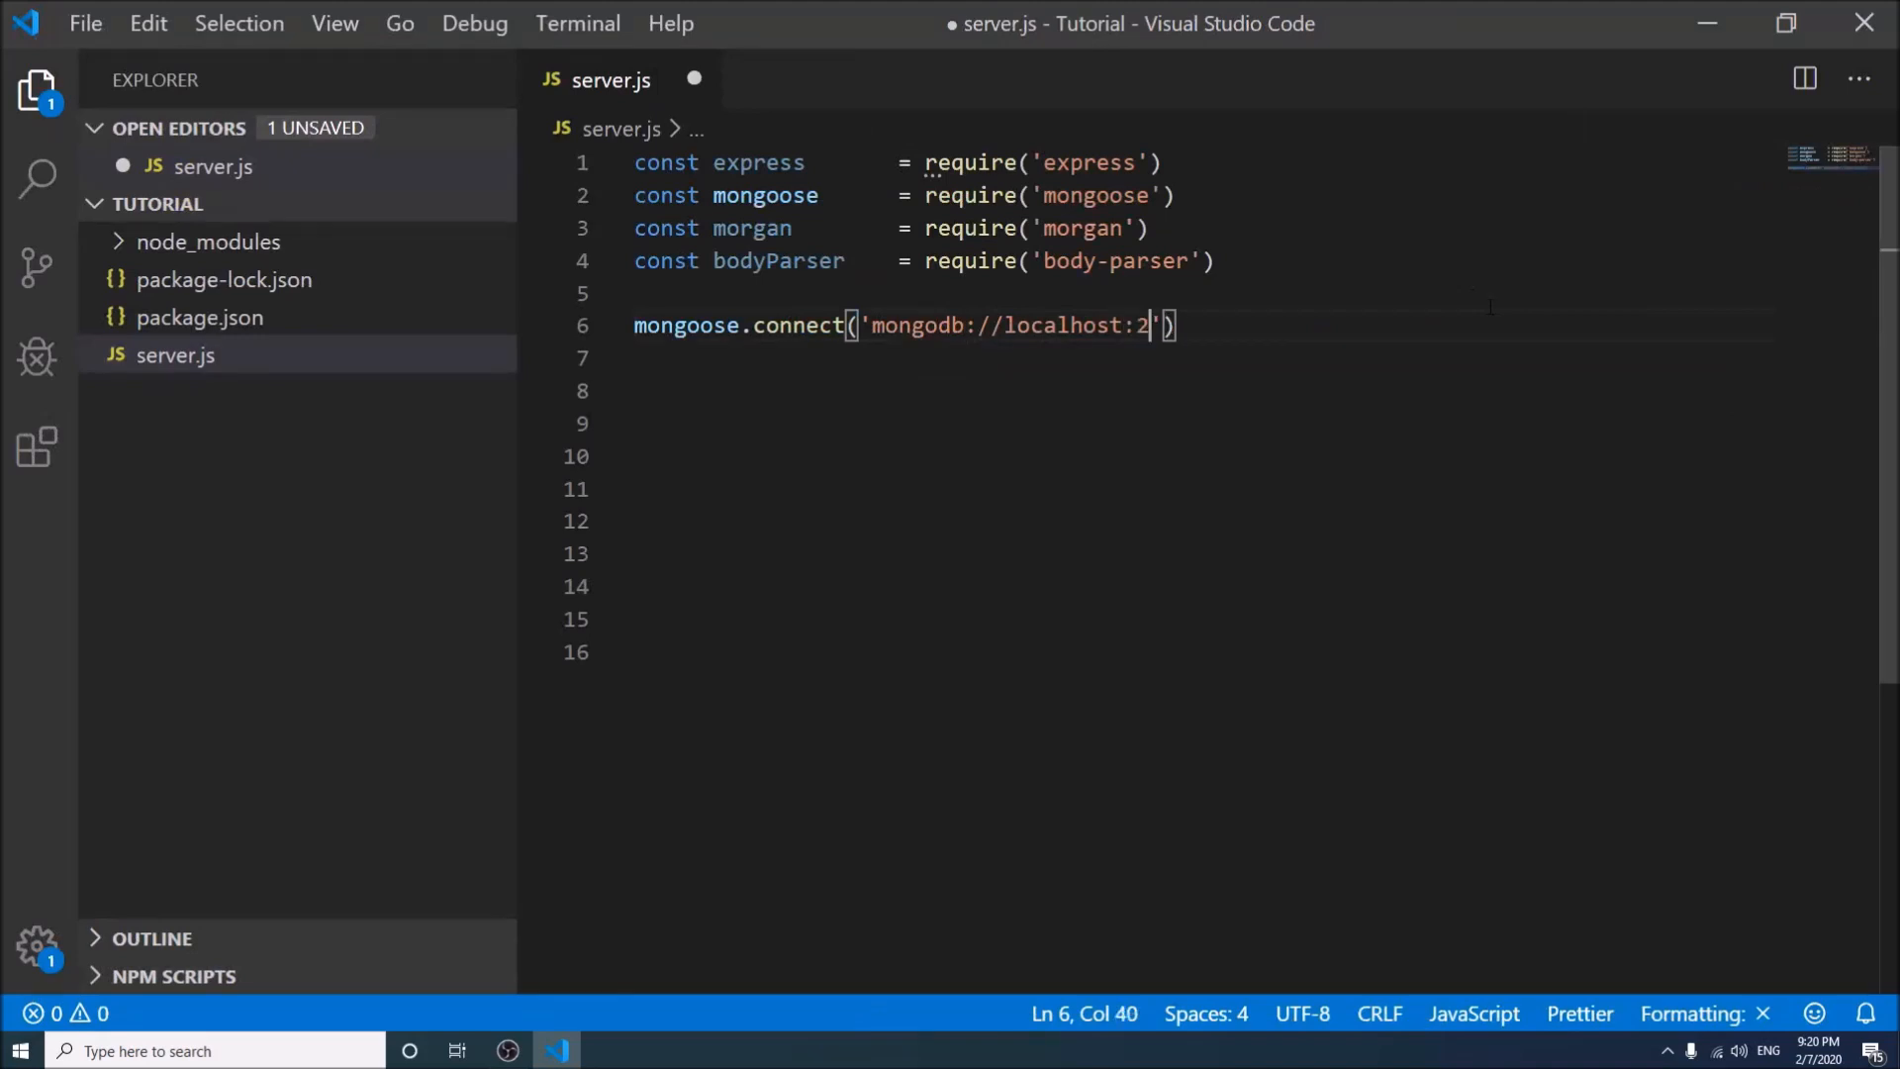
{"action": "type", "text": "7017"}
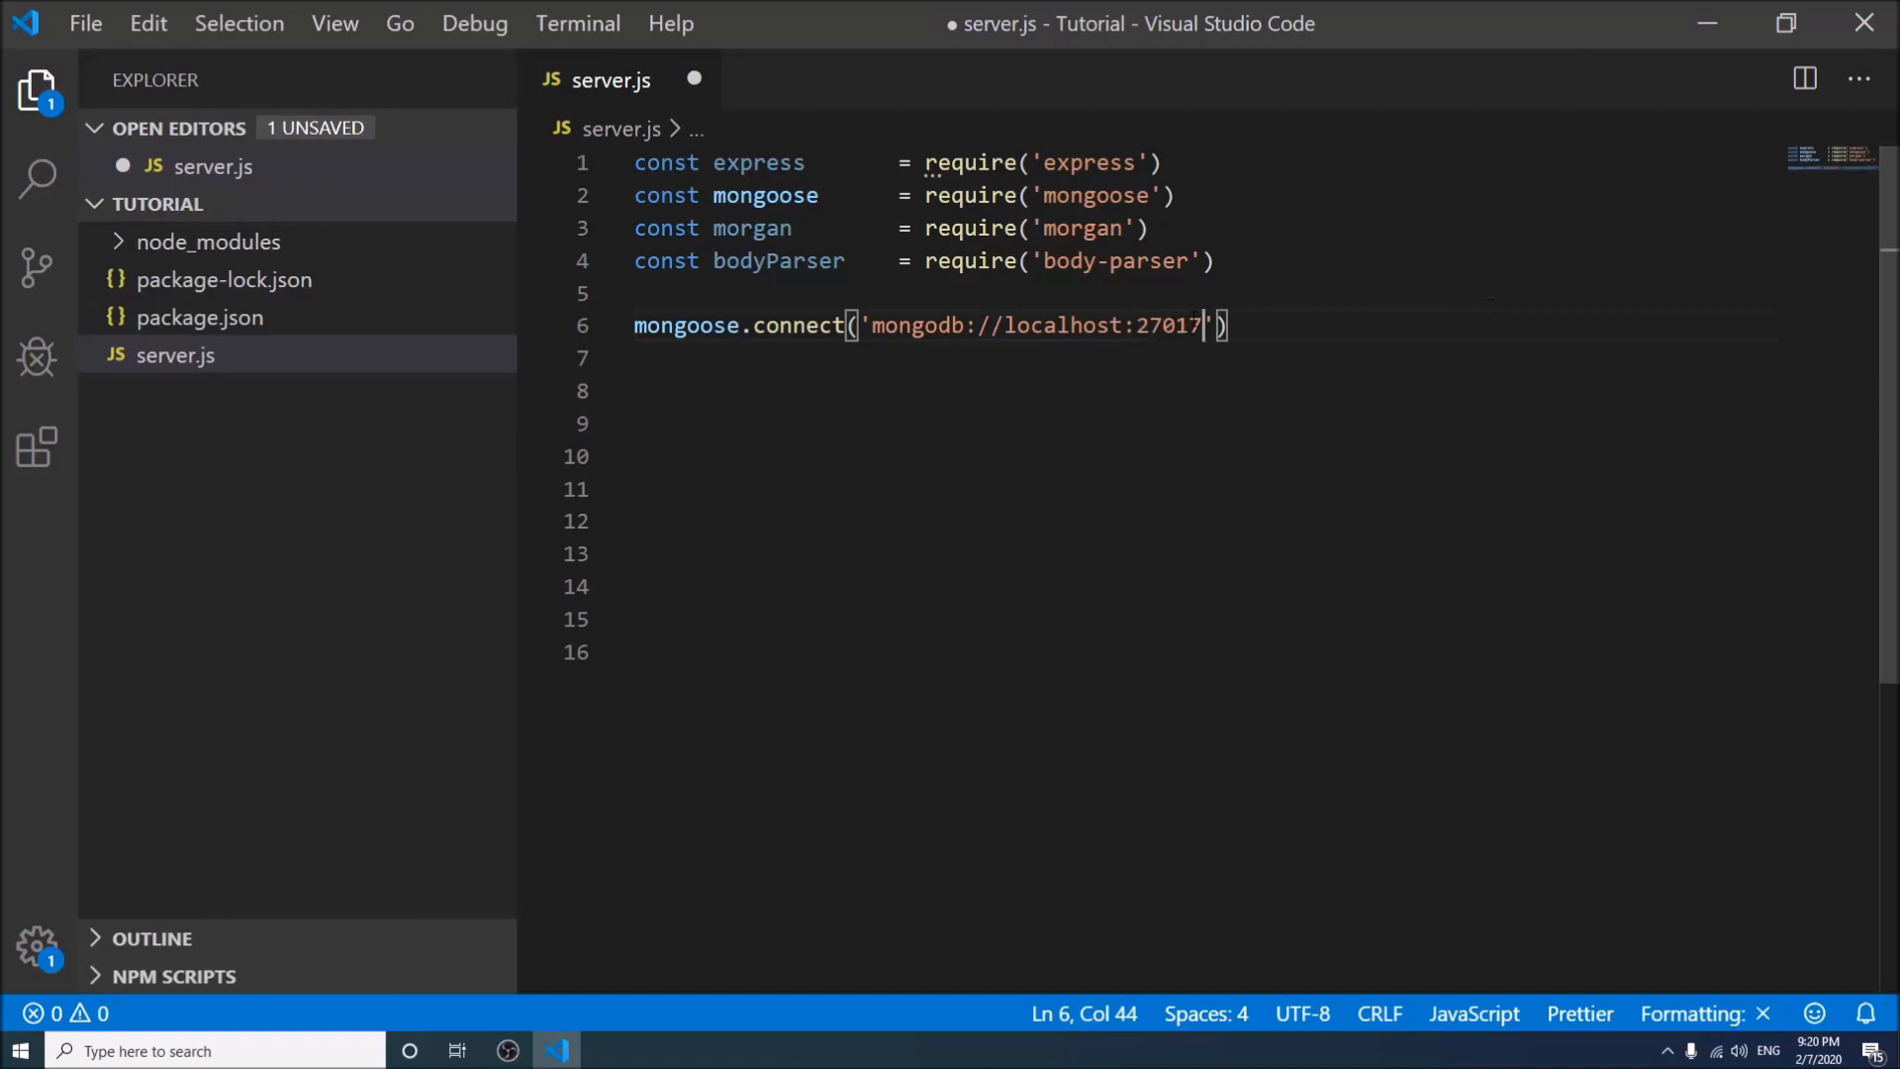
{"action": "type", "text": "/test"}
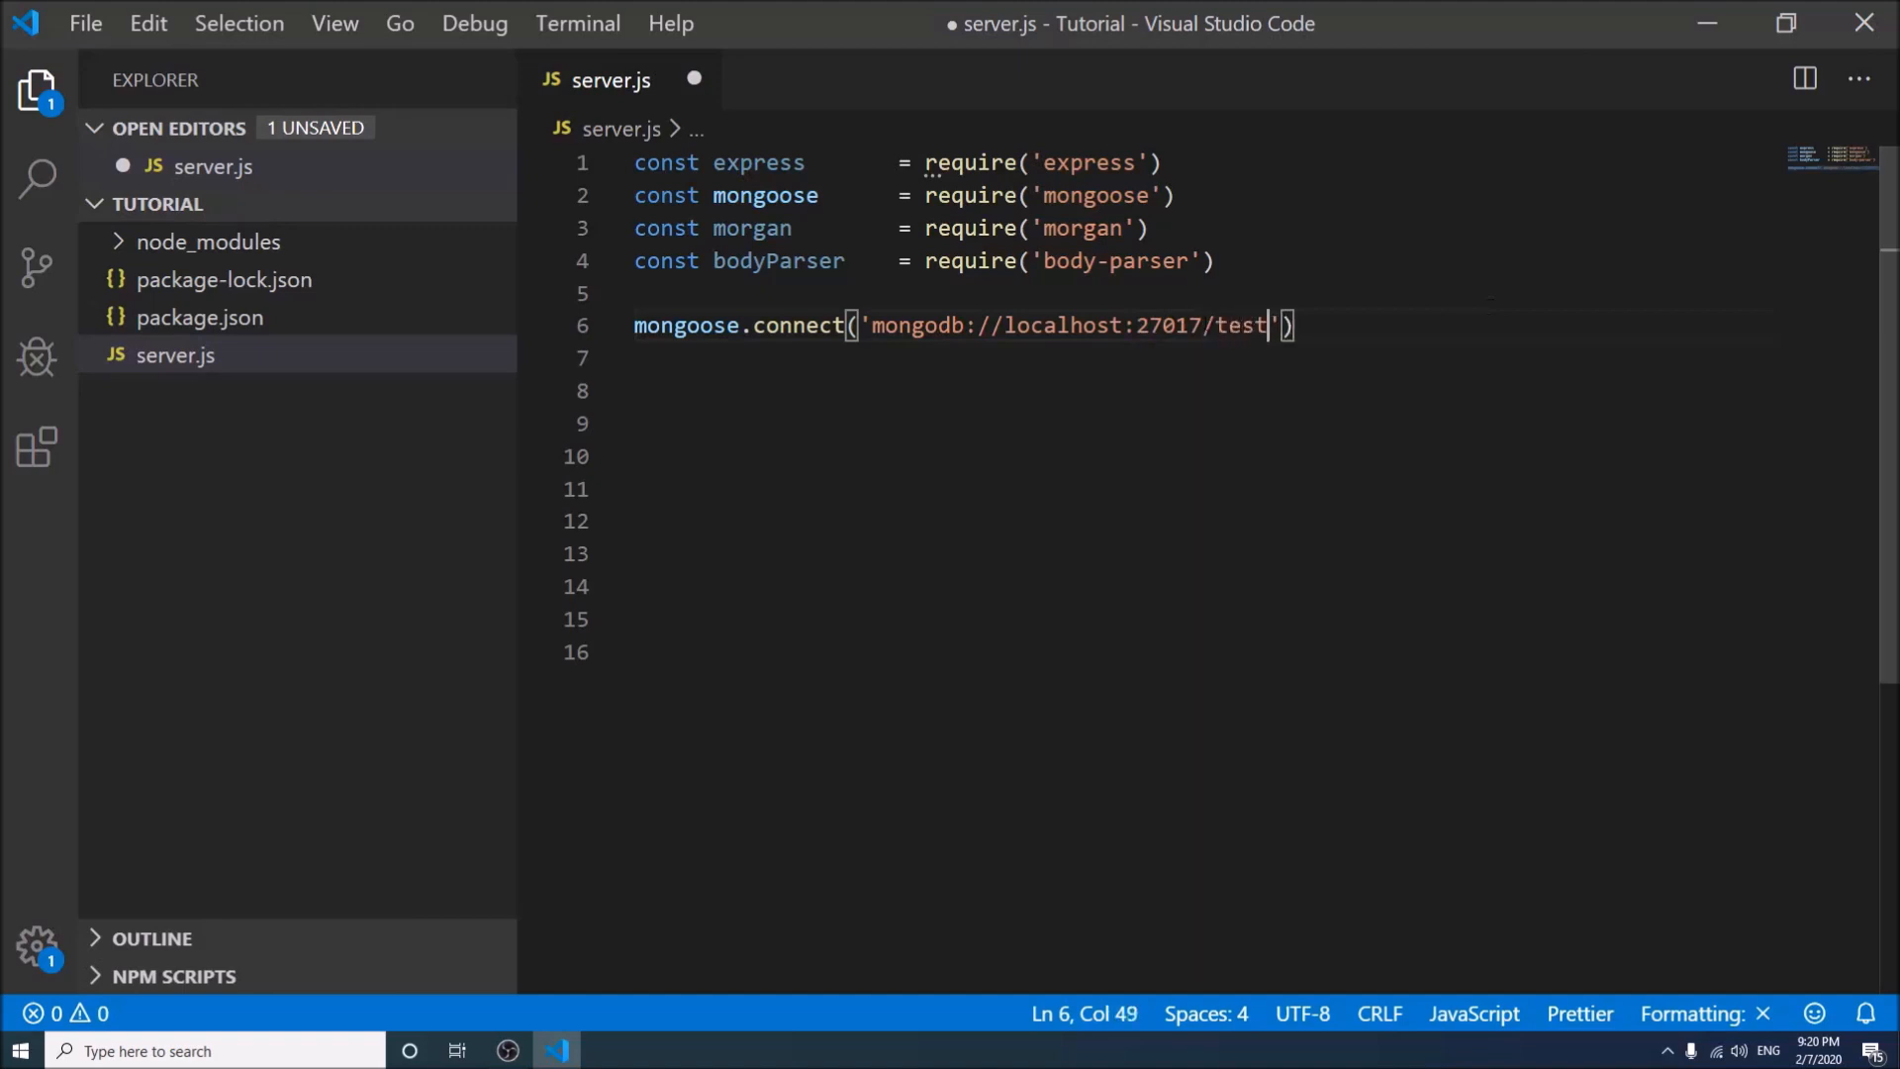
{"action": "type", "text": "db"}
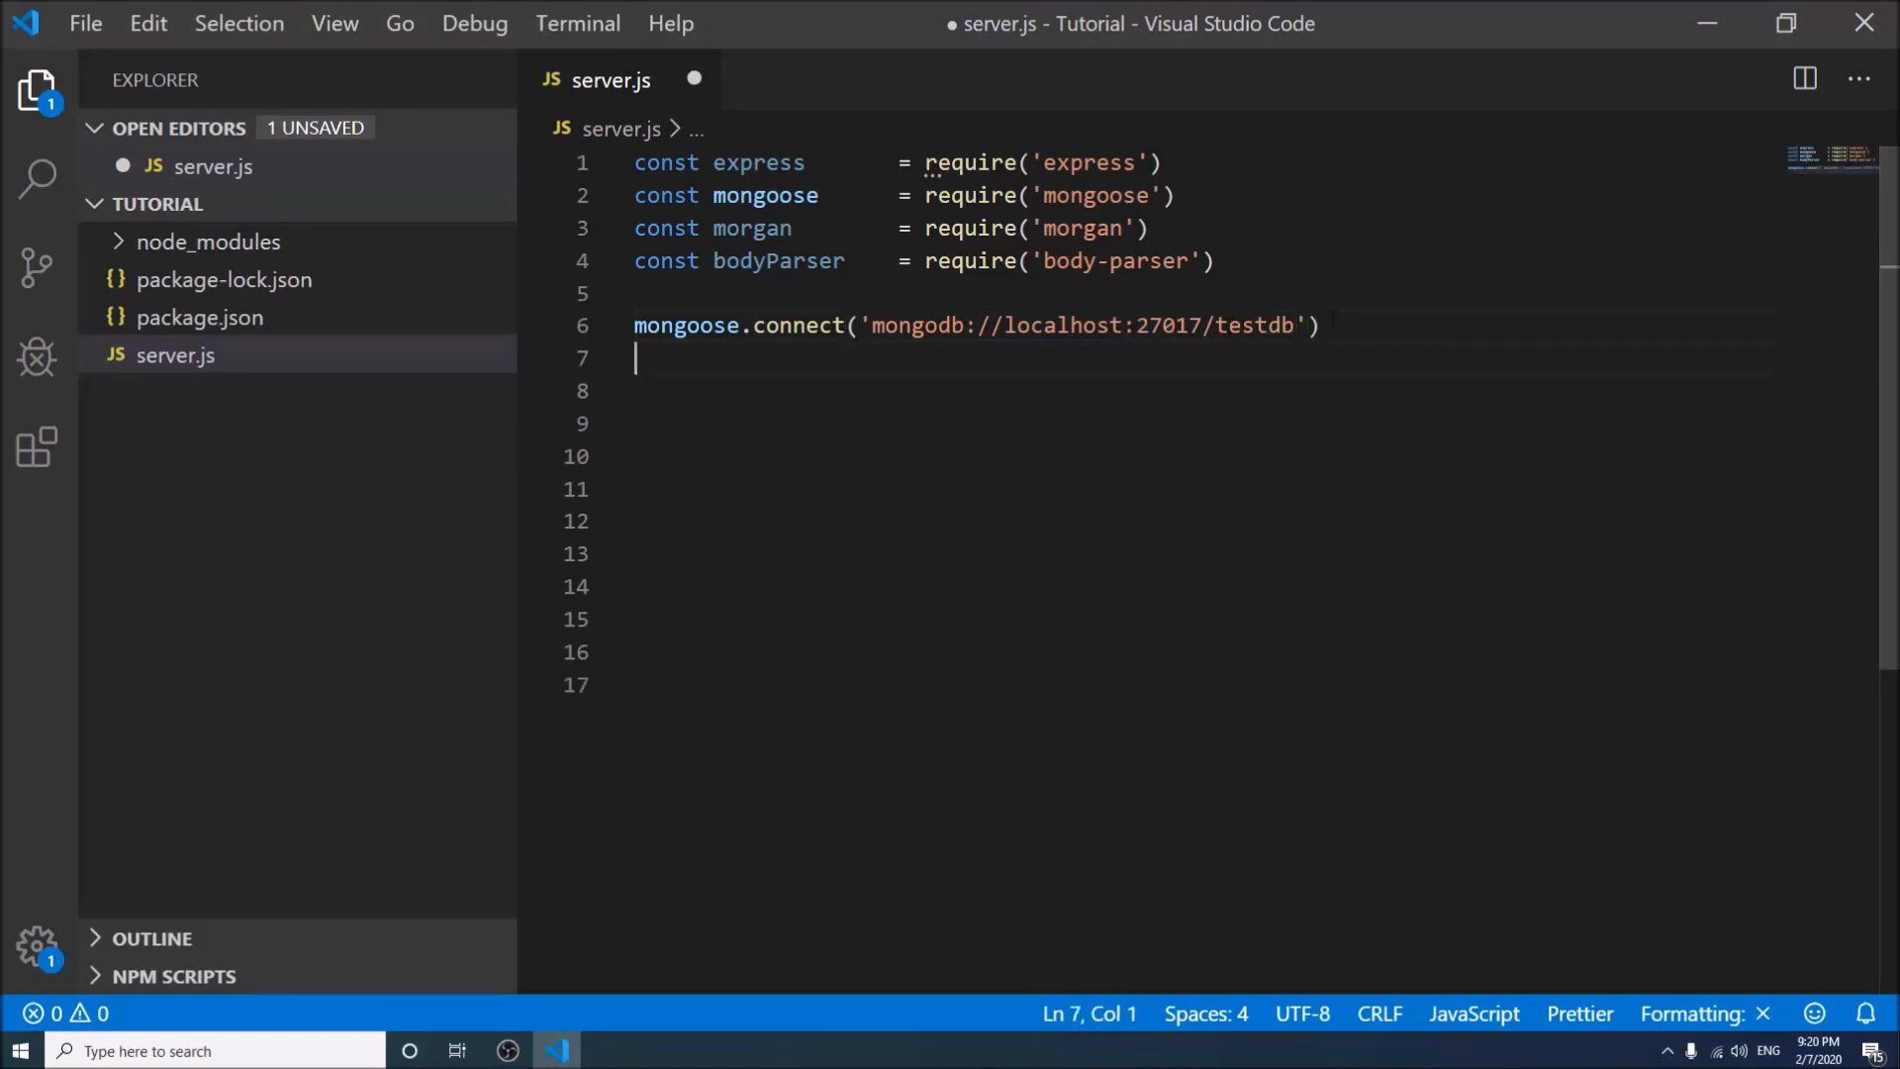
Declare const db = mongoose.connection and log err in a db.on('error') callback
{"action": "type", "text": "const deb"}
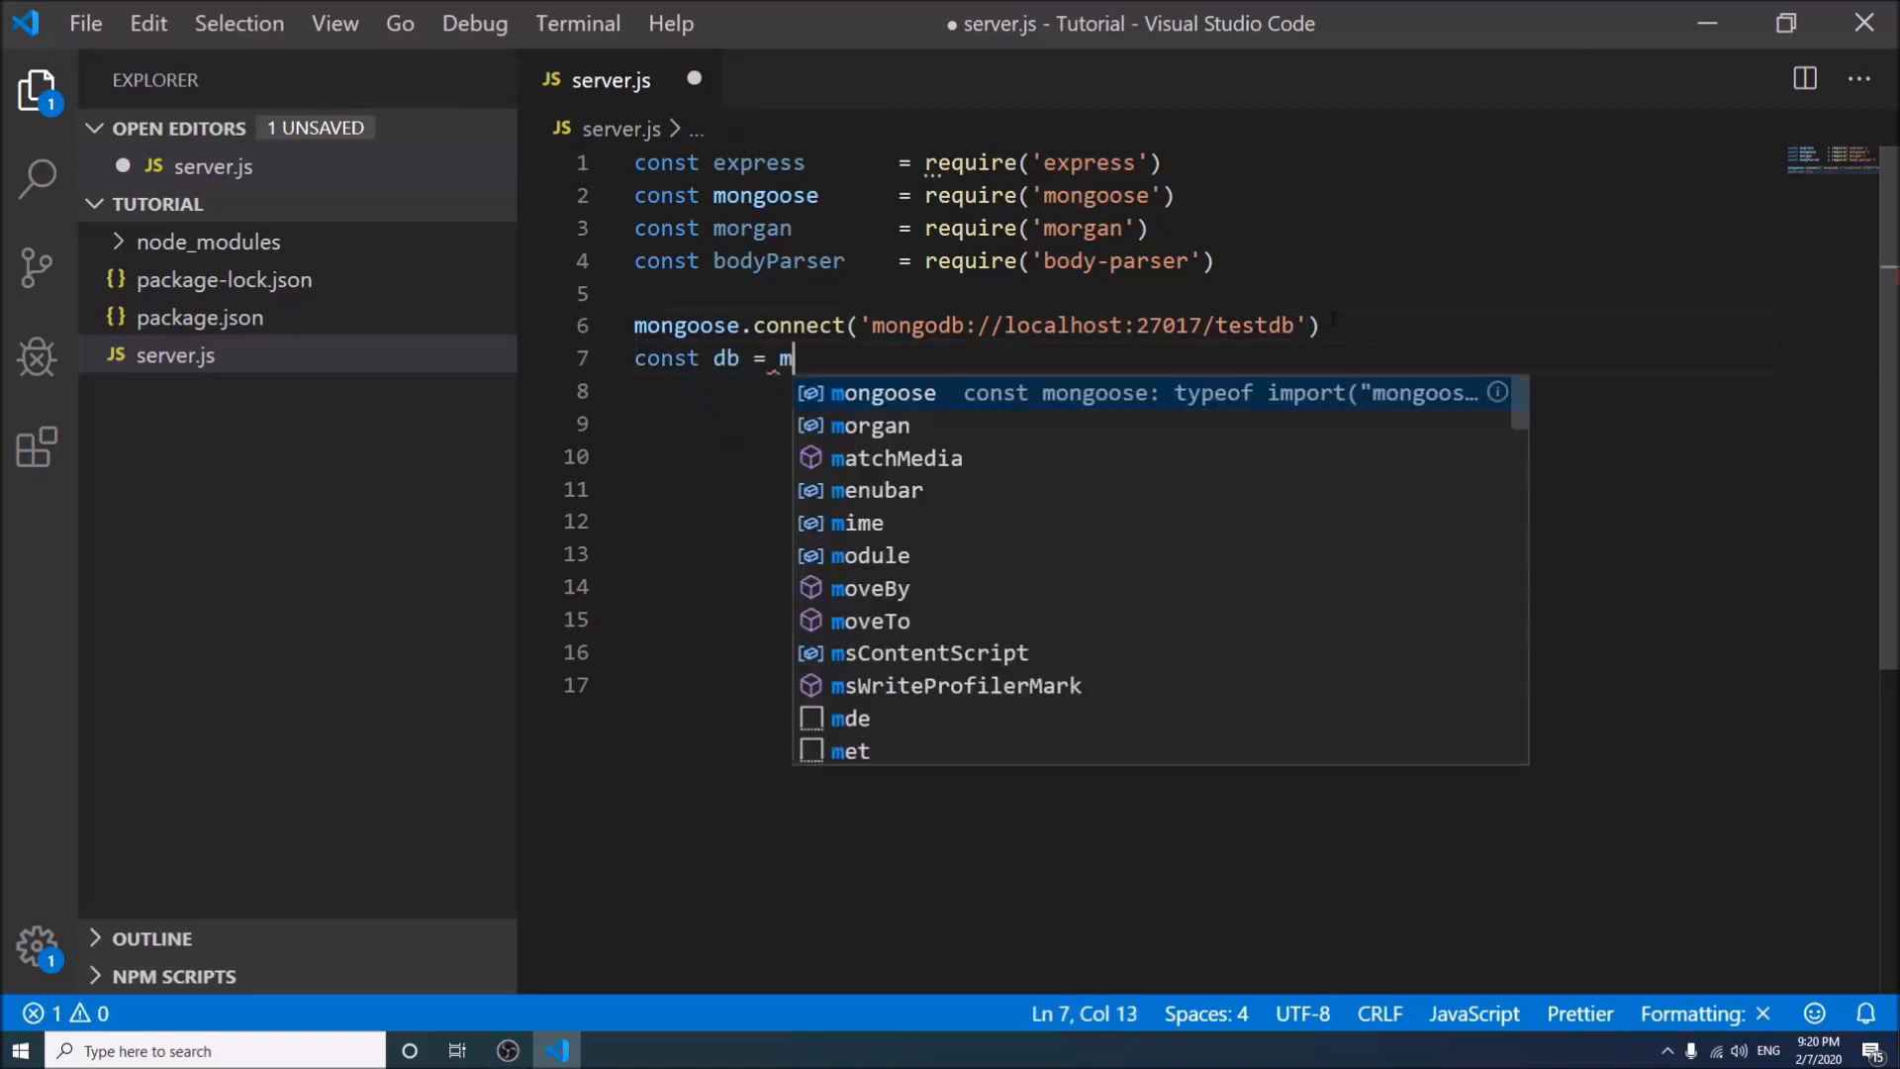
{"action": "type", "text": "ongoose.connection"}
{"action": "left_click", "coordinate": [1207, 424]}
{"action": "type", "text": "do"}
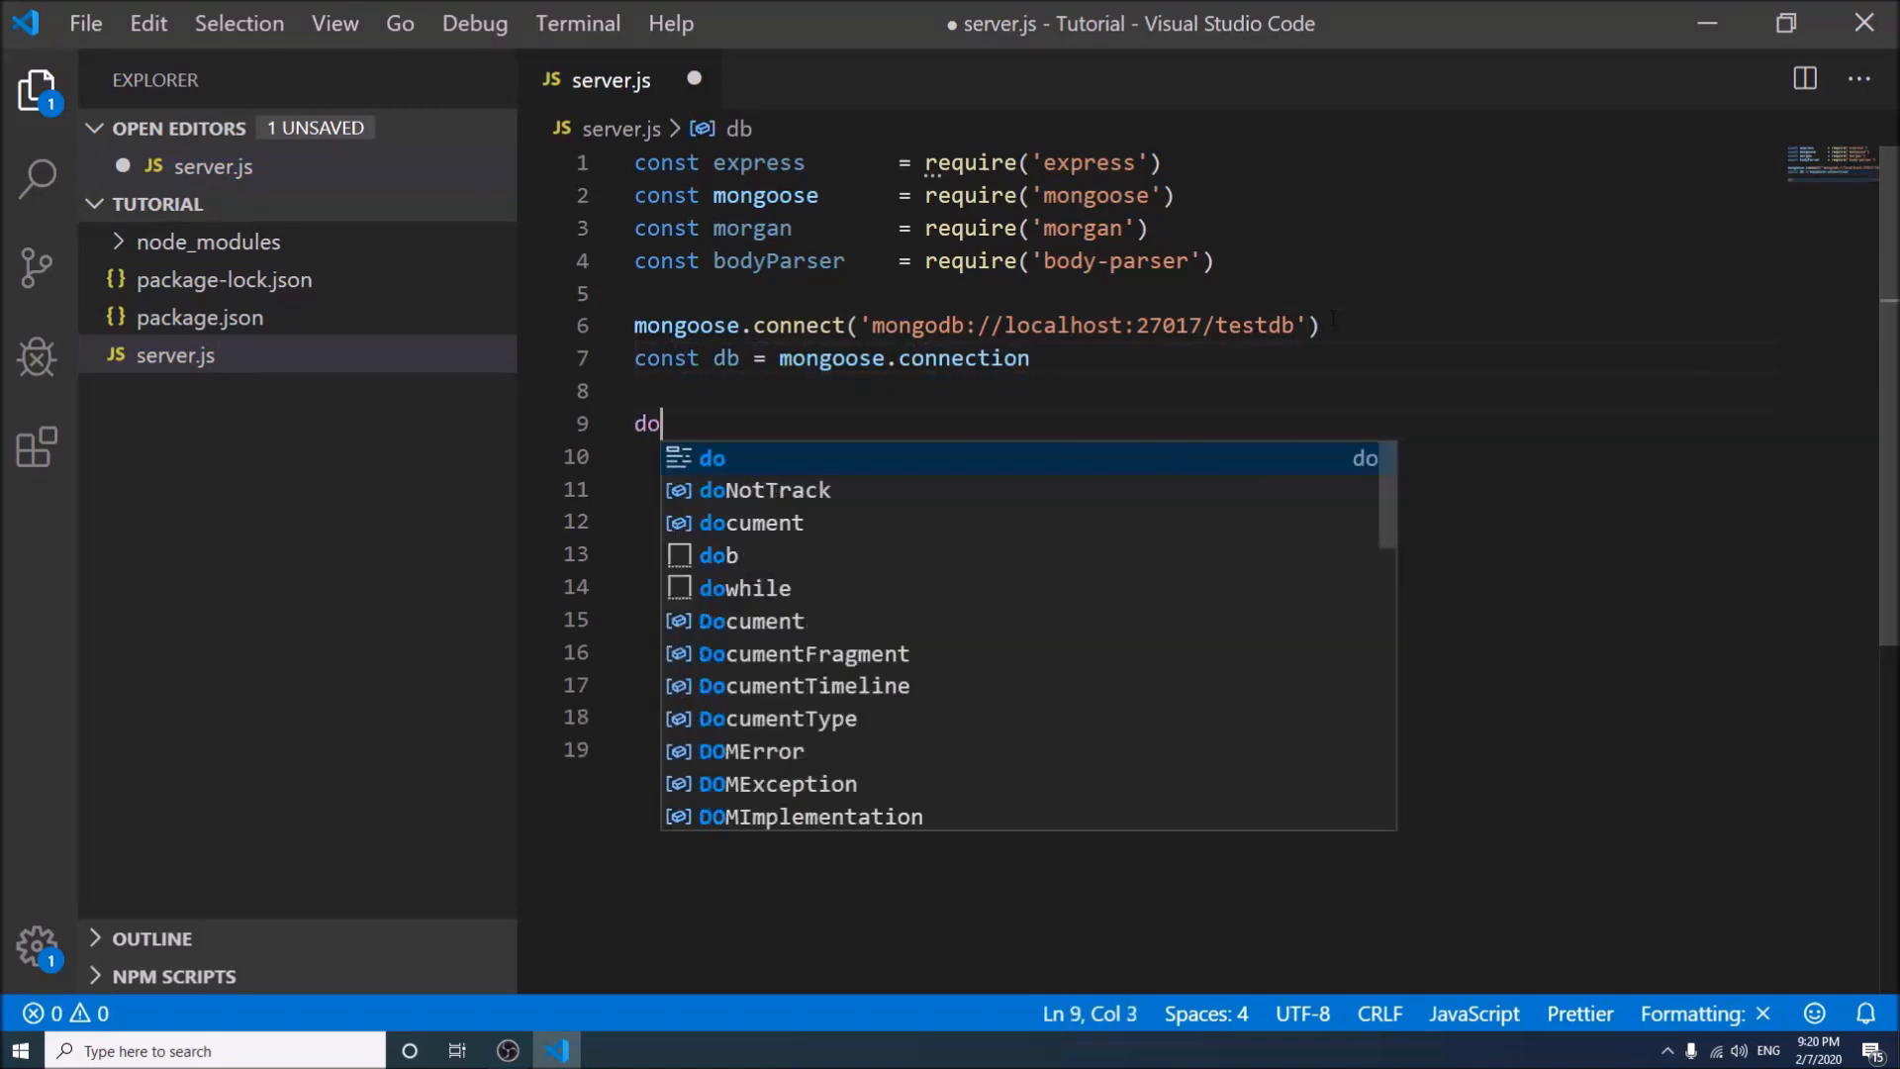
{"action": "type", "text": "b.on('"}
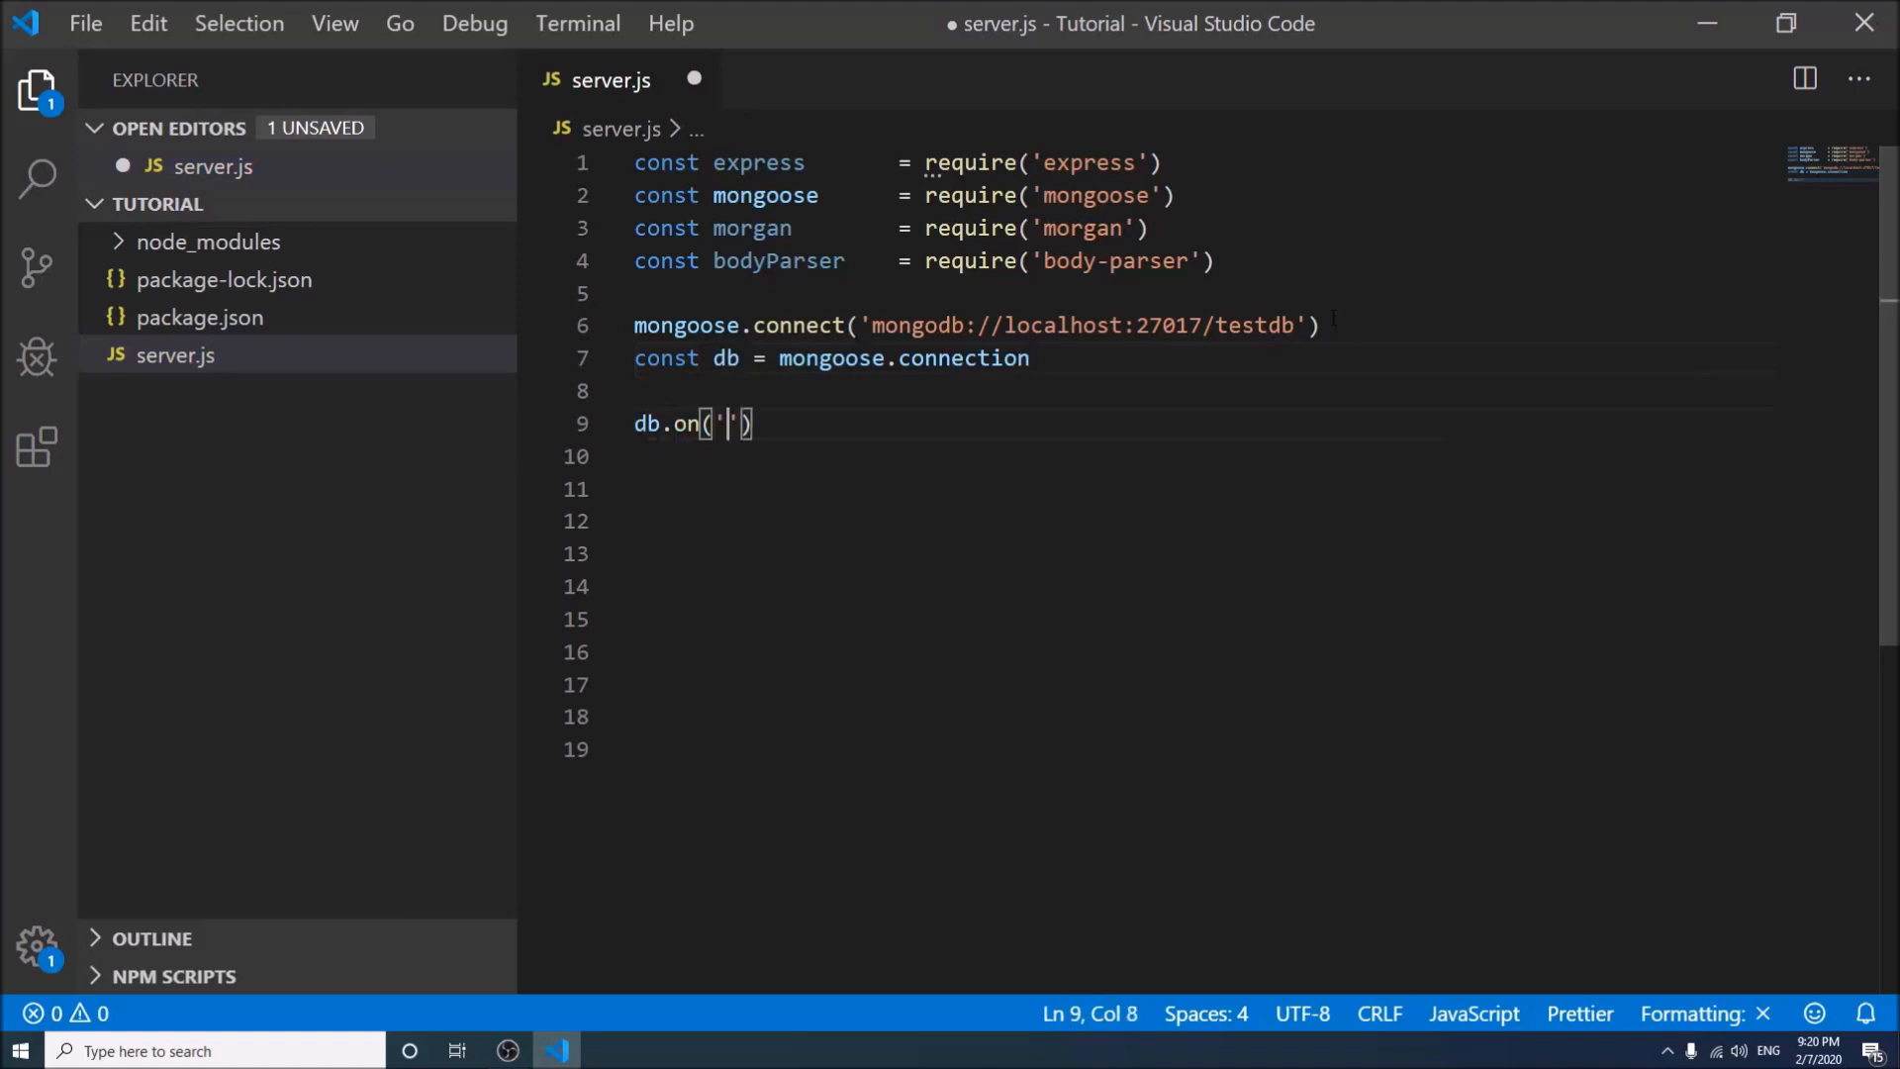
{"action": "type", "text": "error"}
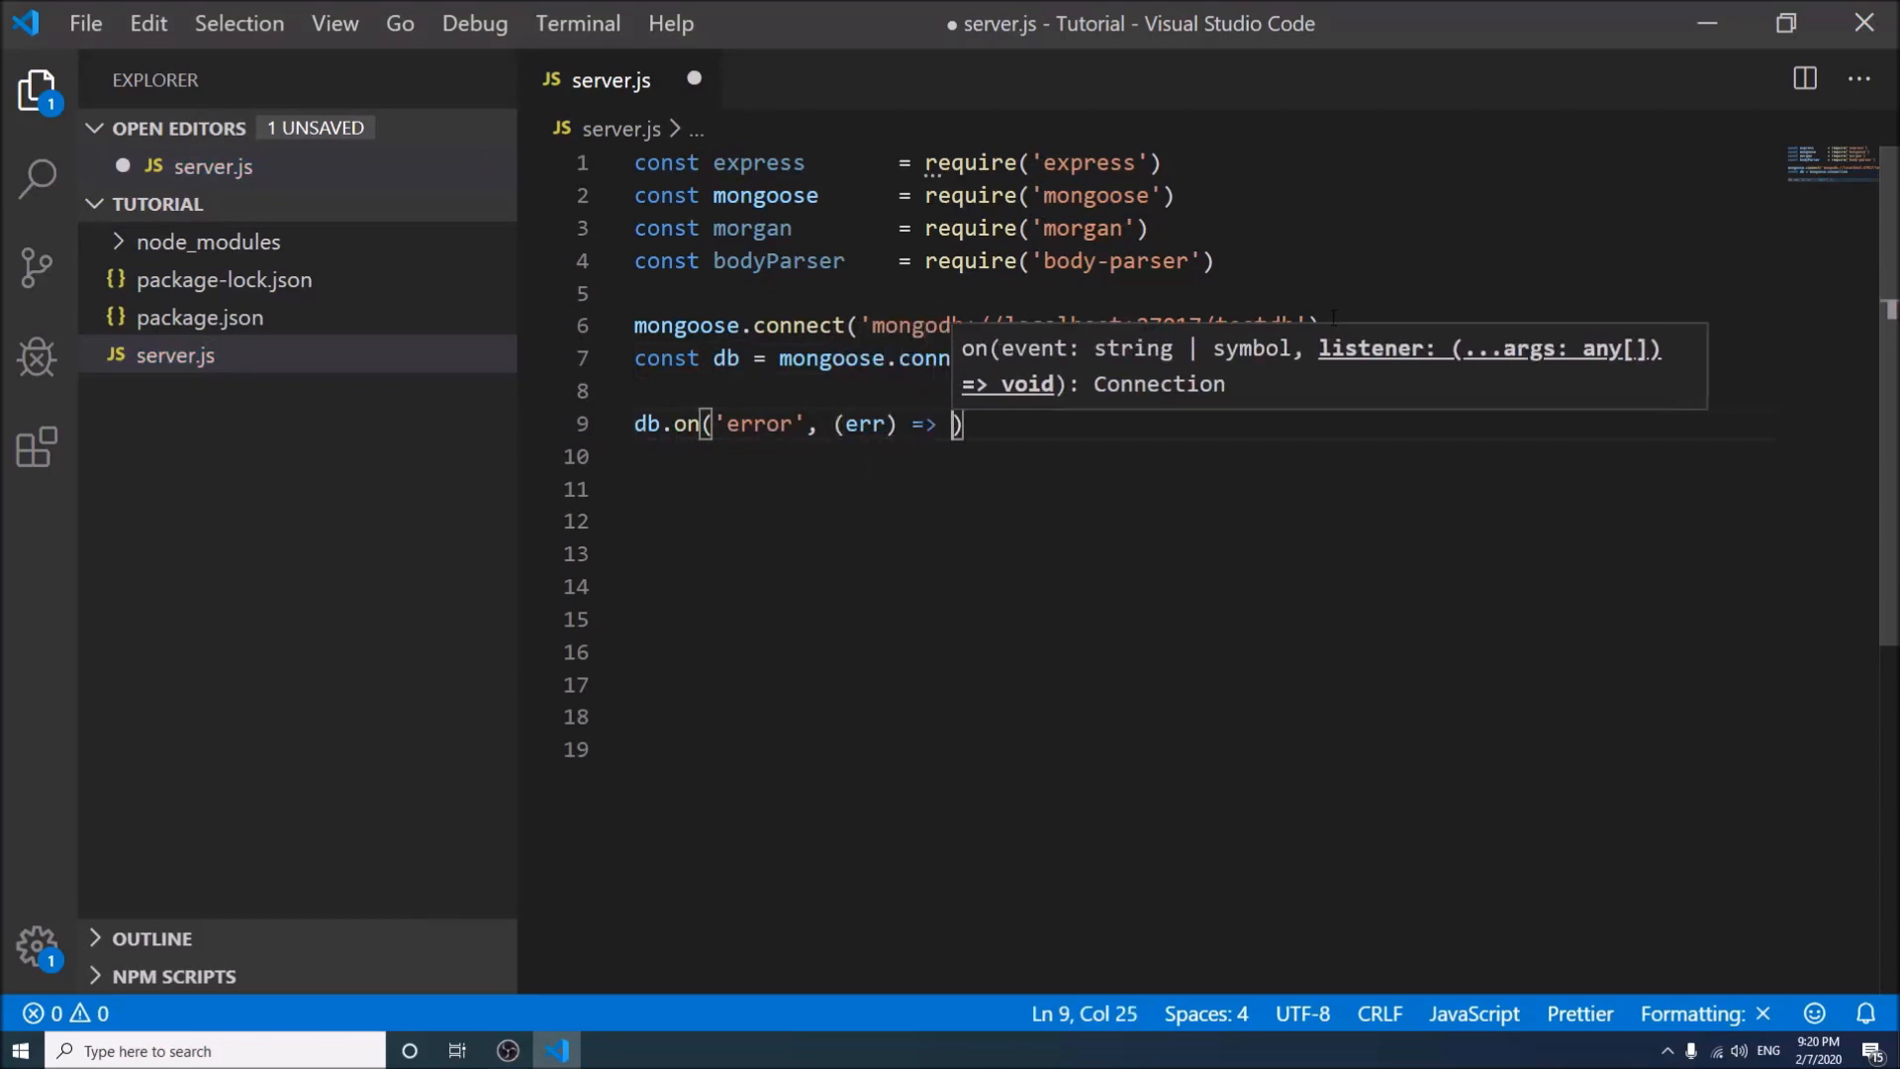
{"action": "type", "text": "{"}
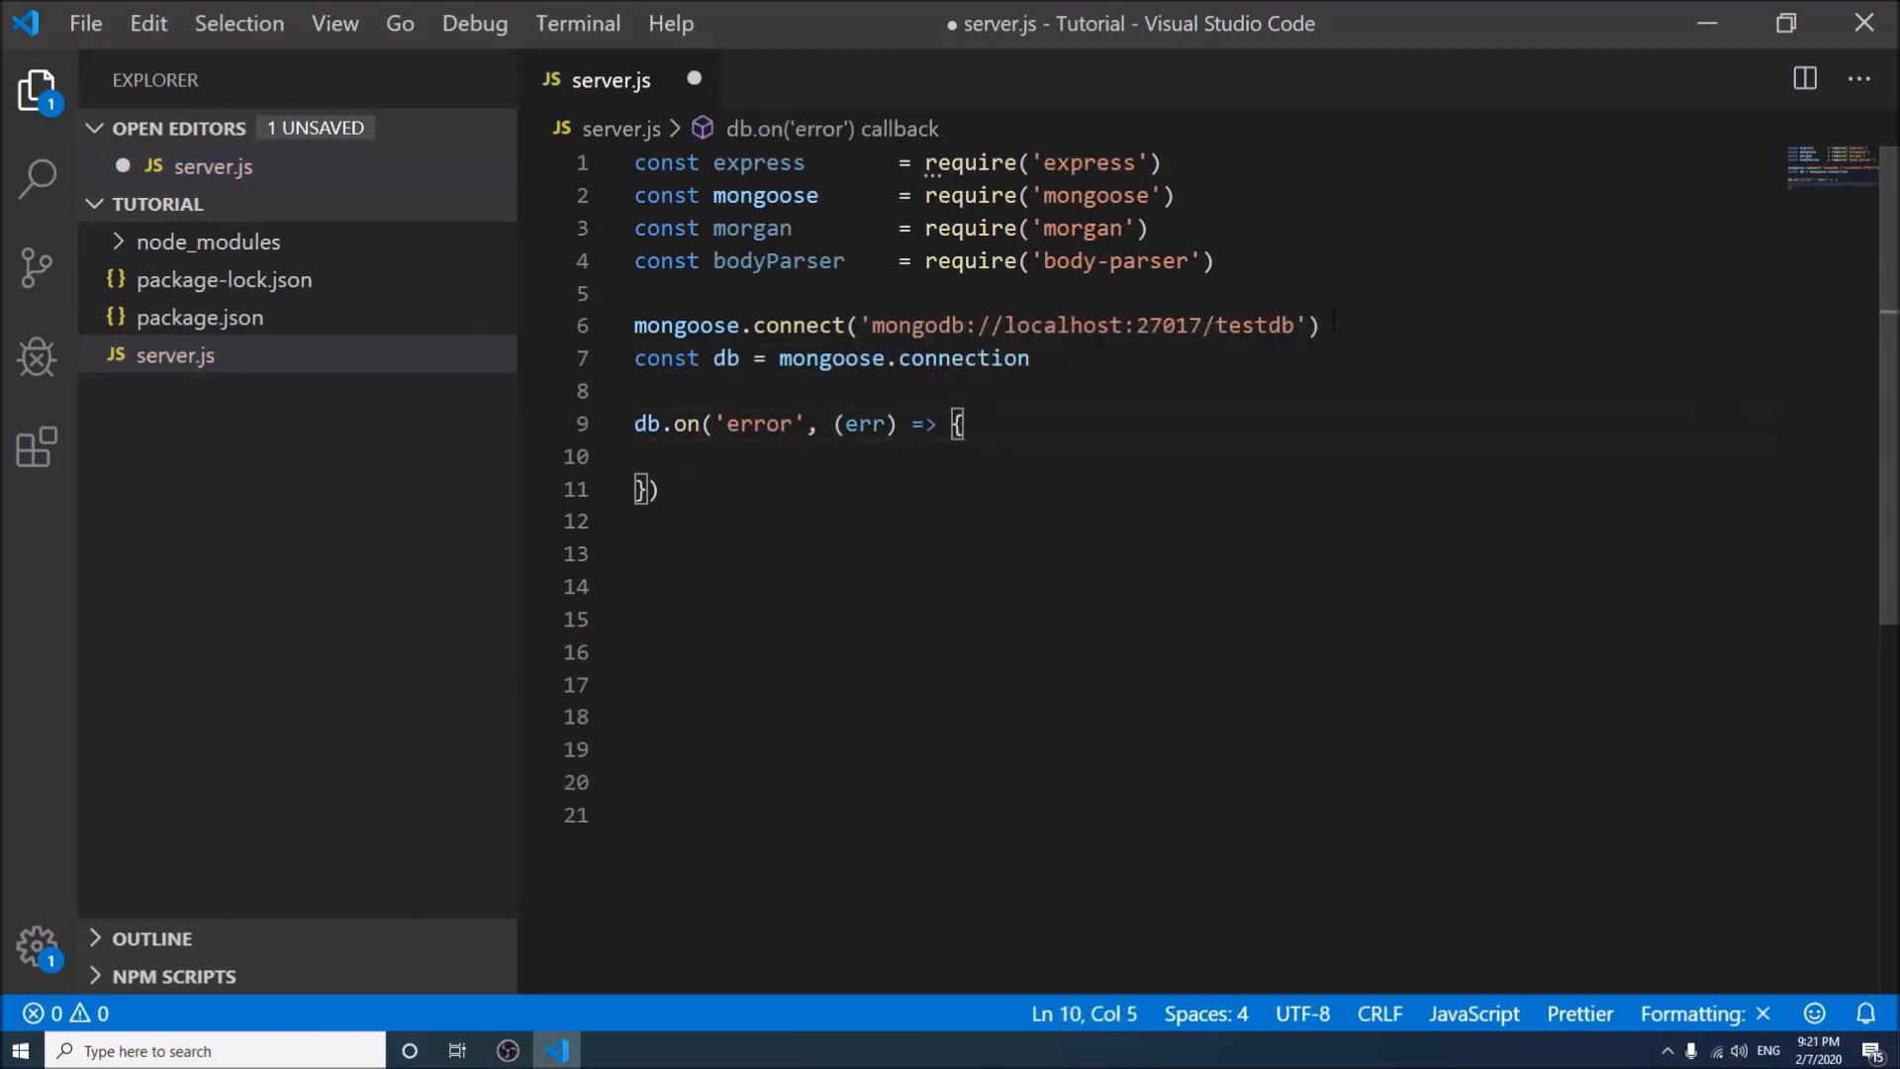
{"action": "type", "text": "console.log("}
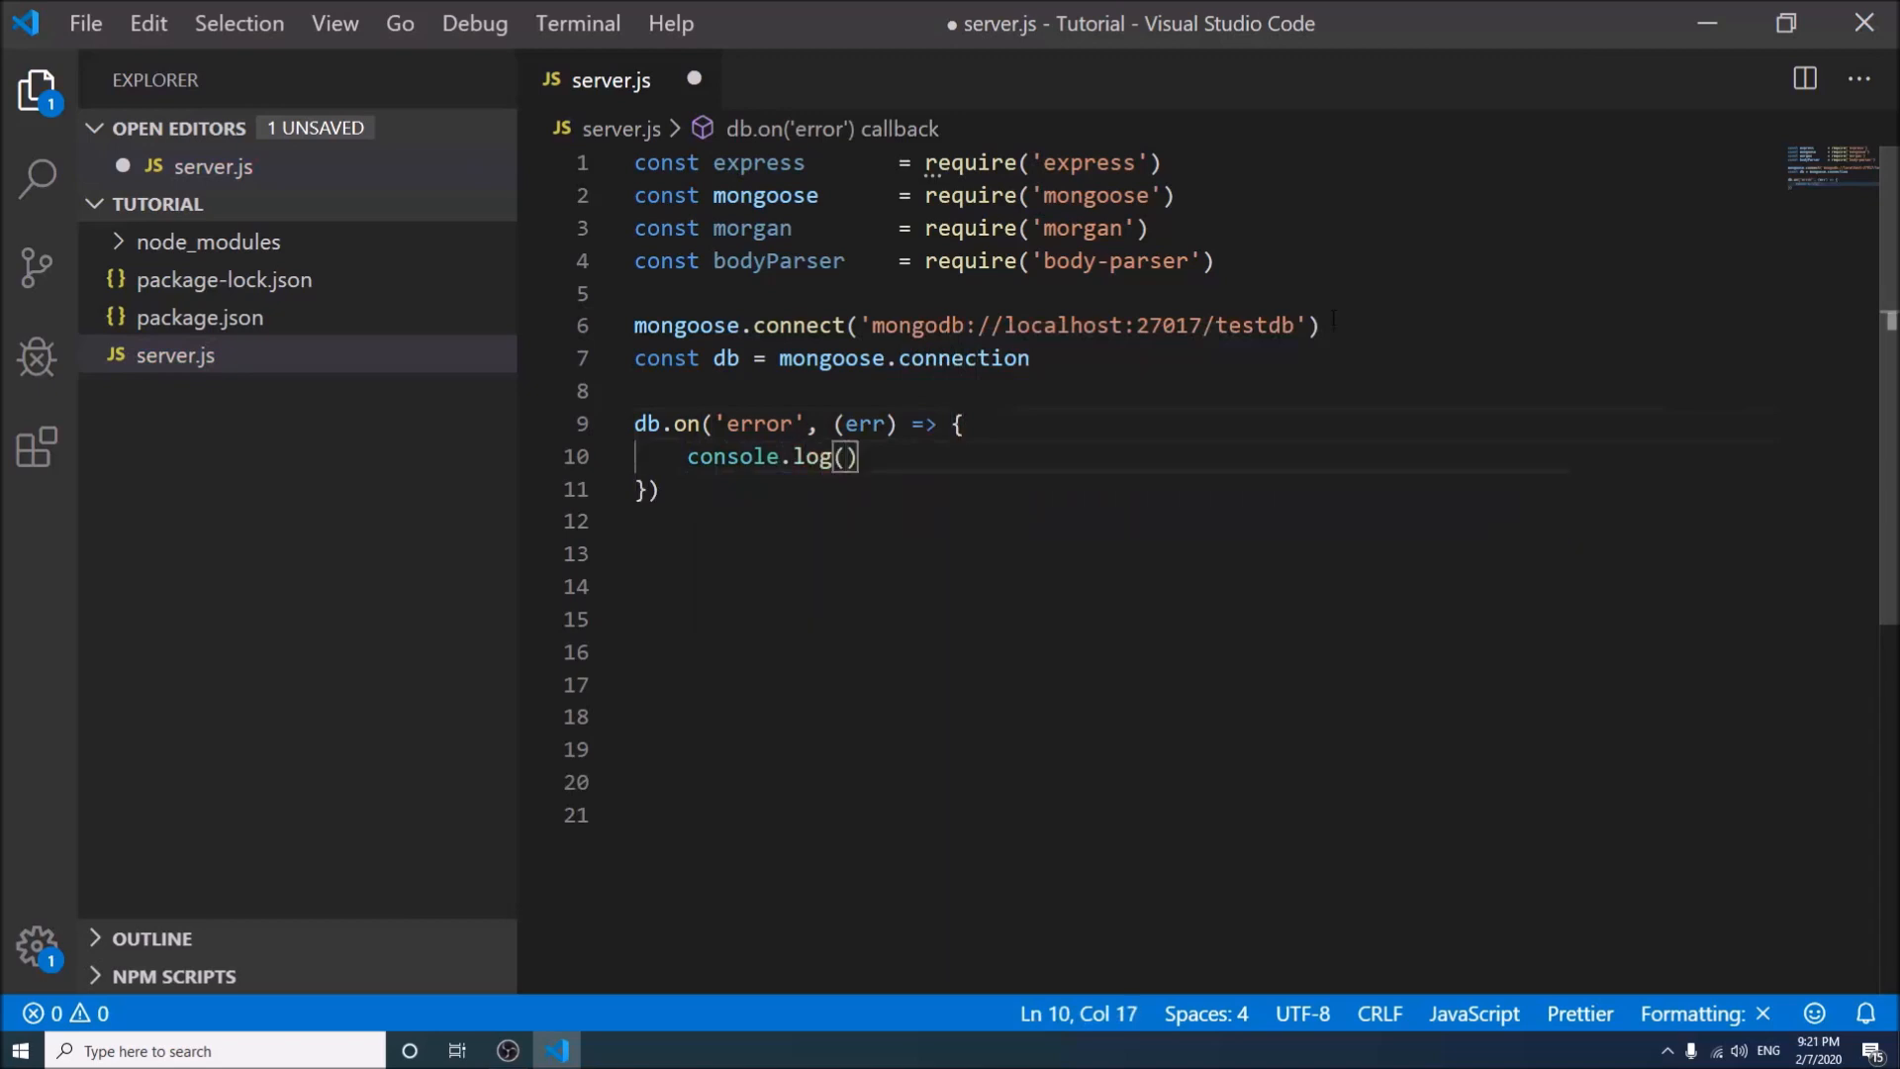
{"action": "type", "text": "err"}
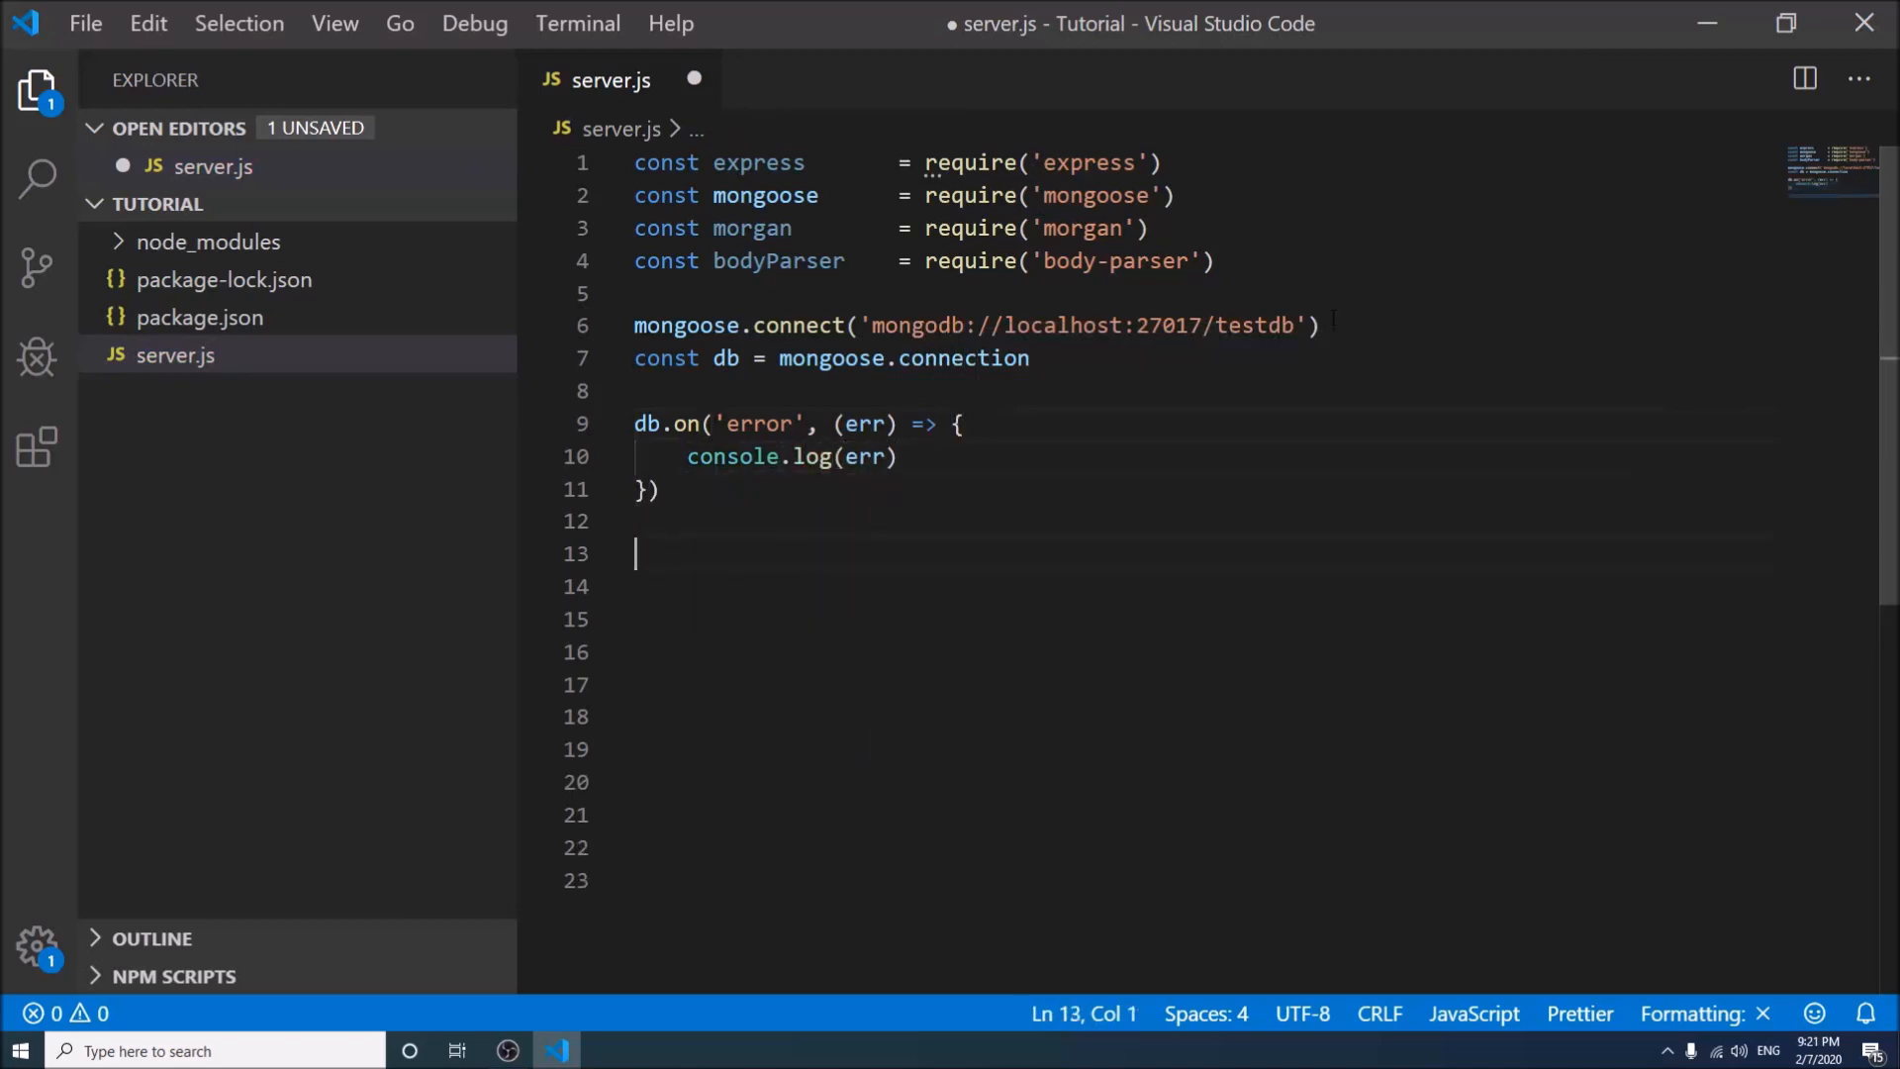
Add a db.once('open') callback logging 'Database Connection Established!'
{"action": "type", "text": "db.once"}
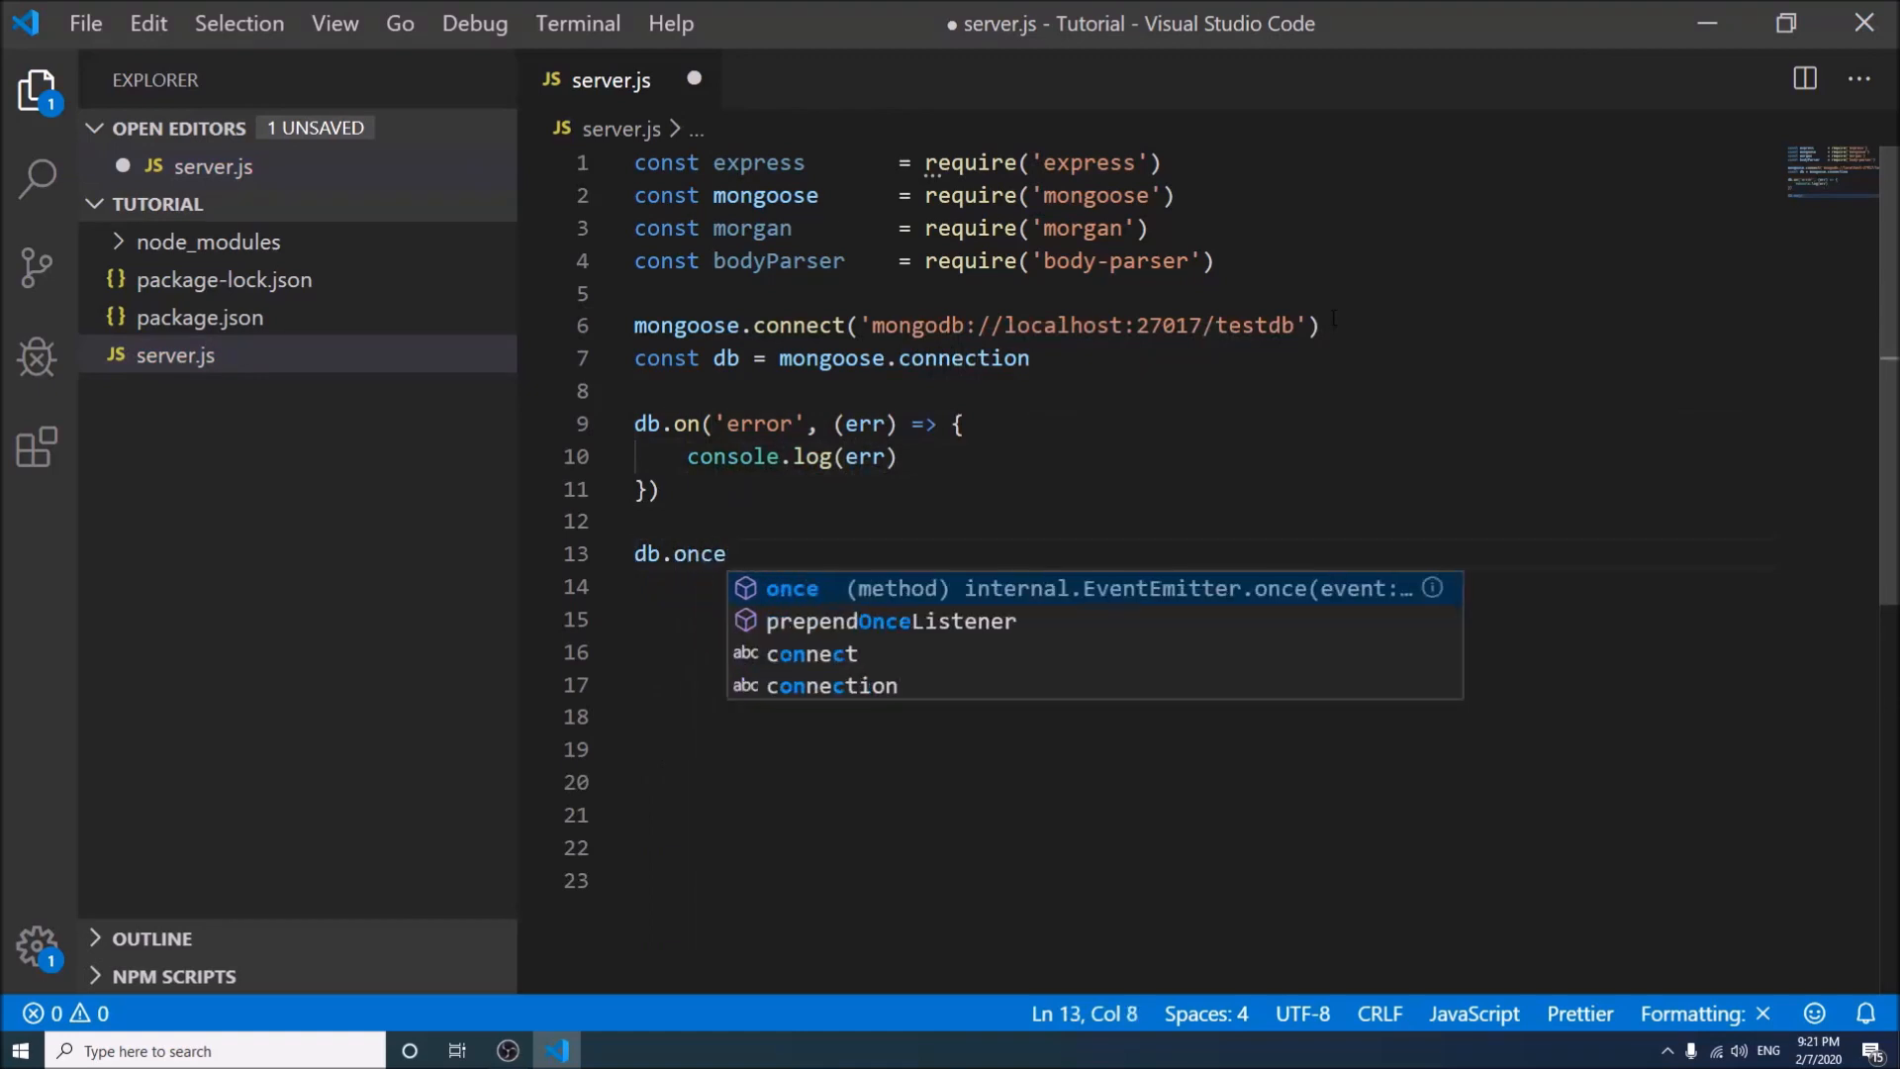
{"action": "type", "text": "('')"}
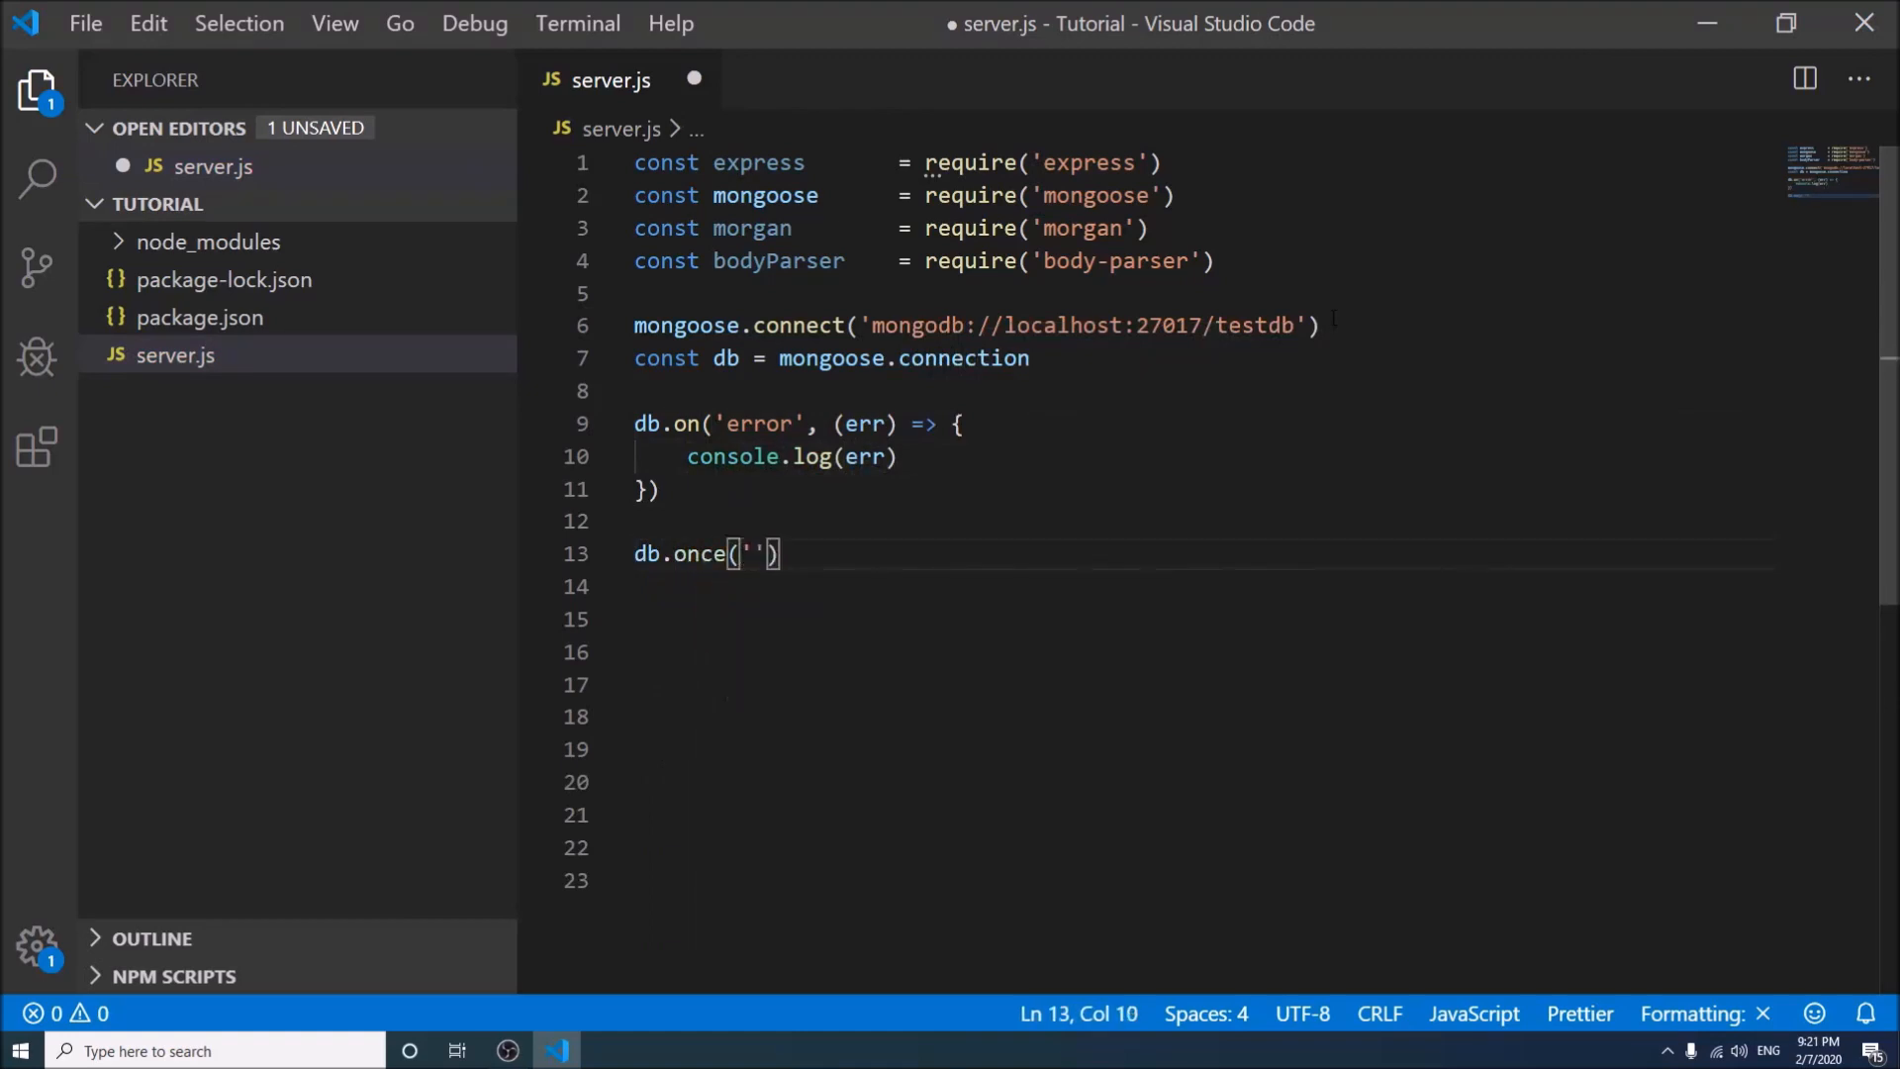
{"action": "type", "text": "open"}
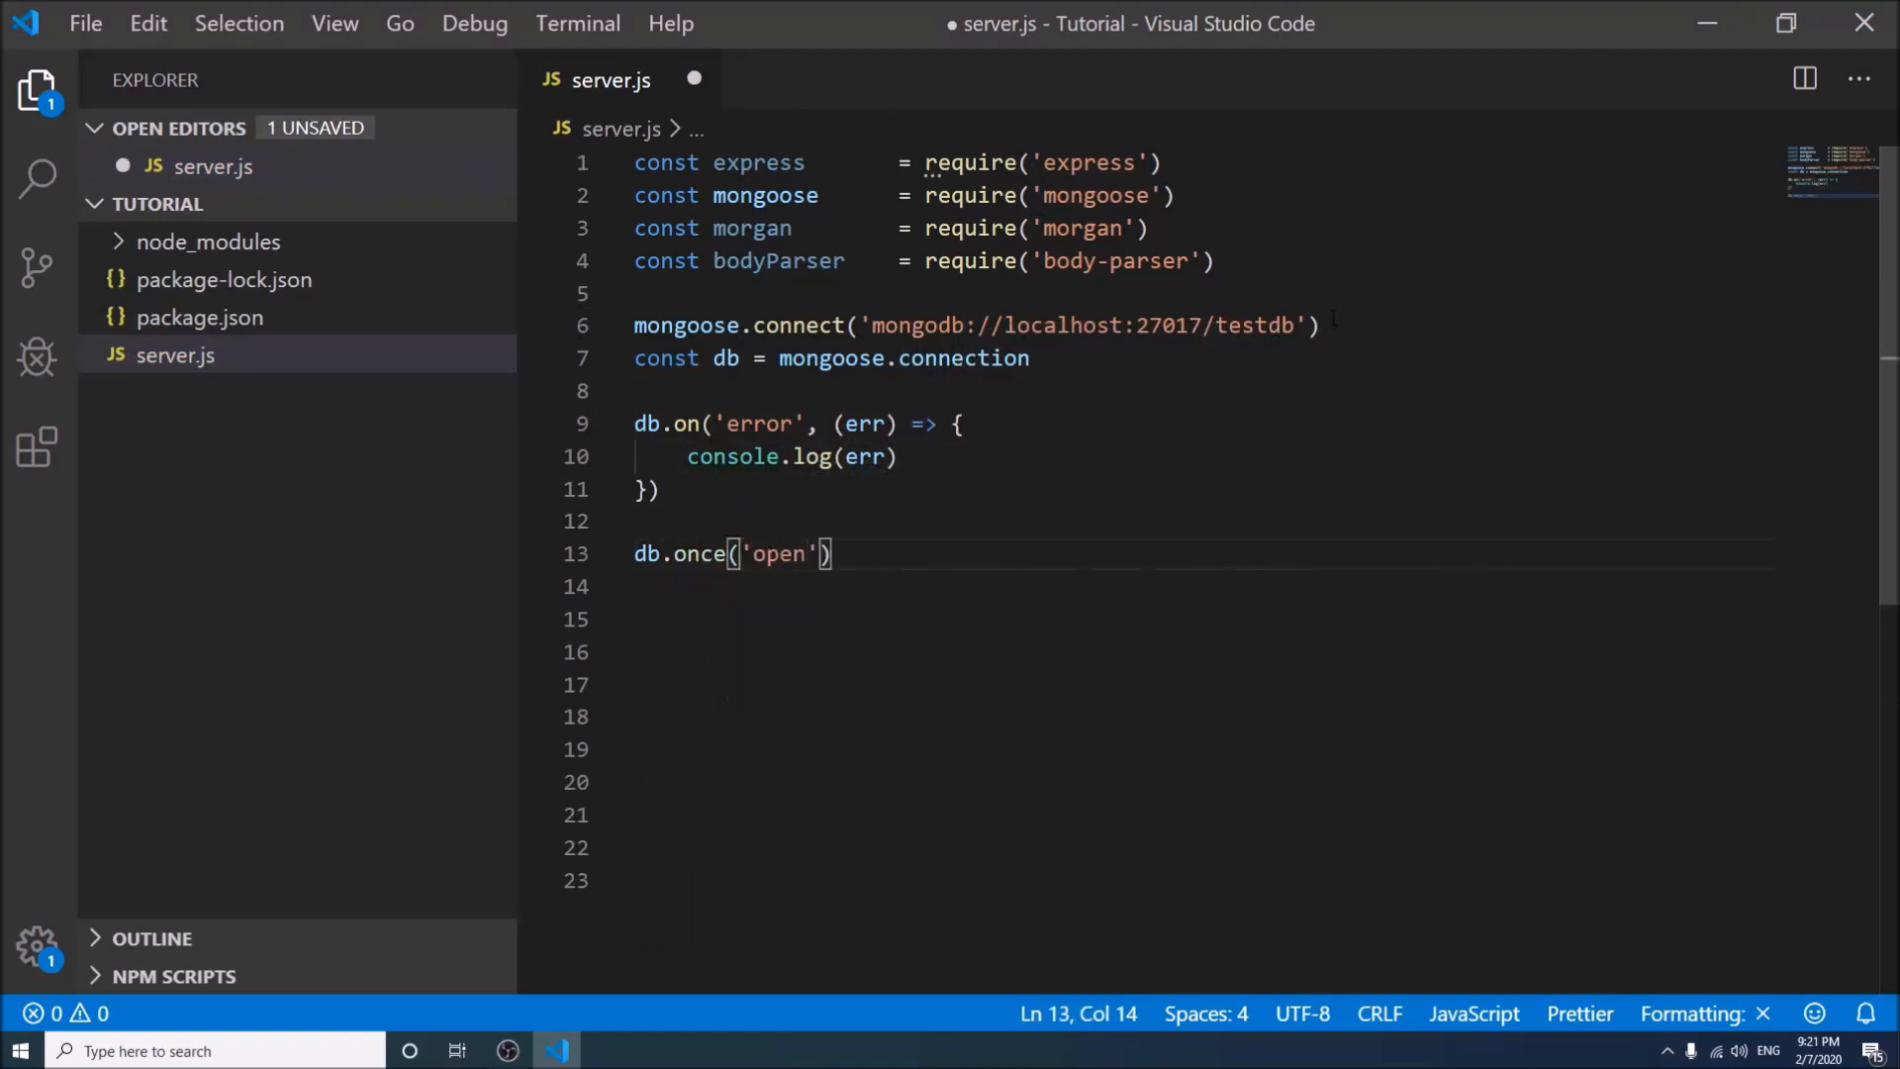
{"action": "type", "text": ", ()"}
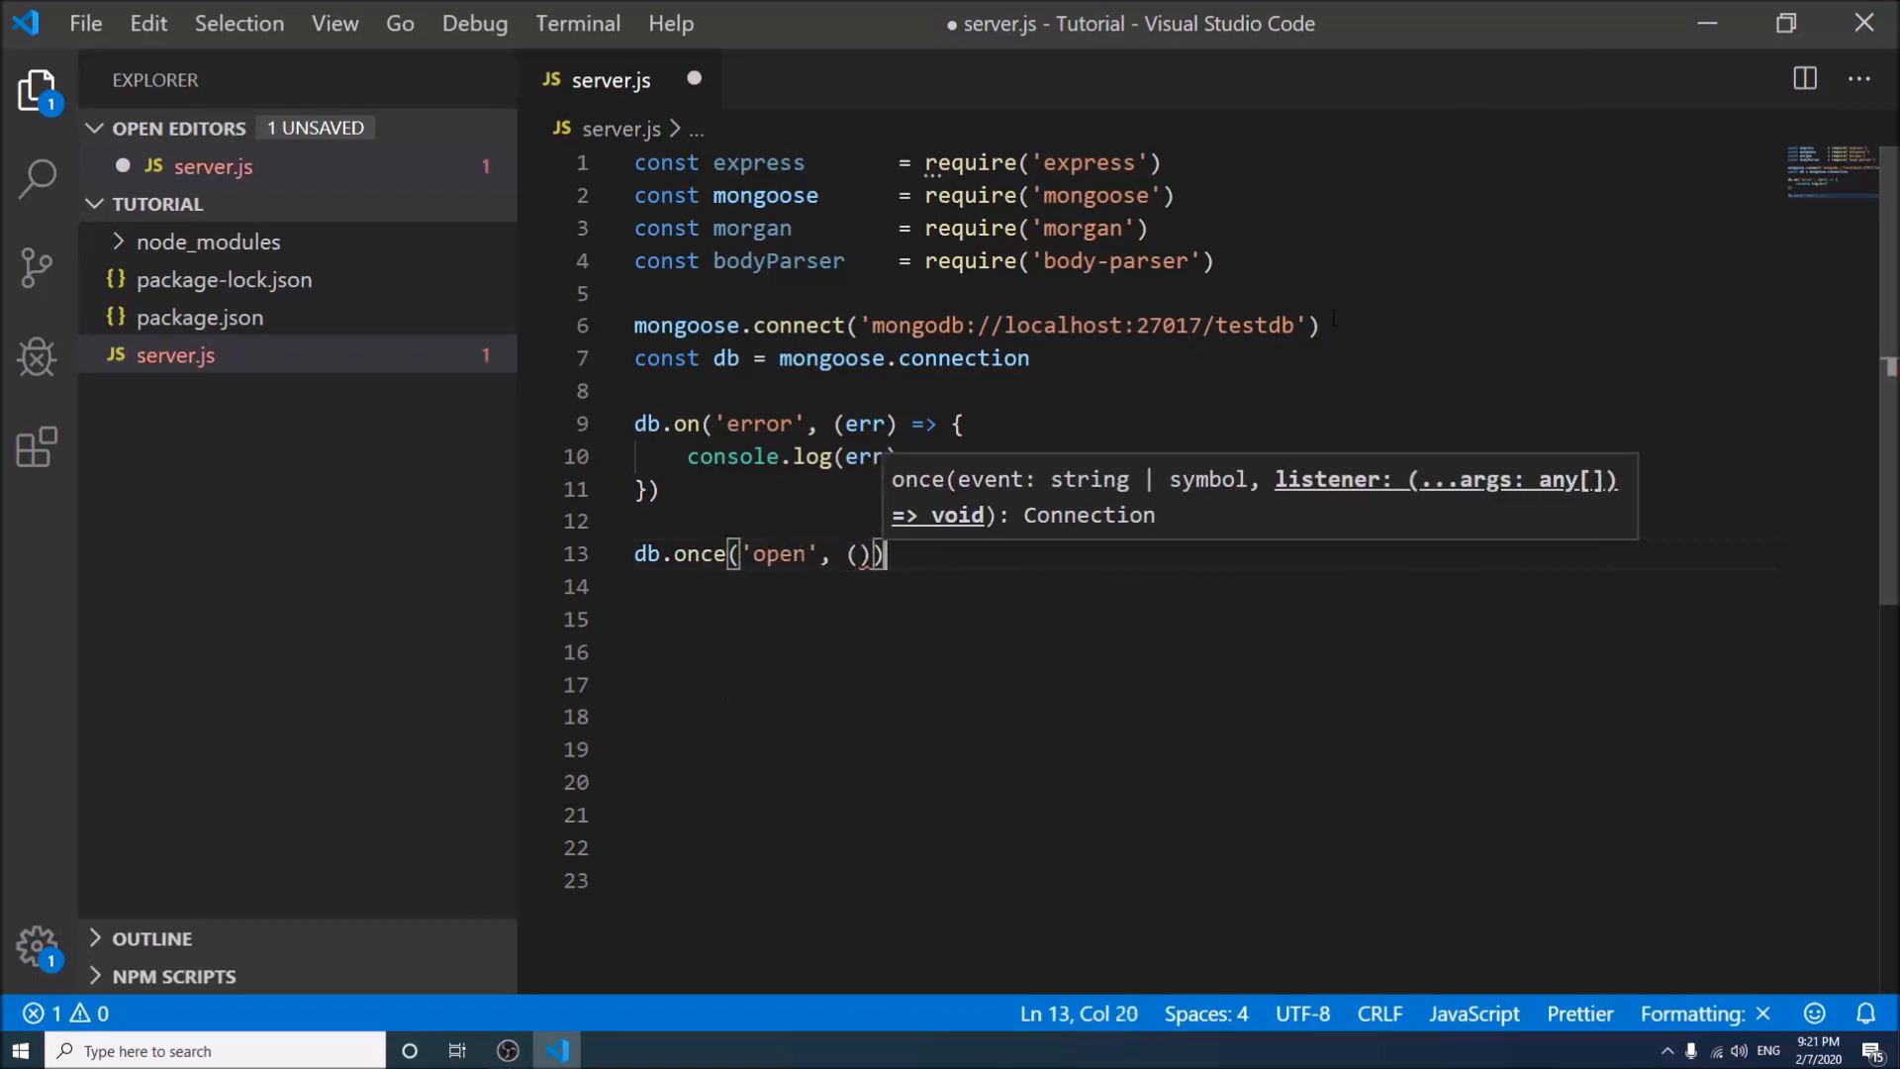
{"action": "type", "text": "=> {"}
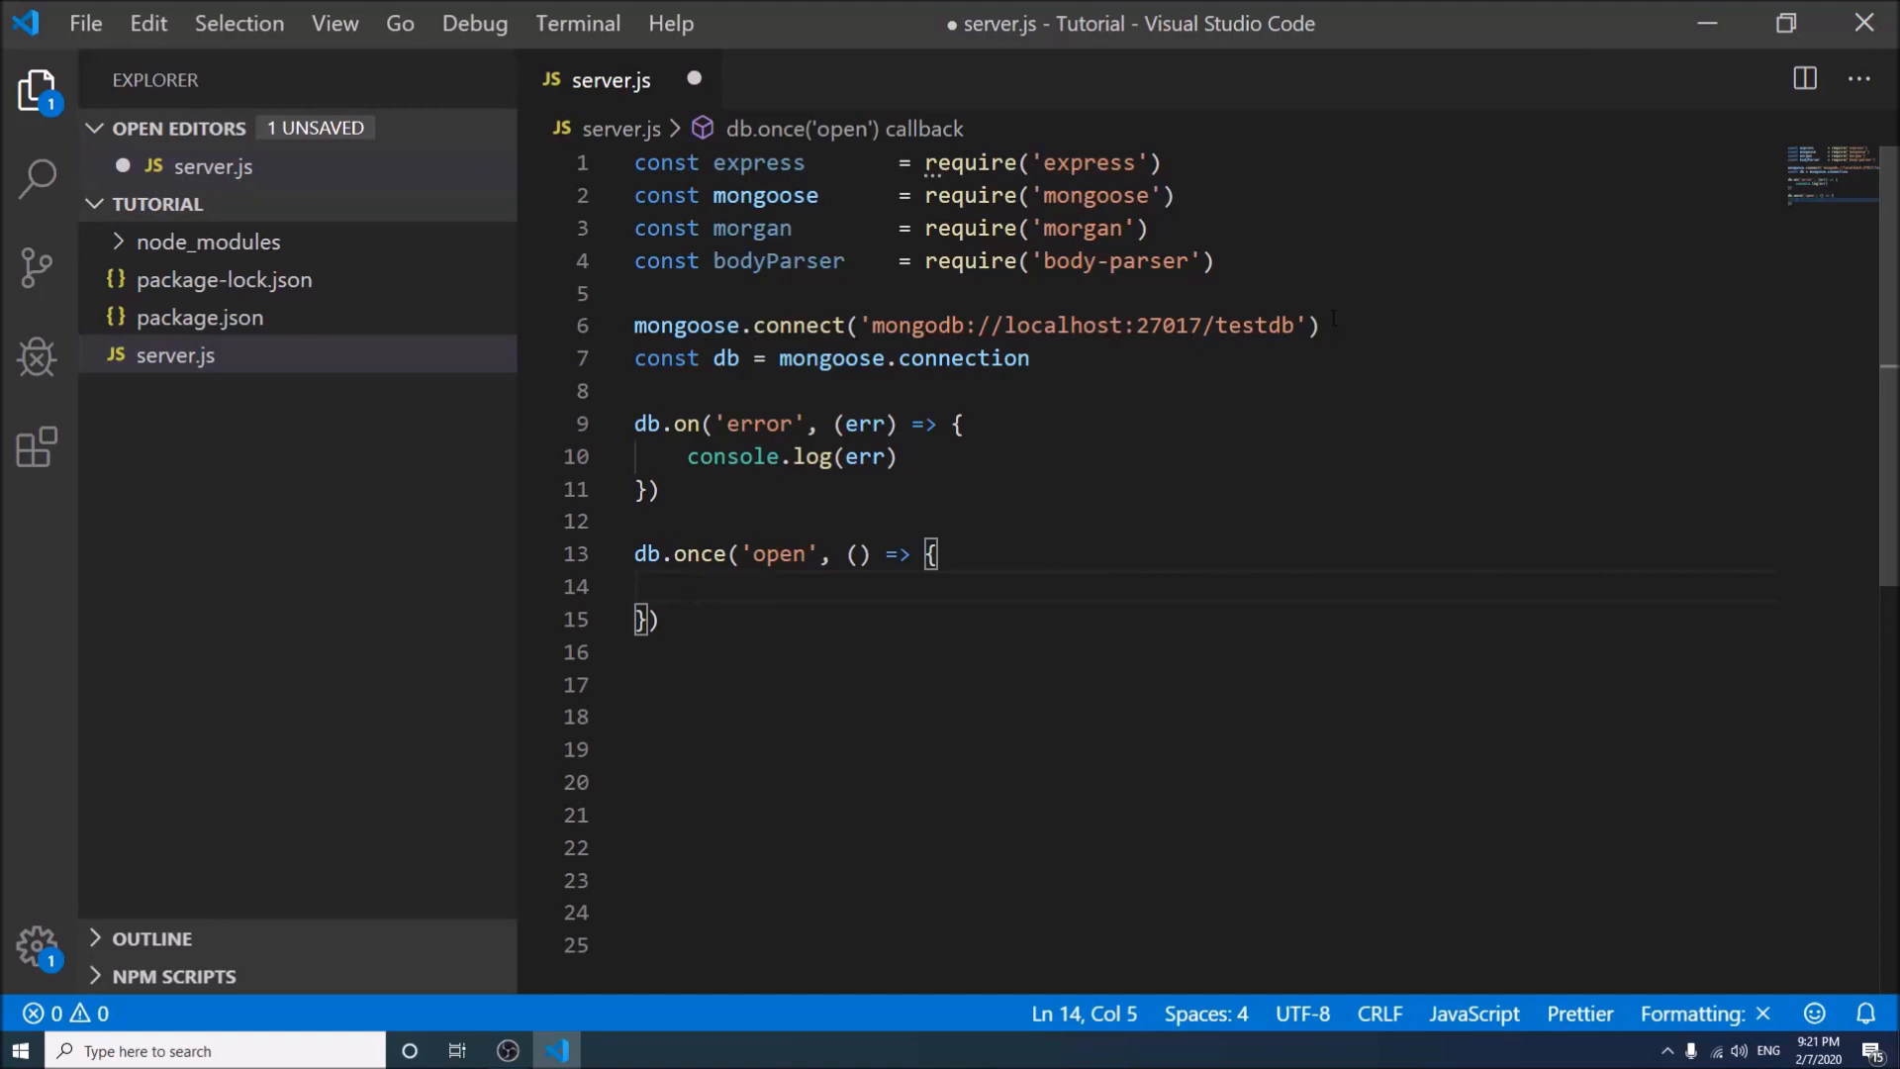
{"action": "type", "text": "console.log"}
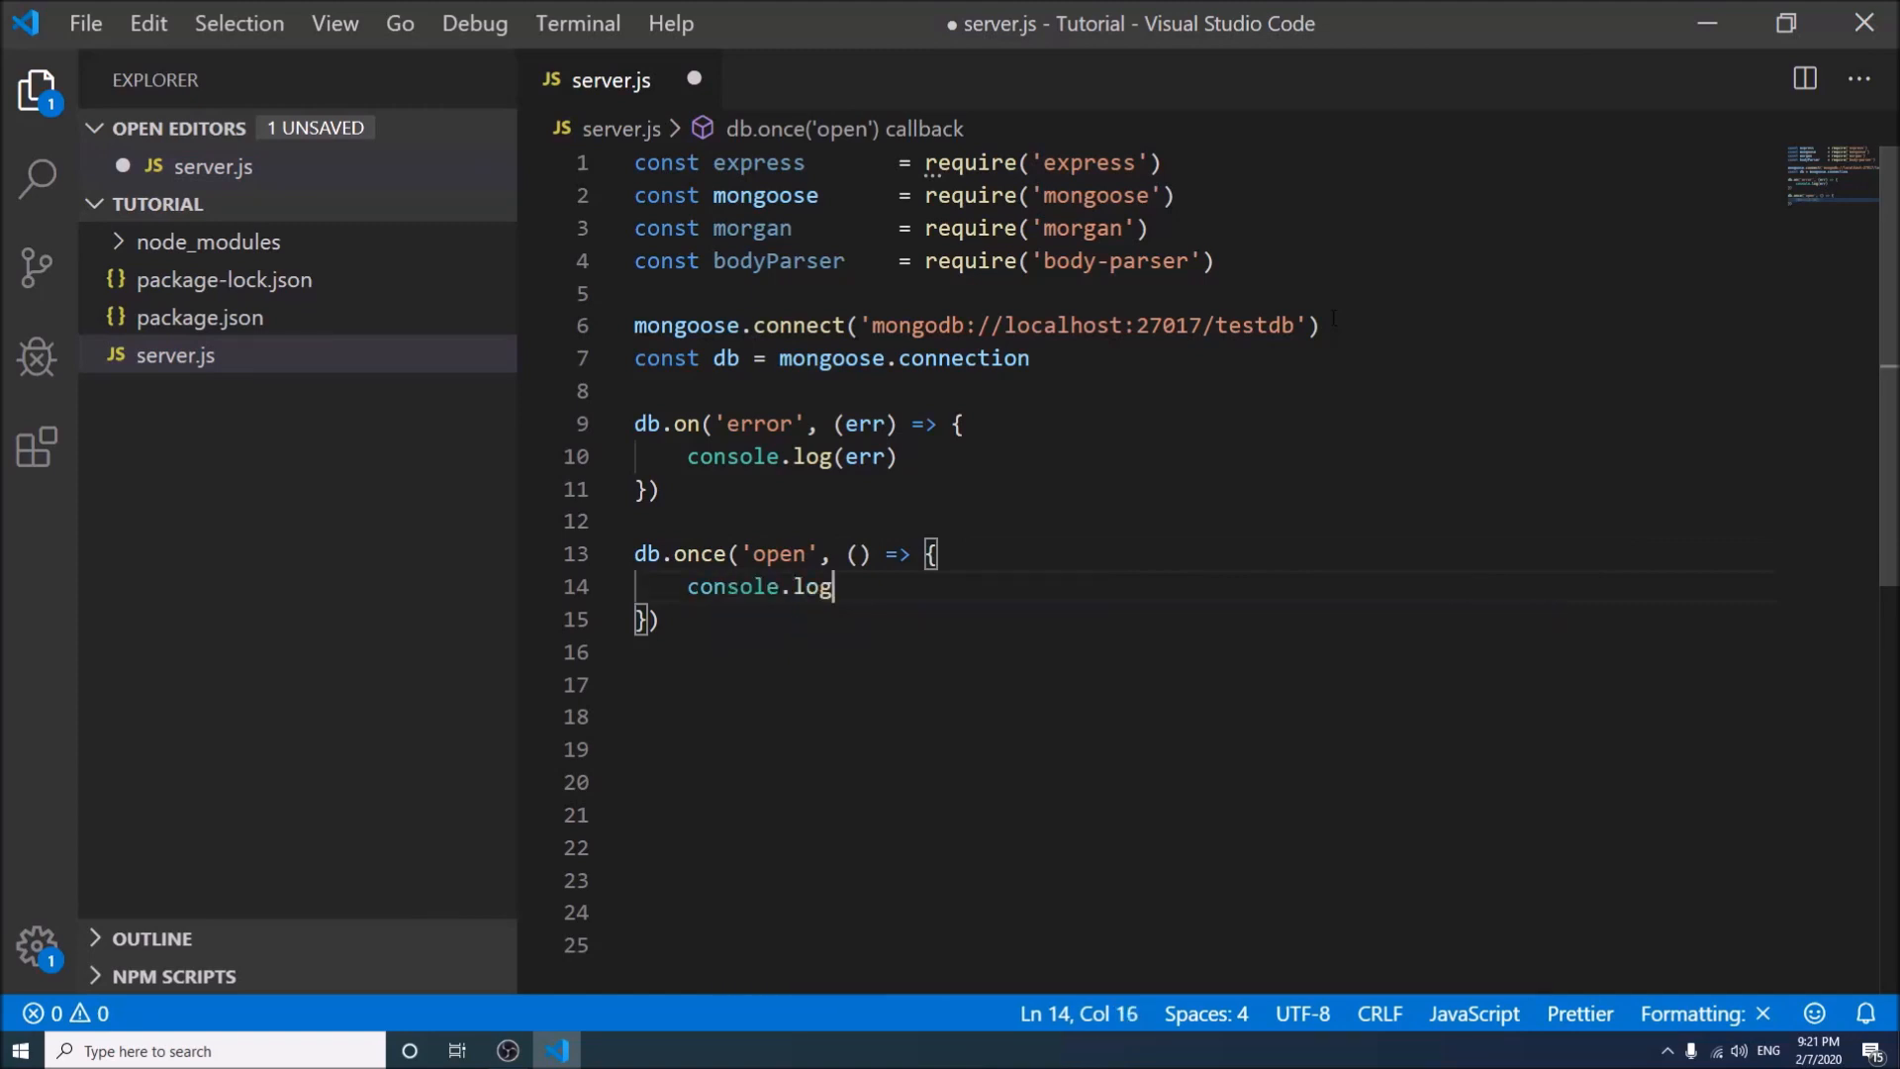
{"action": "type", "text": "()"}
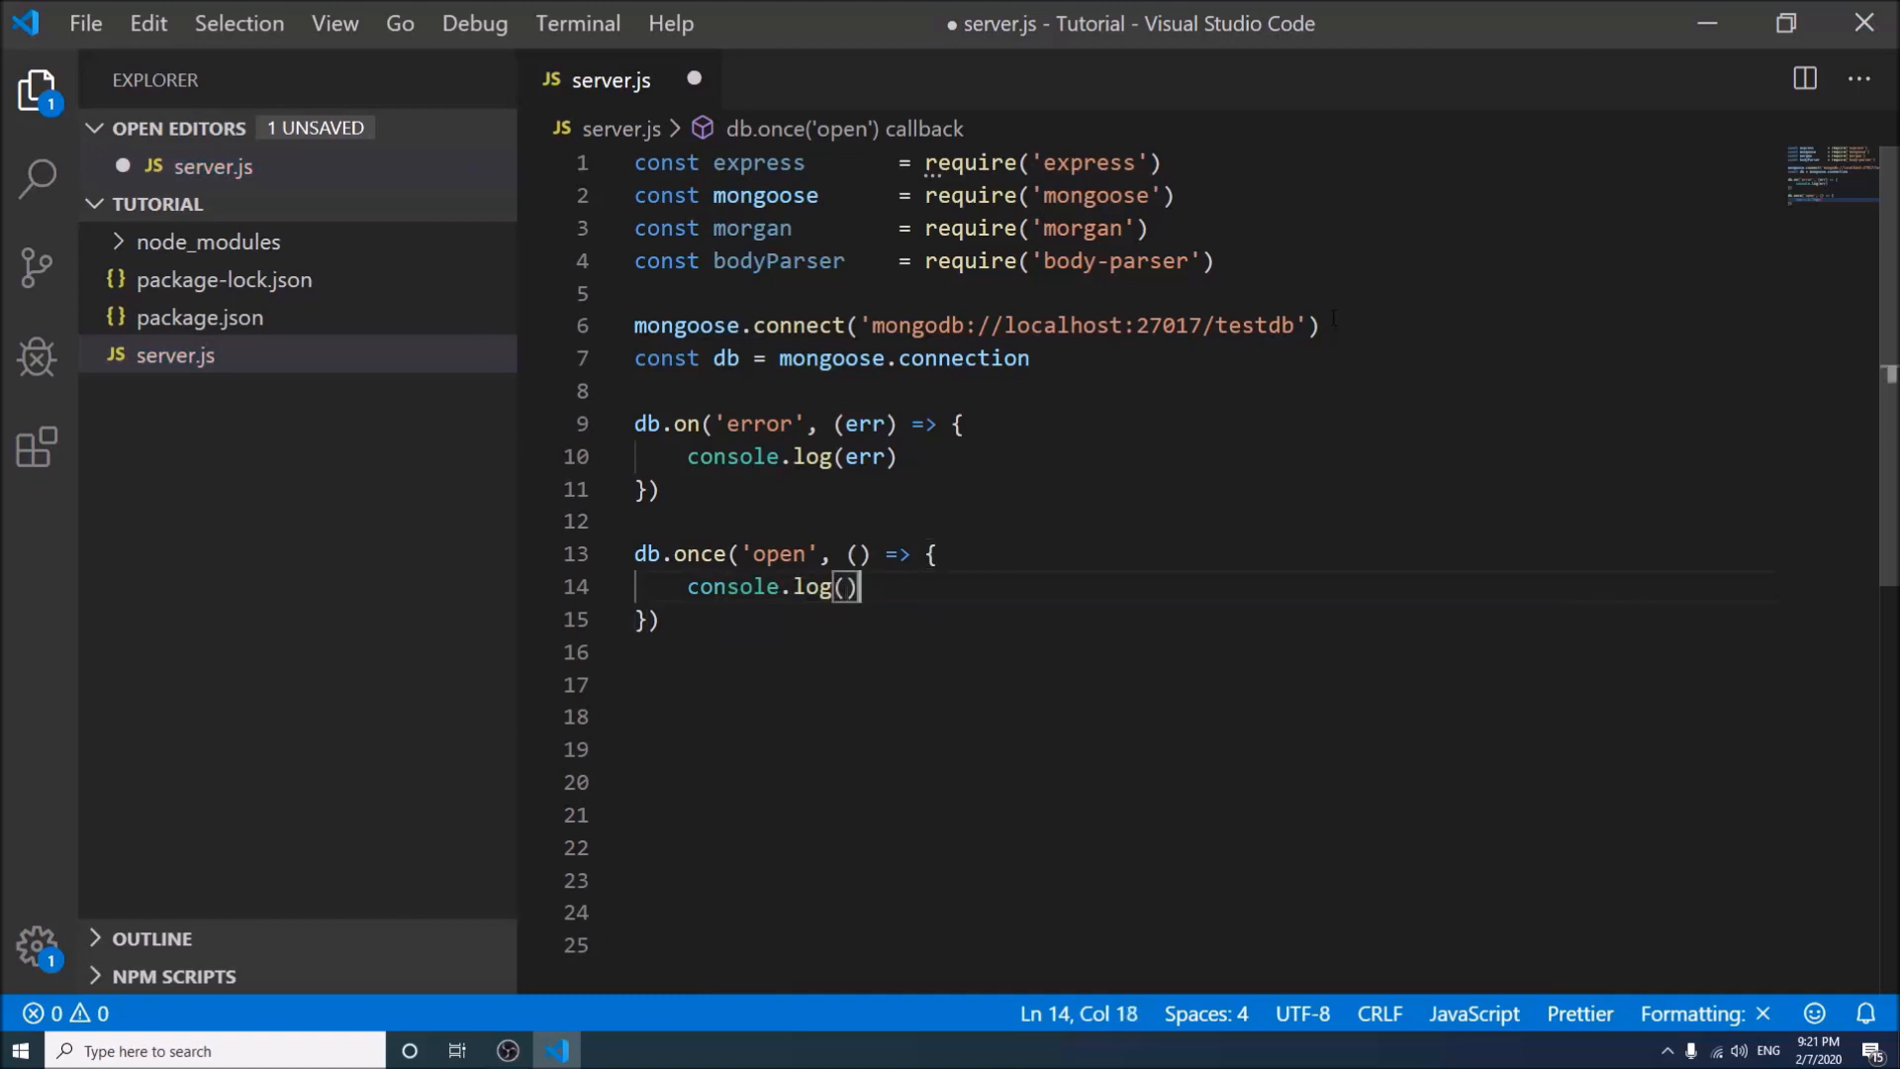
{"action": "type", "text": "'Databa'"}
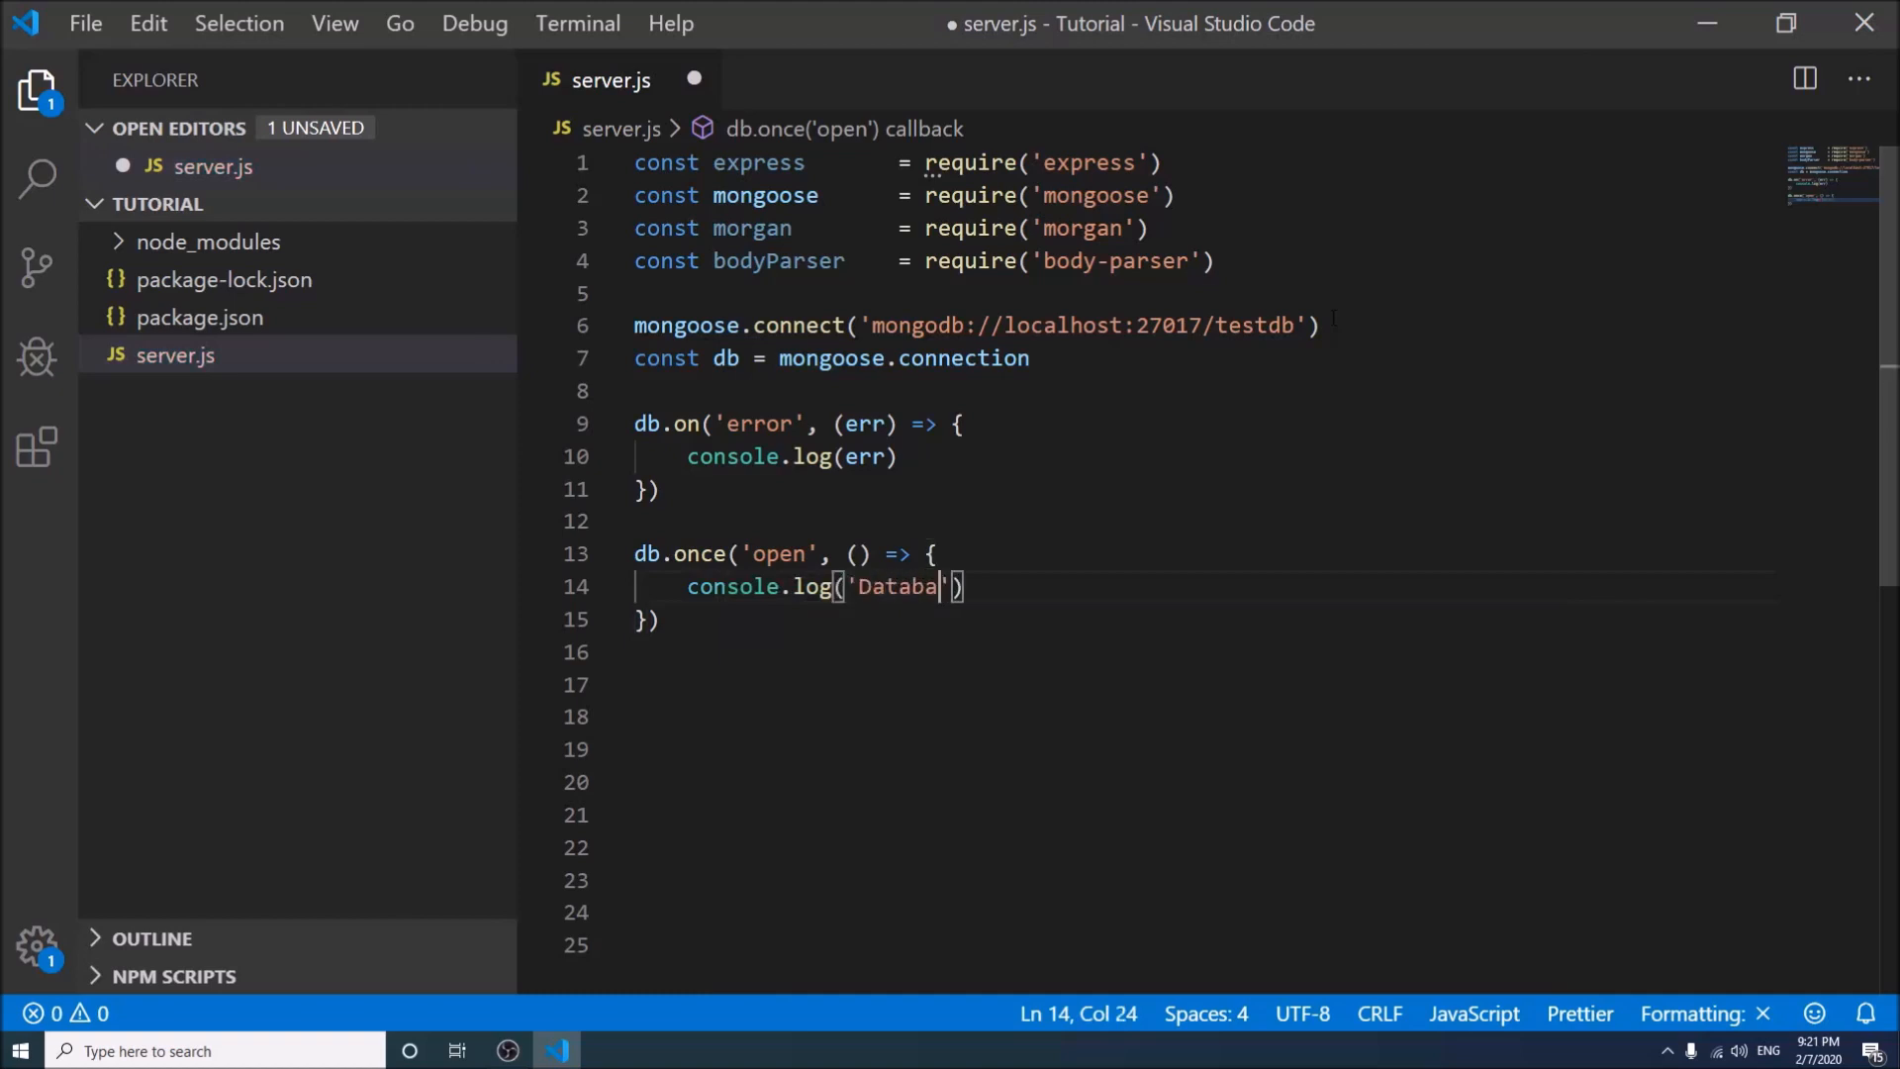
{"action": "type", "text": "se Connection Establis"}
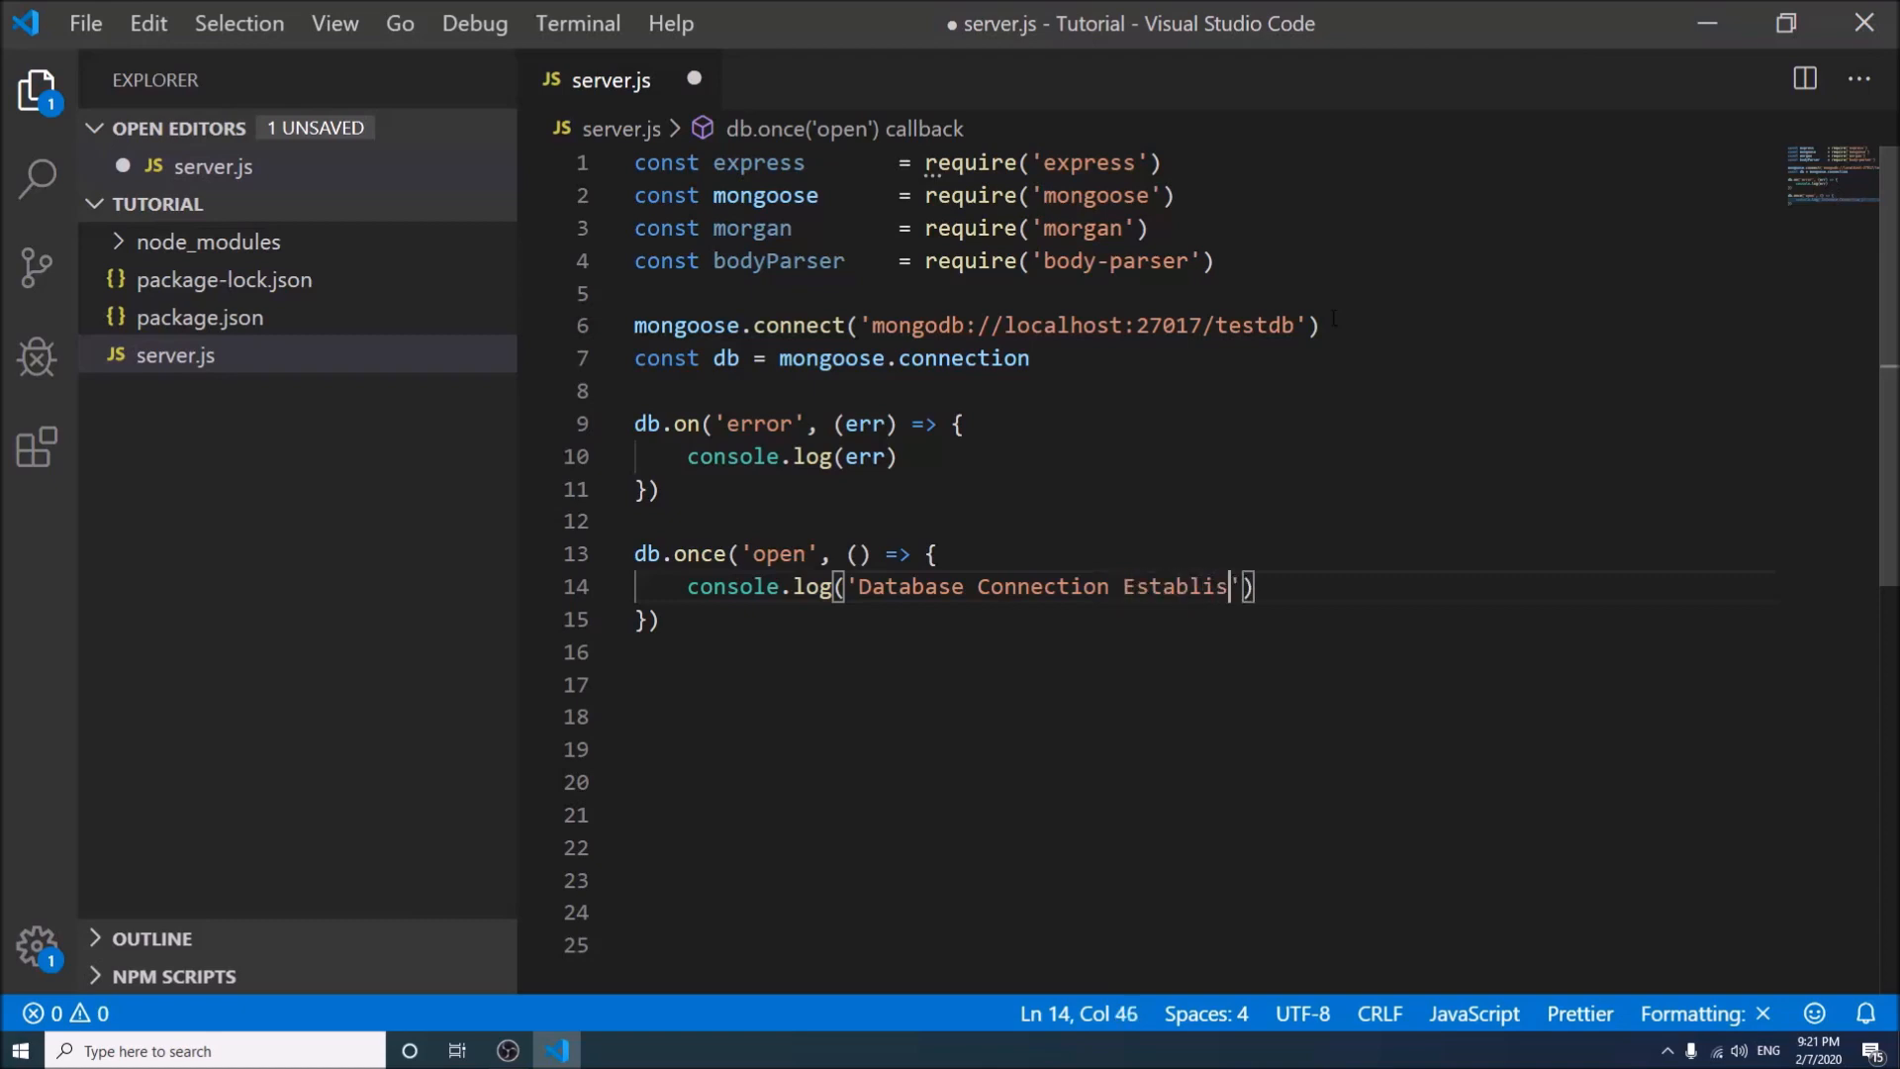
{"action": "type", "text": "hed!"}
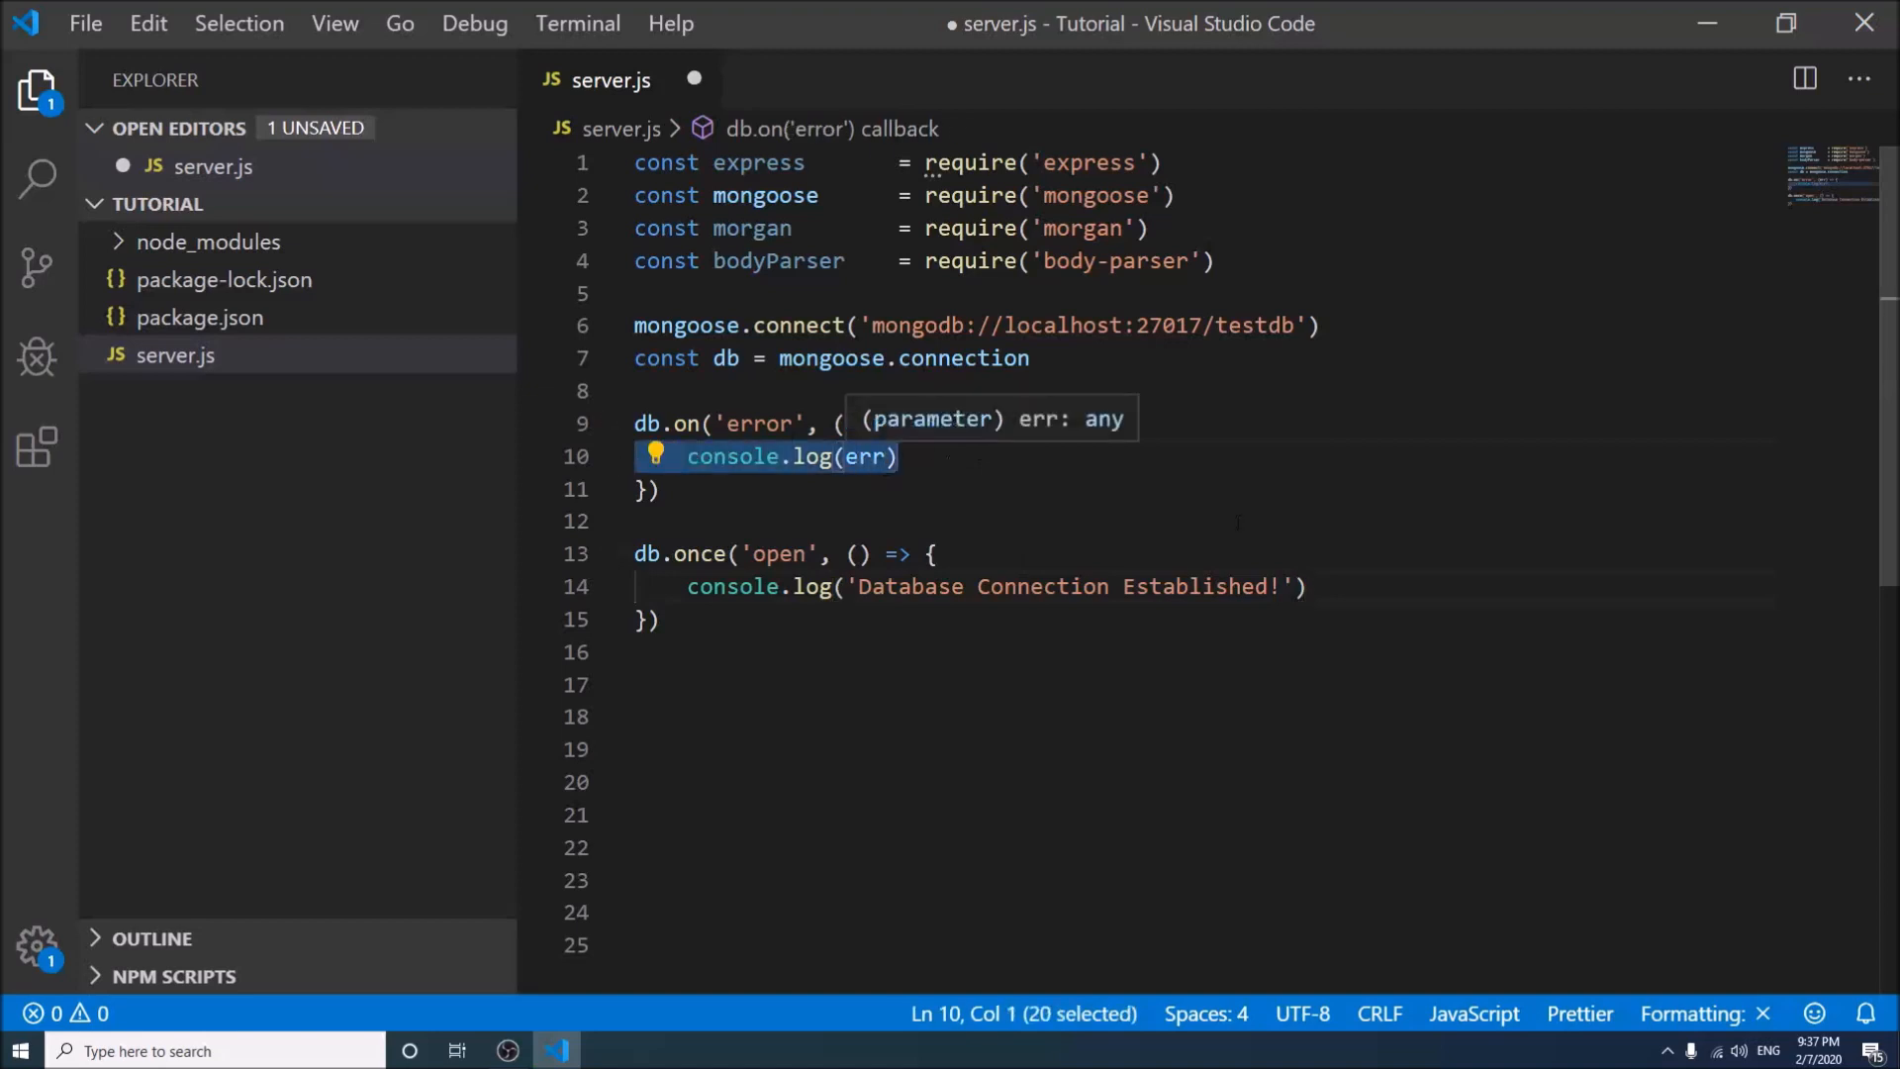
{"action": "left_click", "coordinate": [994, 586]}
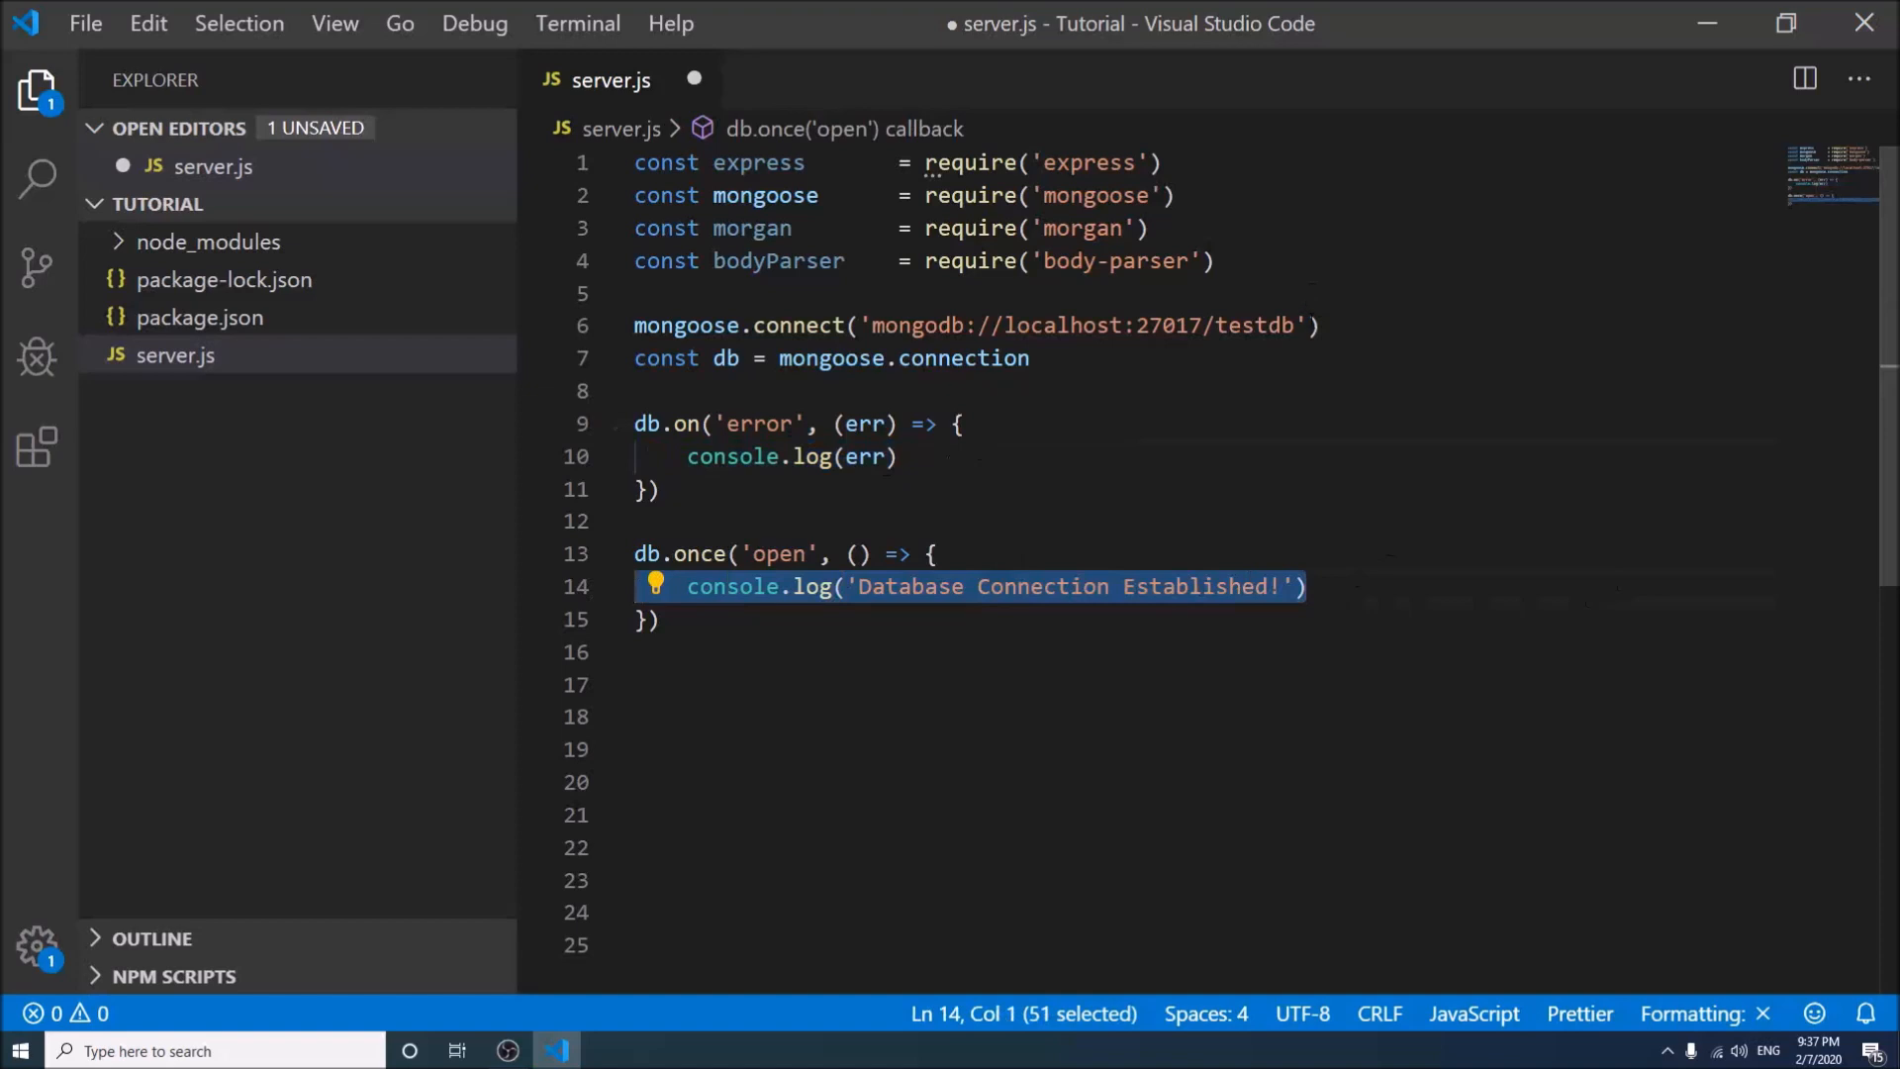
{"action": "left_click", "coordinate": [1320, 324]}
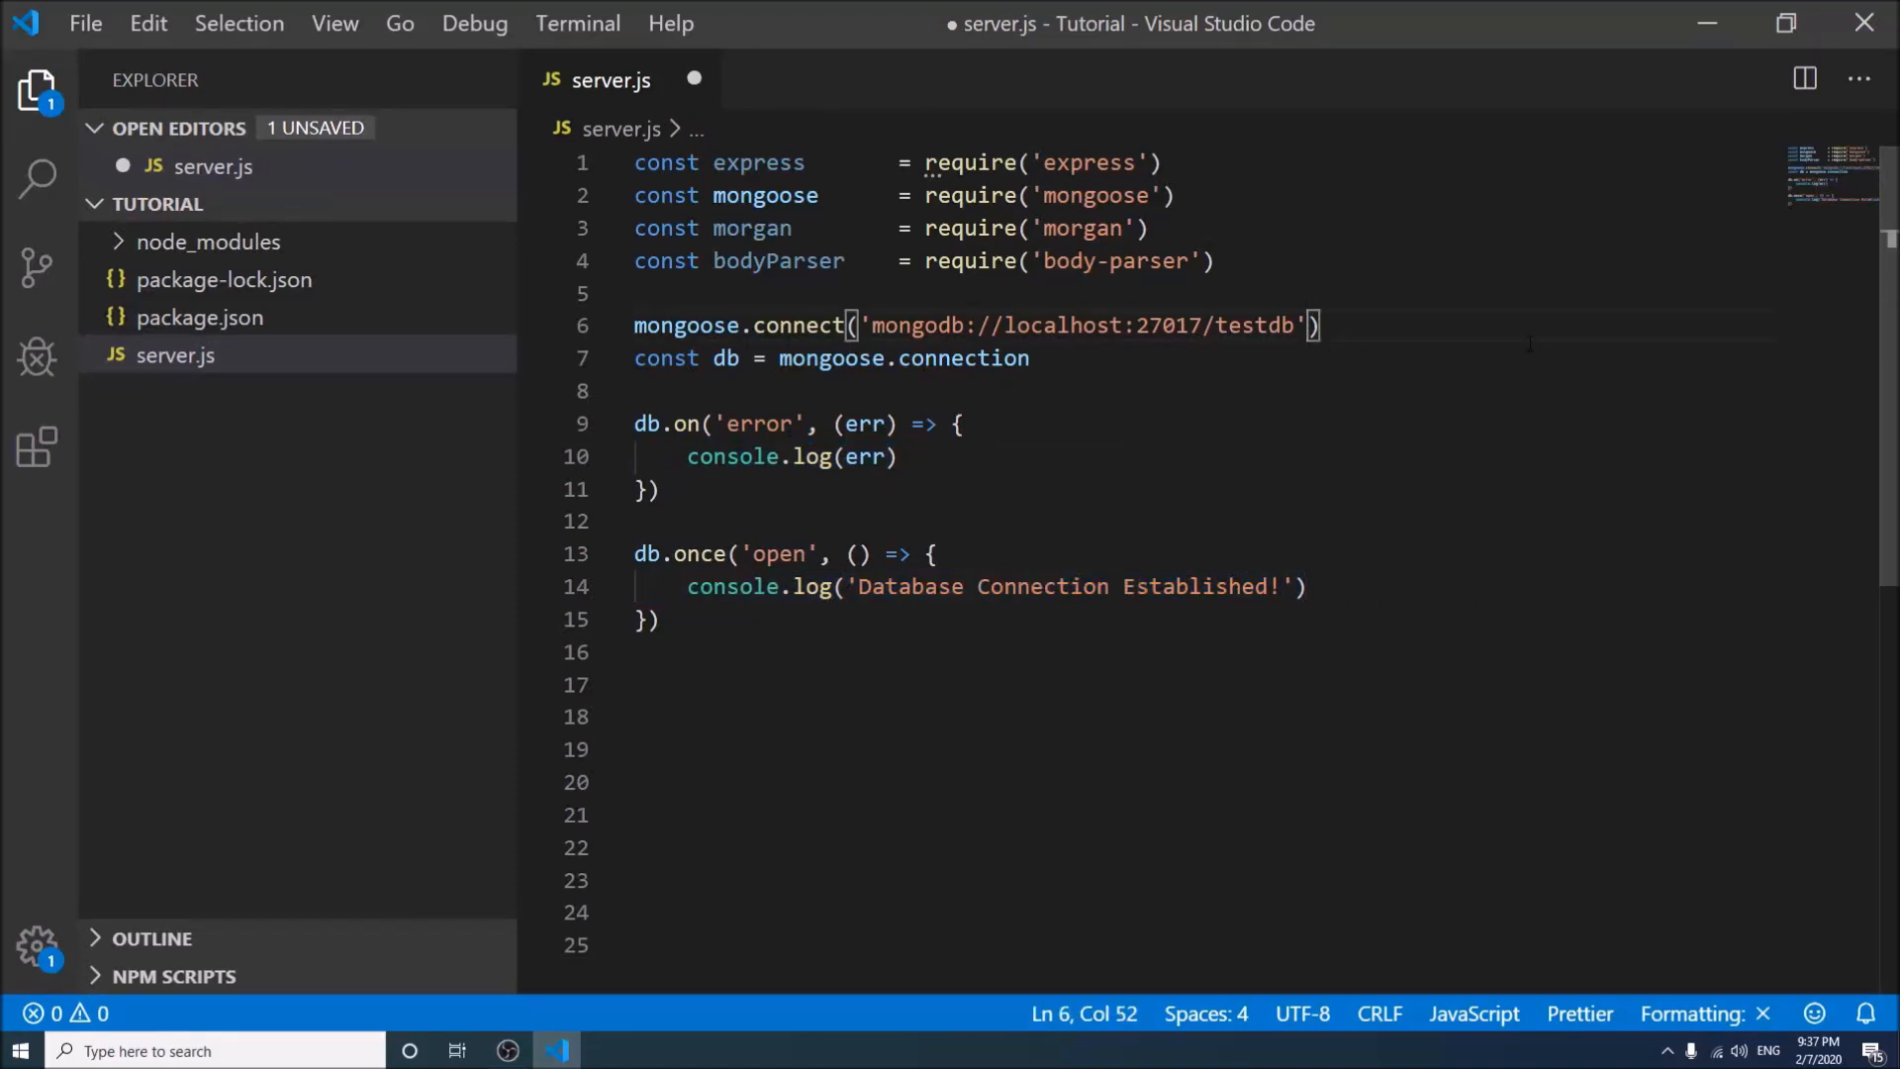
Pass {useNewUrlParser: true, useUnifiedTopology: true} as options to mongoose.connect
{"action": "type", "text": ", {}"}
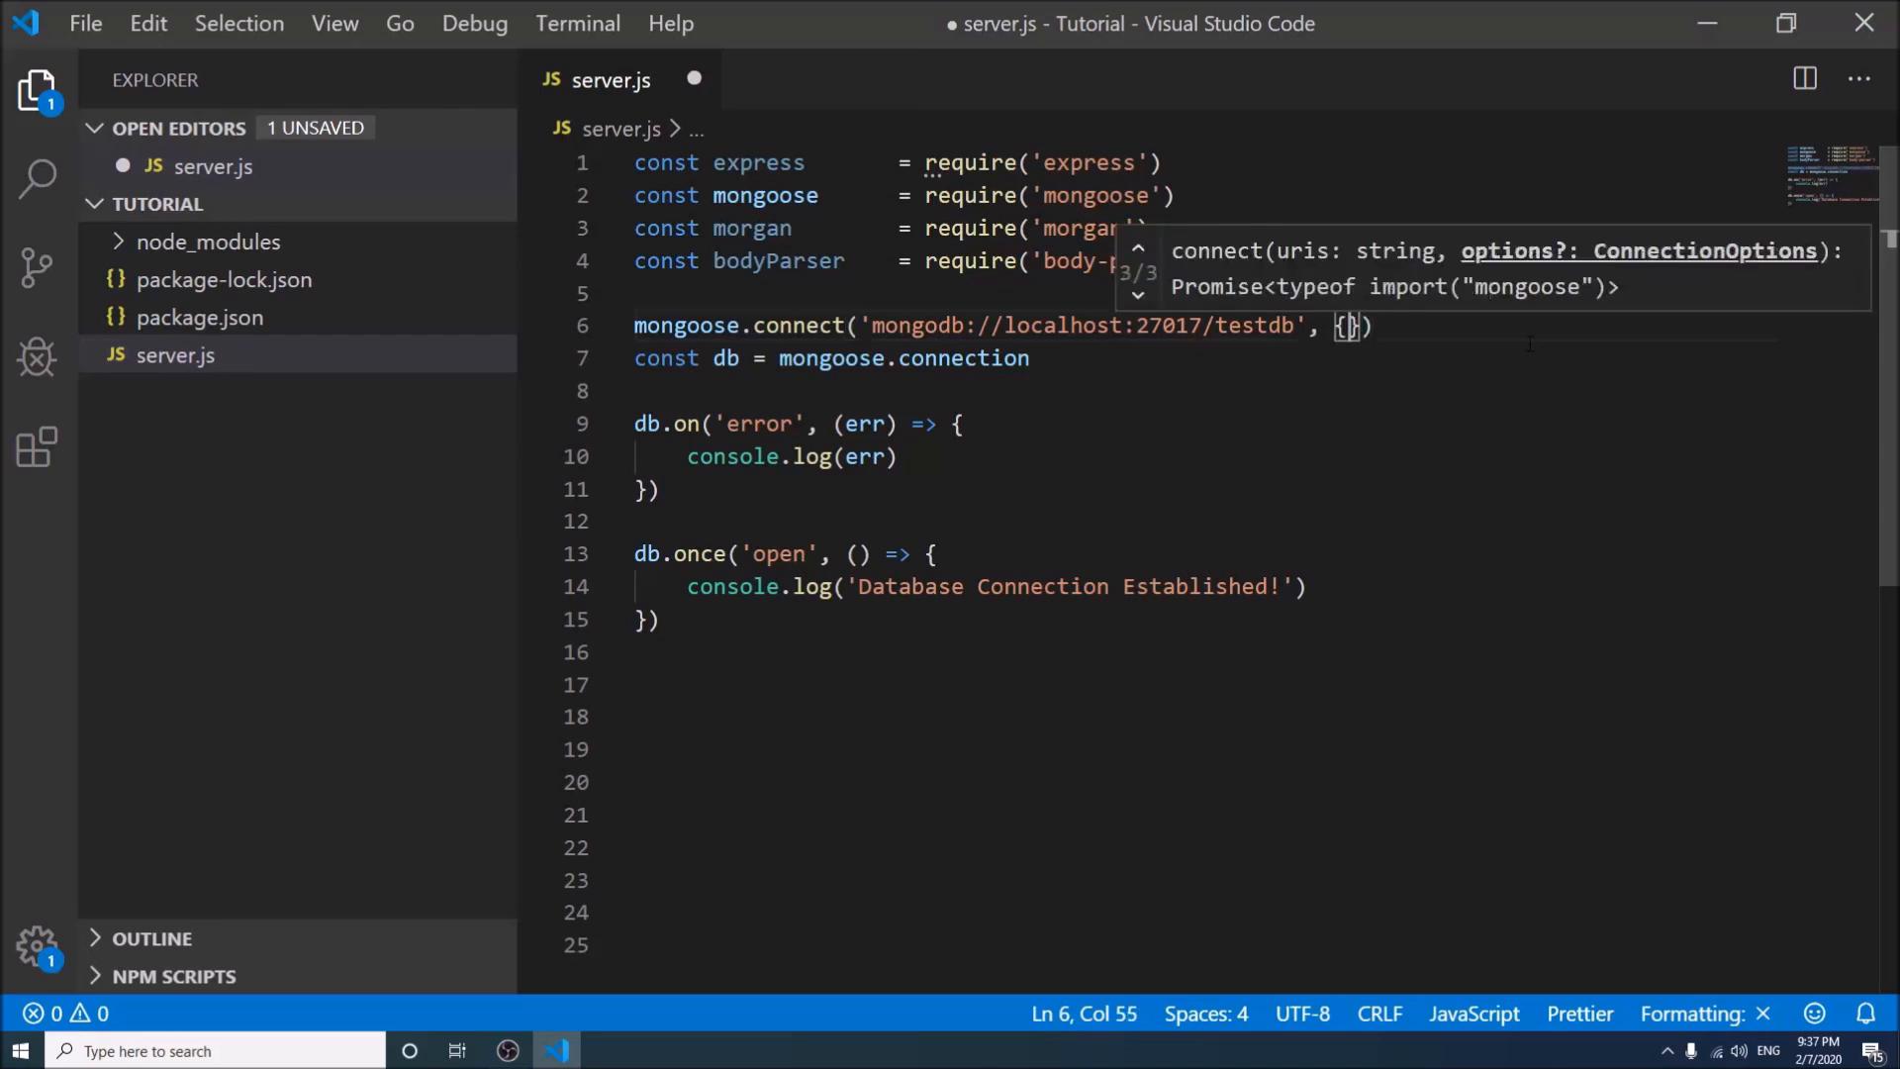
{"action": "type", "text": "us"}
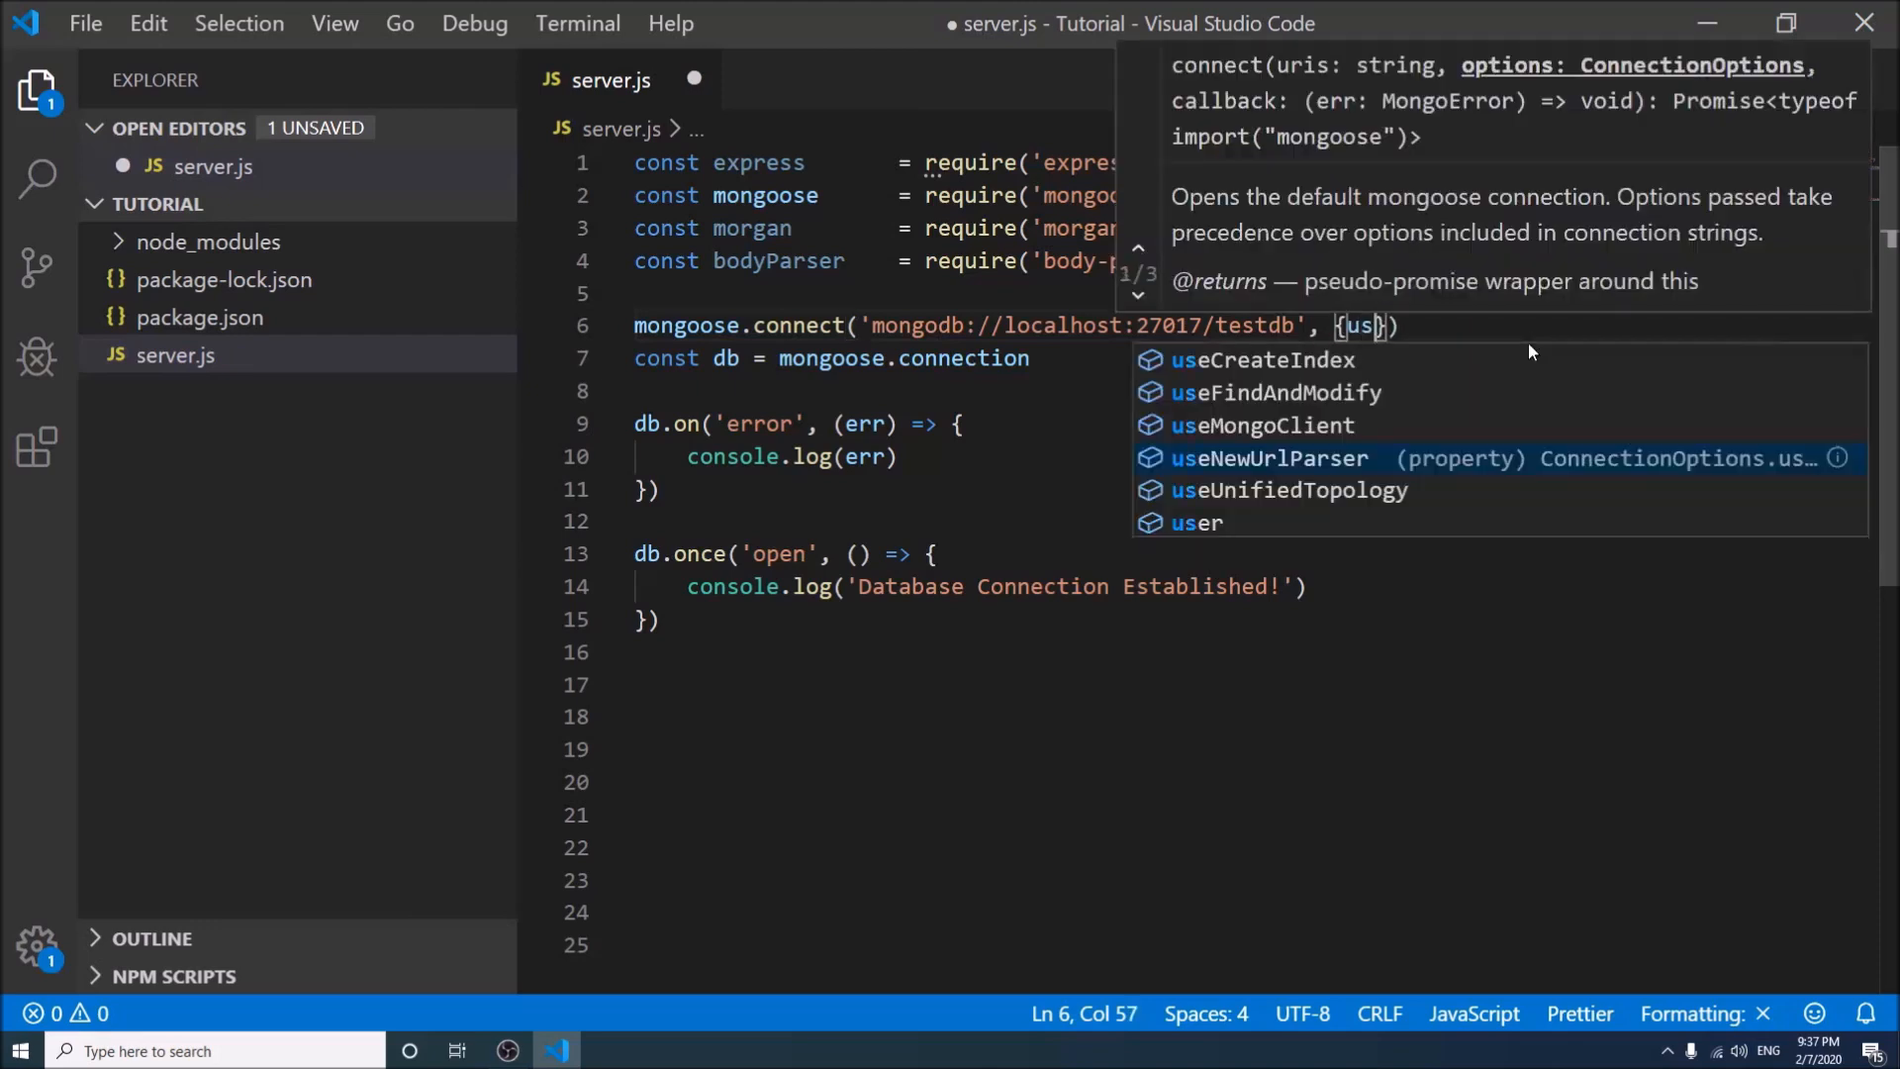
{"action": "left_click", "coordinate": [1269, 457]}
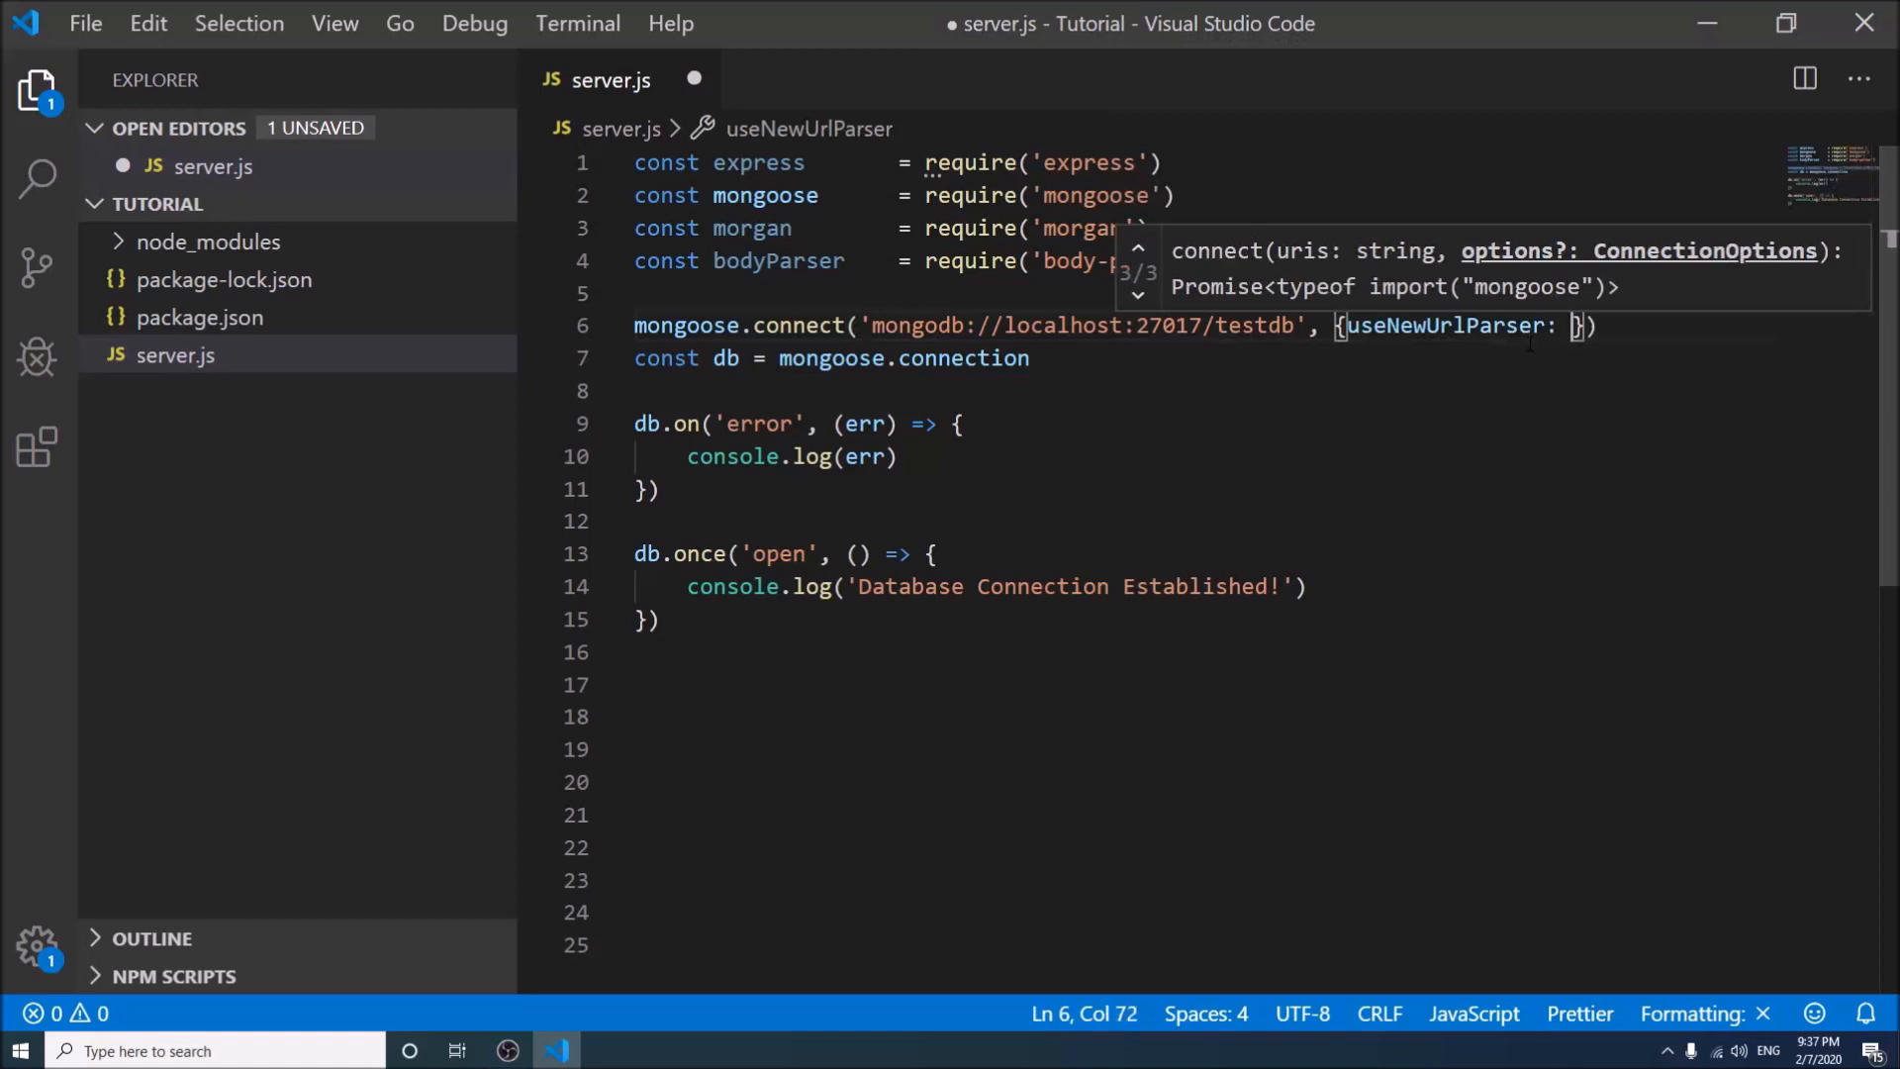
{"action": "type", "text": "true,"}
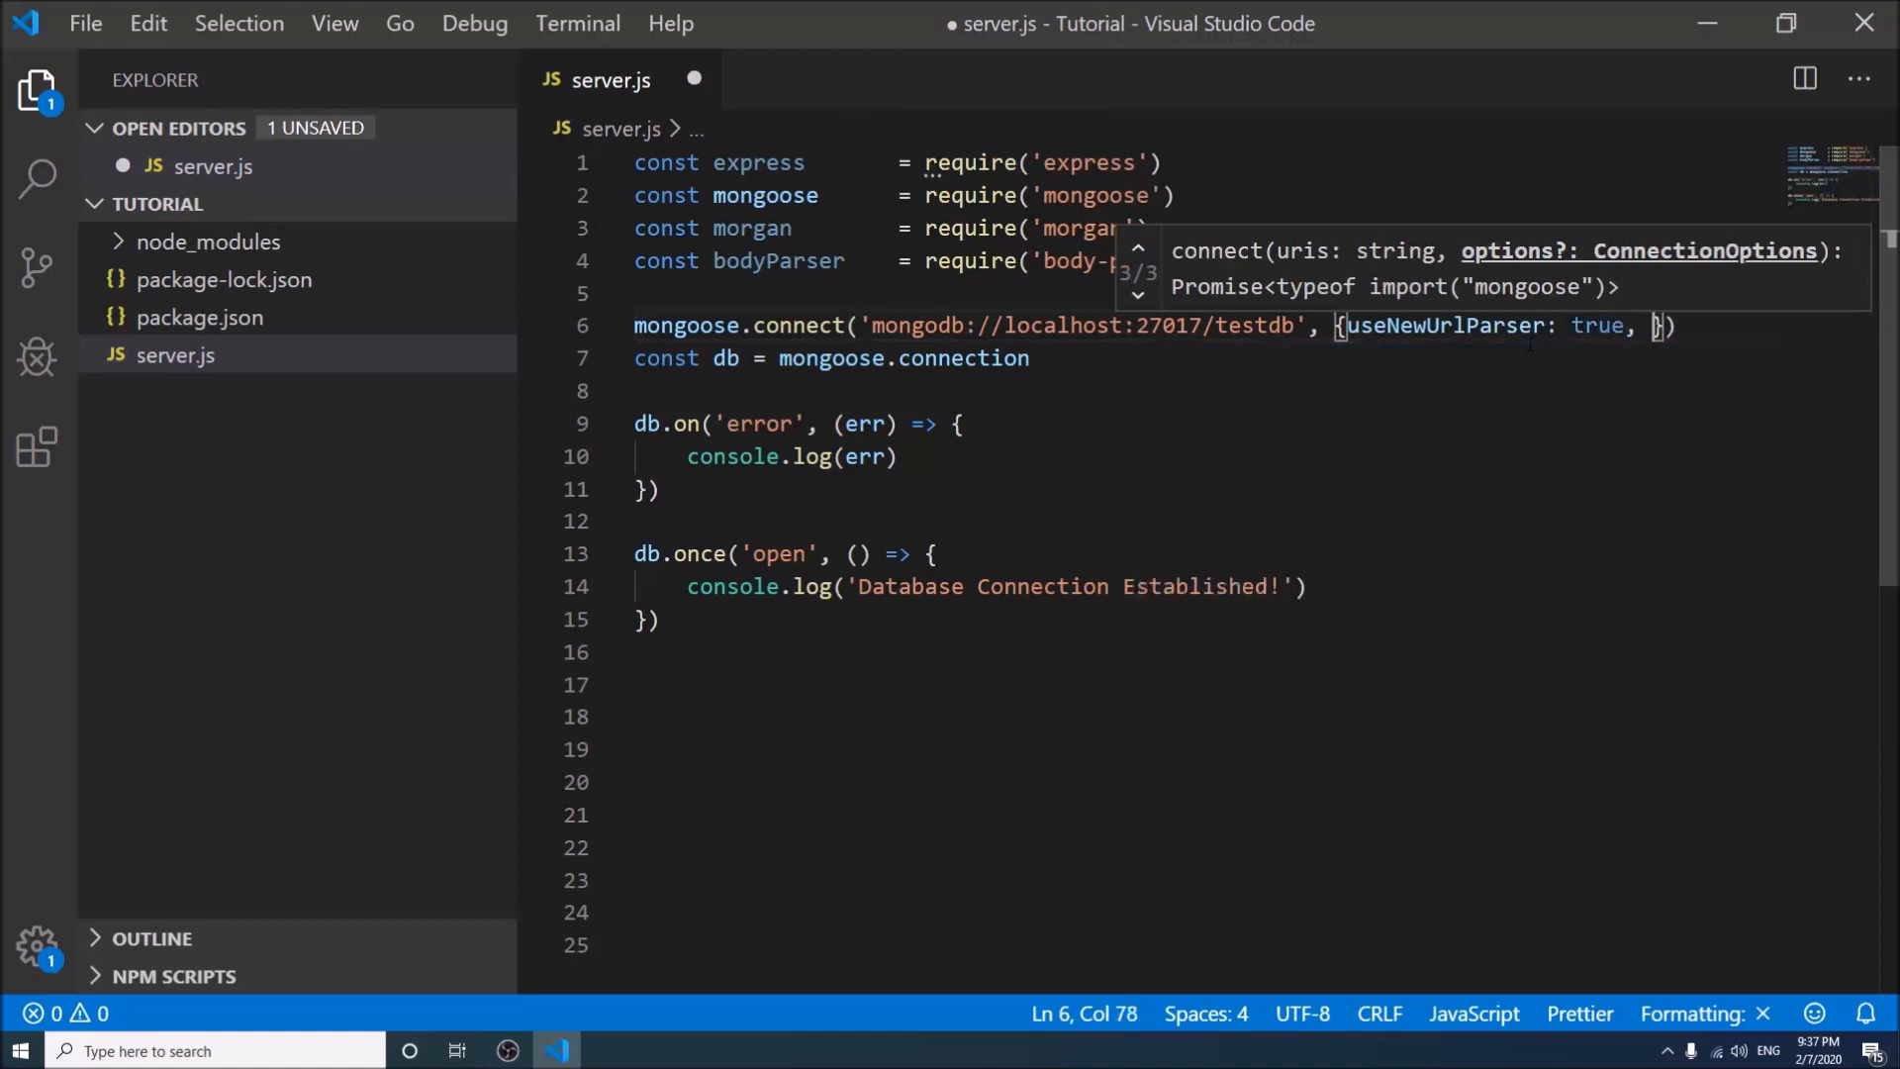
{"action": "type", "text": "useUnified"}
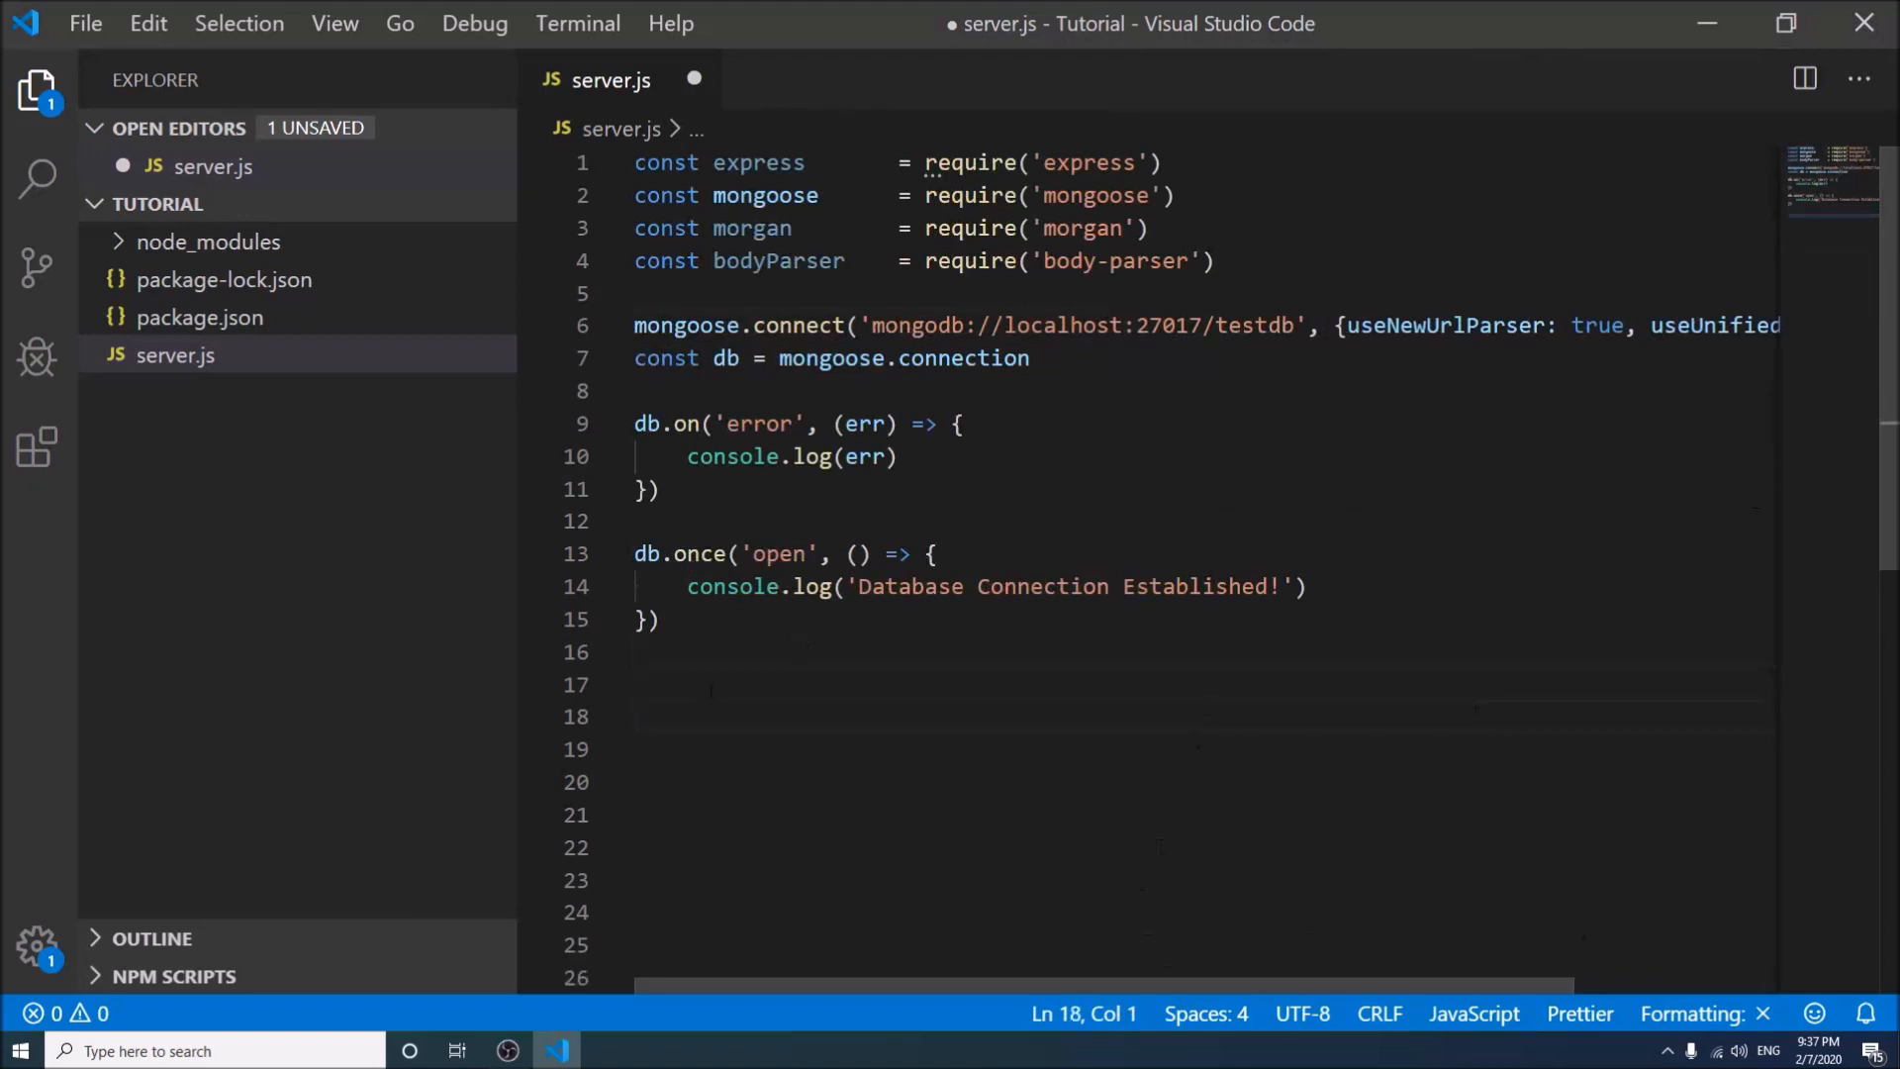
Create const app = express() and apply app.use(morgan('dev')) middleware
{"action": "left_click", "coordinate": [702, 685]}
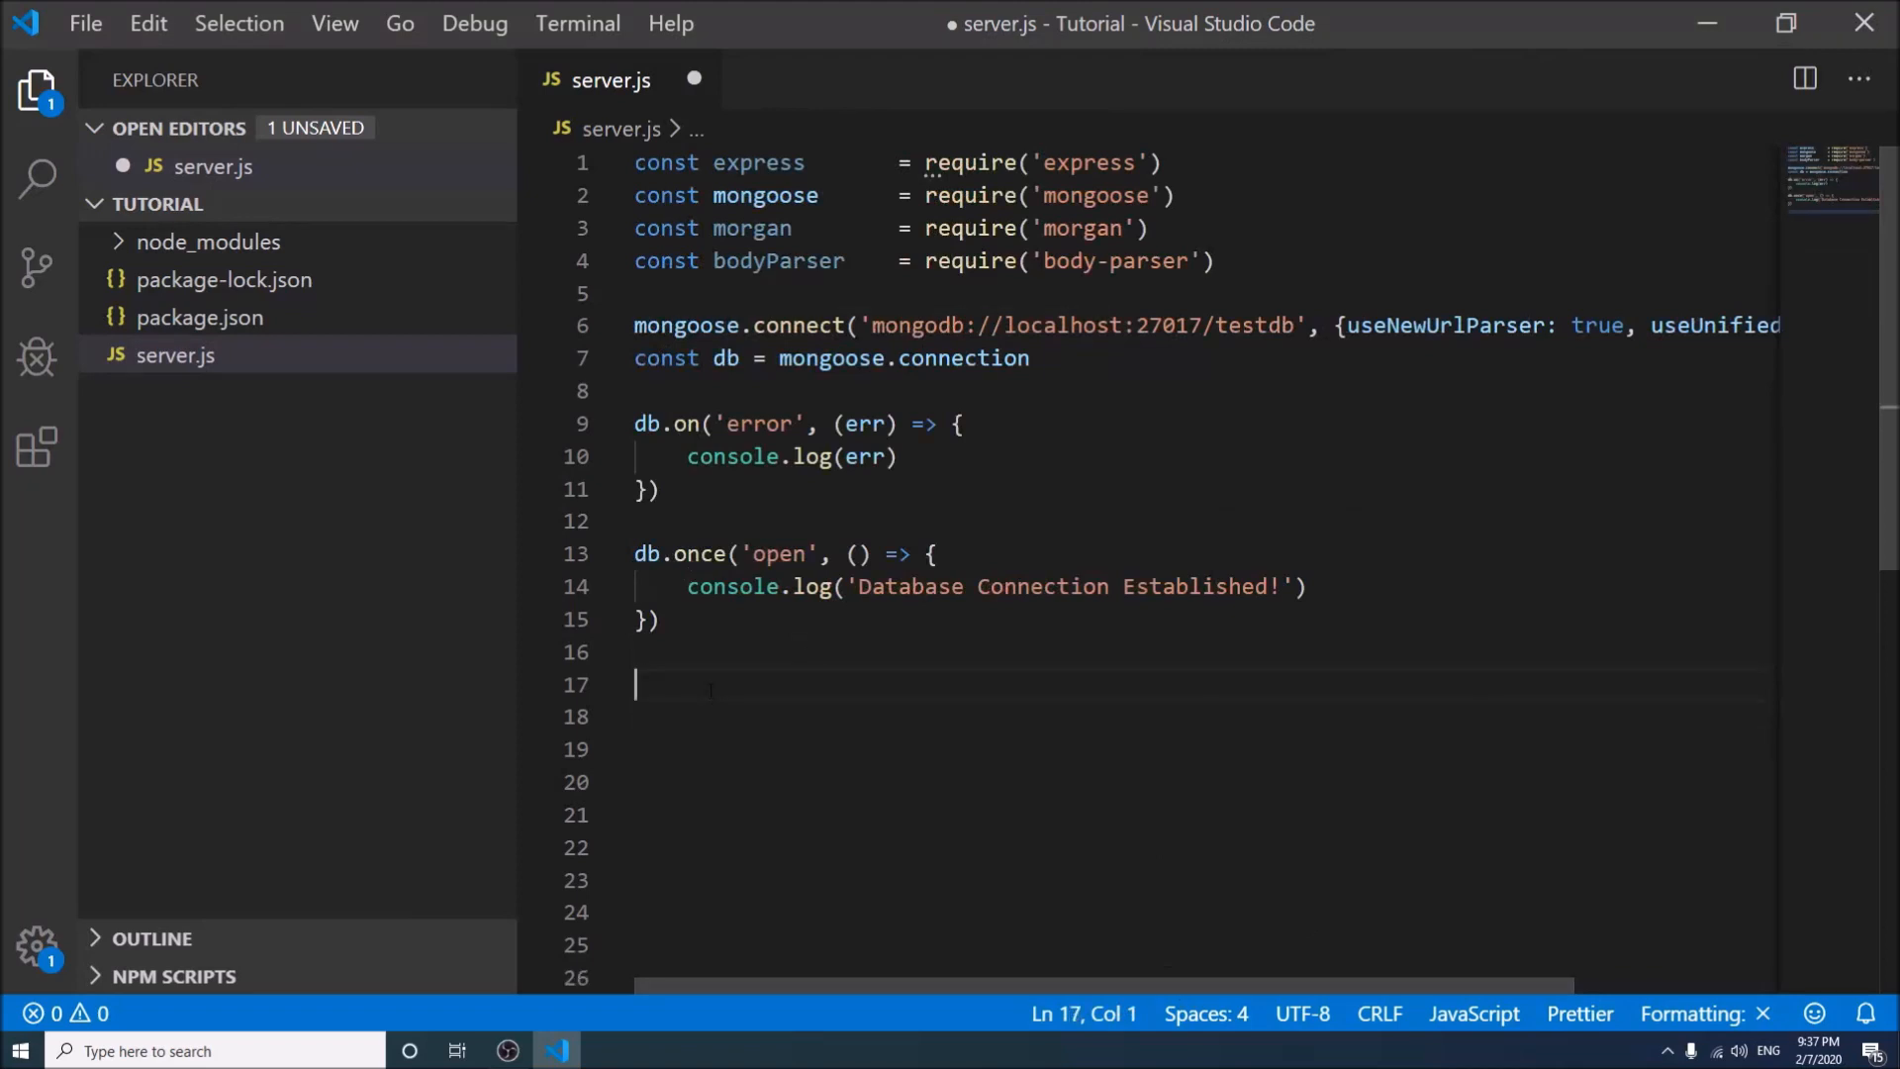
{"action": "type", "text": "const app"}
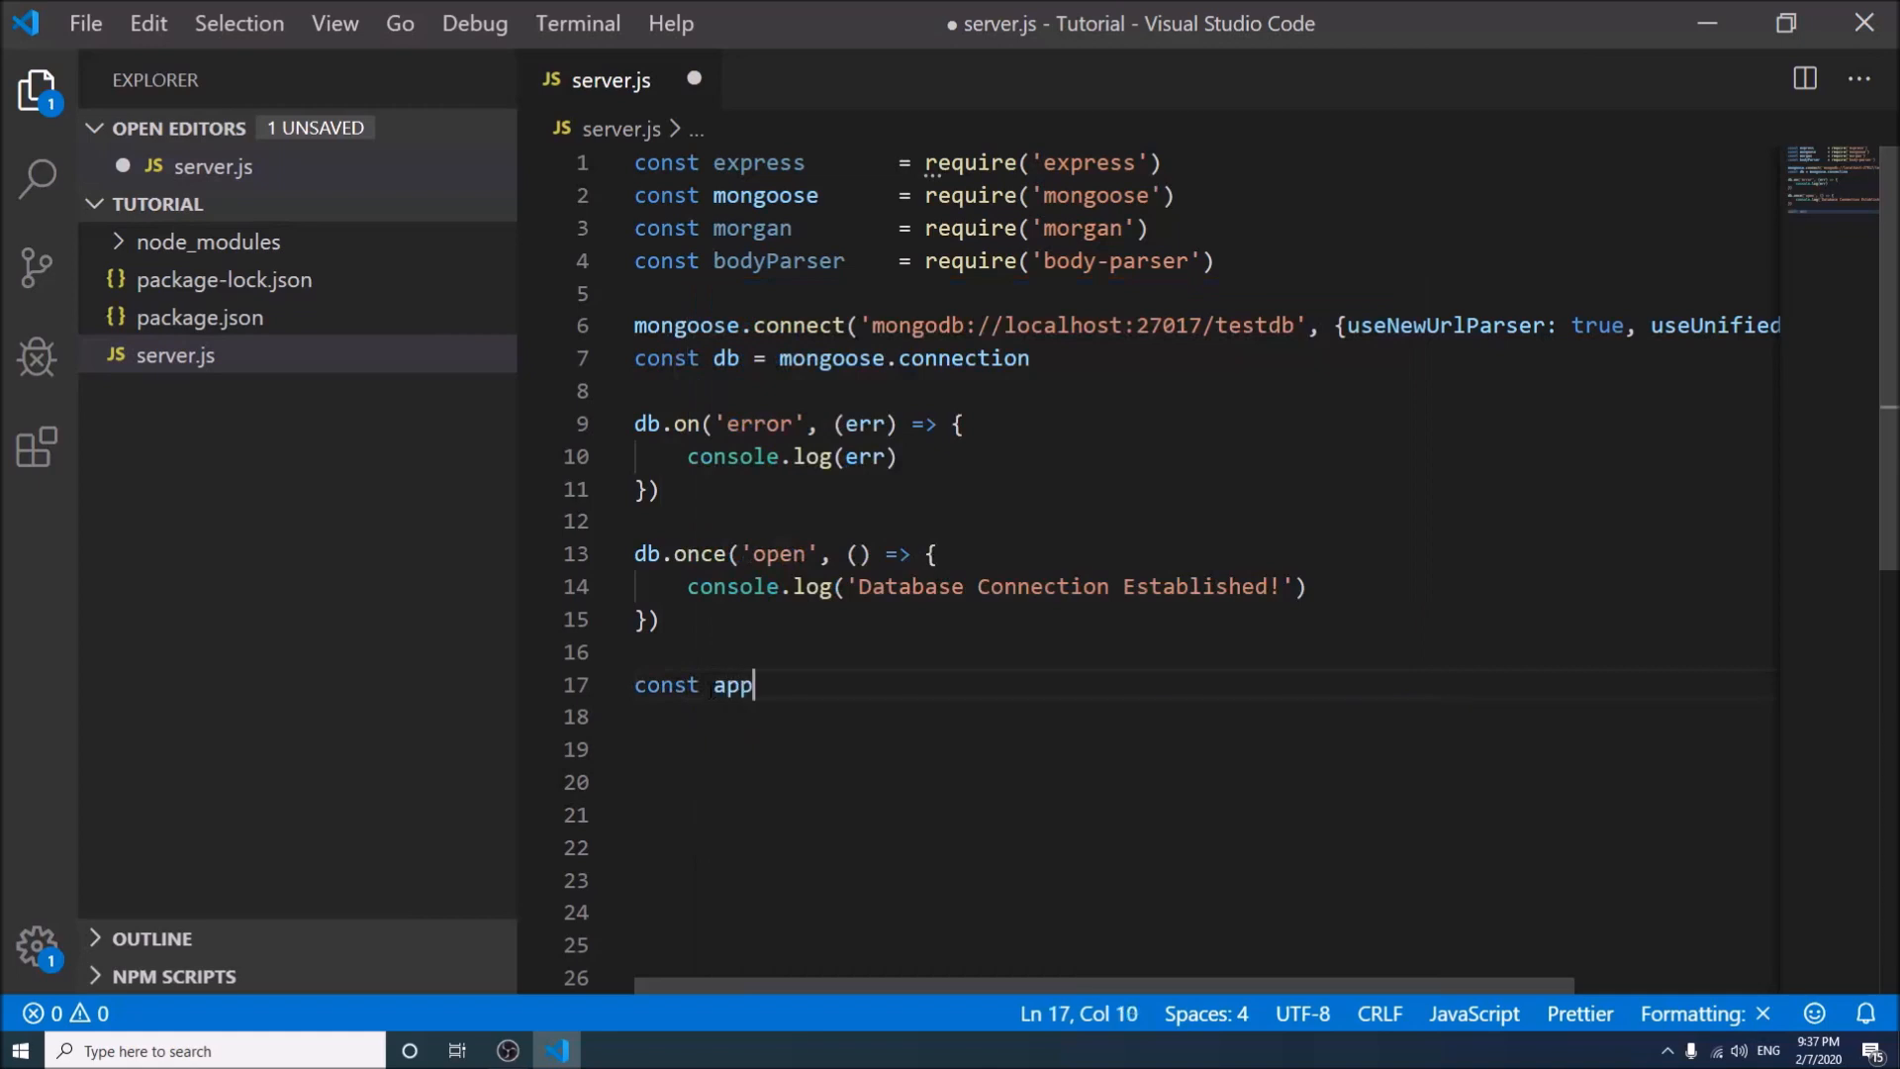
{"action": "type", "text": "= ex"}
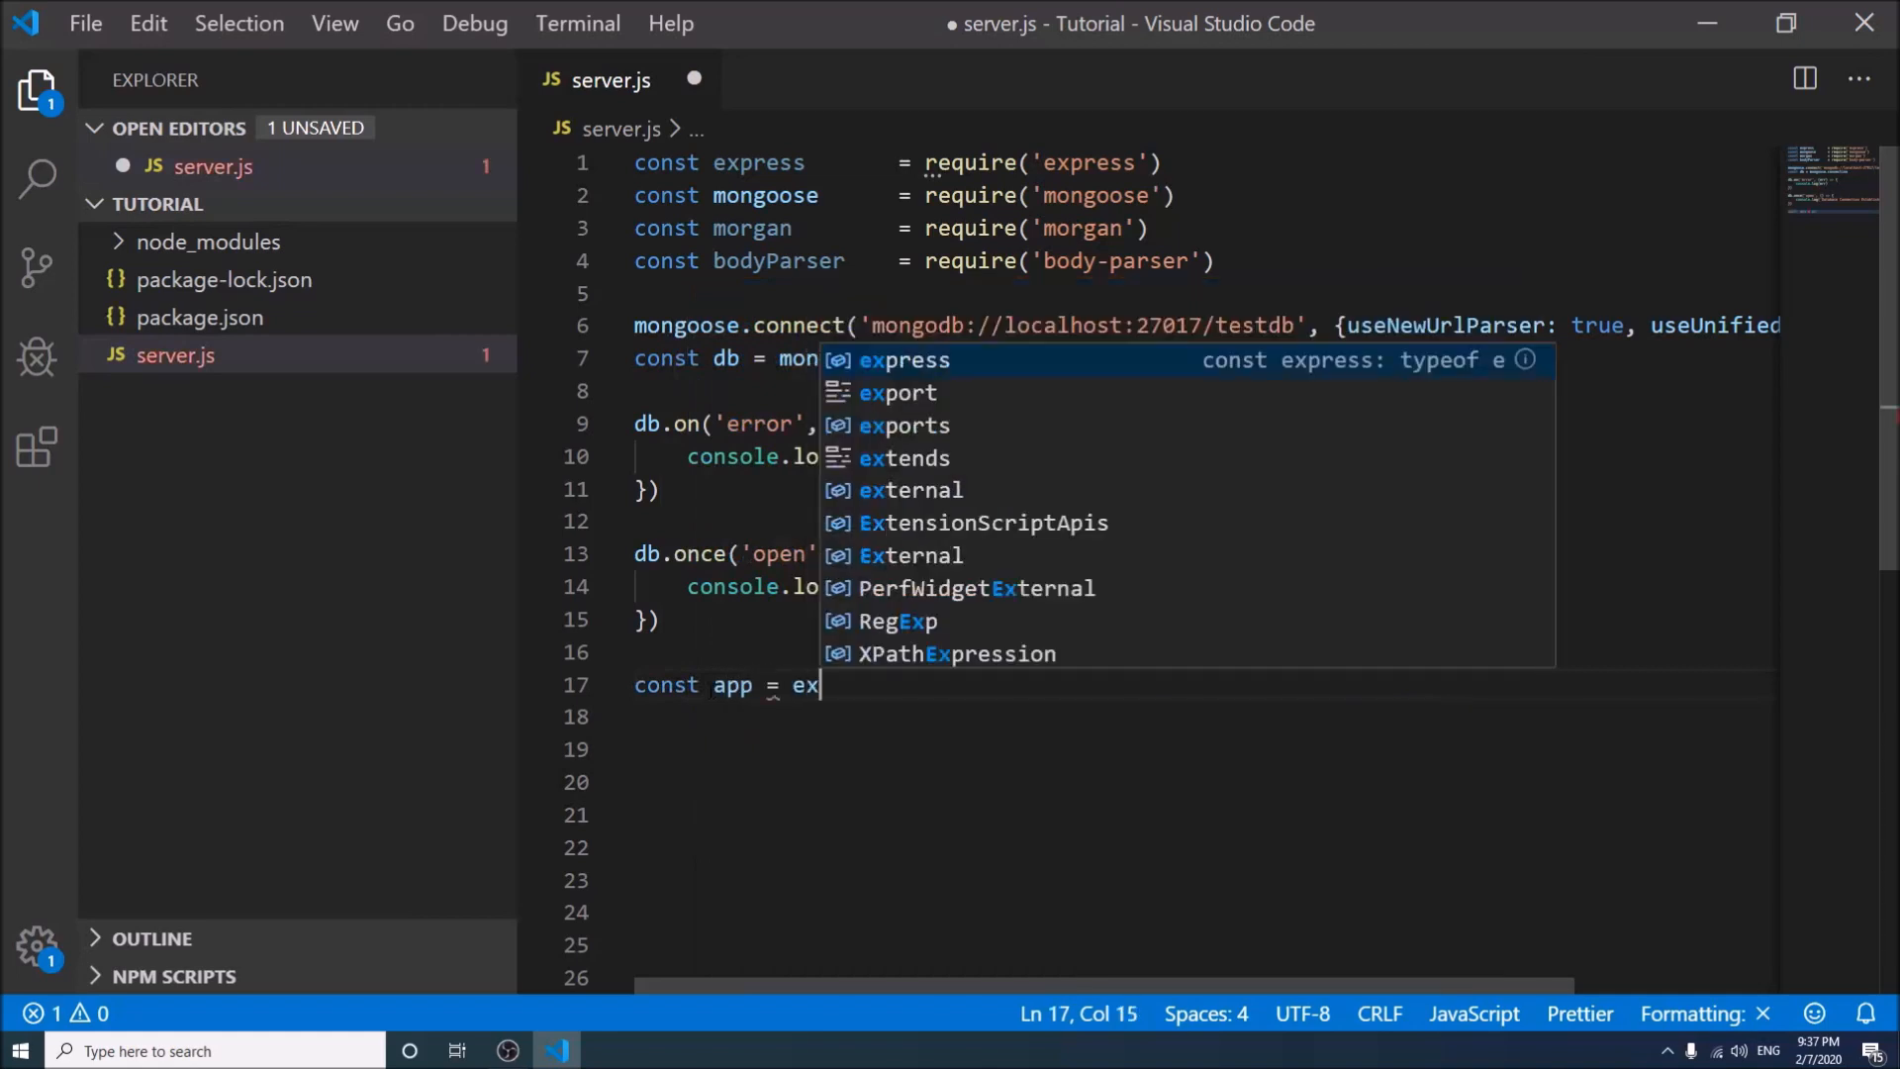
{"action": "key", "text": "Tab"}
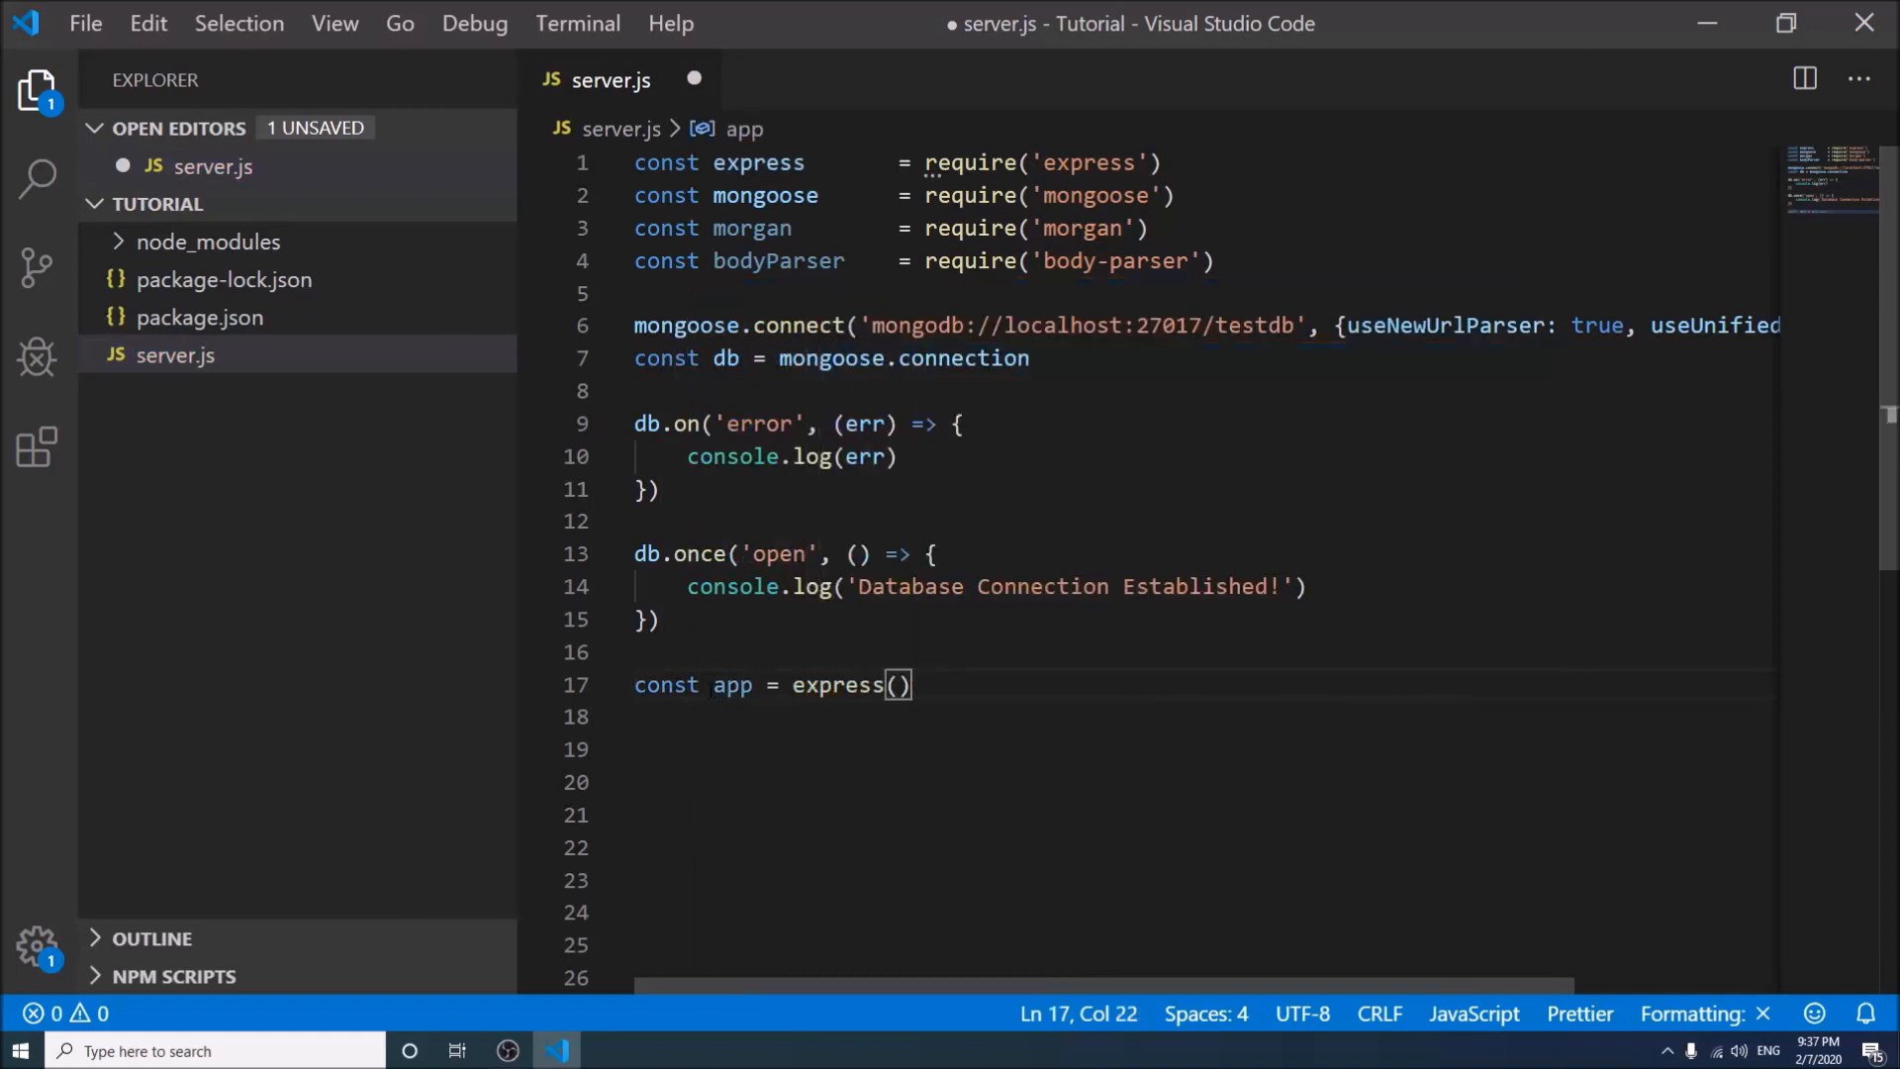
{"action": "type", "text": "app"}
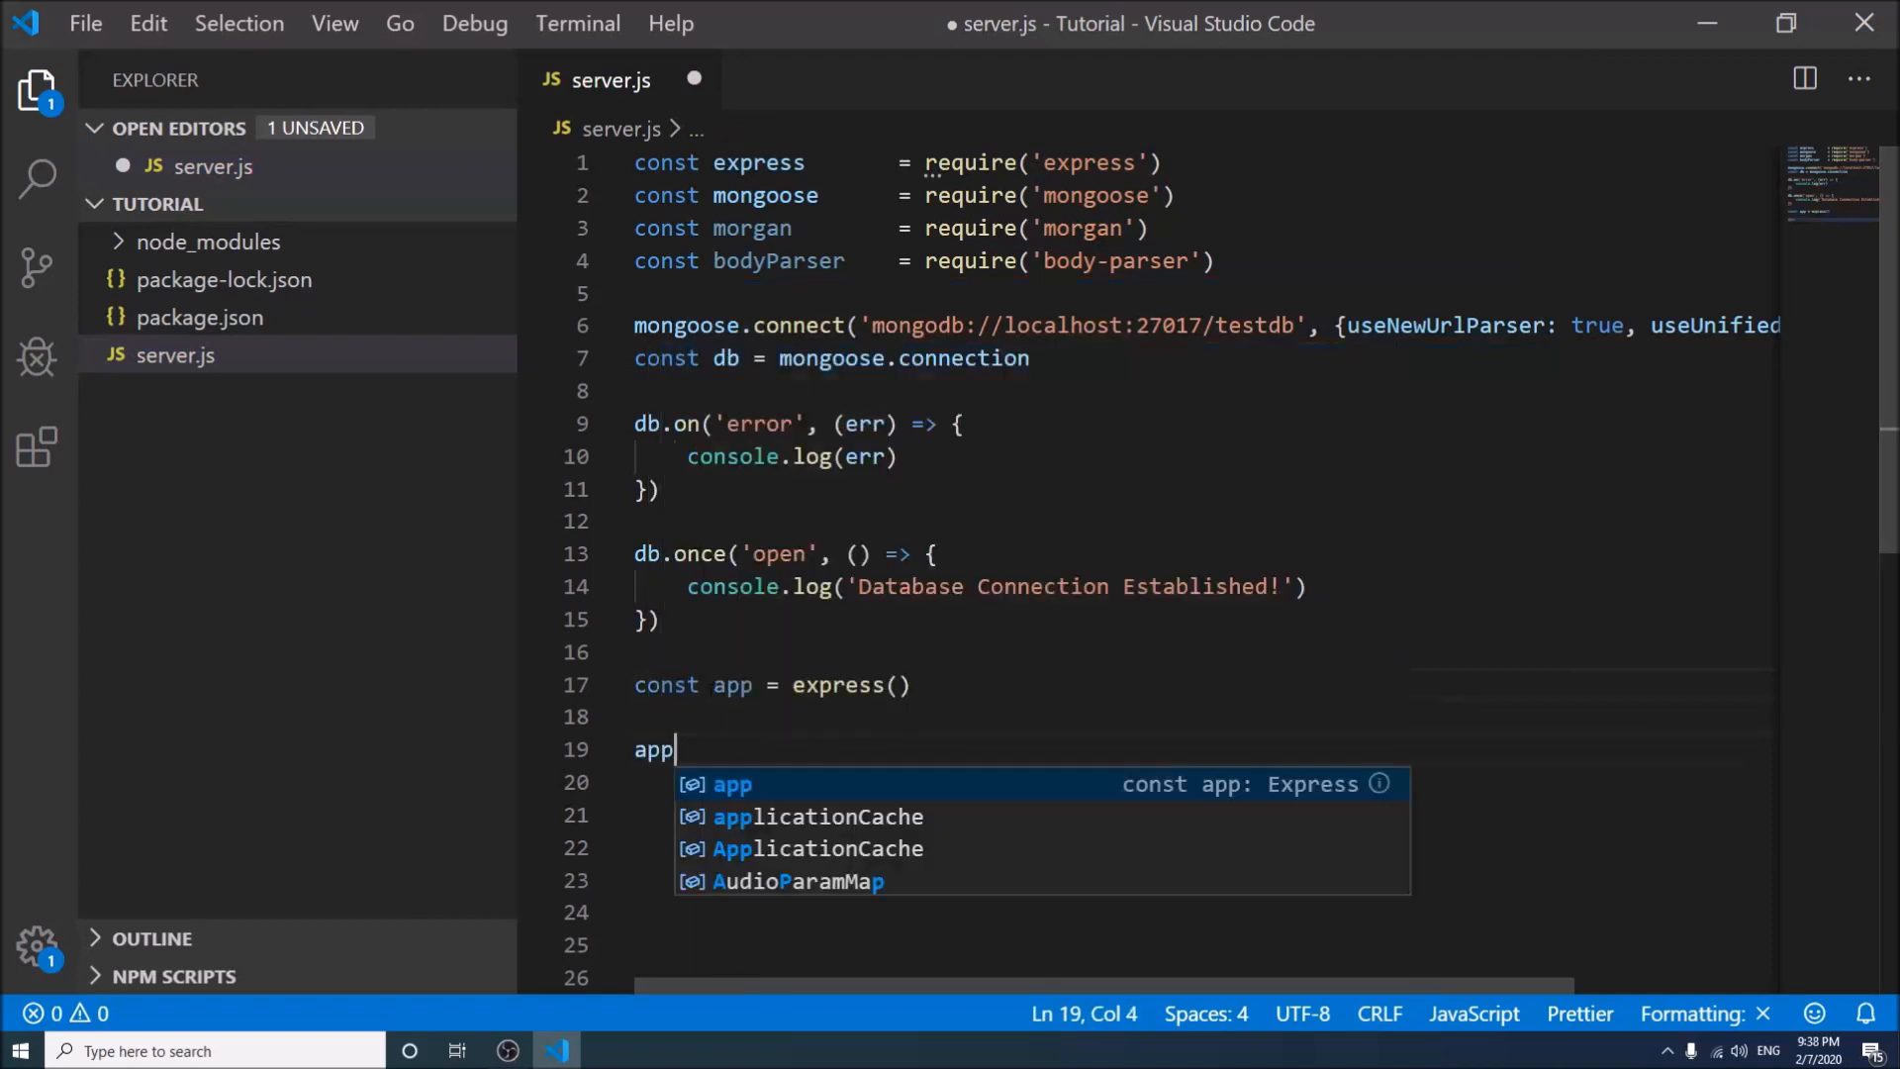
{"action": "type", "text": ".use()"}
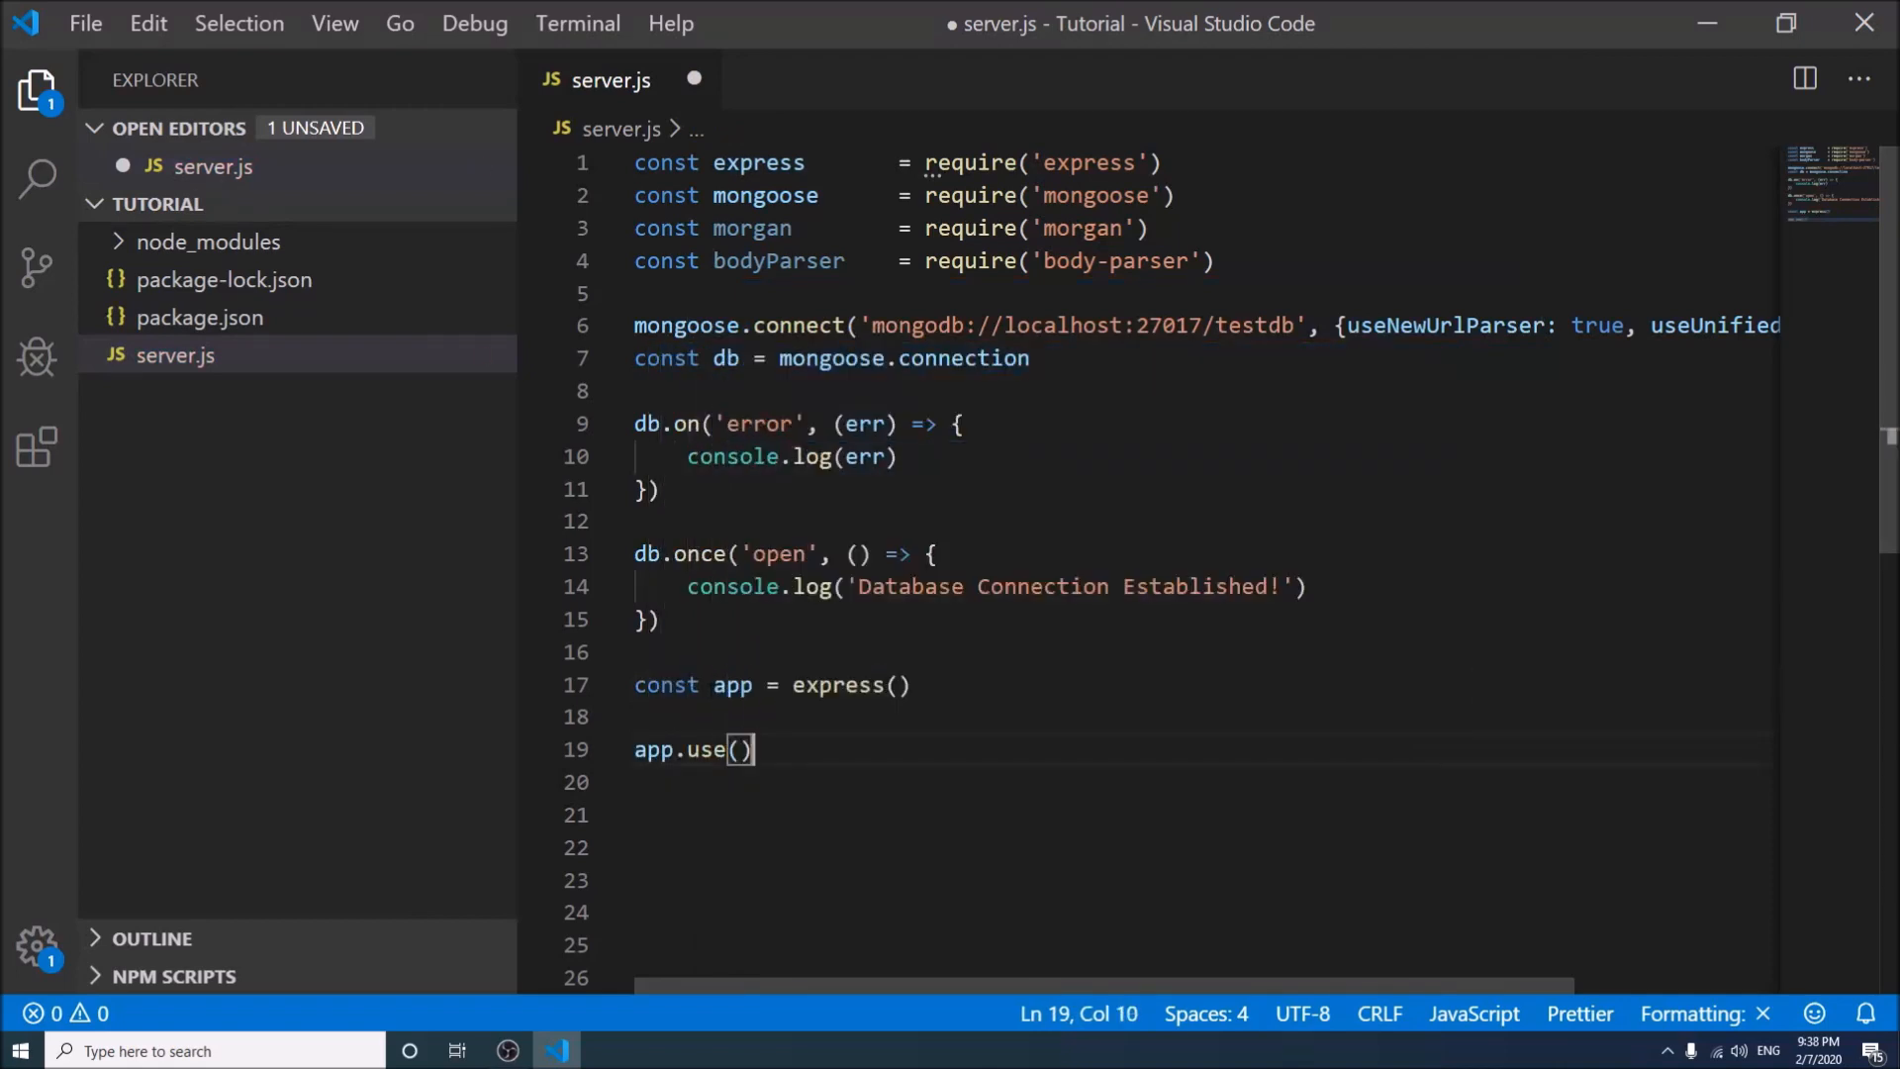
{"action": "type", "text": "morgan"}
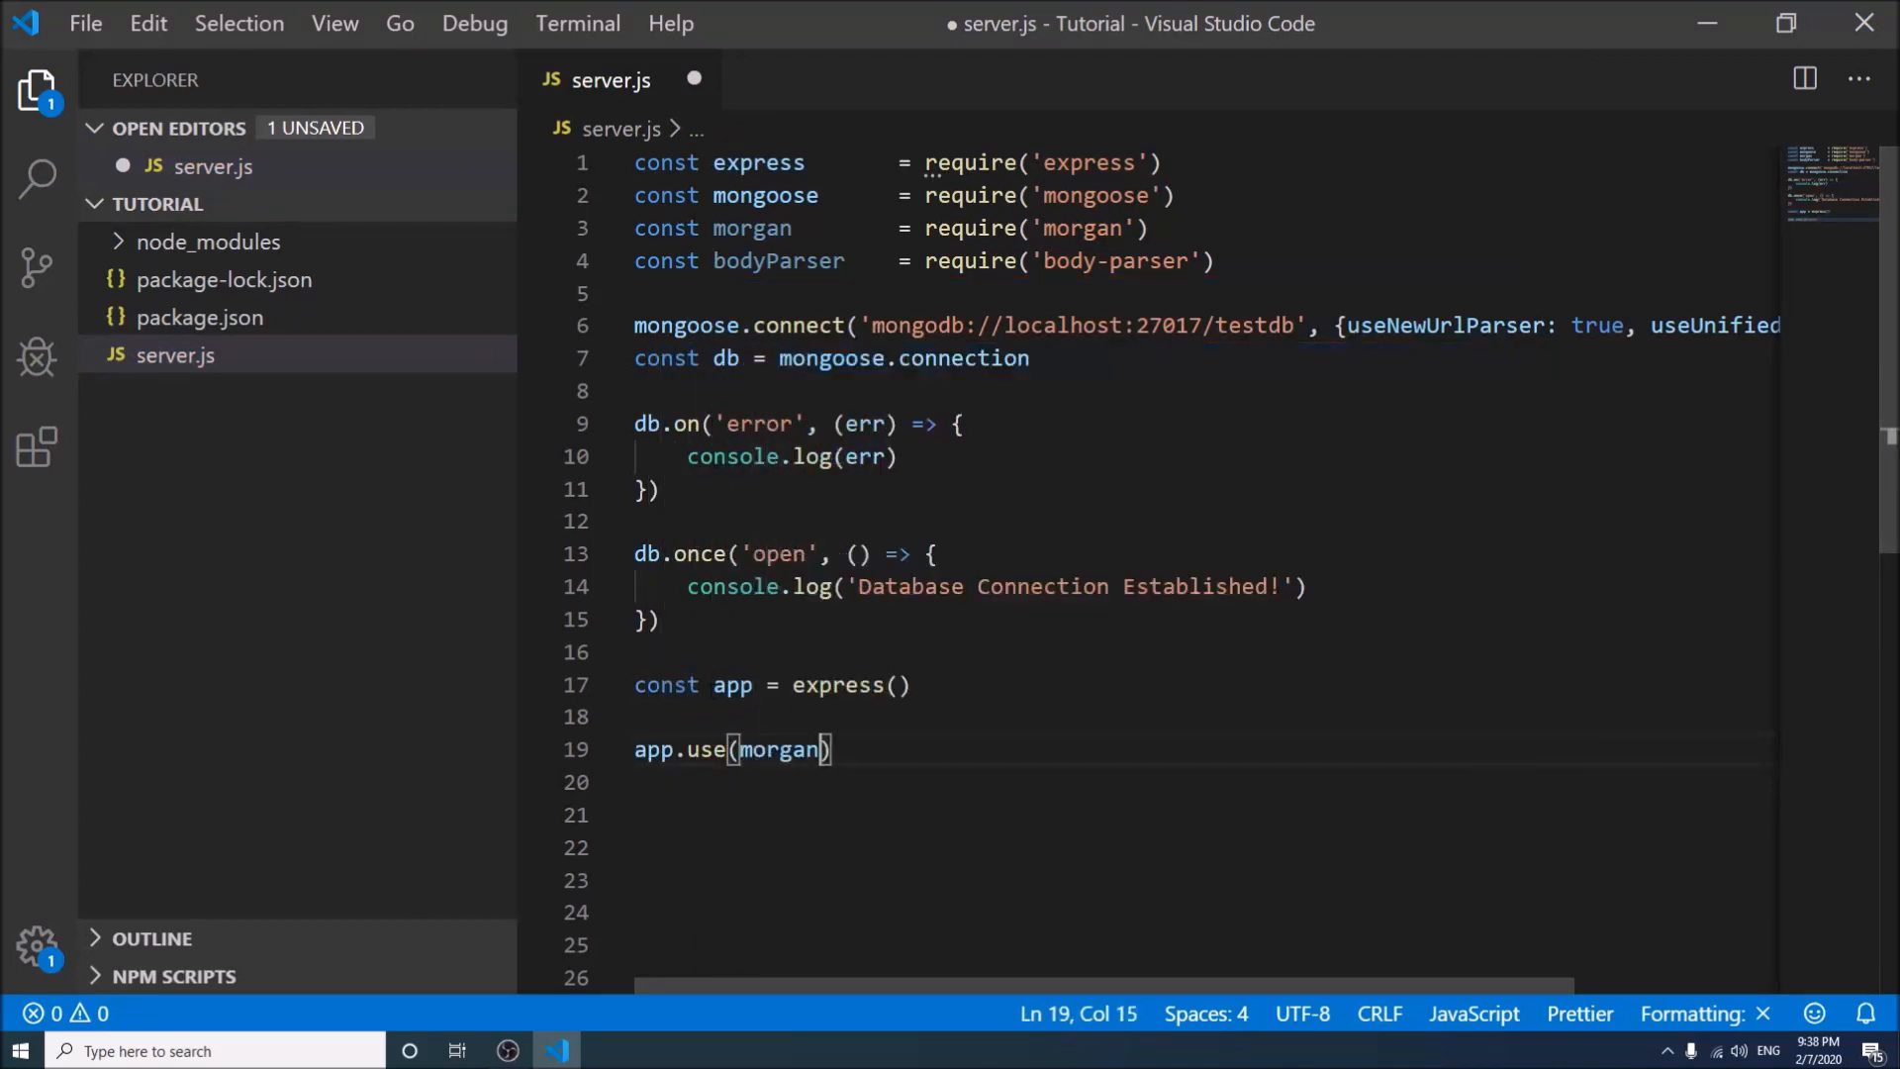
{"action": "type", "text": "()"}
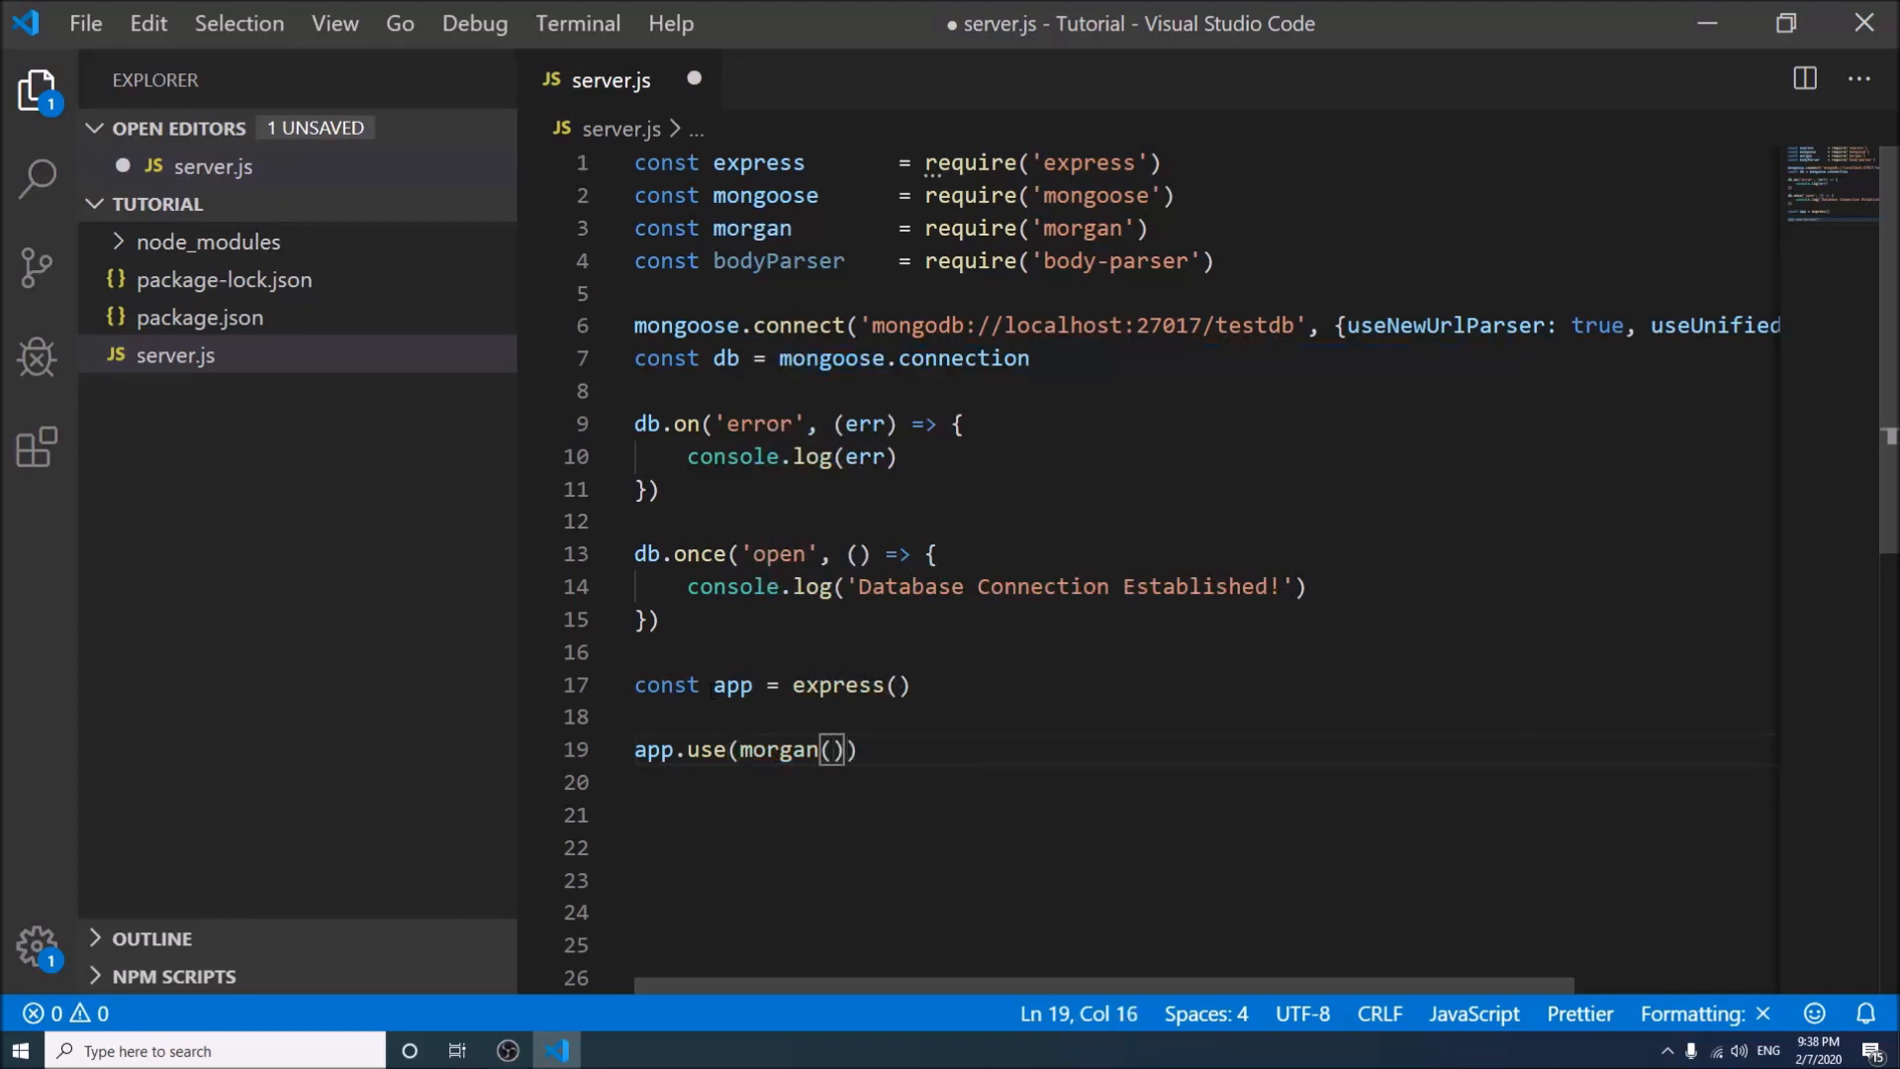
{"action": "type", "text": "'dev'"}
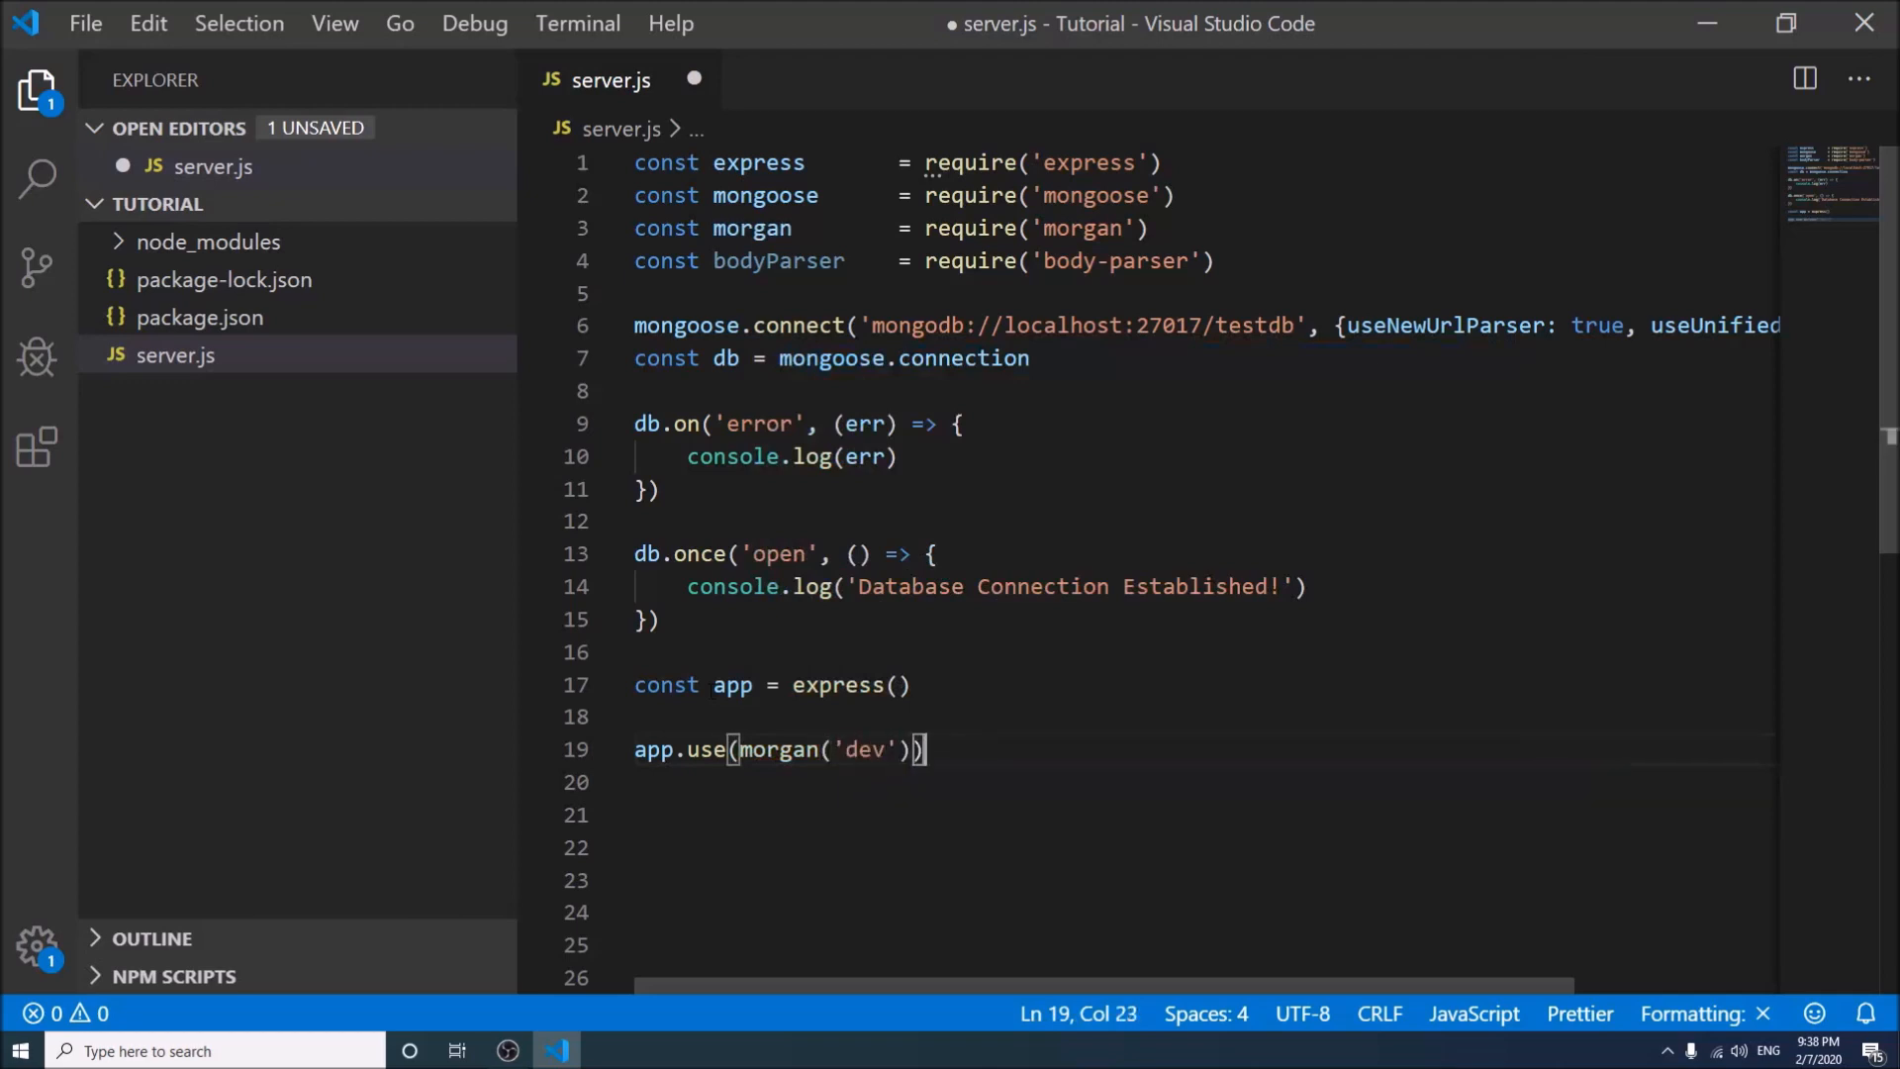
Apply bodyParser.urlencoded({extended: true}) and bodyParser.json() middleware to the app
{"action": "type", "text": "app.use"}
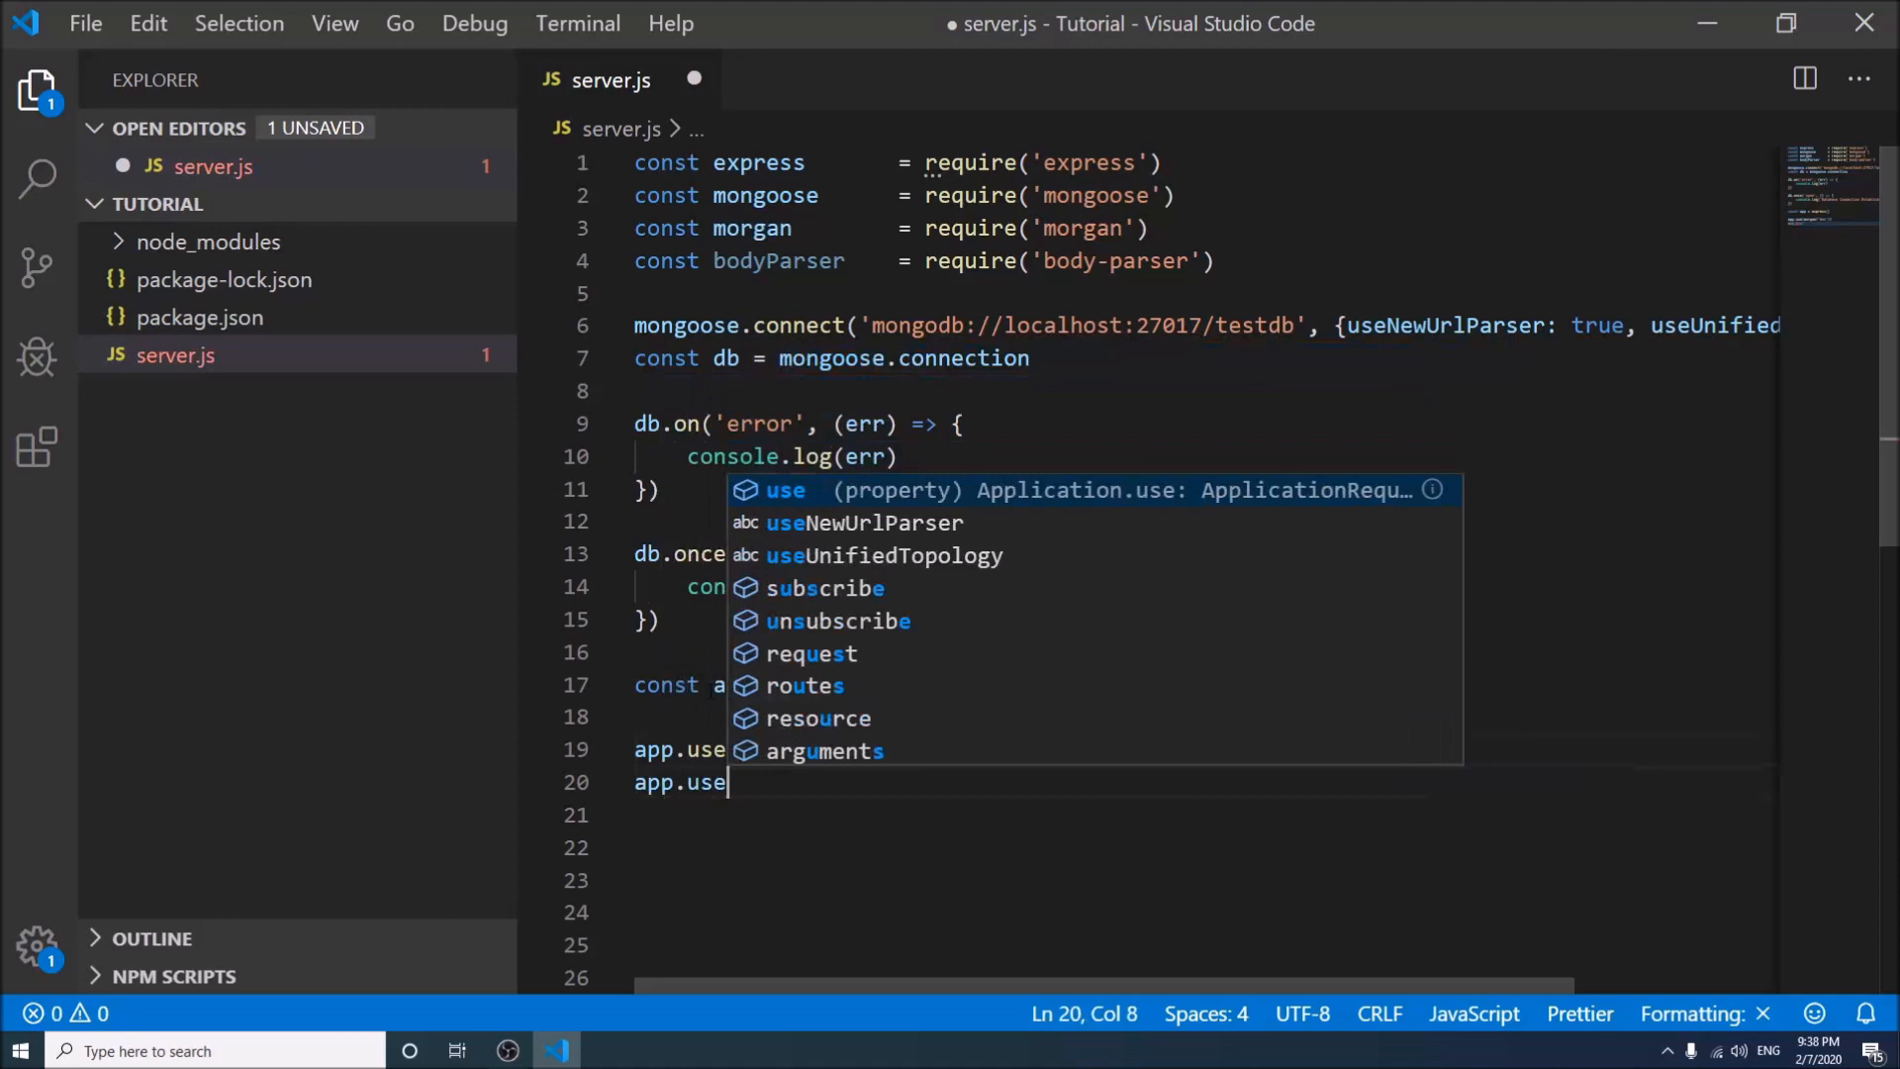
{"action": "type", "text": "("}
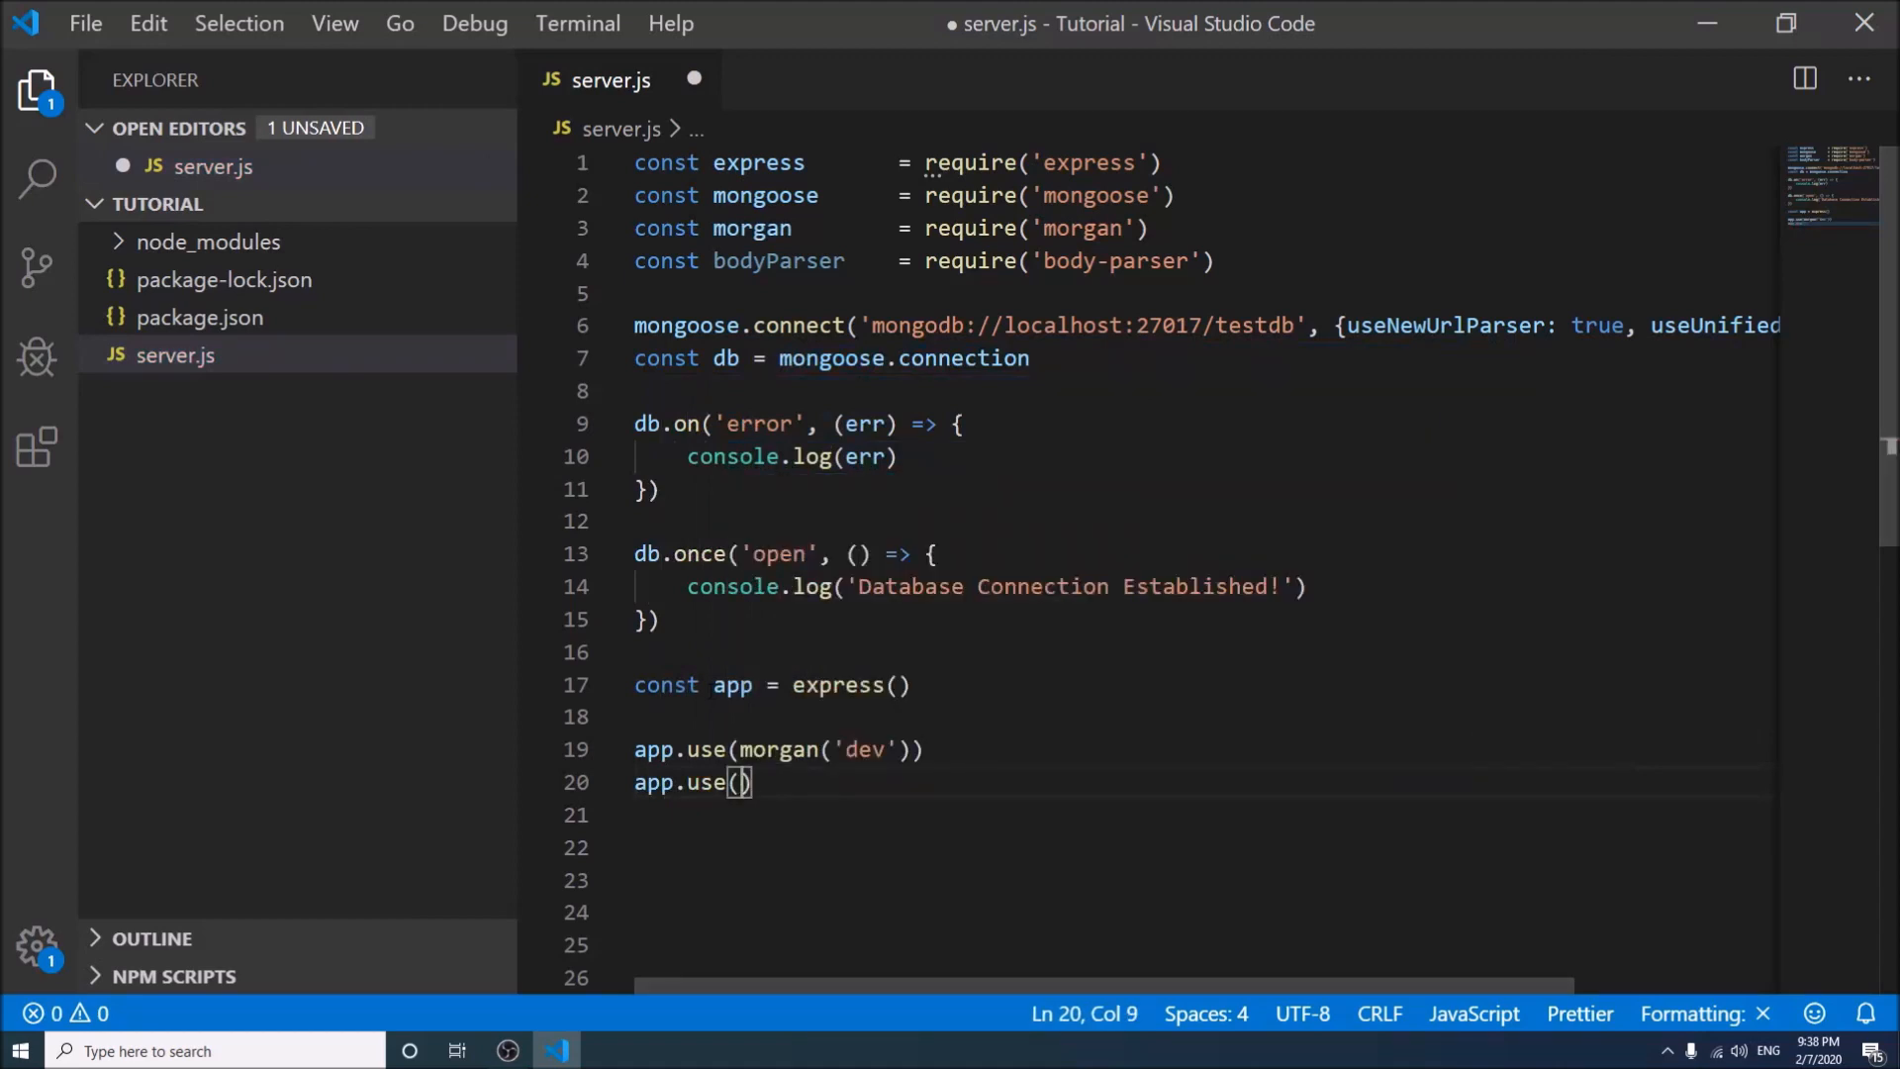
{"action": "type", "text": "bodyParser"}
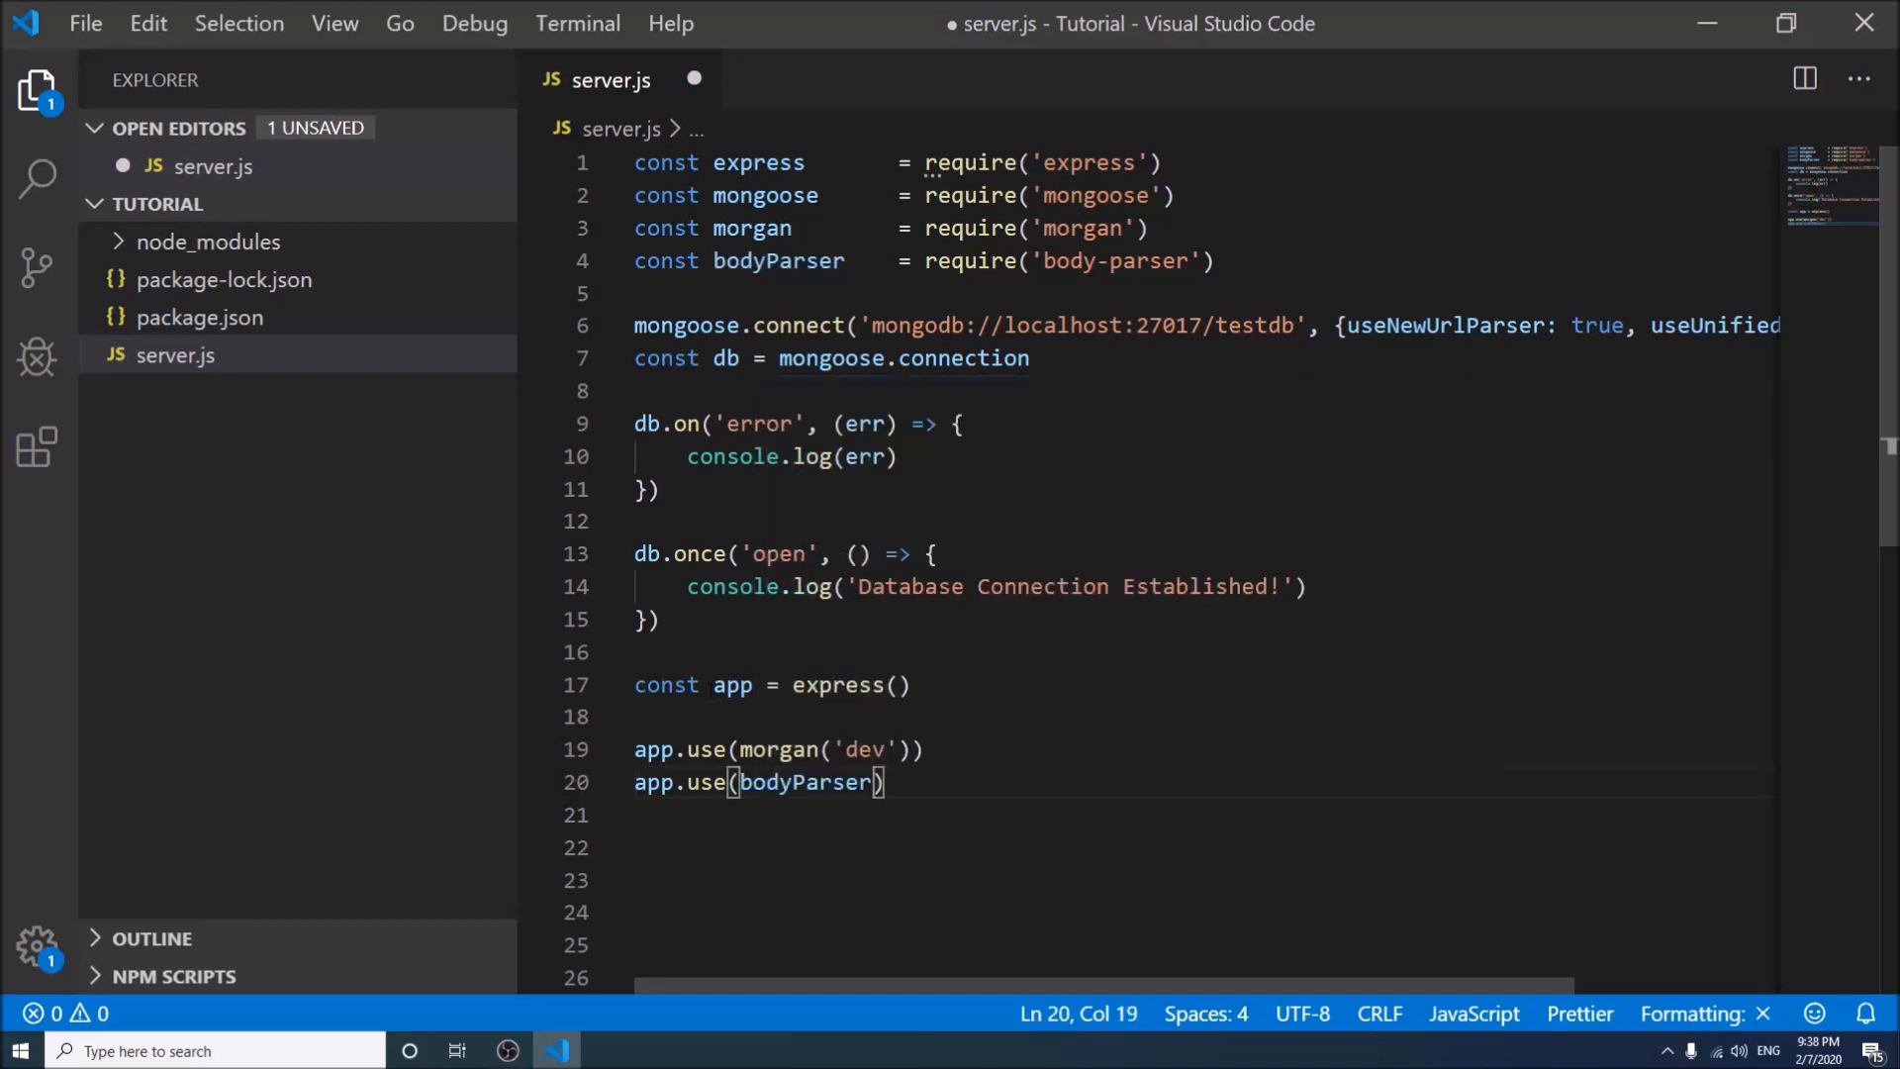
{"action": "type", "text": ".urlencoded("}
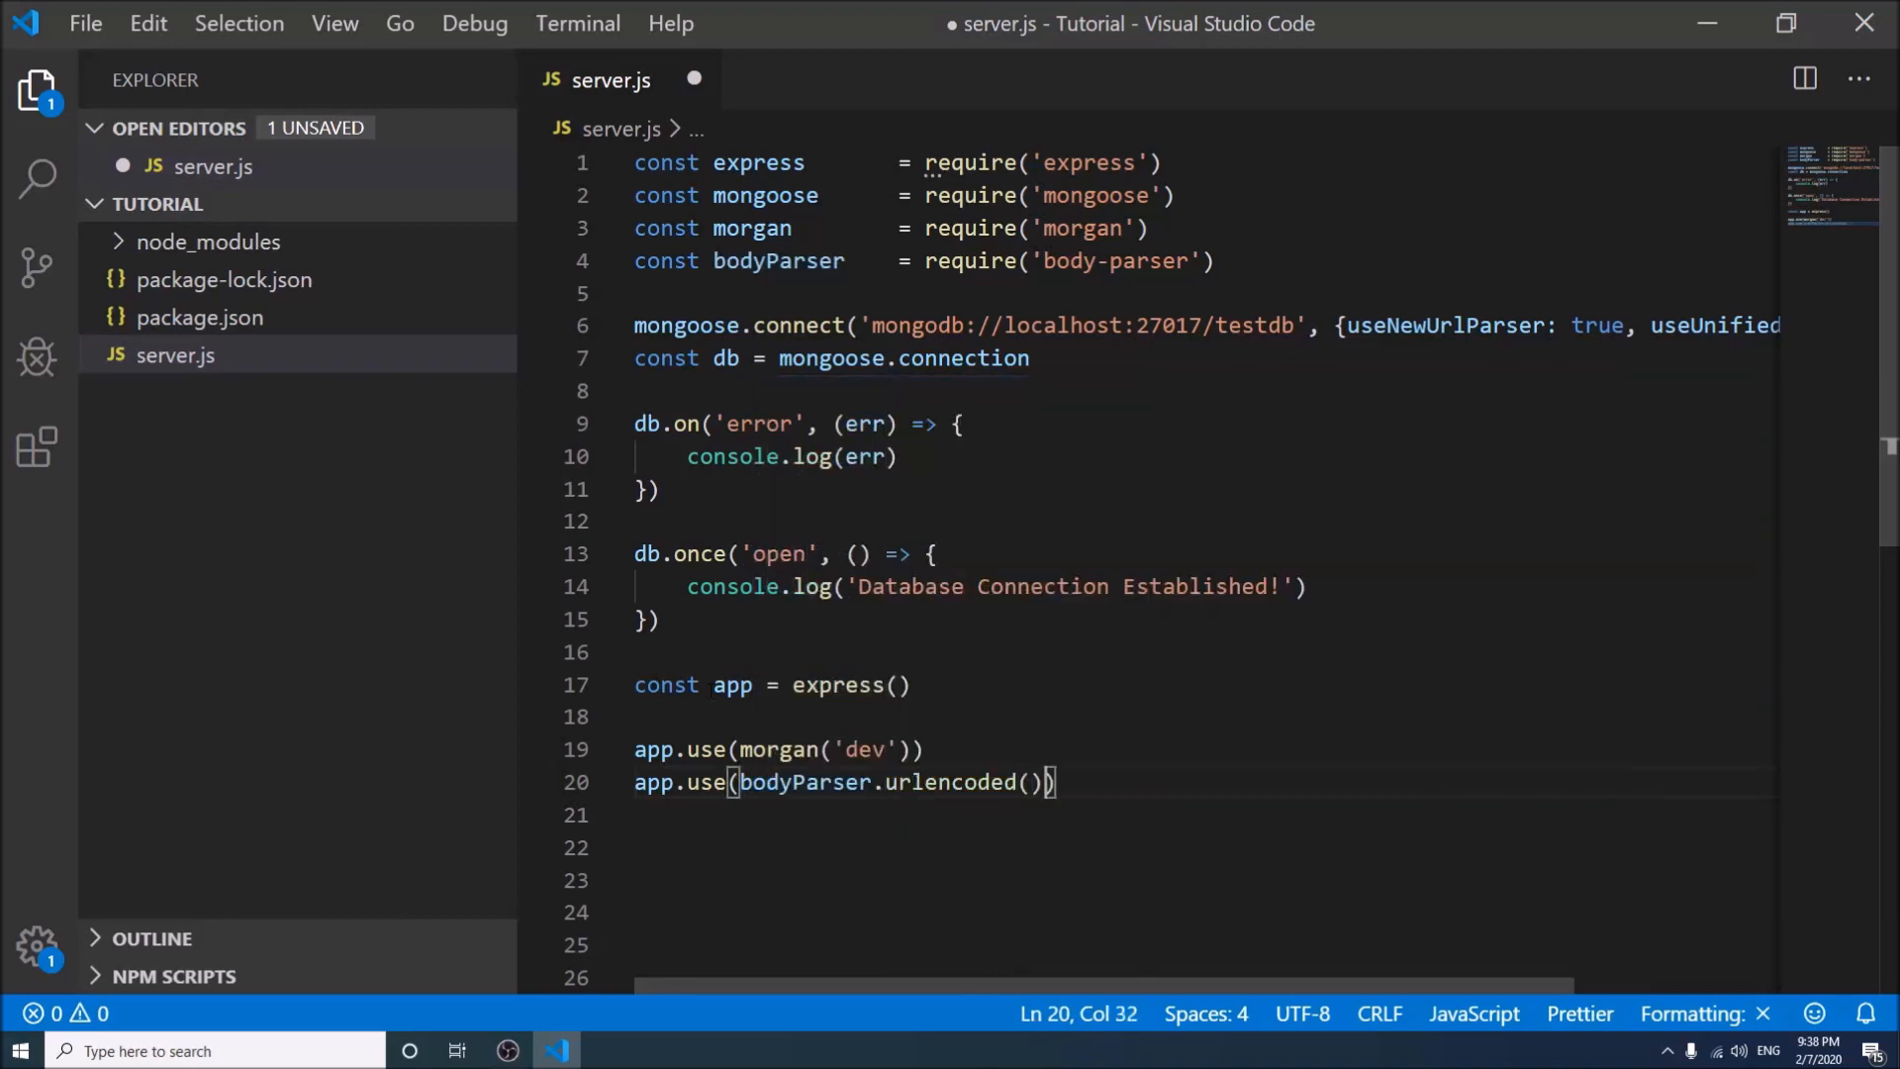
{"action": "type", "text": "{e"}
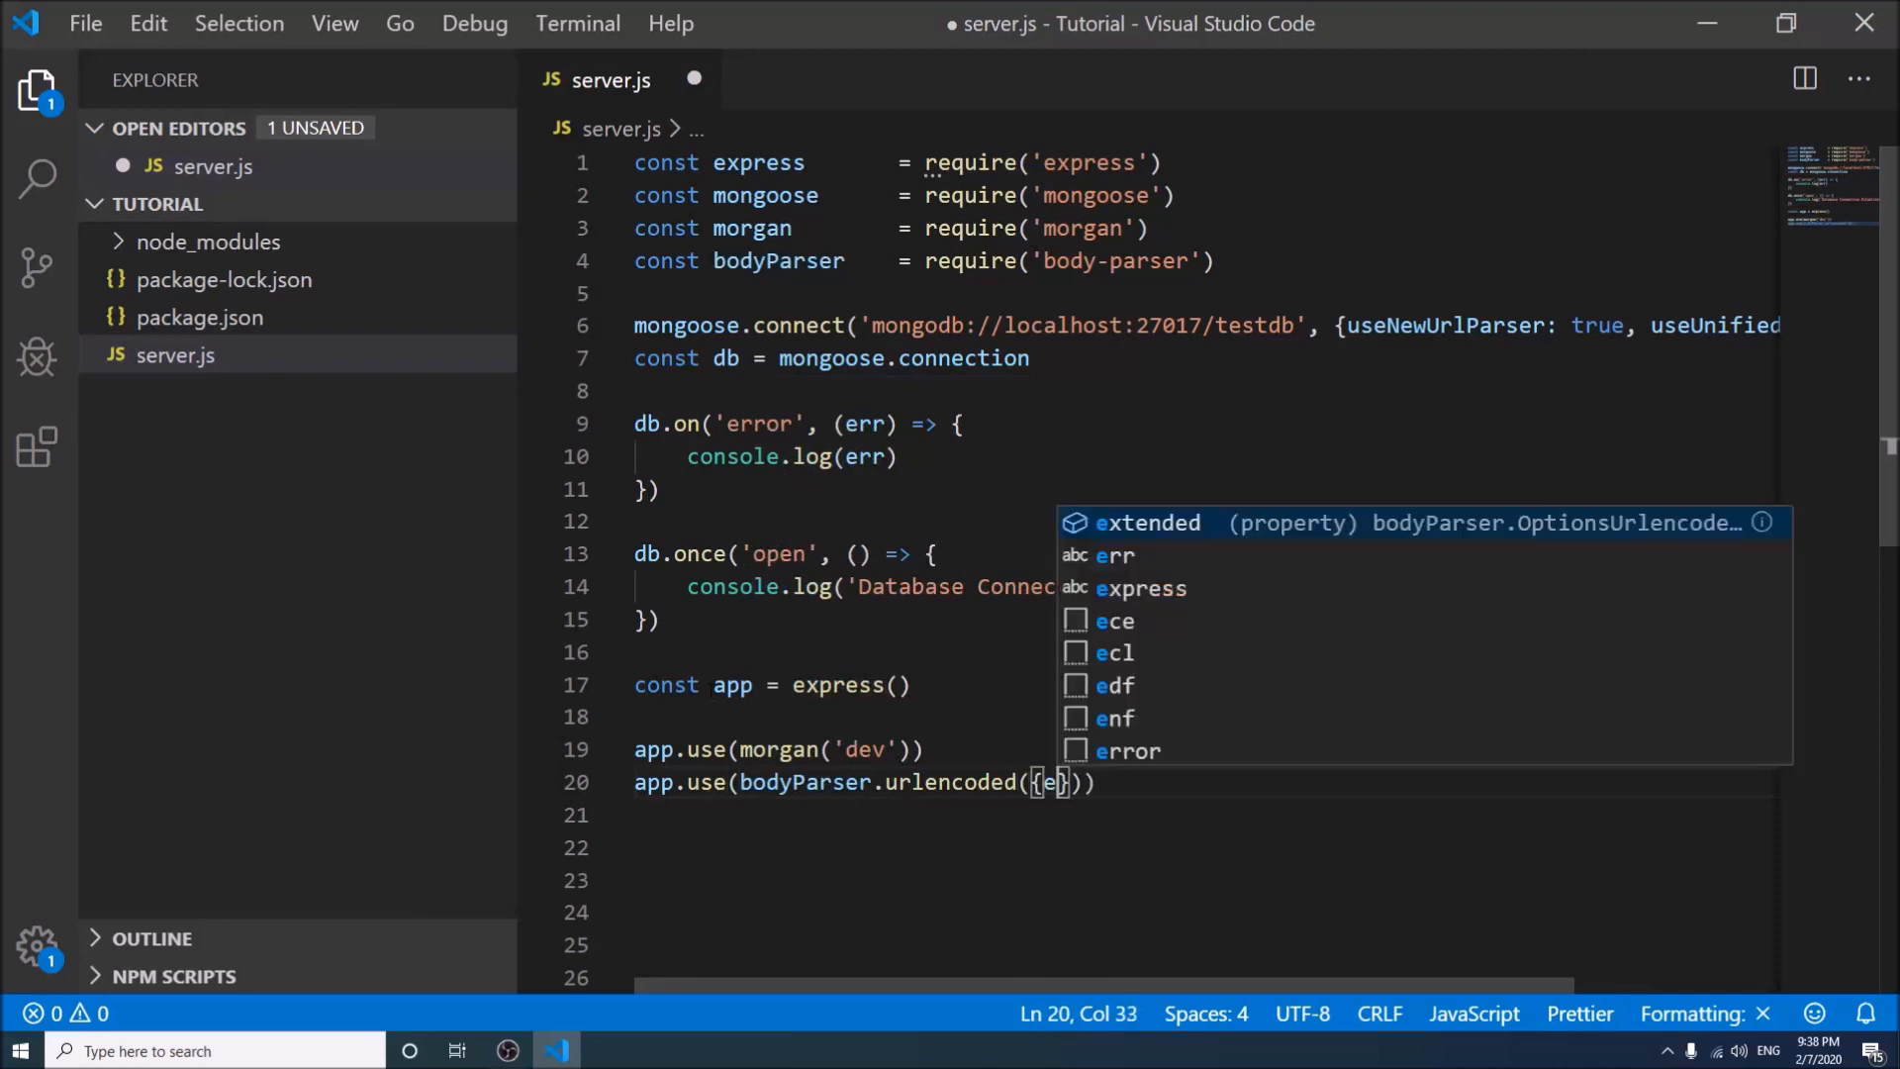
{"action": "type", "text": "xtended: true"}
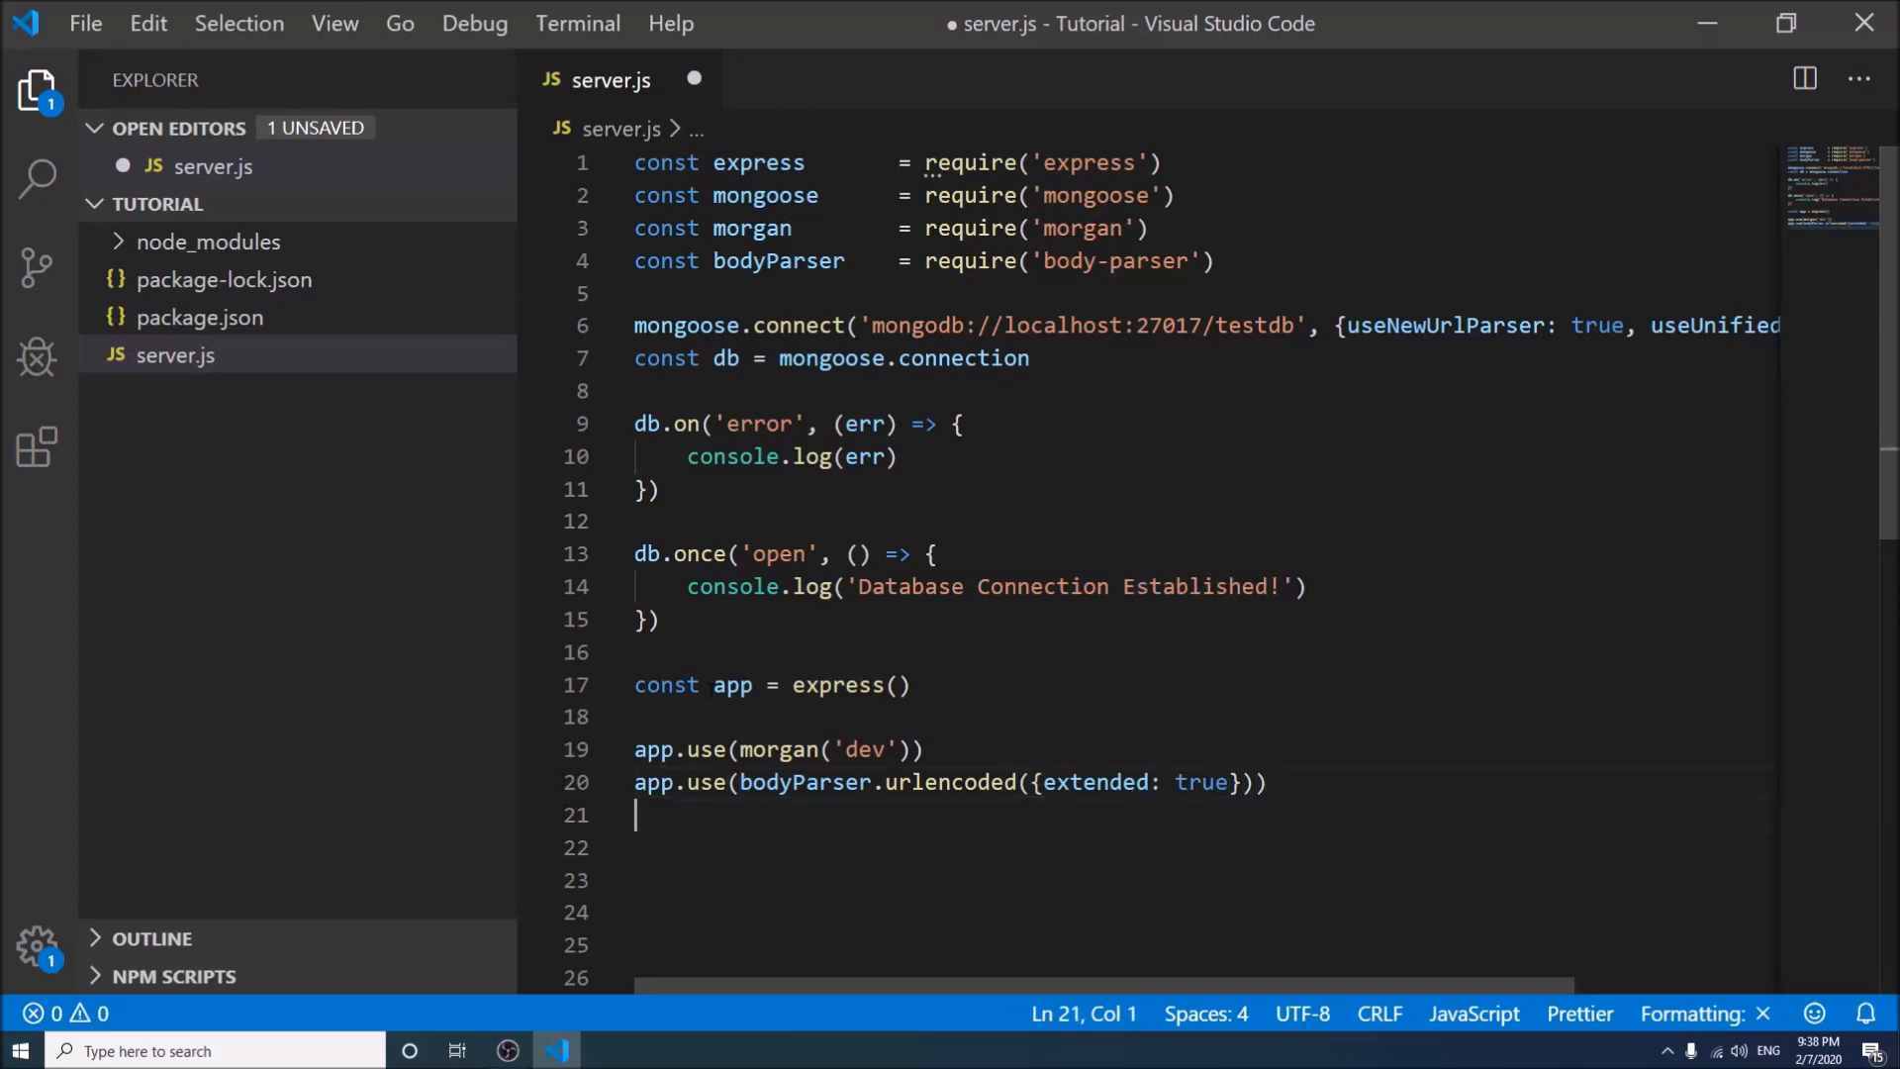
{"action": "type", "text": "app.use()"}
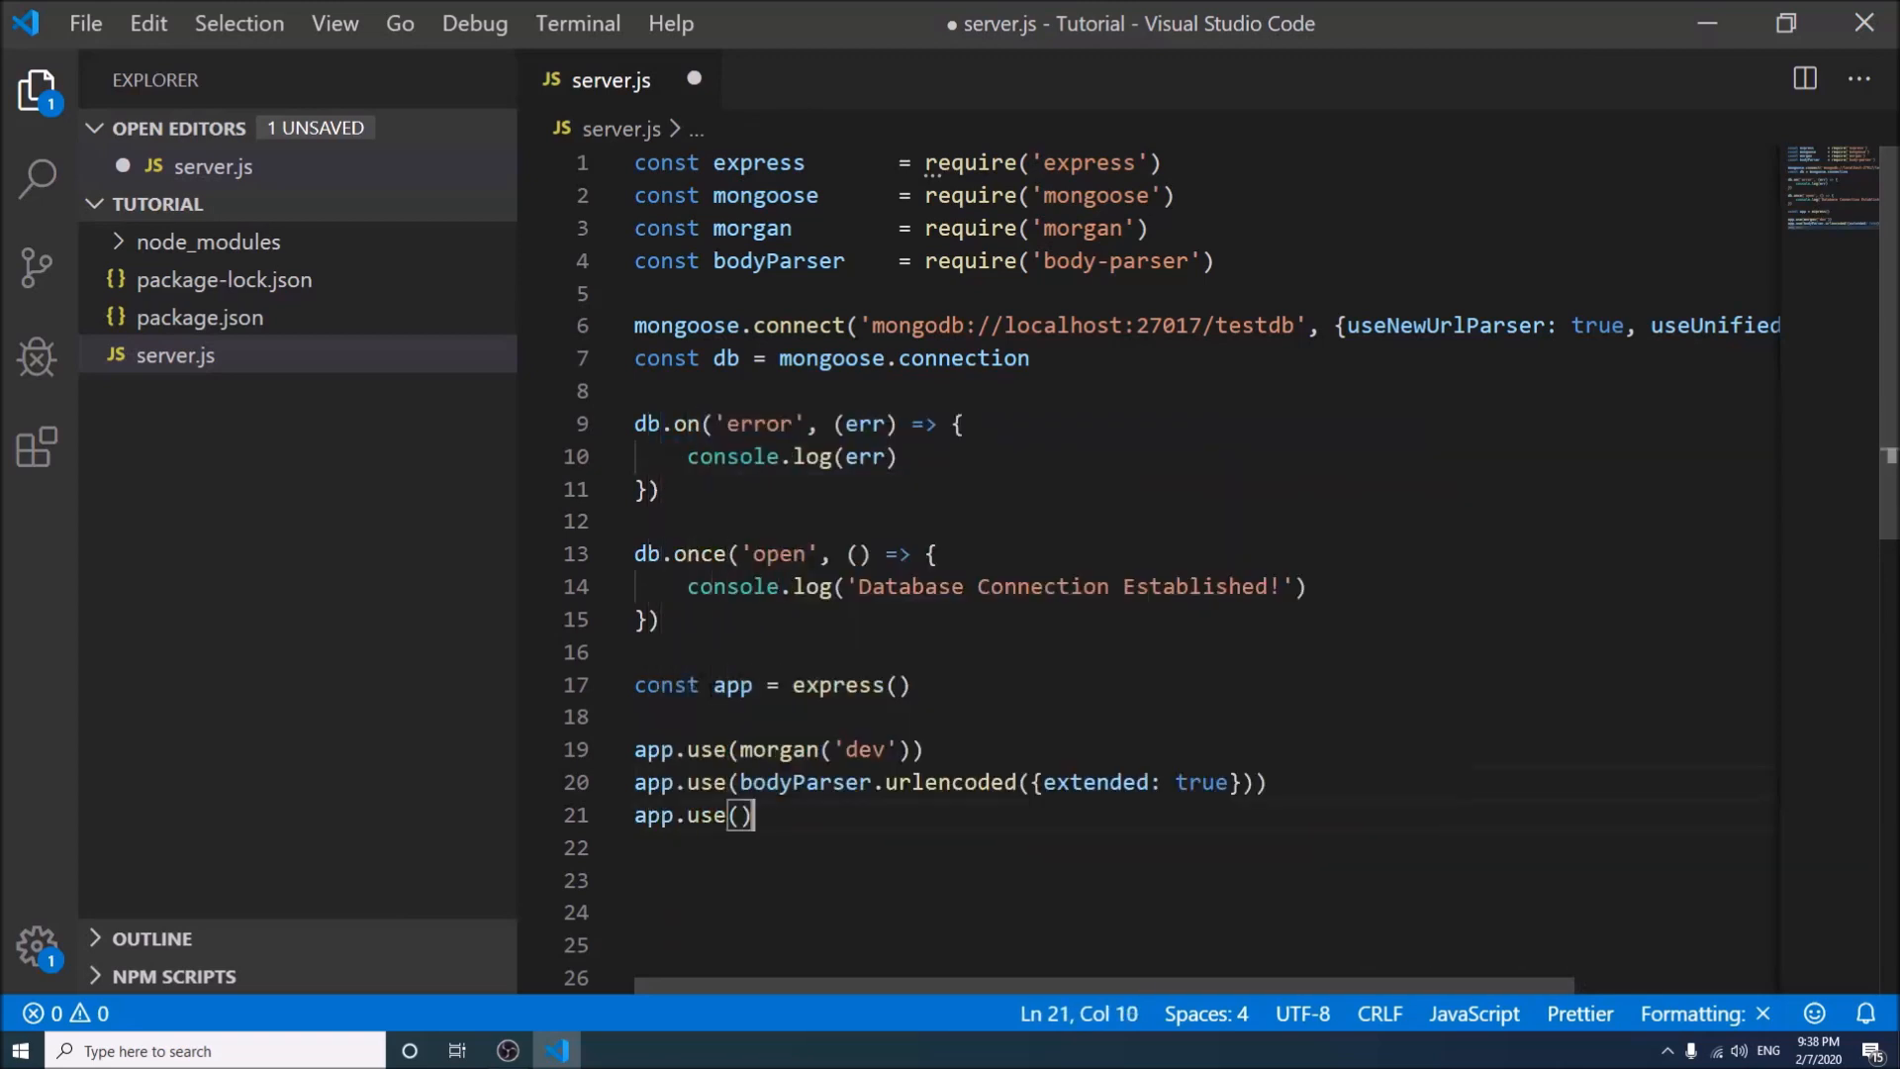
{"action": "type", "text": "bodyParser"}
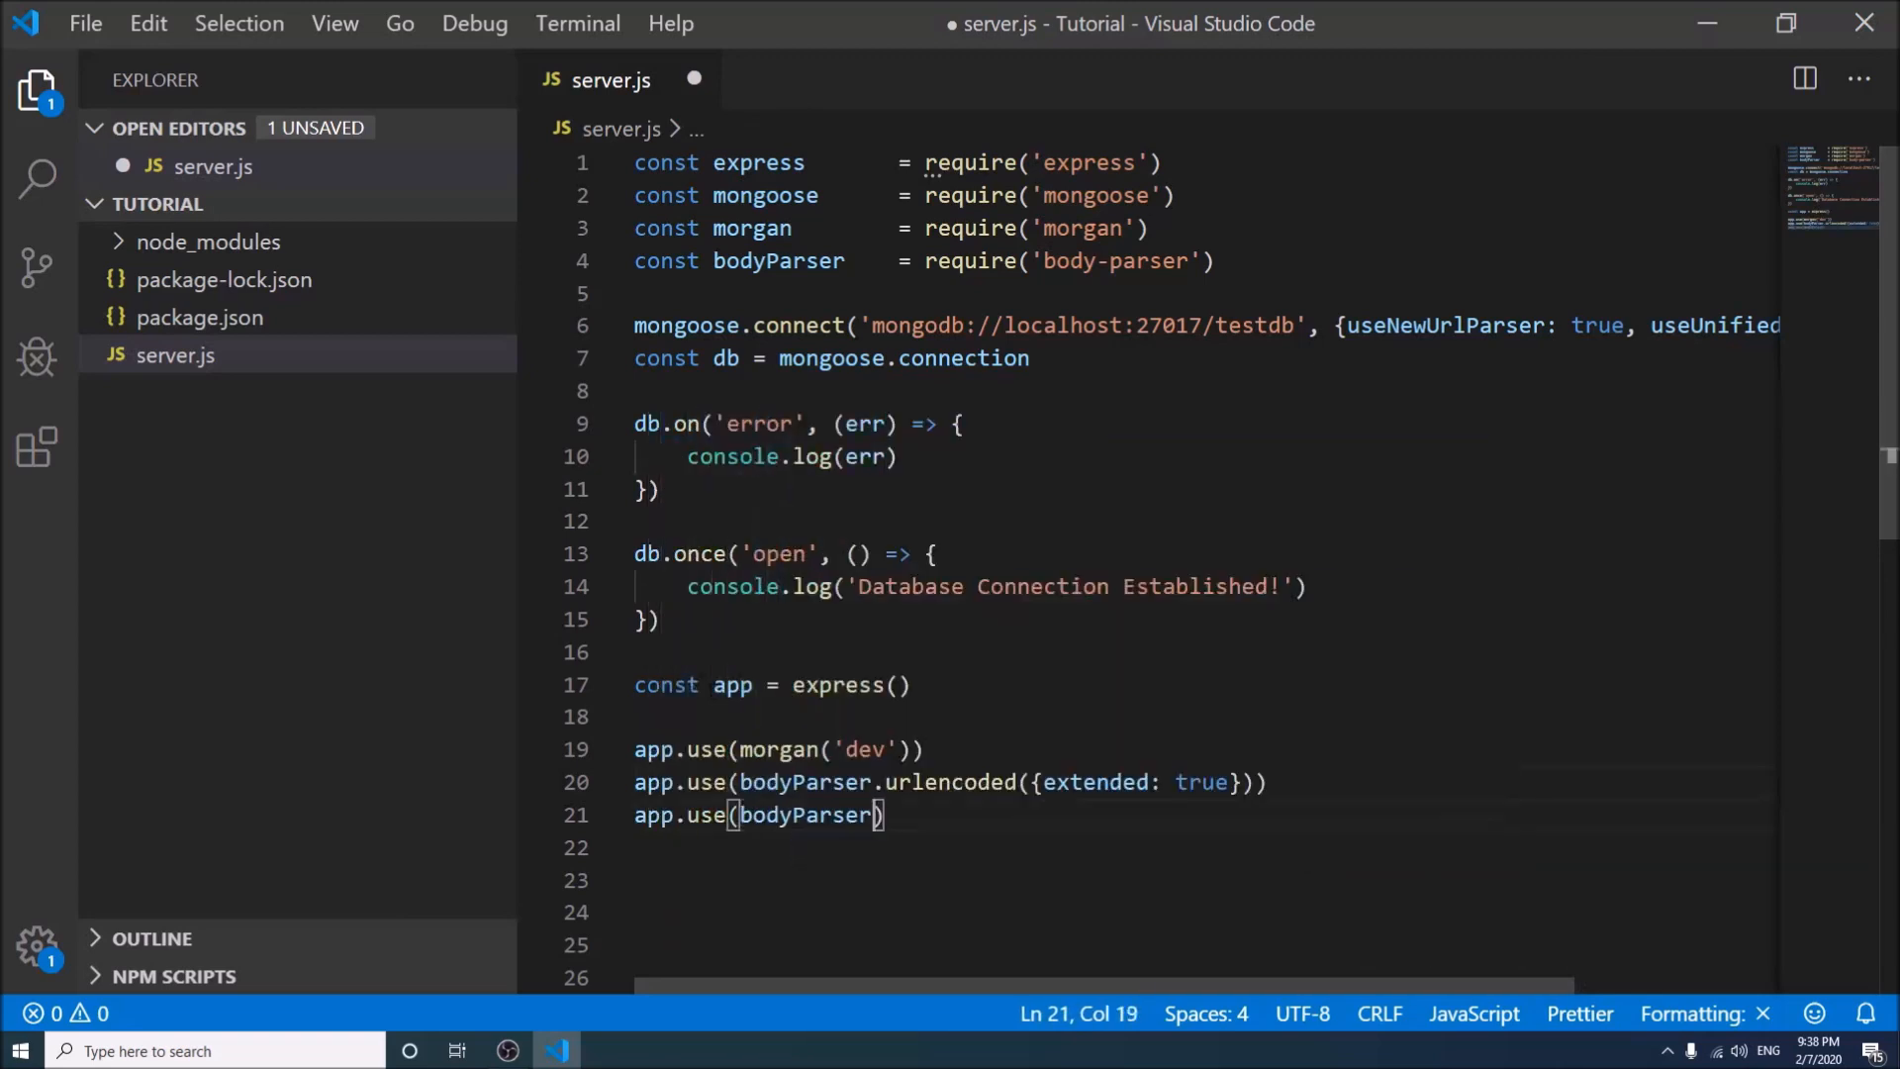
{"action": "type", "text": ".json()"}
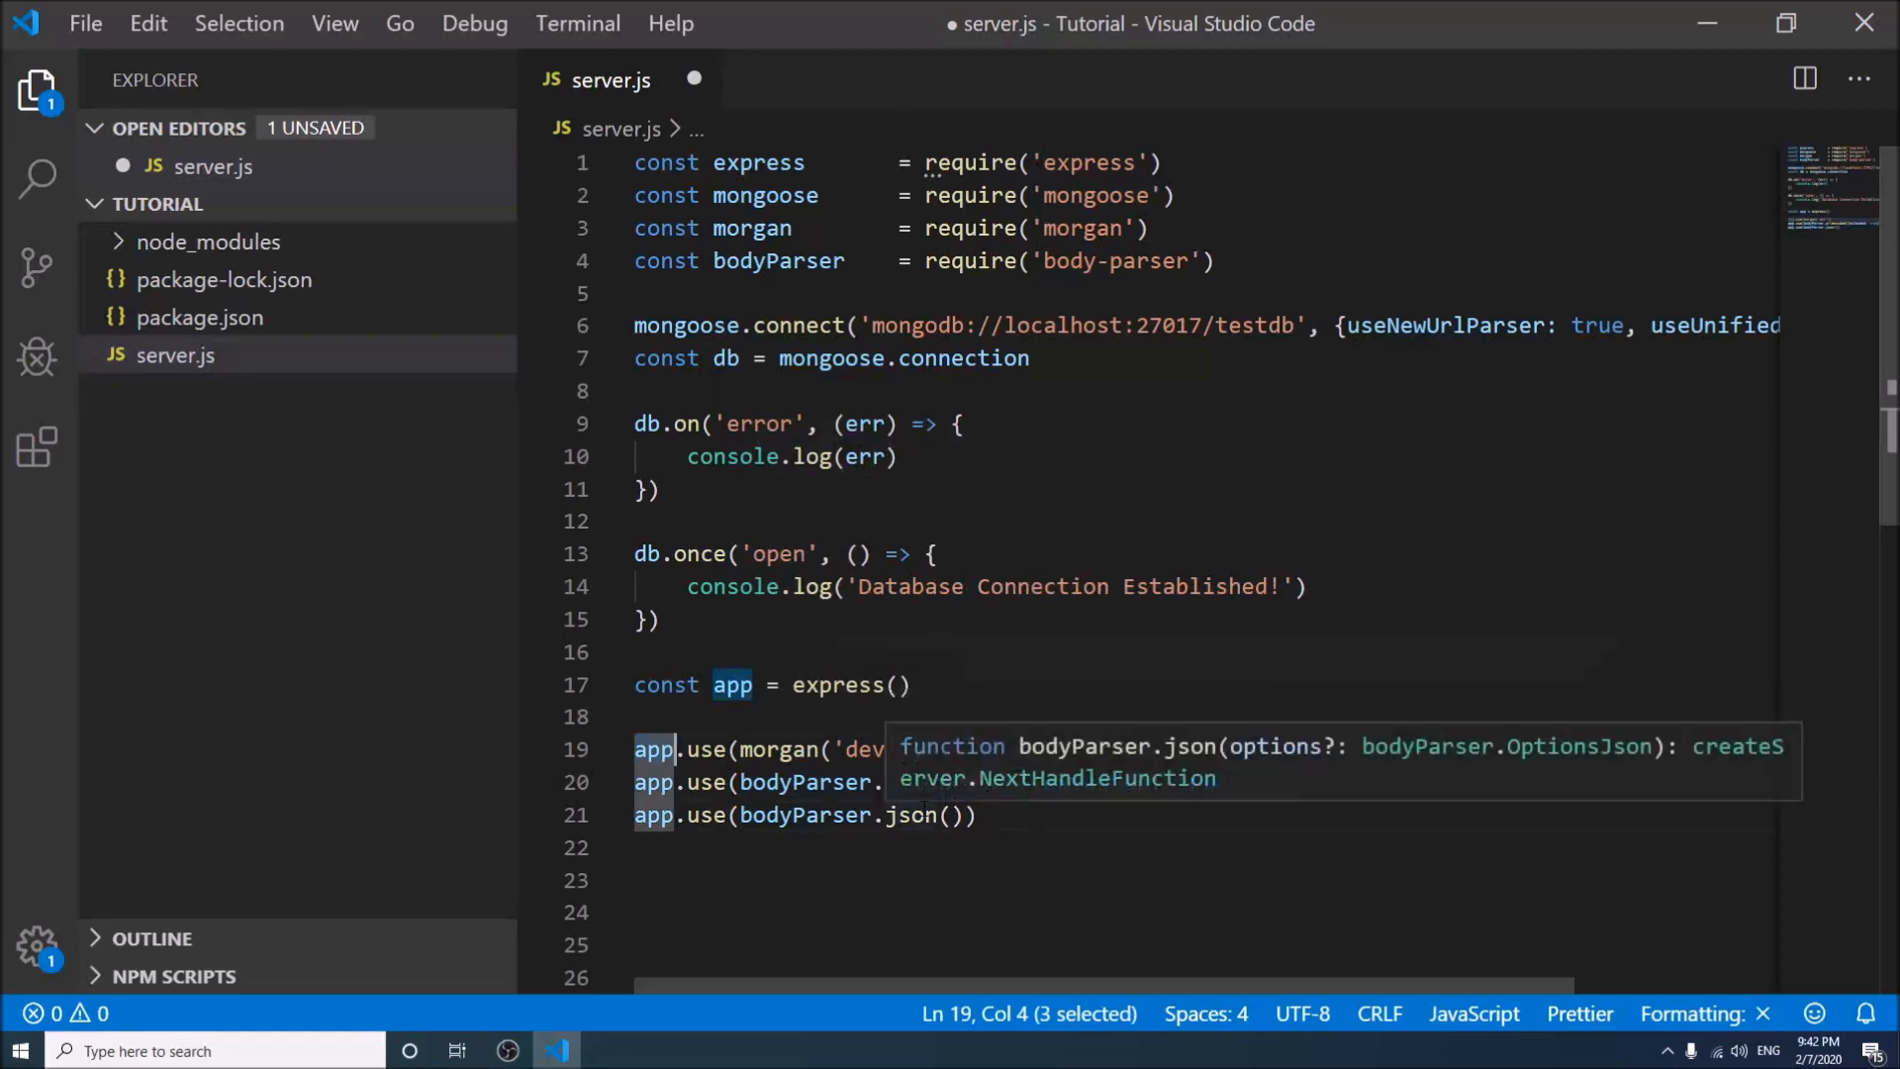
{"action": "type", "text": "urlencoded({extended: true}"}
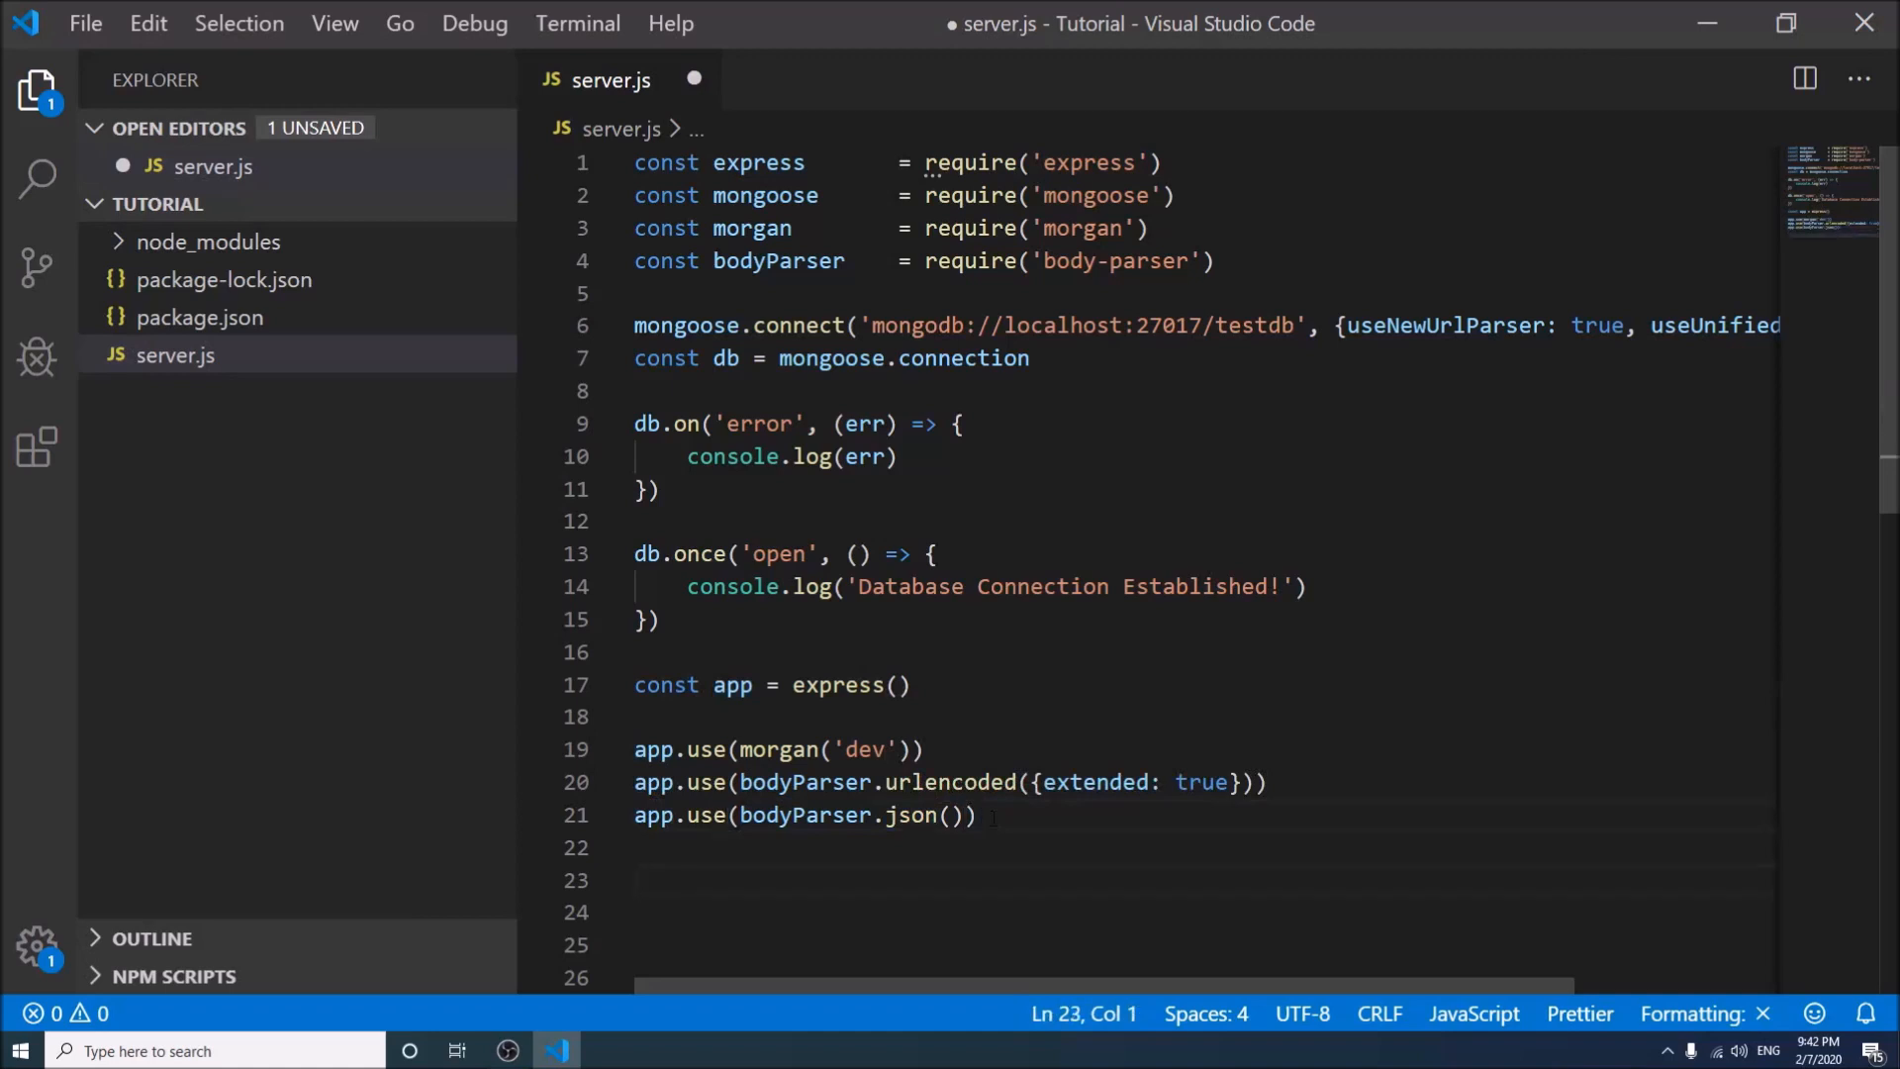
Write const PORT = process.env.PORT || 3000 on line 23 and begin app. on line 25
{"action": "type", "text": "const POR"}
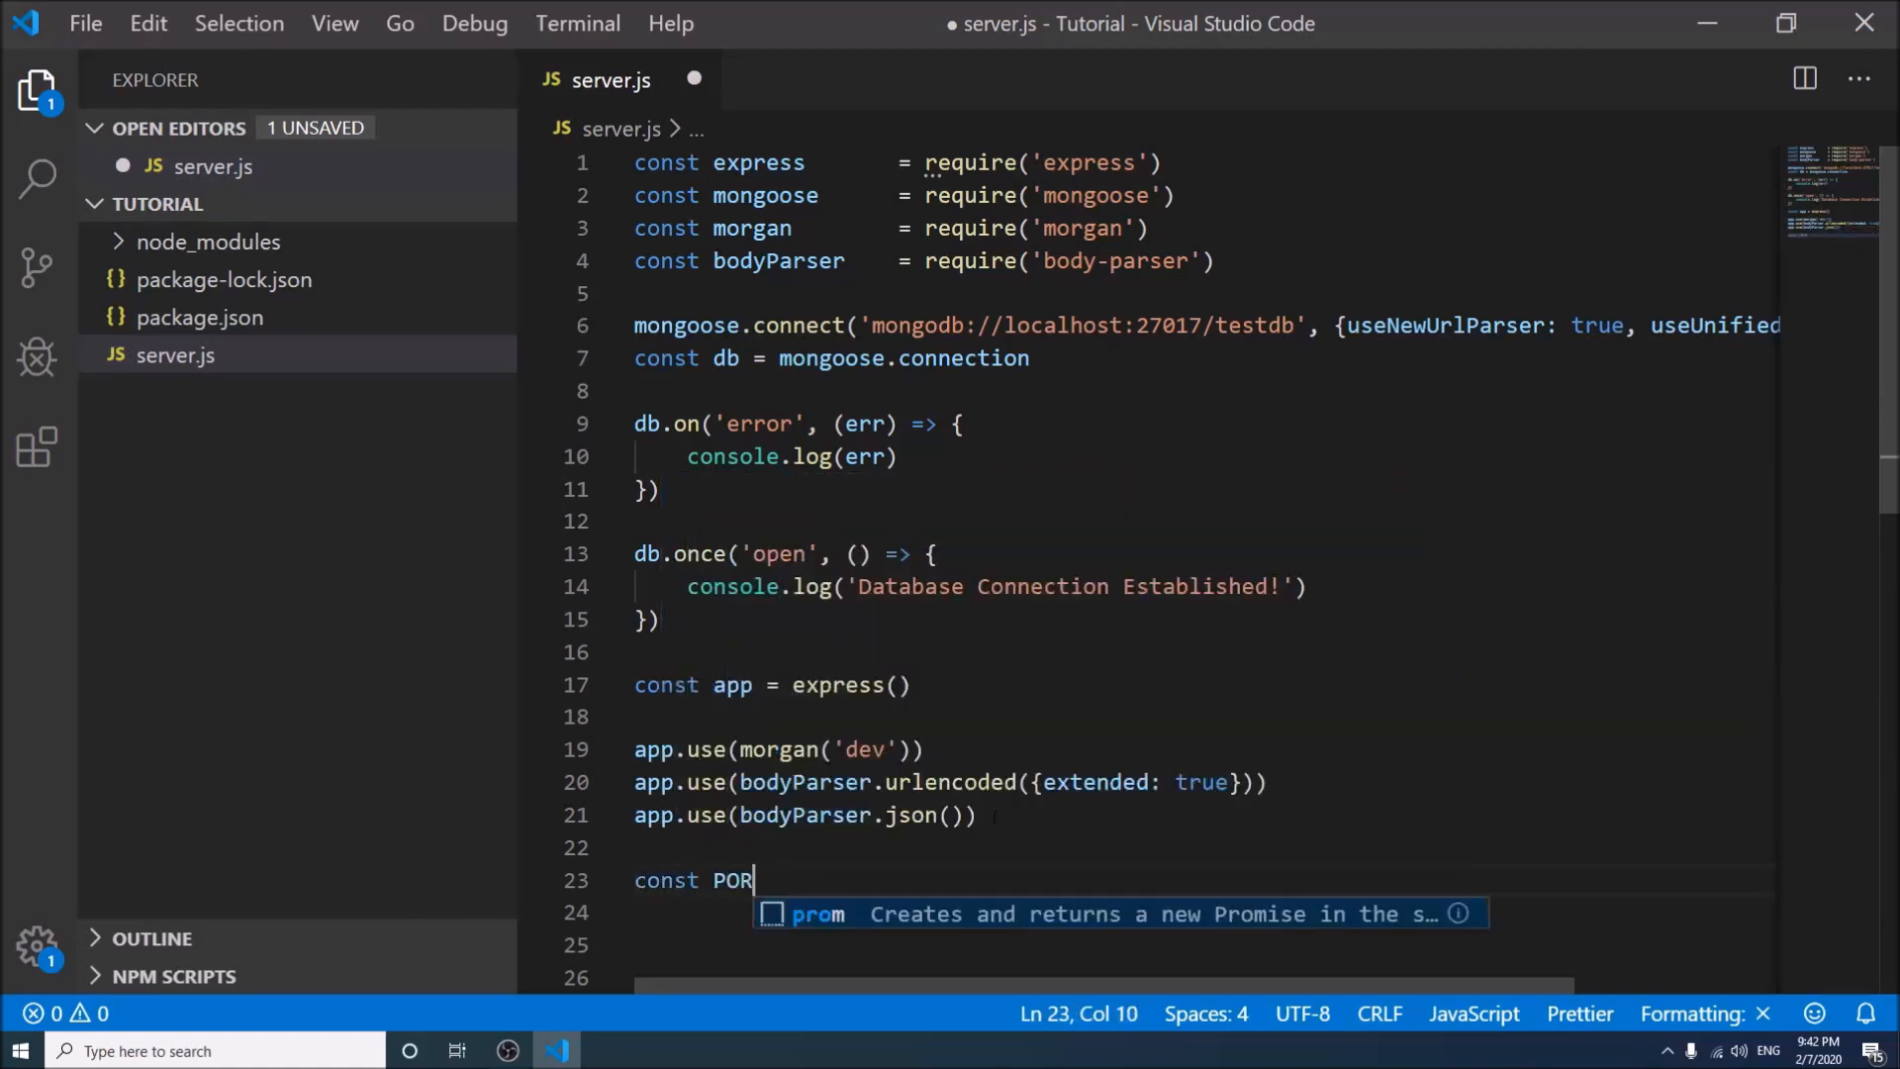
{"action": "type", "text": "T ="}
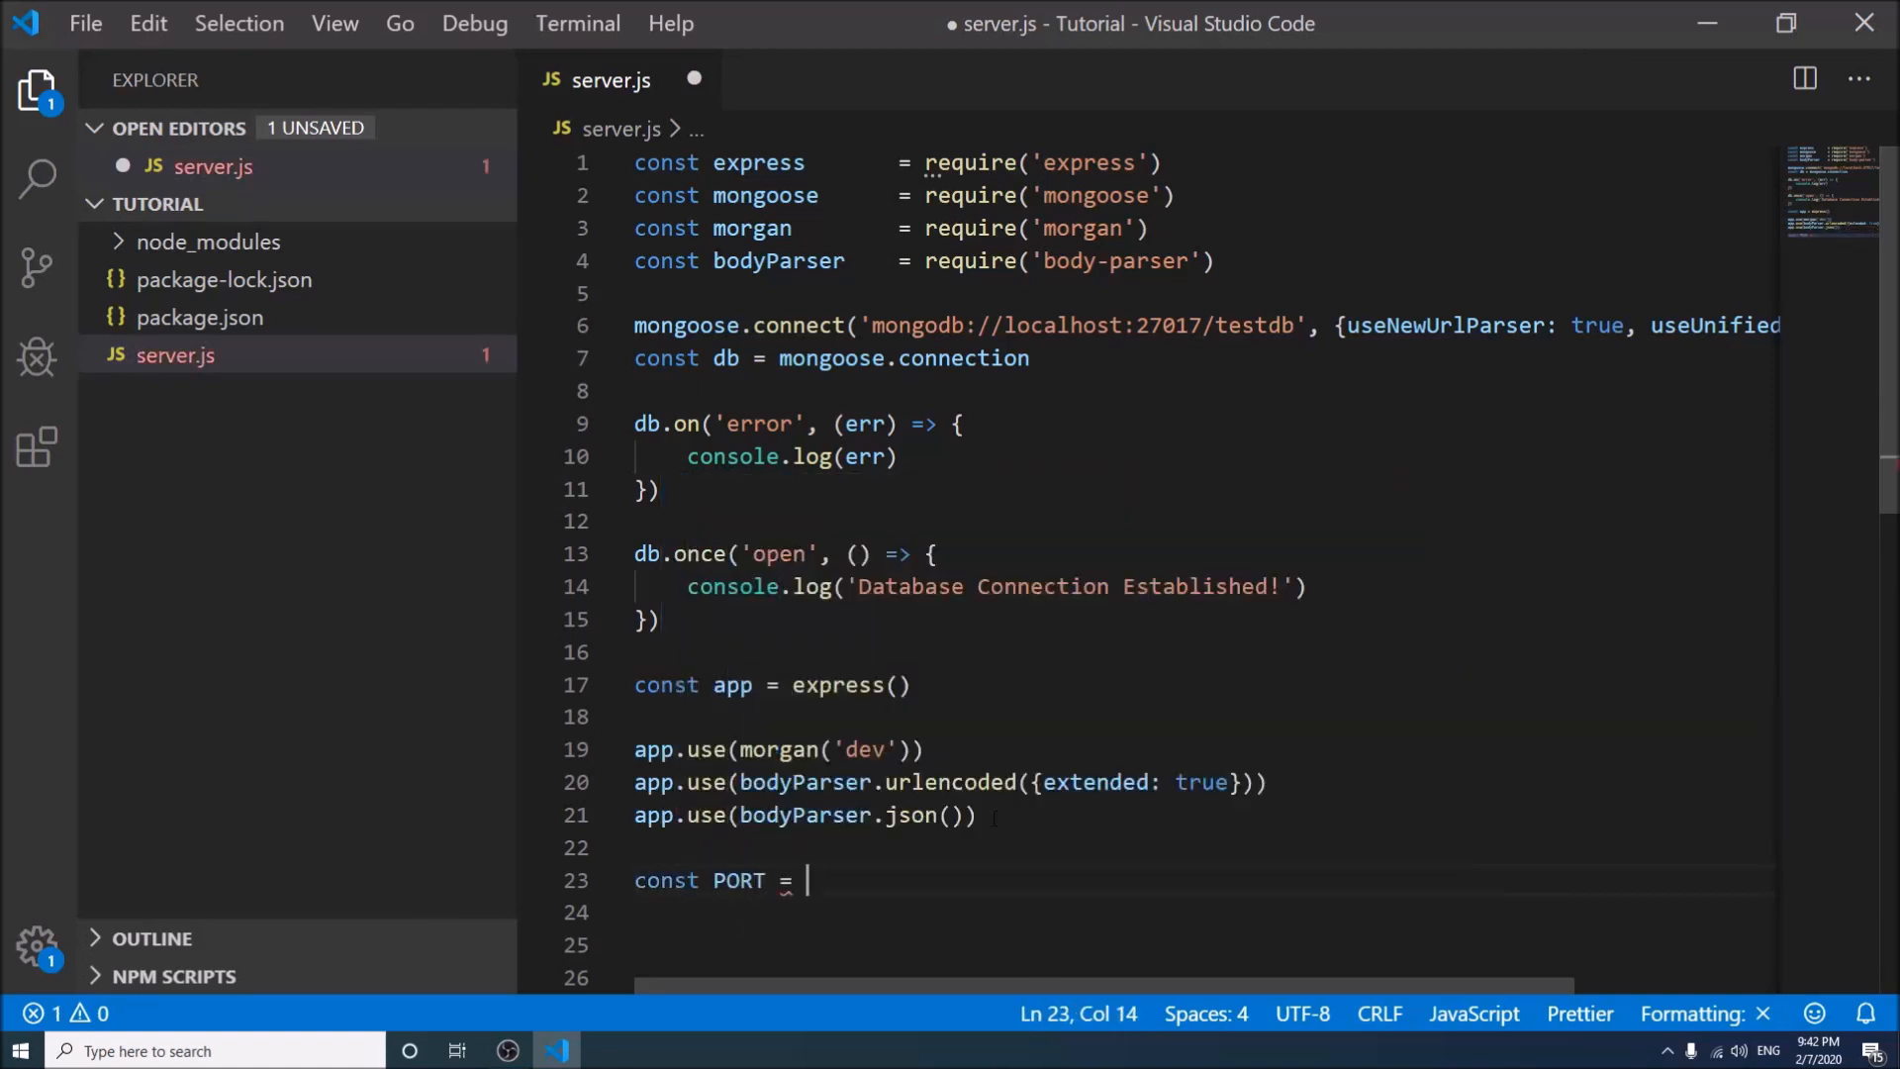
{"action": "type", "text": "p"}
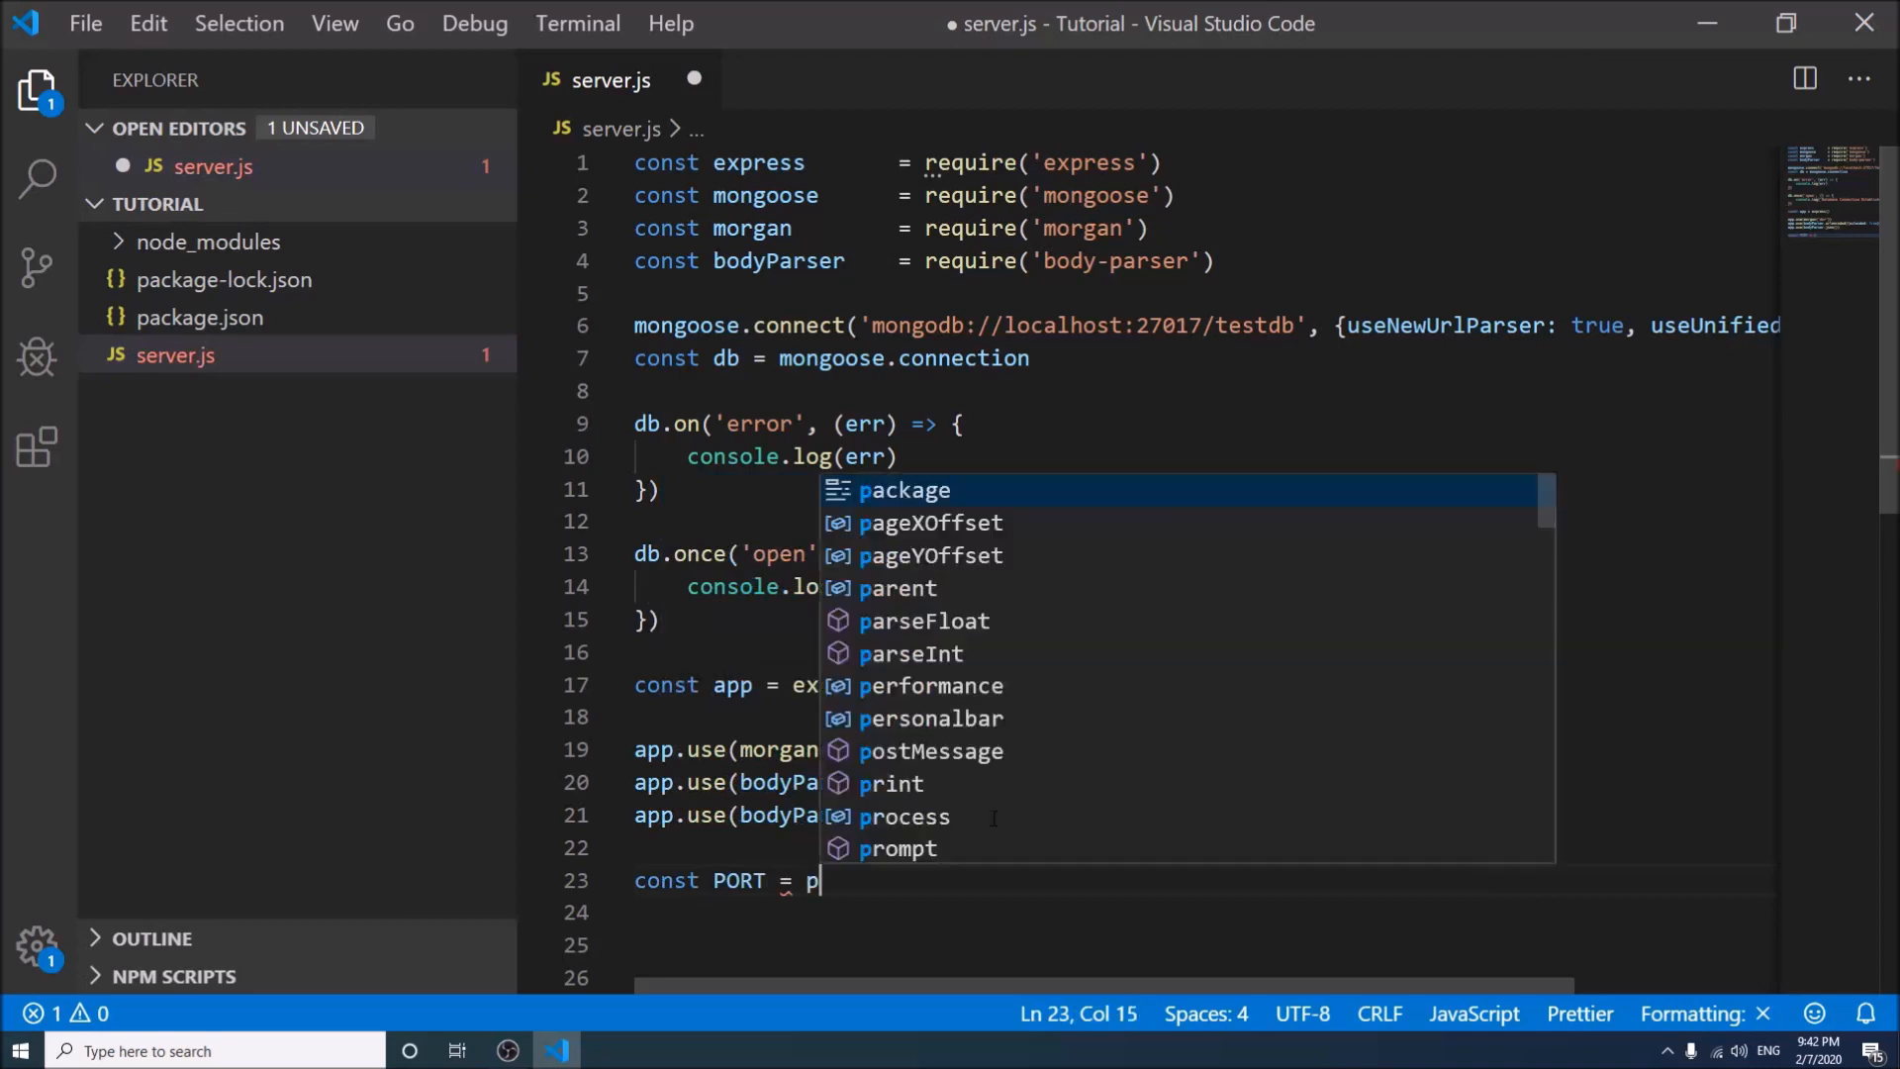
{"action": "type", "text": "rocess."}
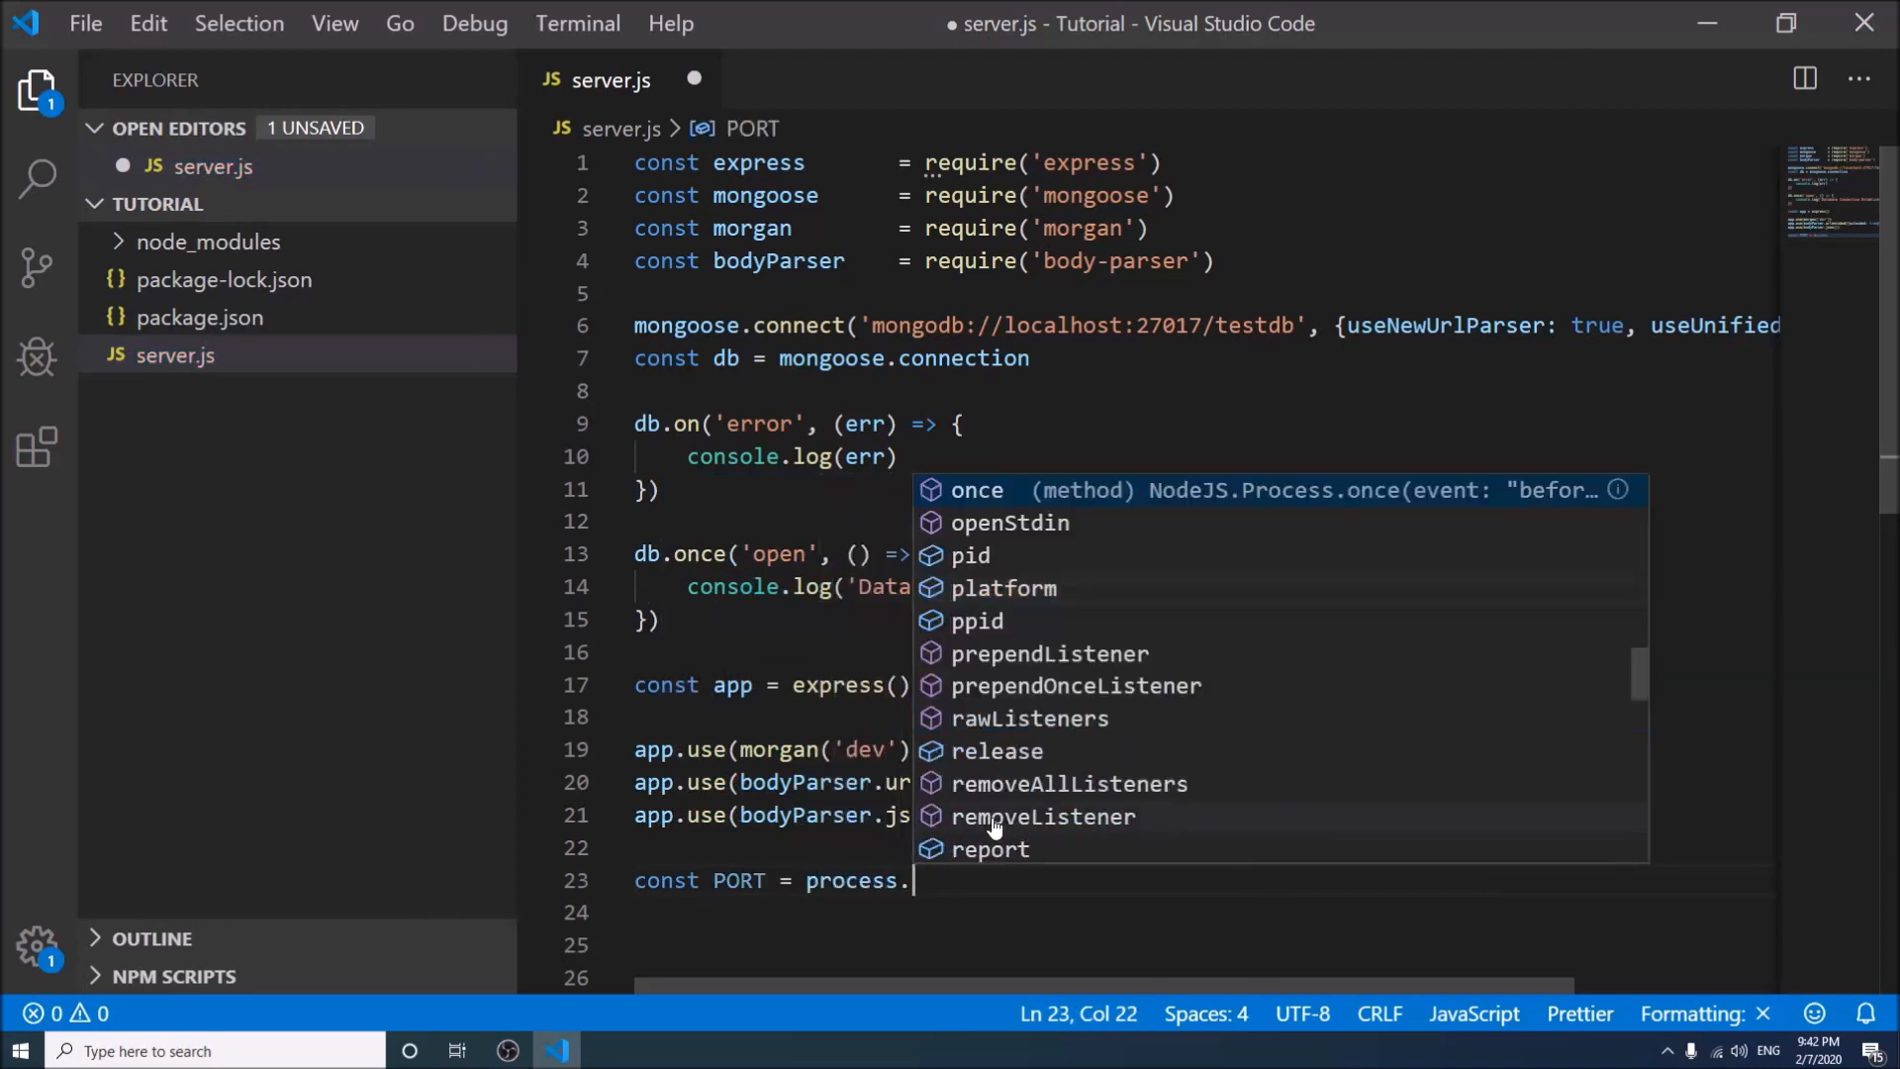
{"action": "type", "text": "env.PORT"}
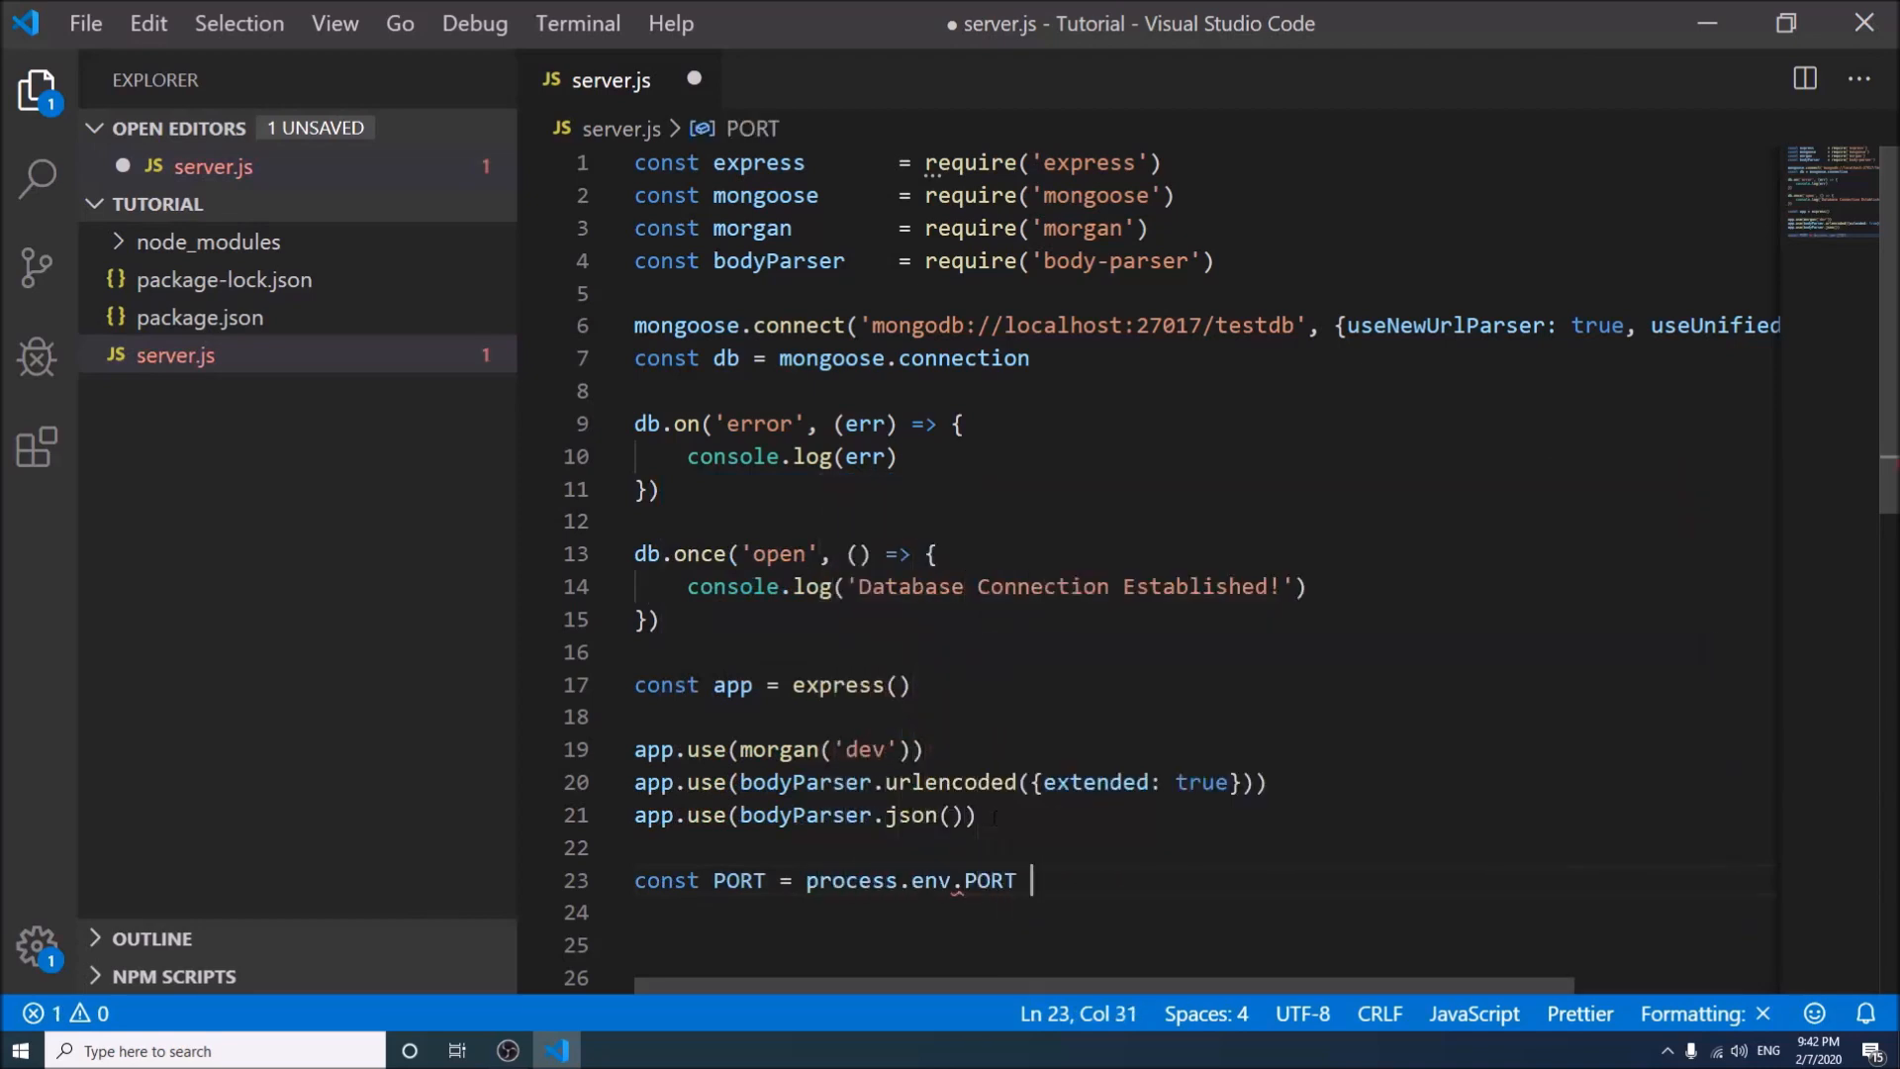
{"action": "type", "text": "||"}
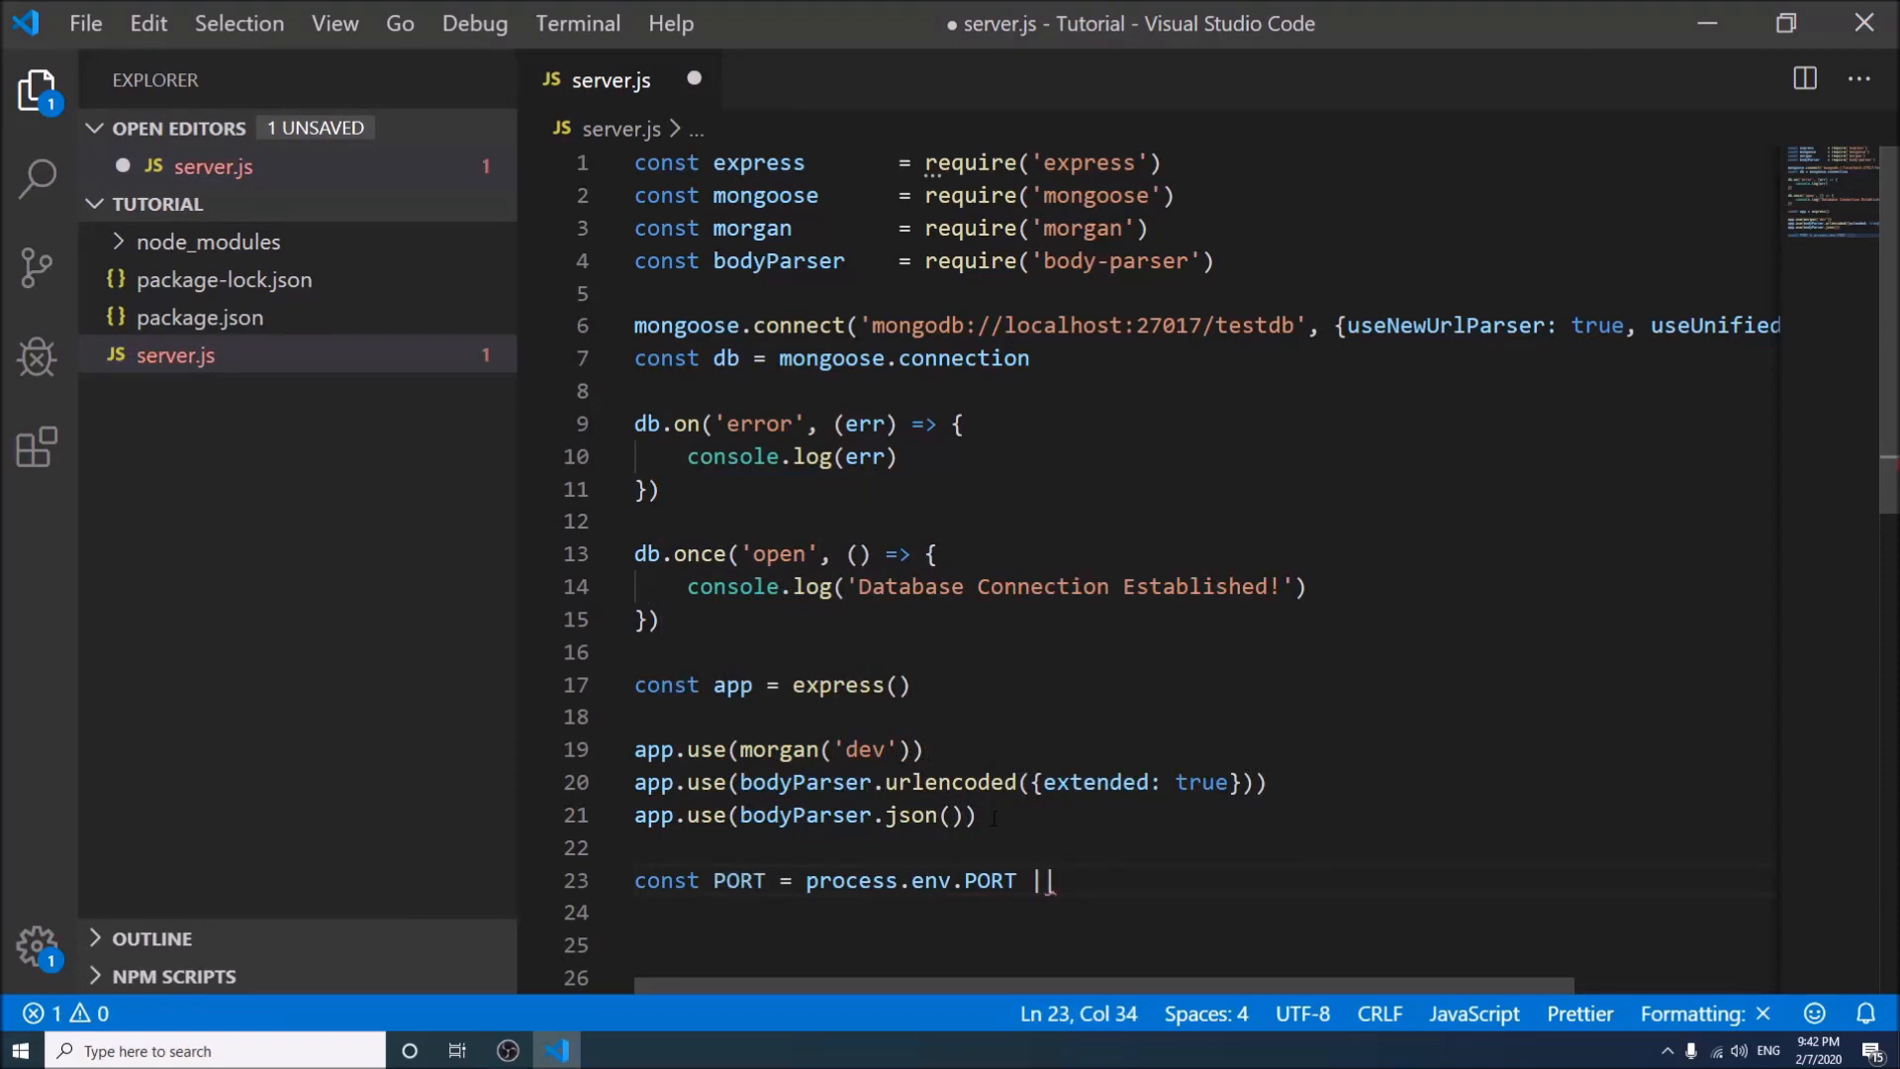
{"action": "type", "text": "3000"}
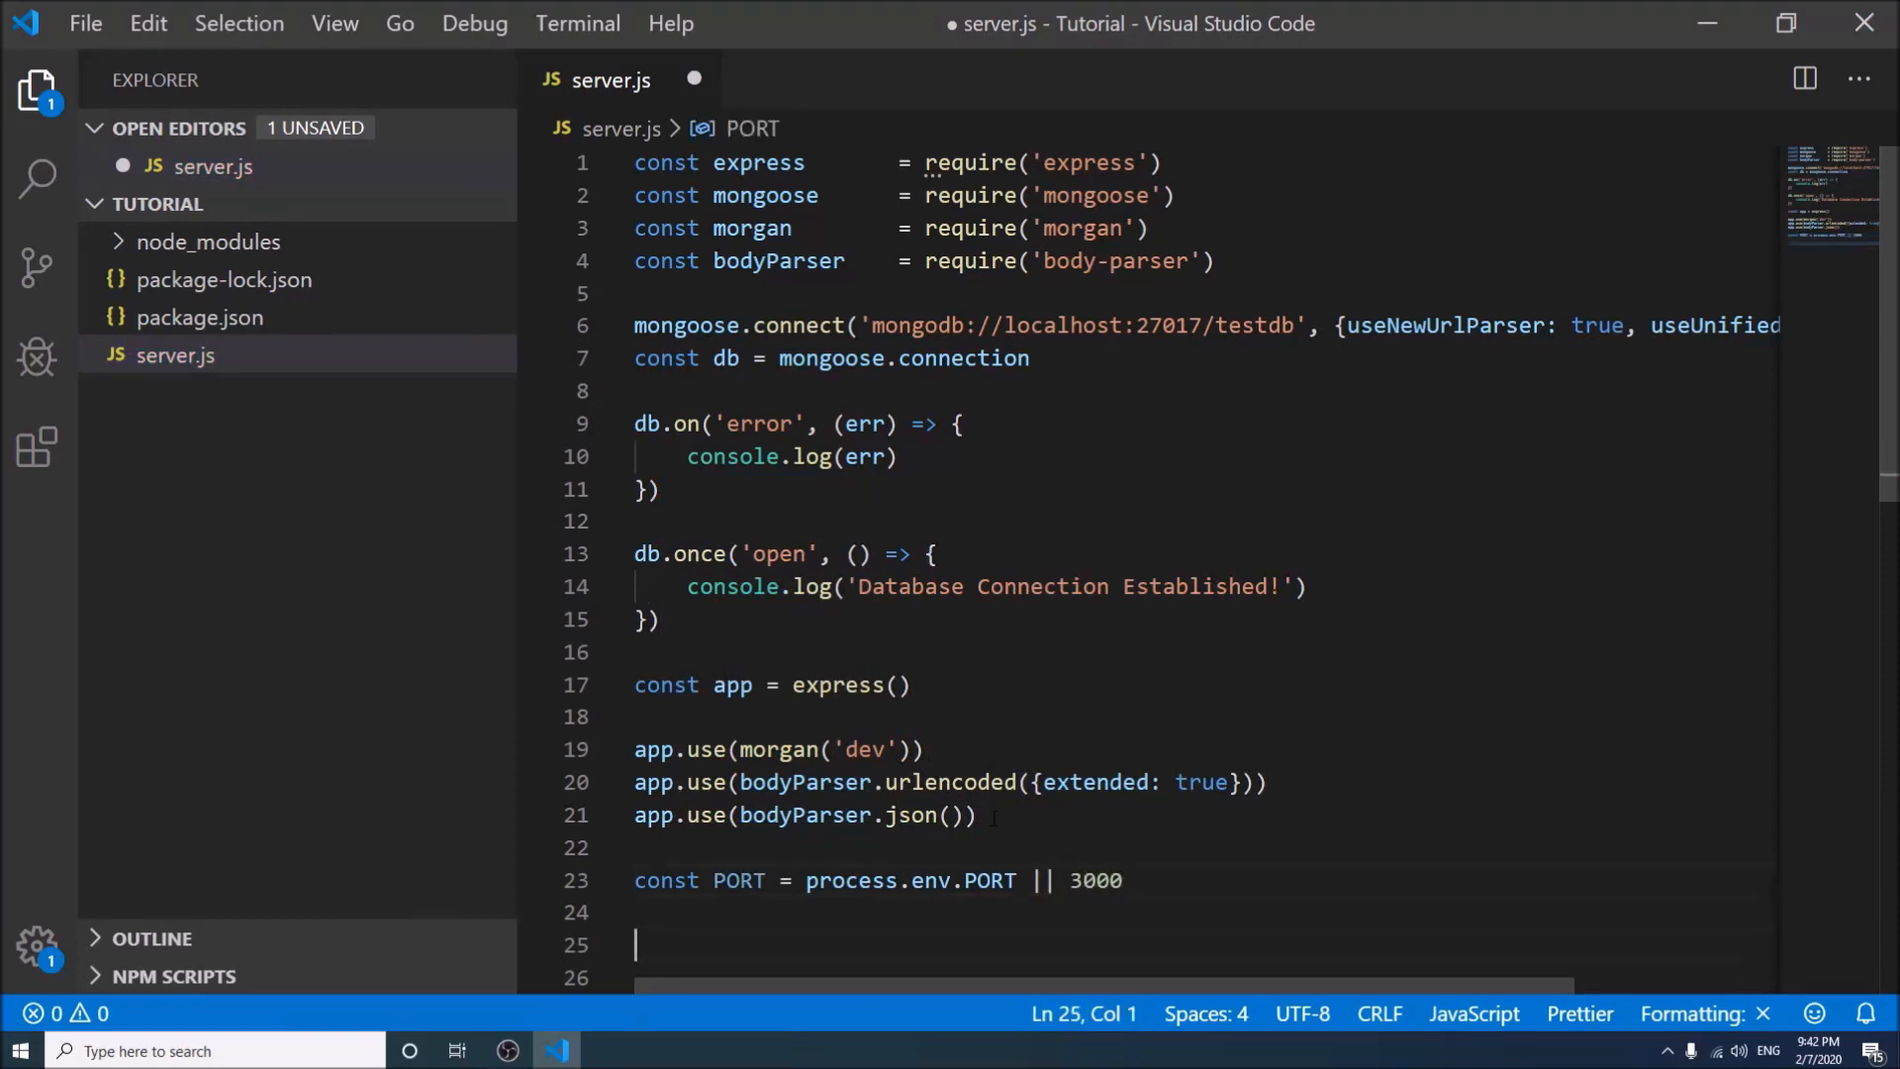
{"action": "type", "text": "app."}
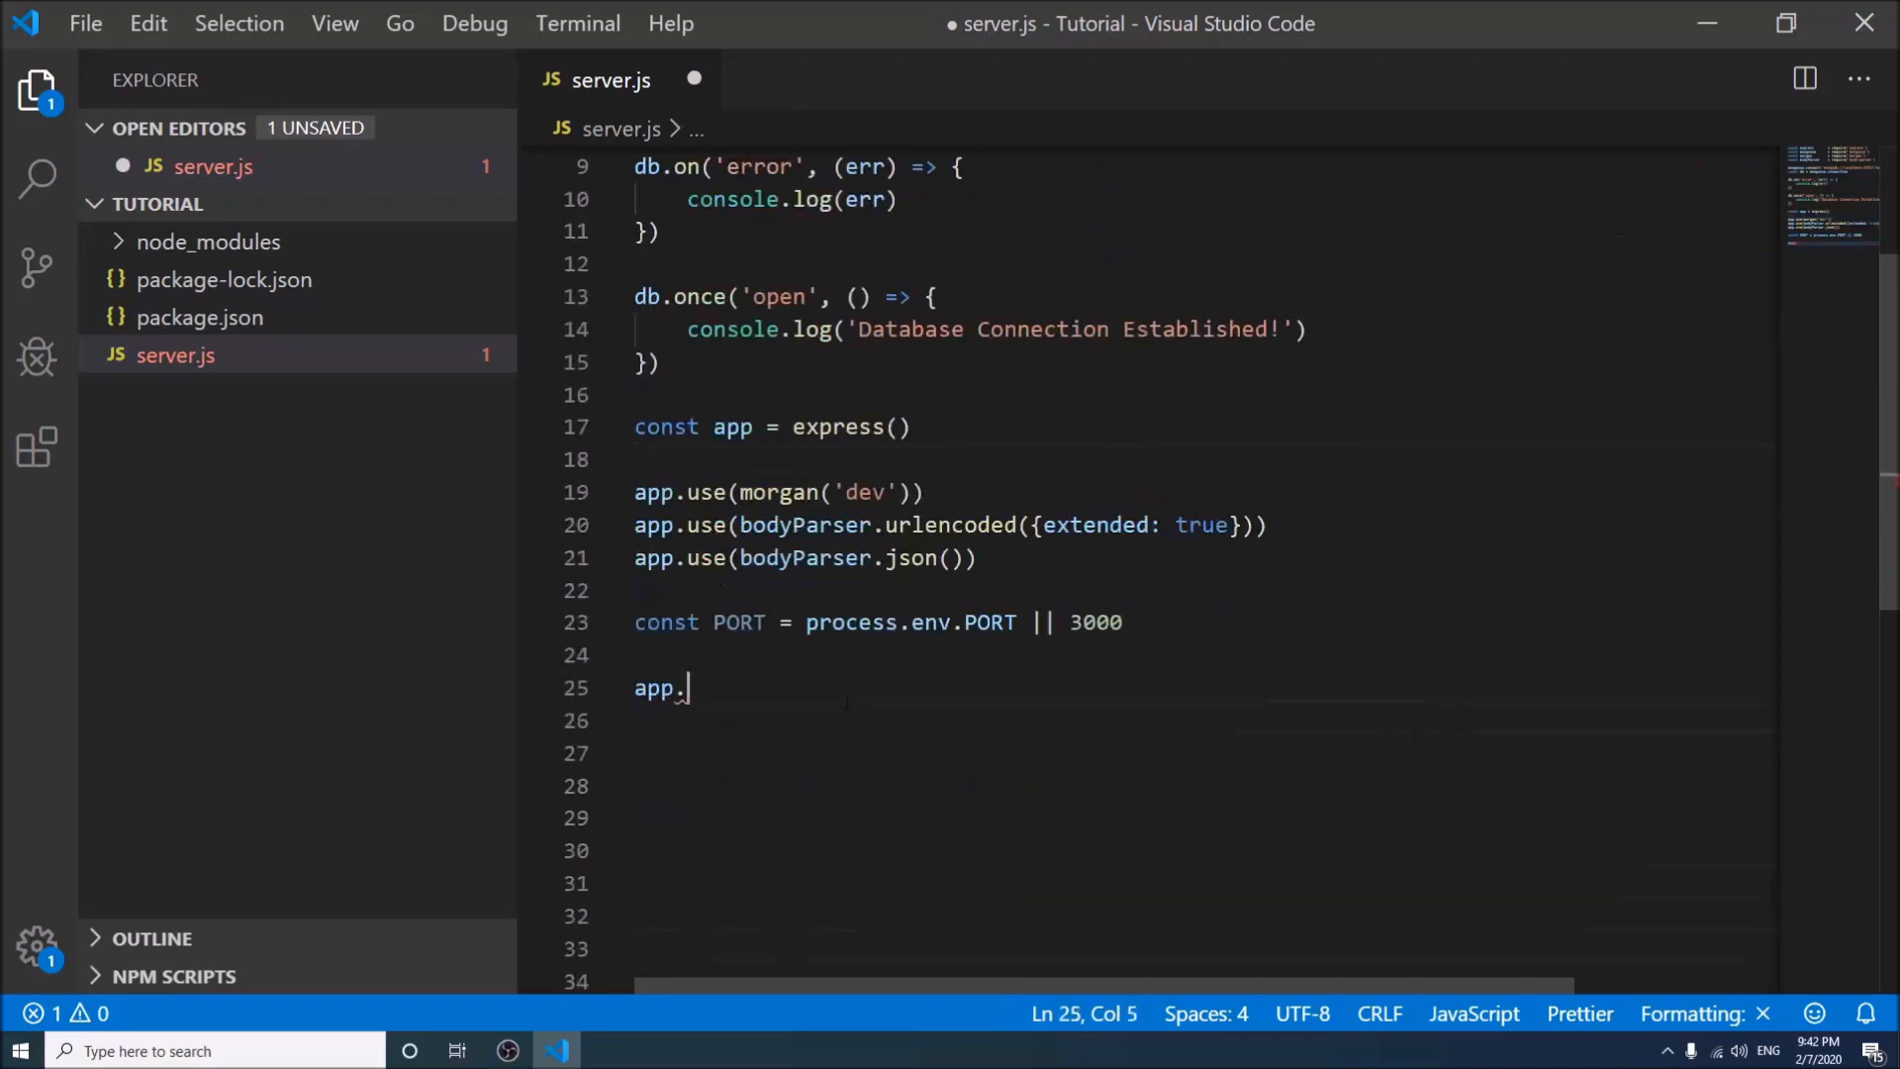
Write app.listen(PORT, ()=> { with a console.log call inside the callback
{"action": "type", "text": "listen"}
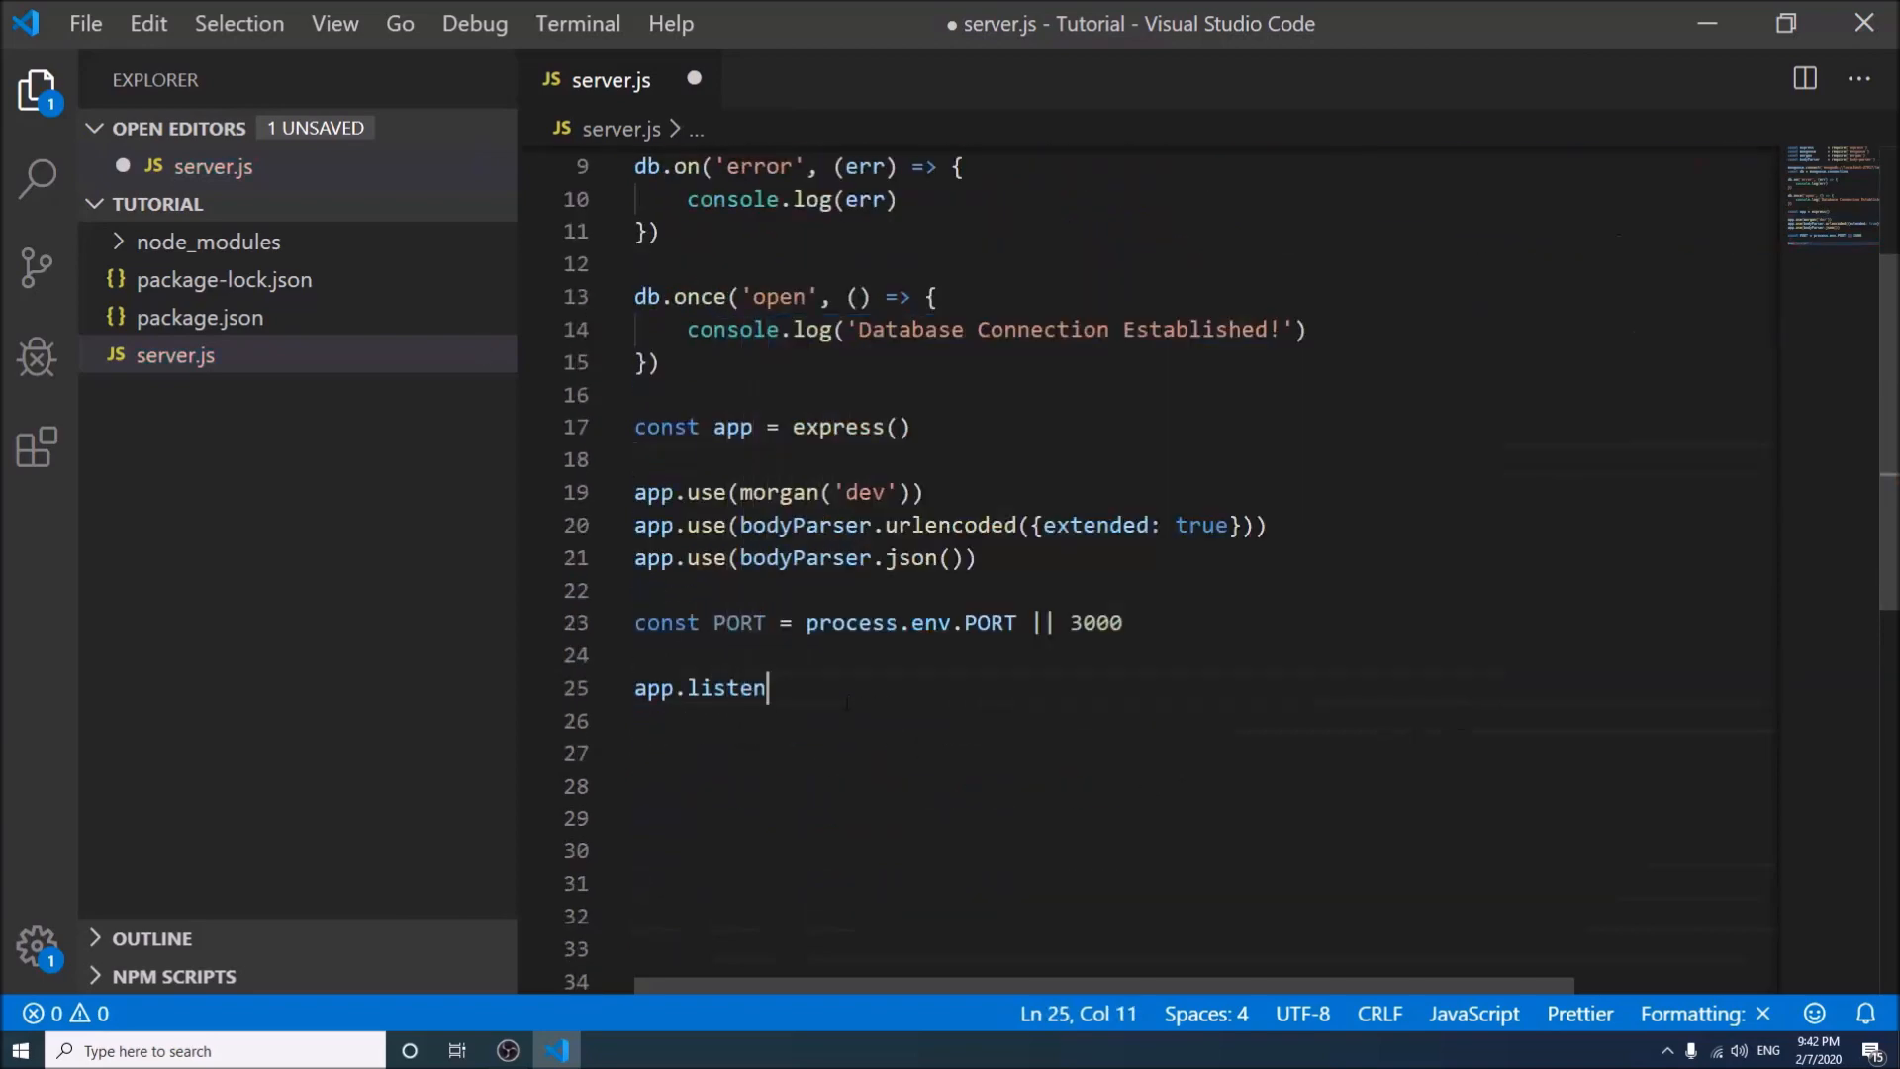
{"action": "type", "text": "(PORT"}
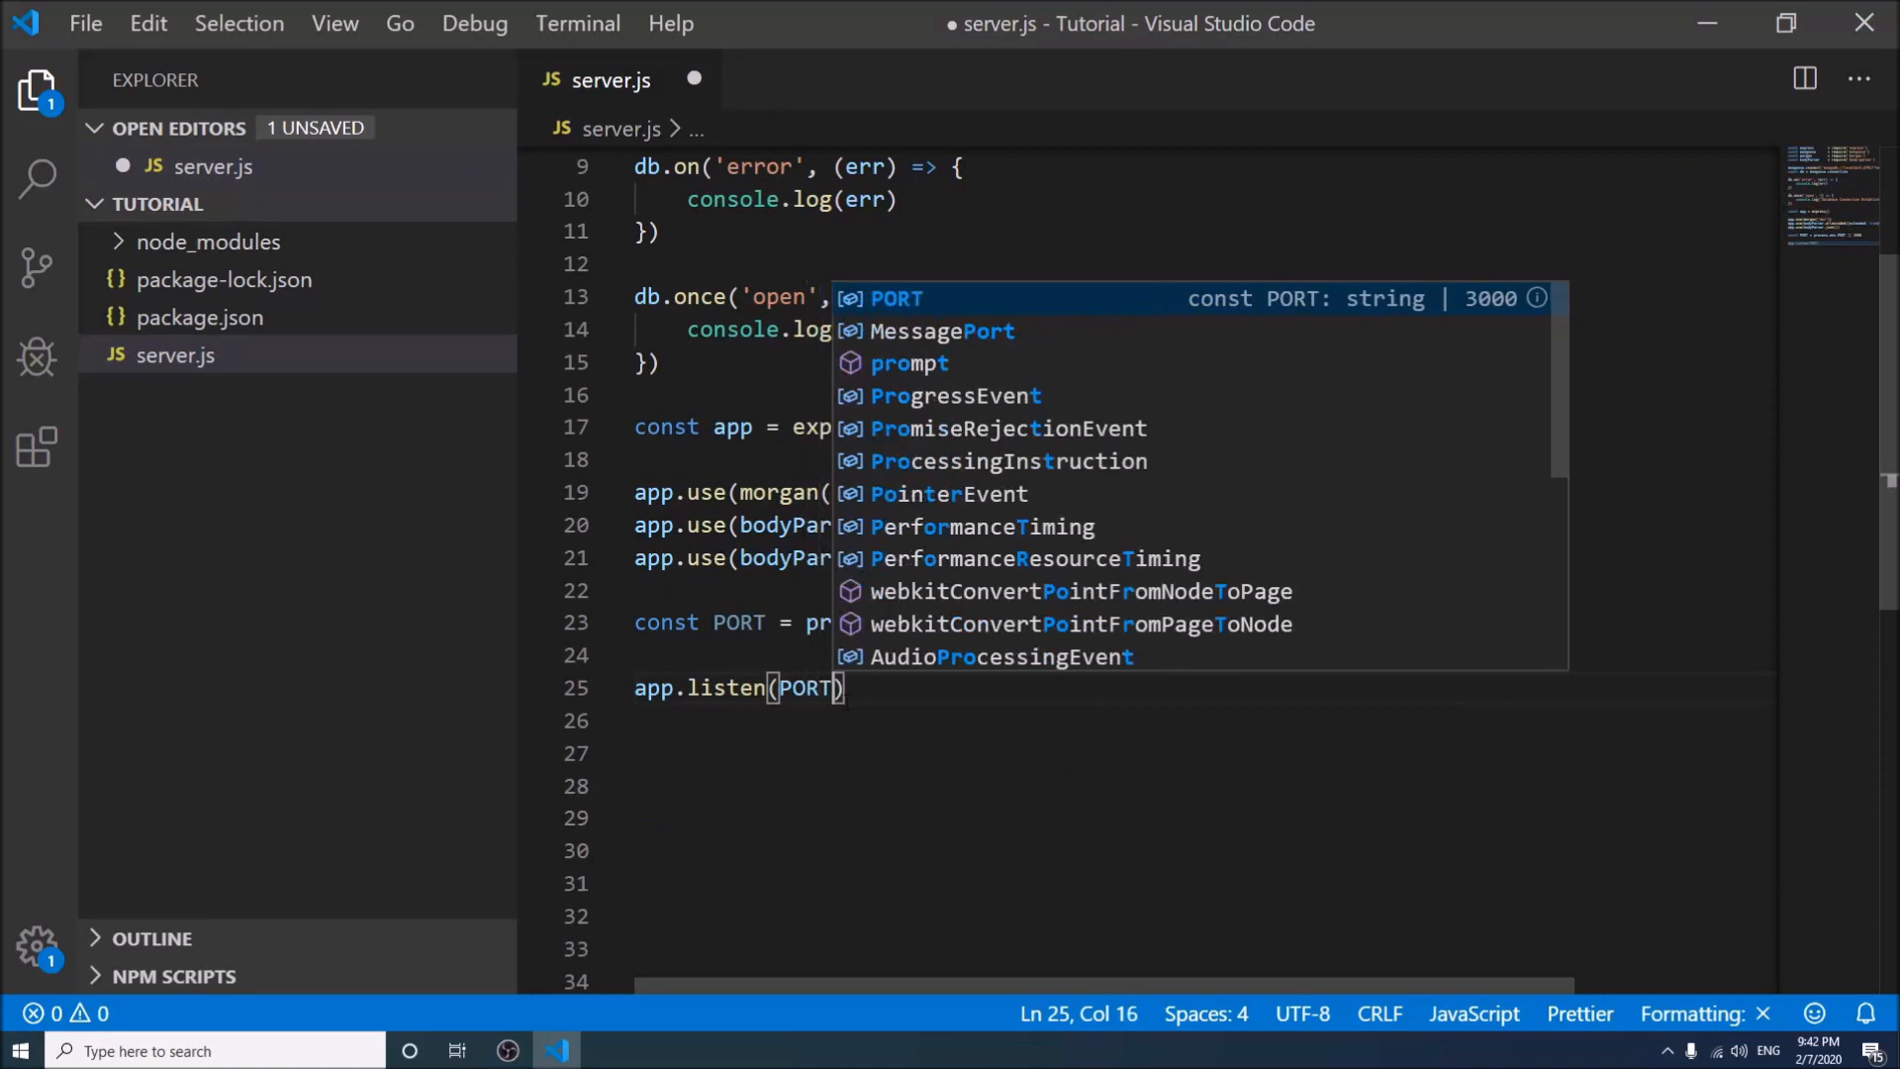
{"action": "type", "text": ","}
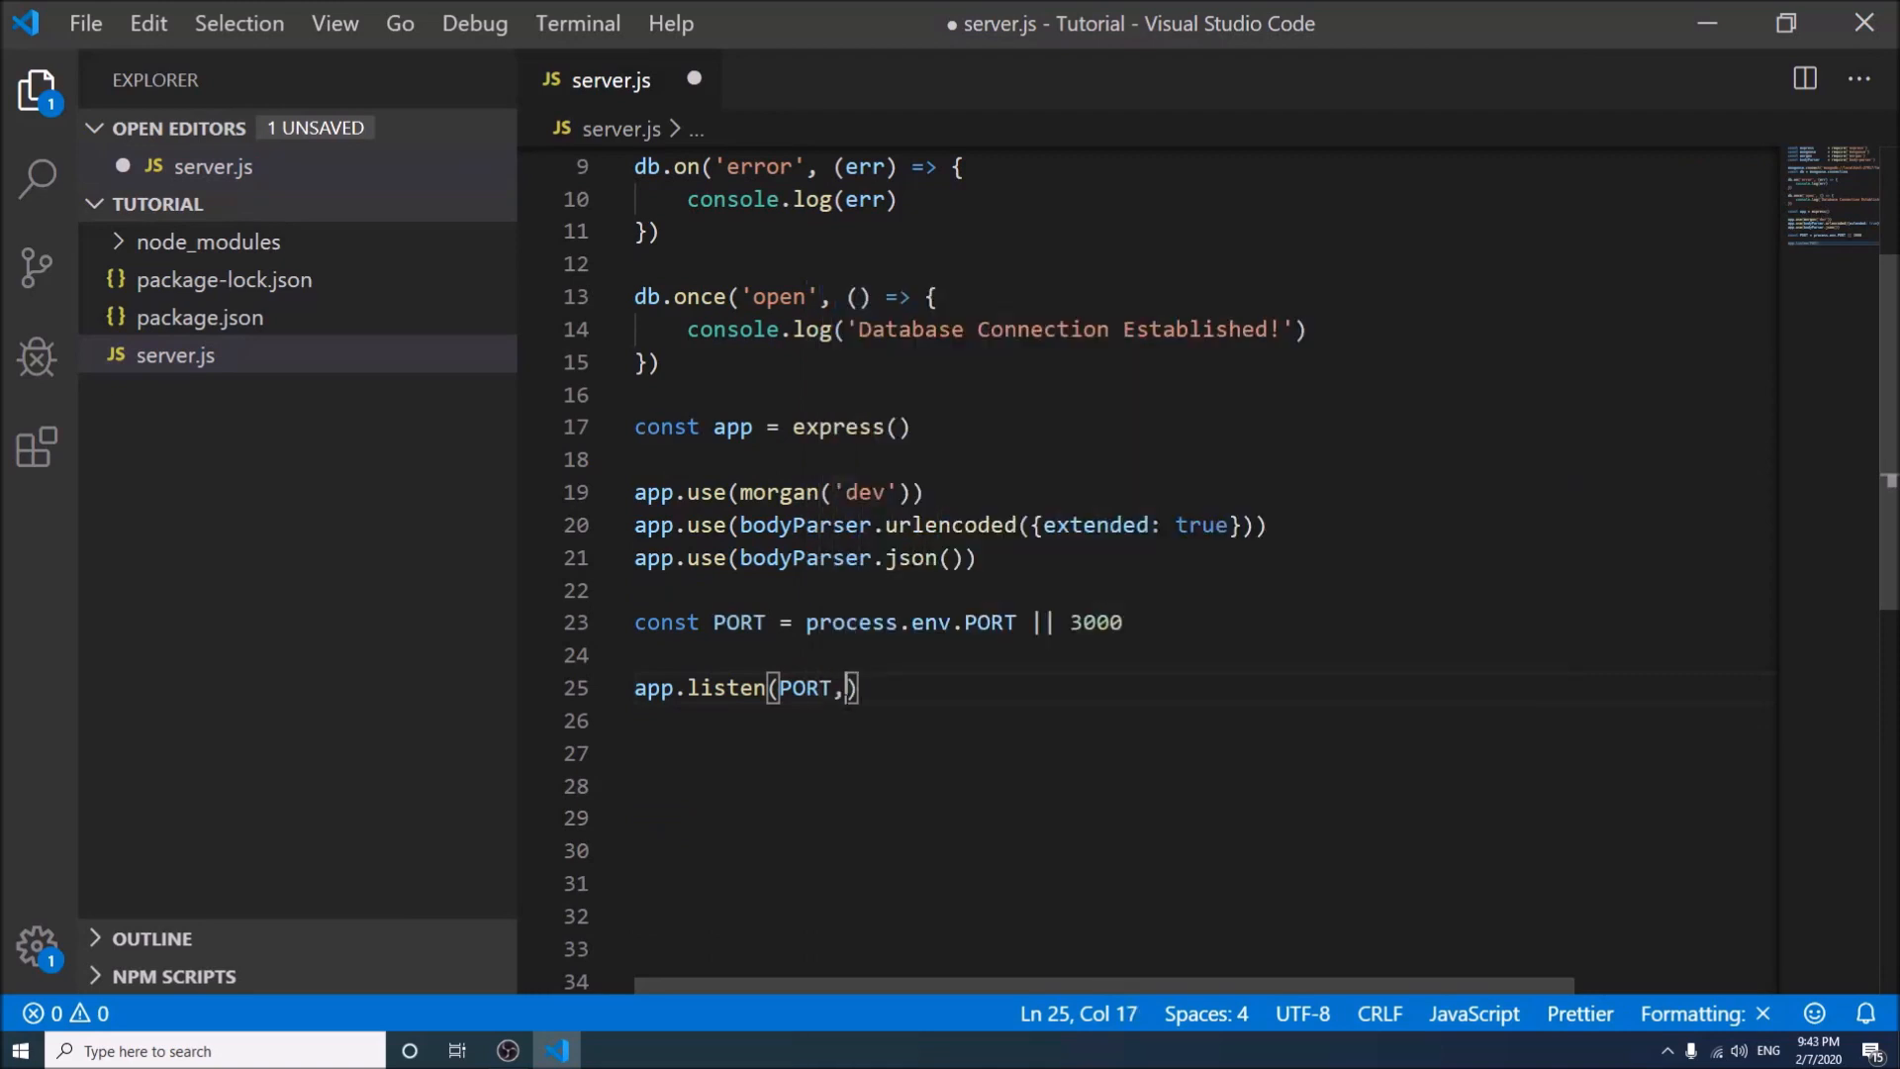
{"action": "type", "text": "()=>"}
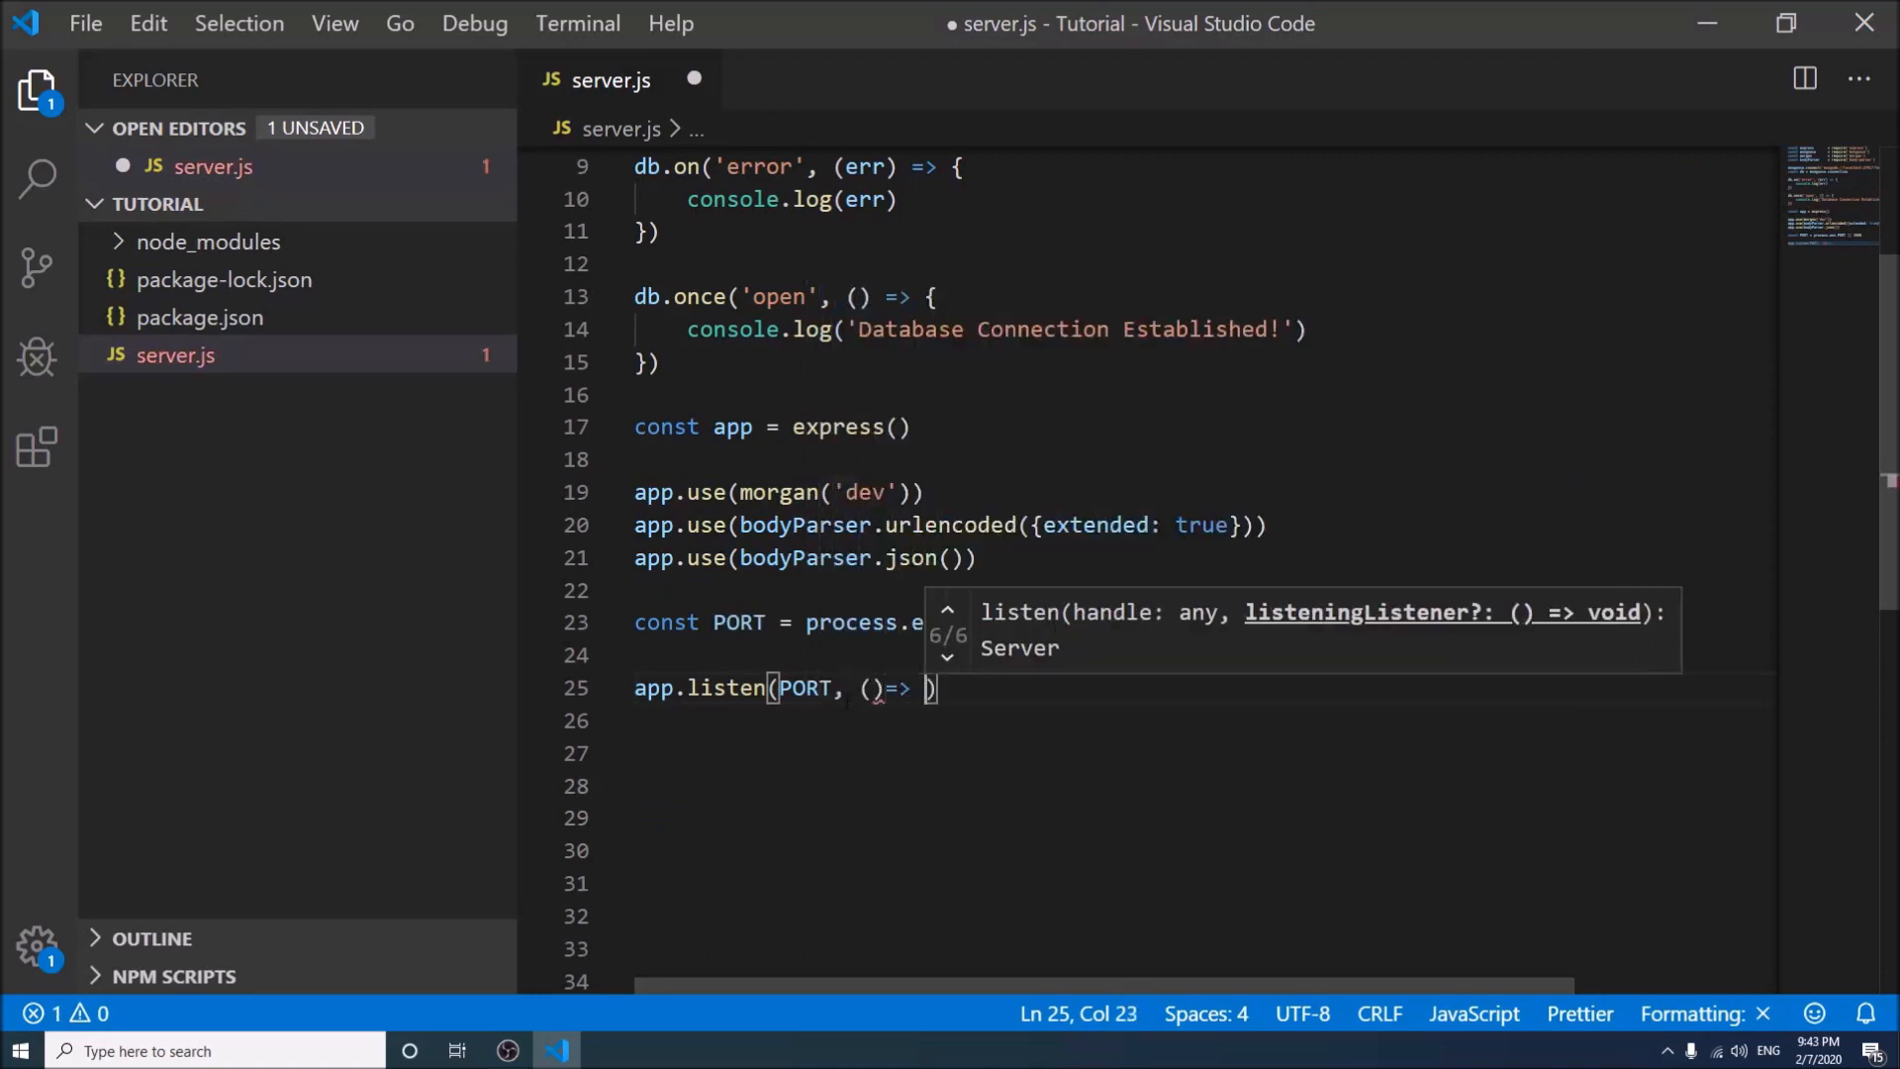
{"action": "type", "text": "{"}
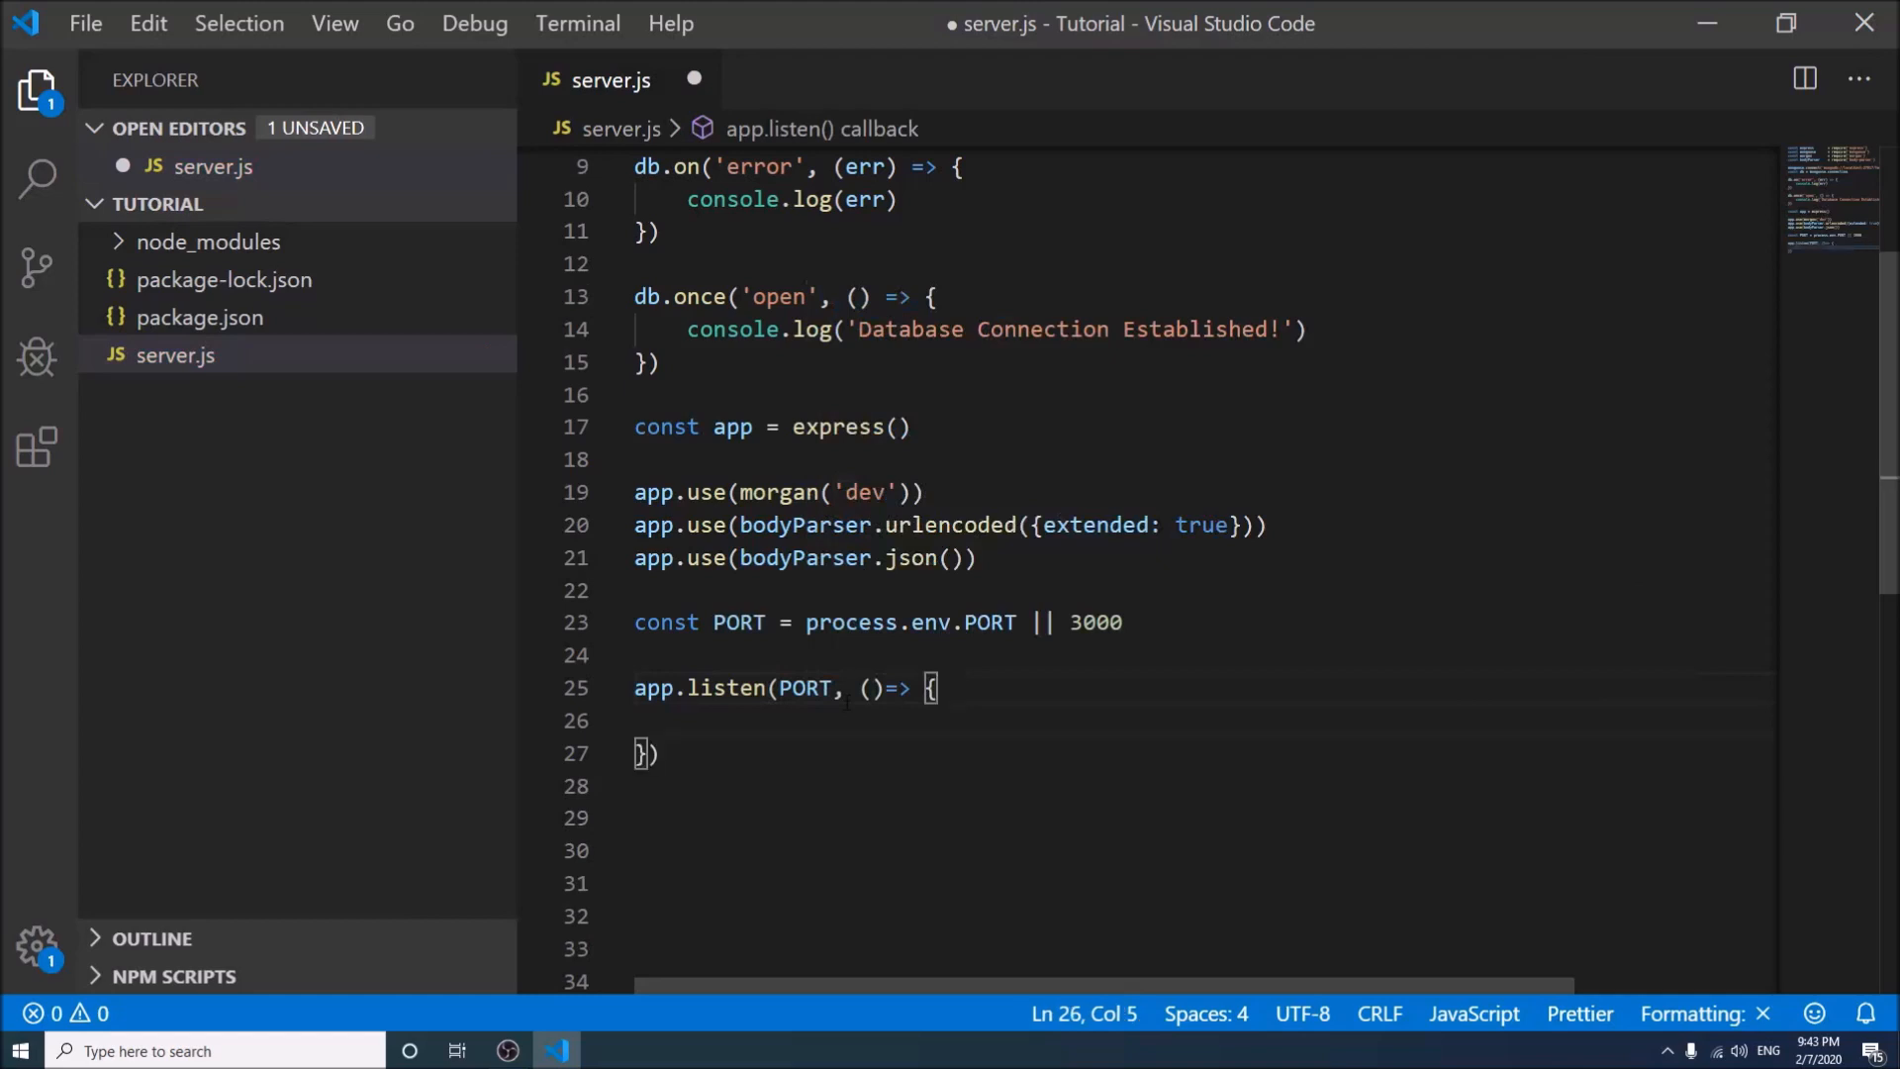
{"action": "type", "text": "console.log("}
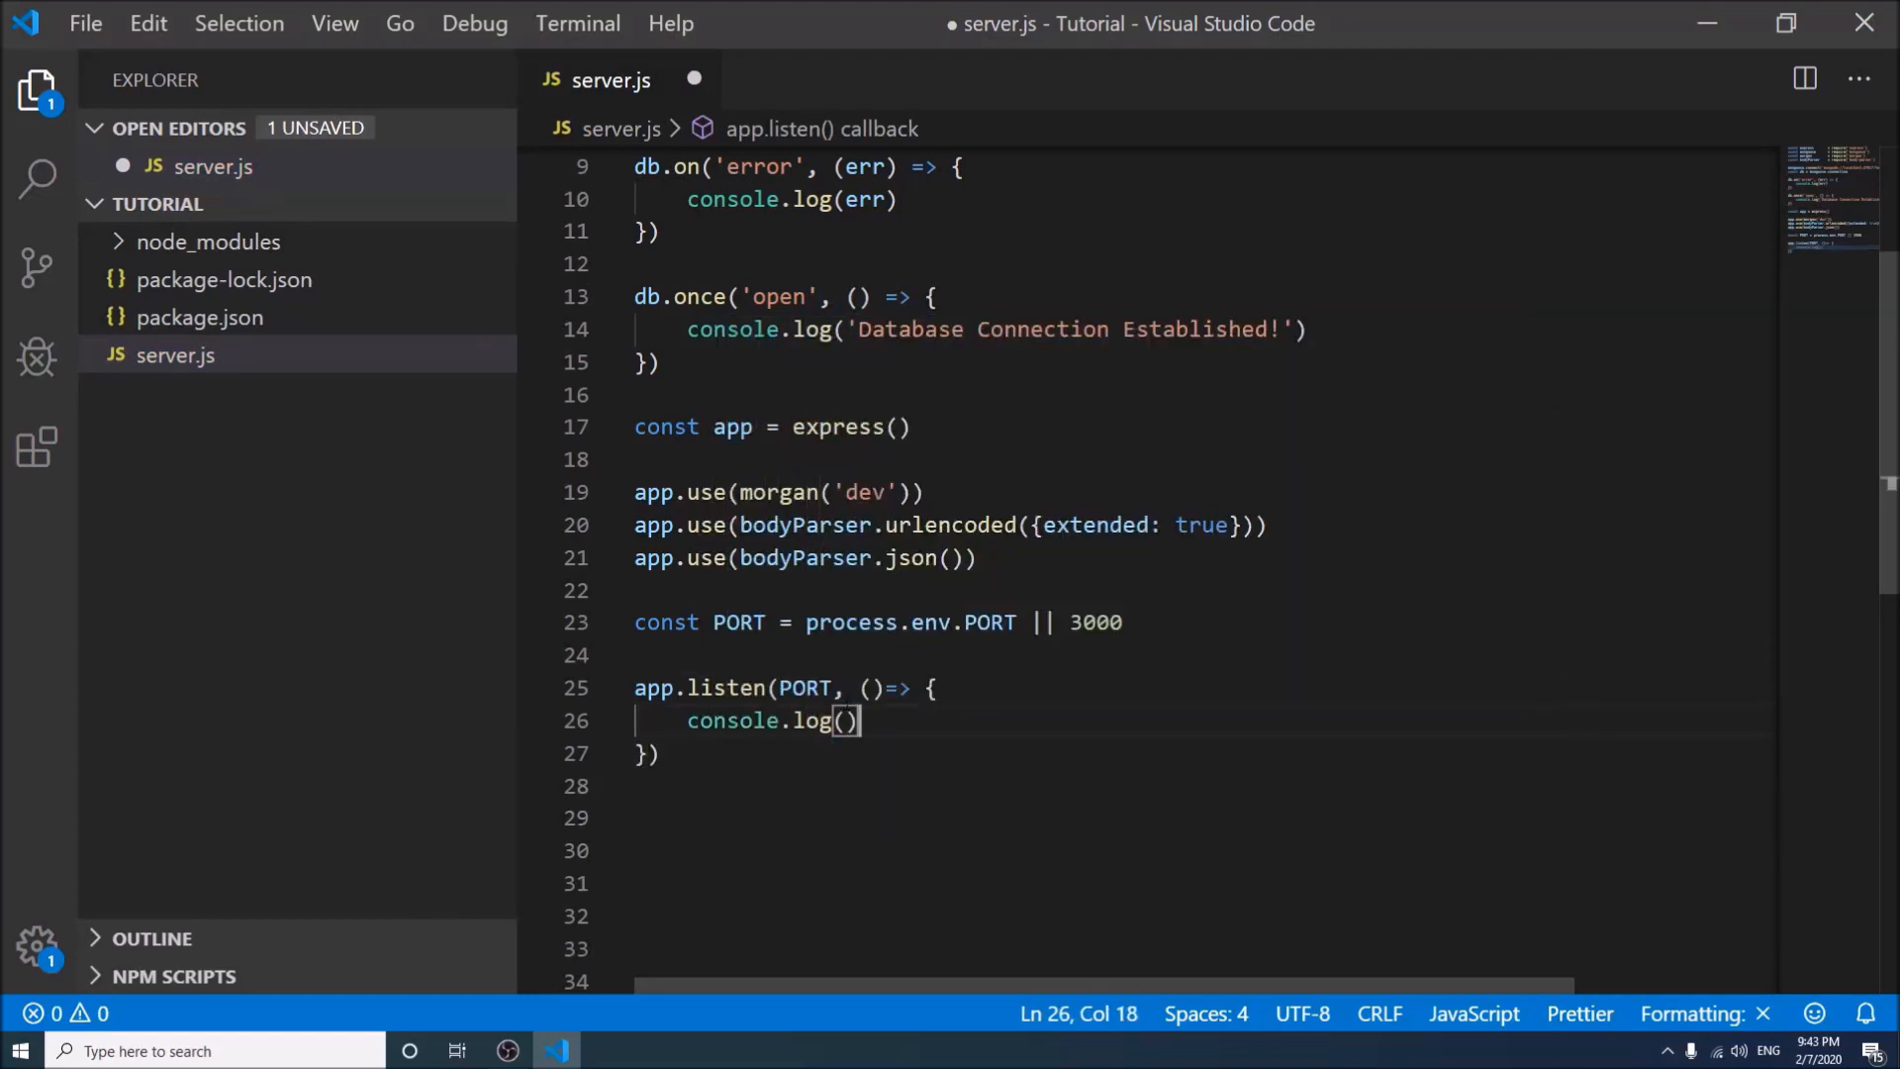
Log the template string `Server is running on port ${PORT}` in the listen callback
{"action": "type", "text": "`"}
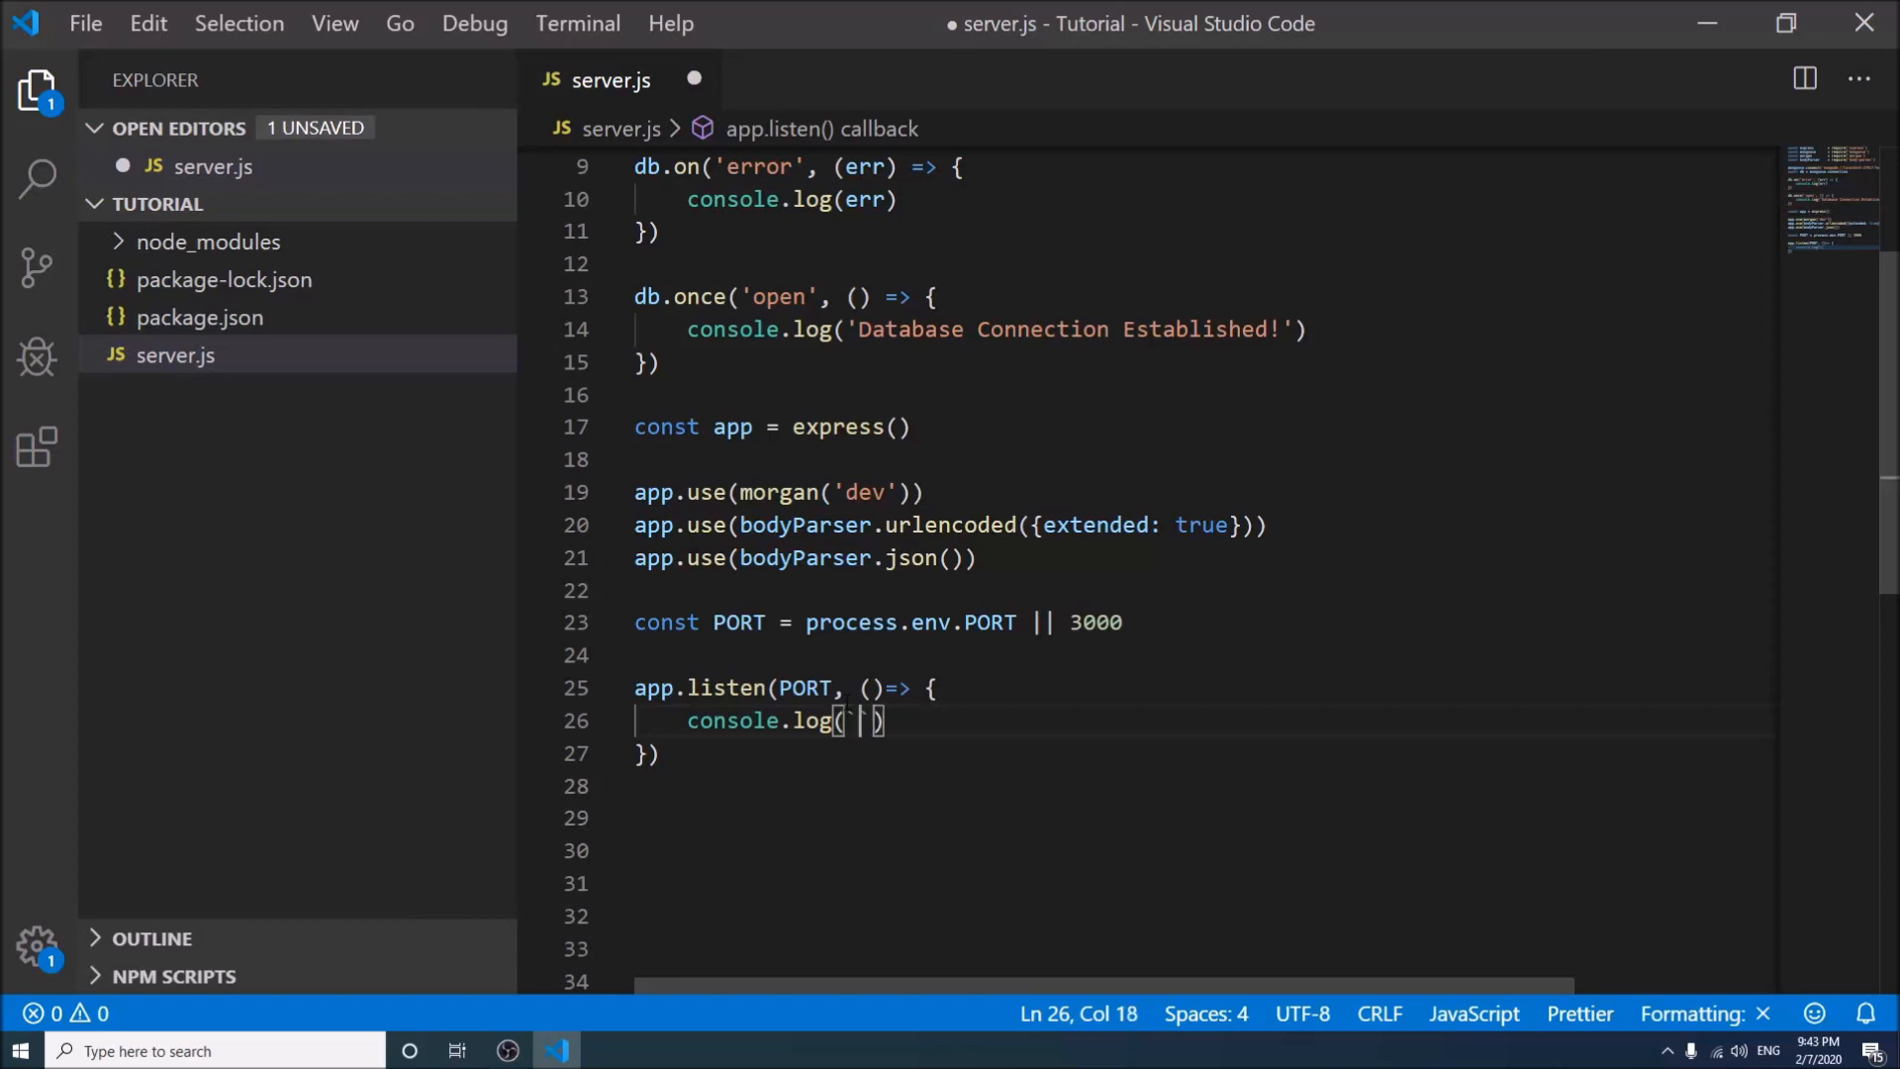
{"action": "type", "text": "Server is"}
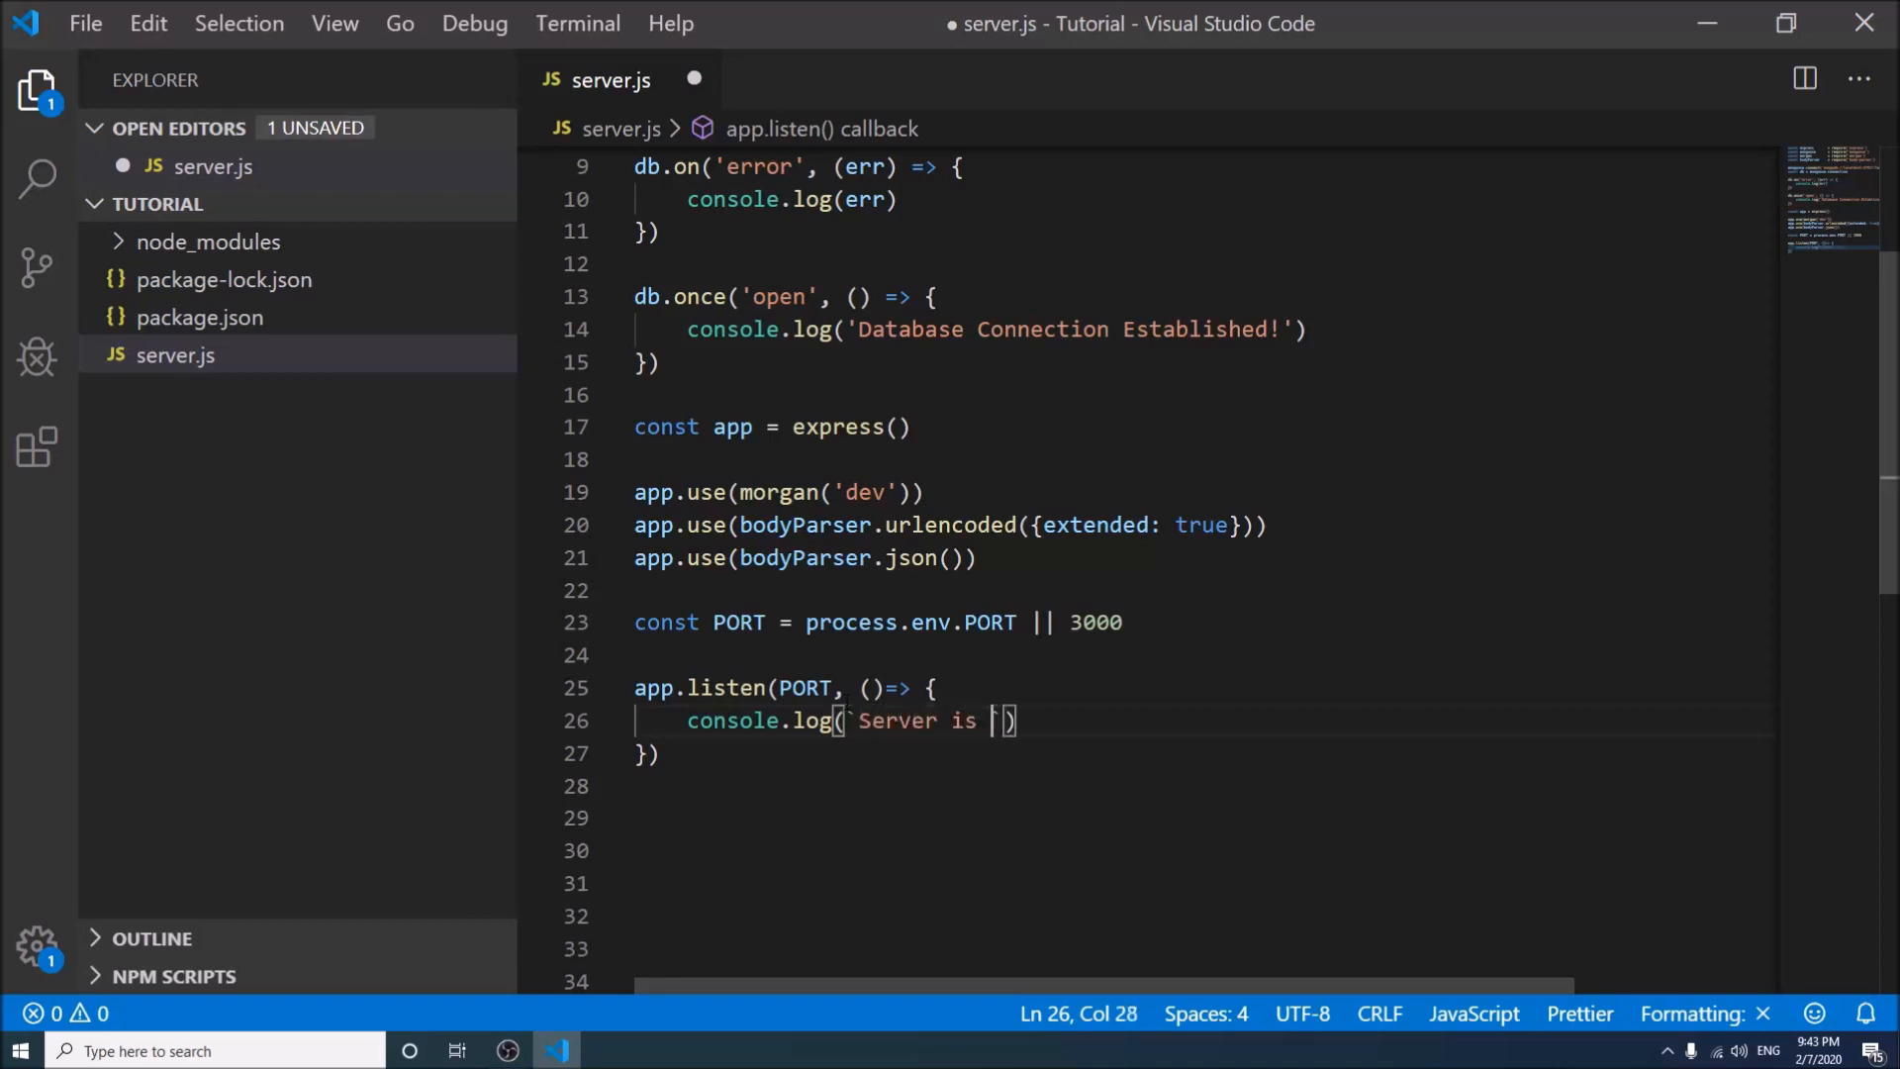
{"action": "type", "text": "running on por"}
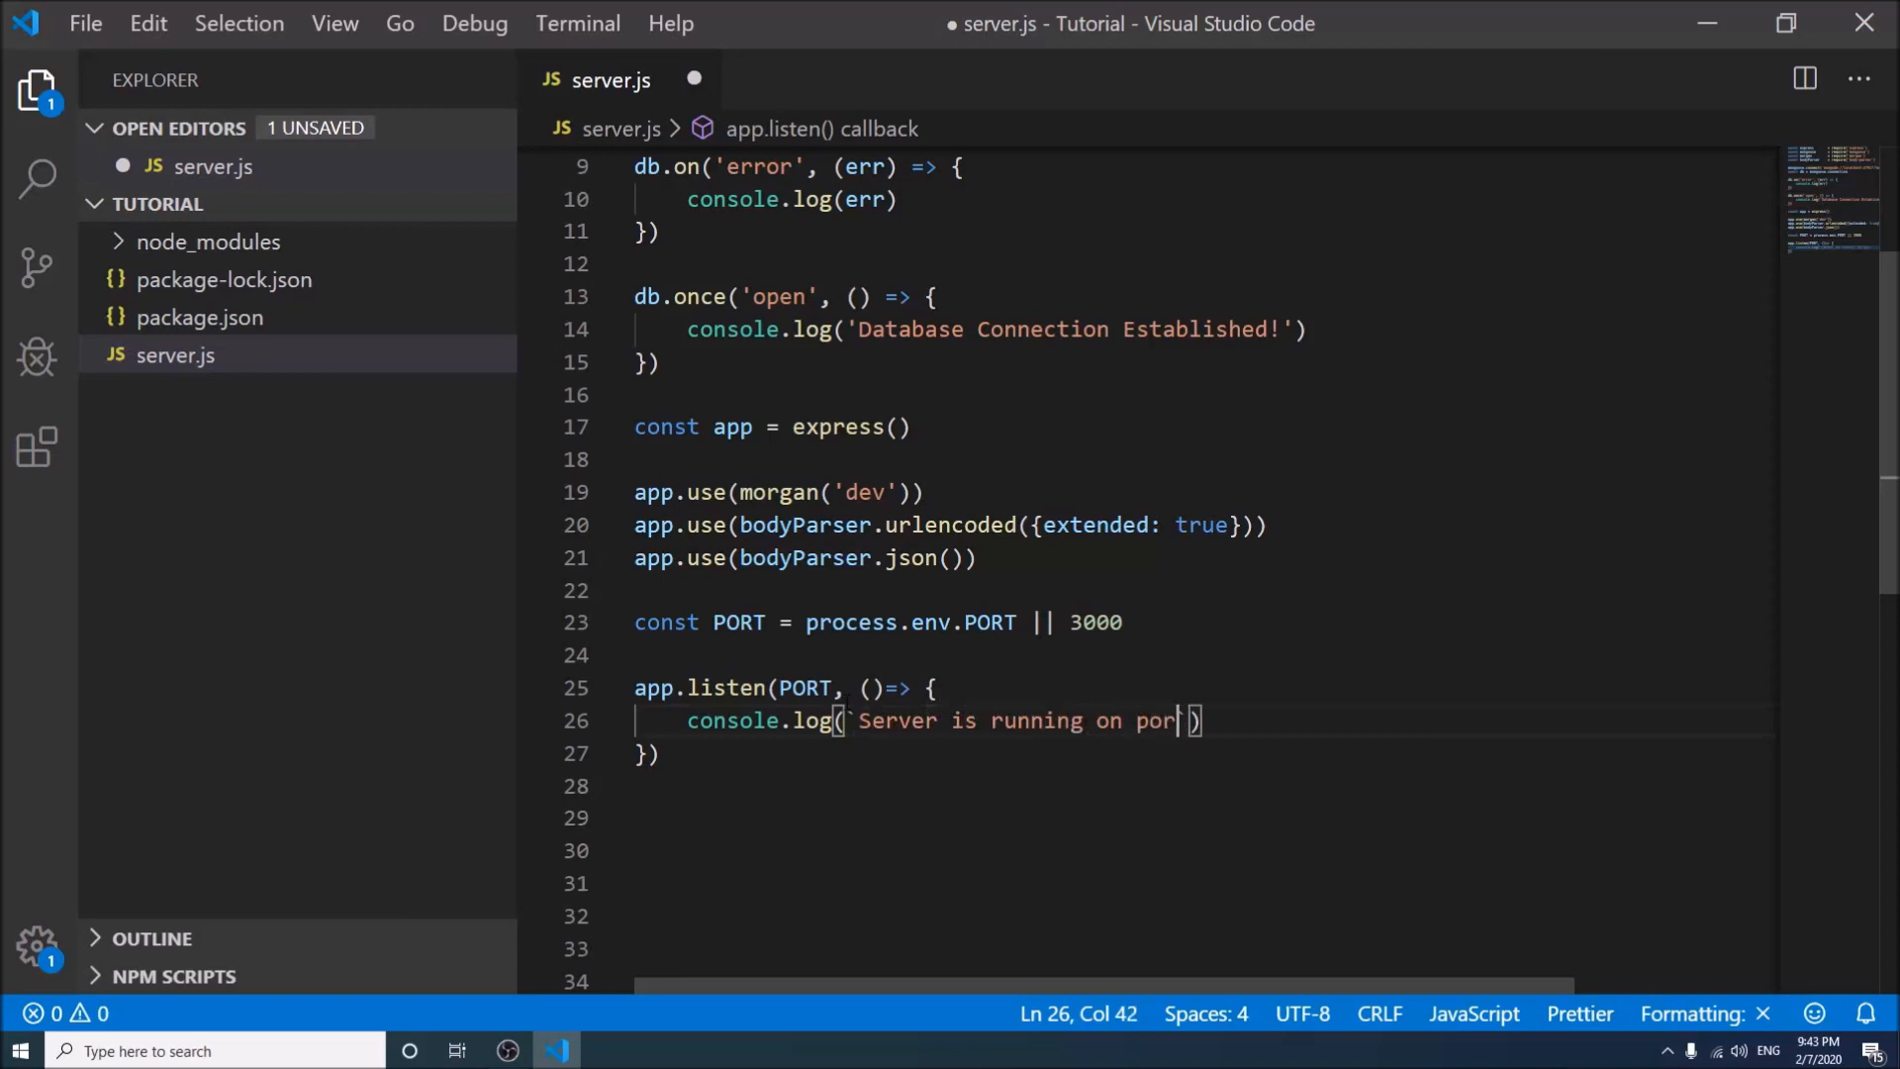
{"action": "type", "text": "${PORT"}
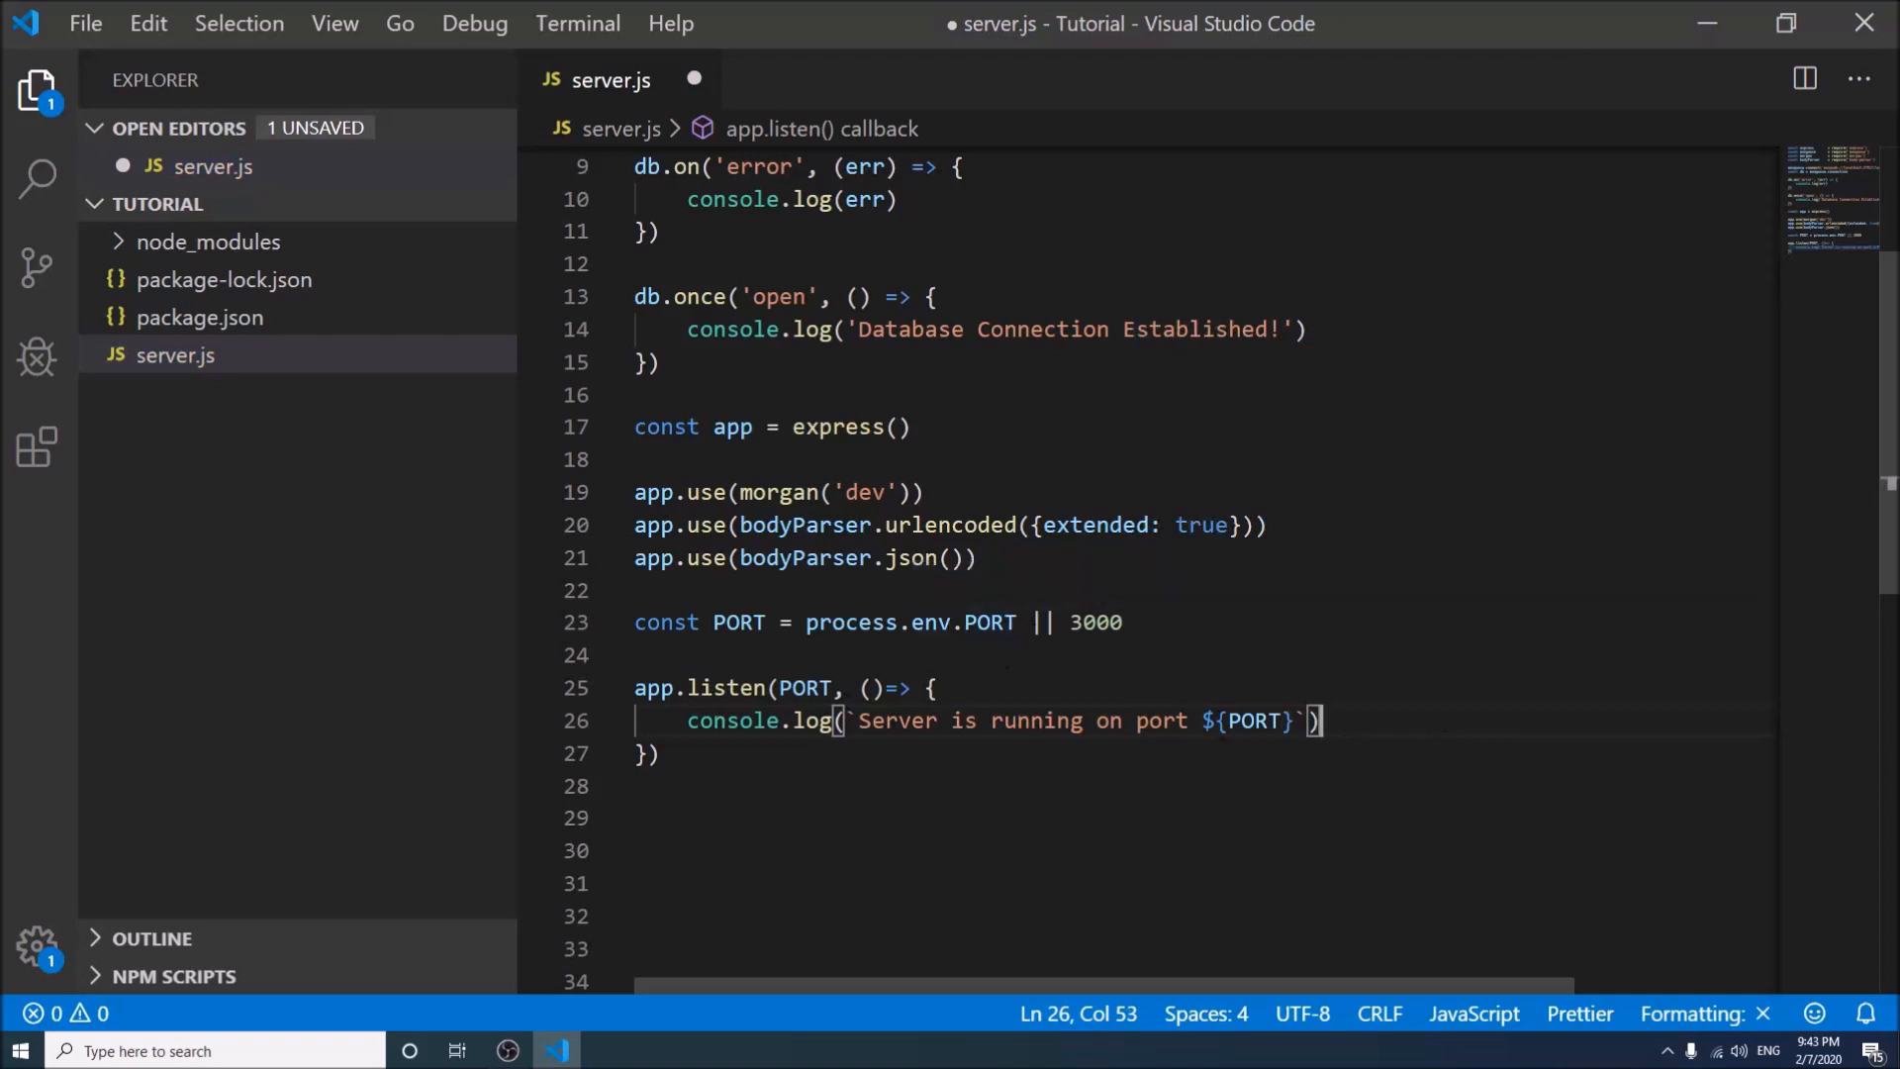
{"action": "double_click", "coordinate": [1095, 621]}
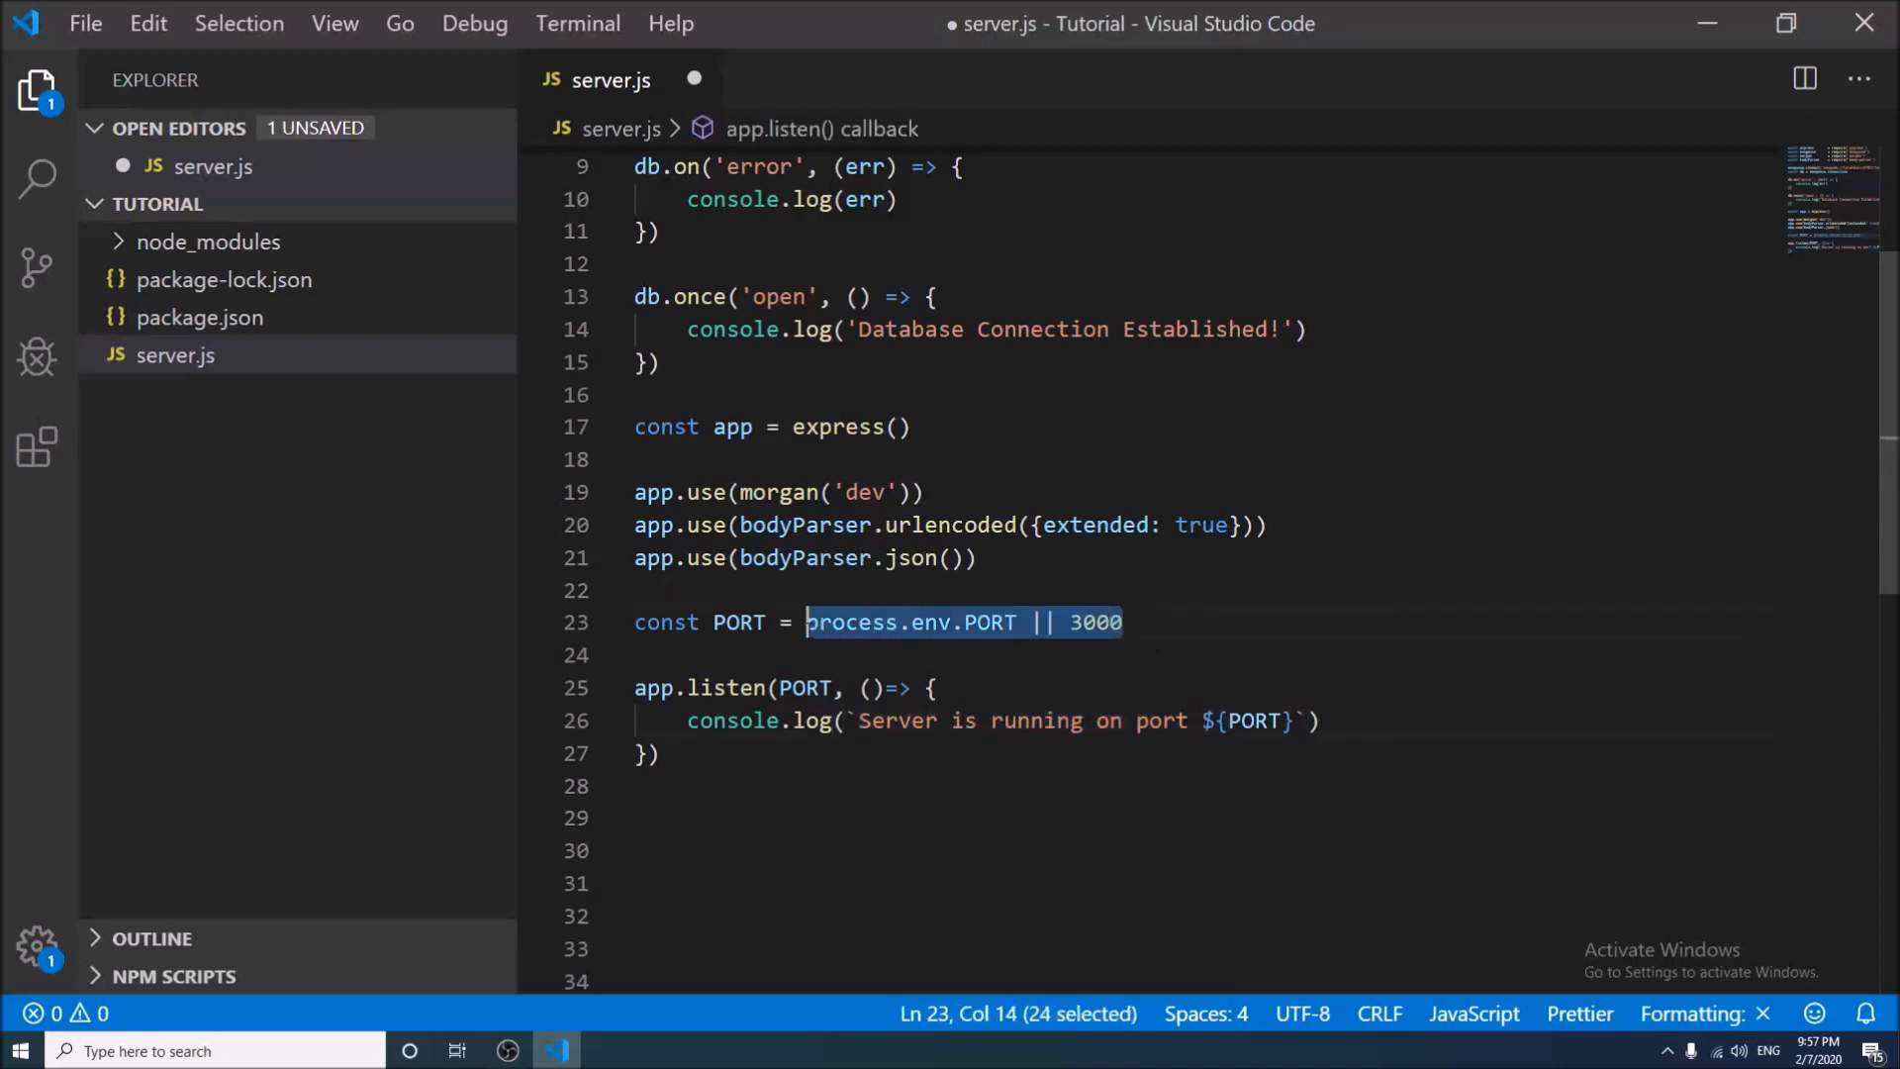
Run npm start in a new integrated terminal, printing the port 3000 and Database Connection messages
{"action": "left_click", "coordinate": [578, 23]}
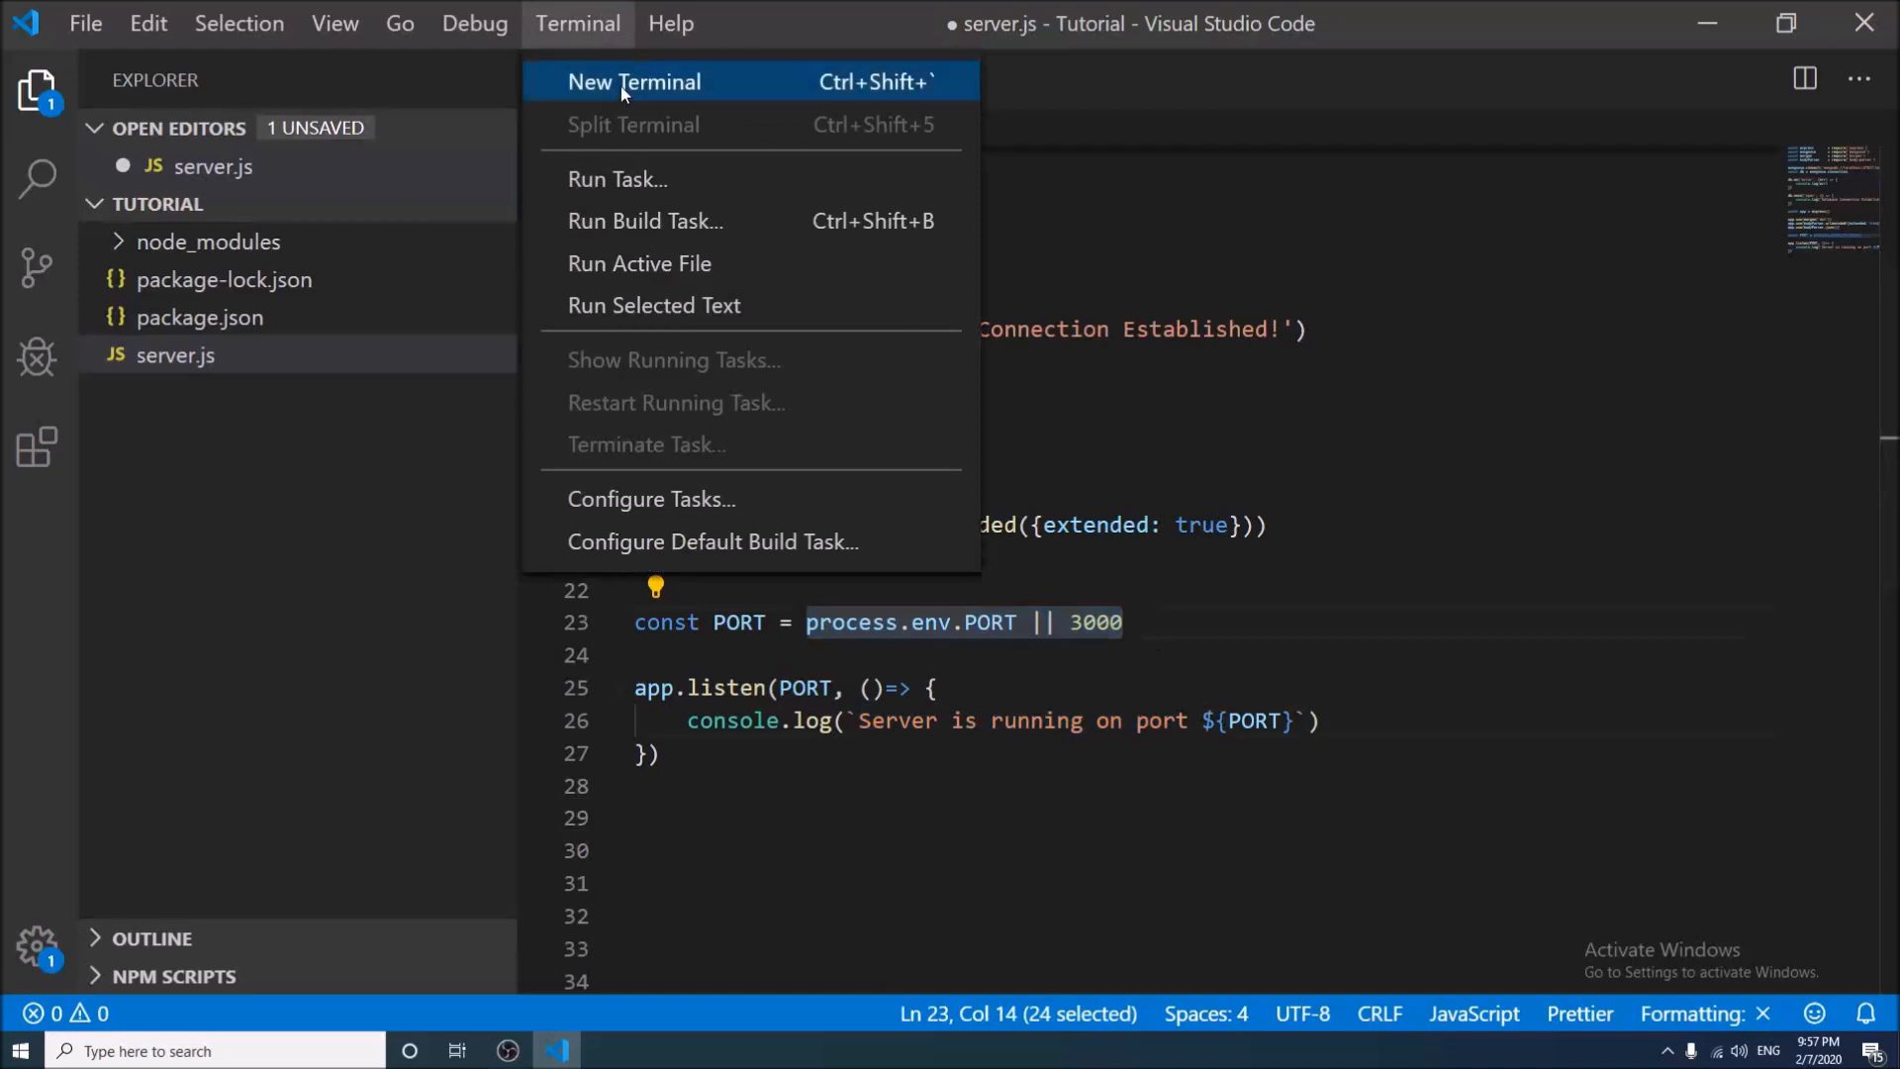
{"action": "left_click", "coordinate": [634, 81]}
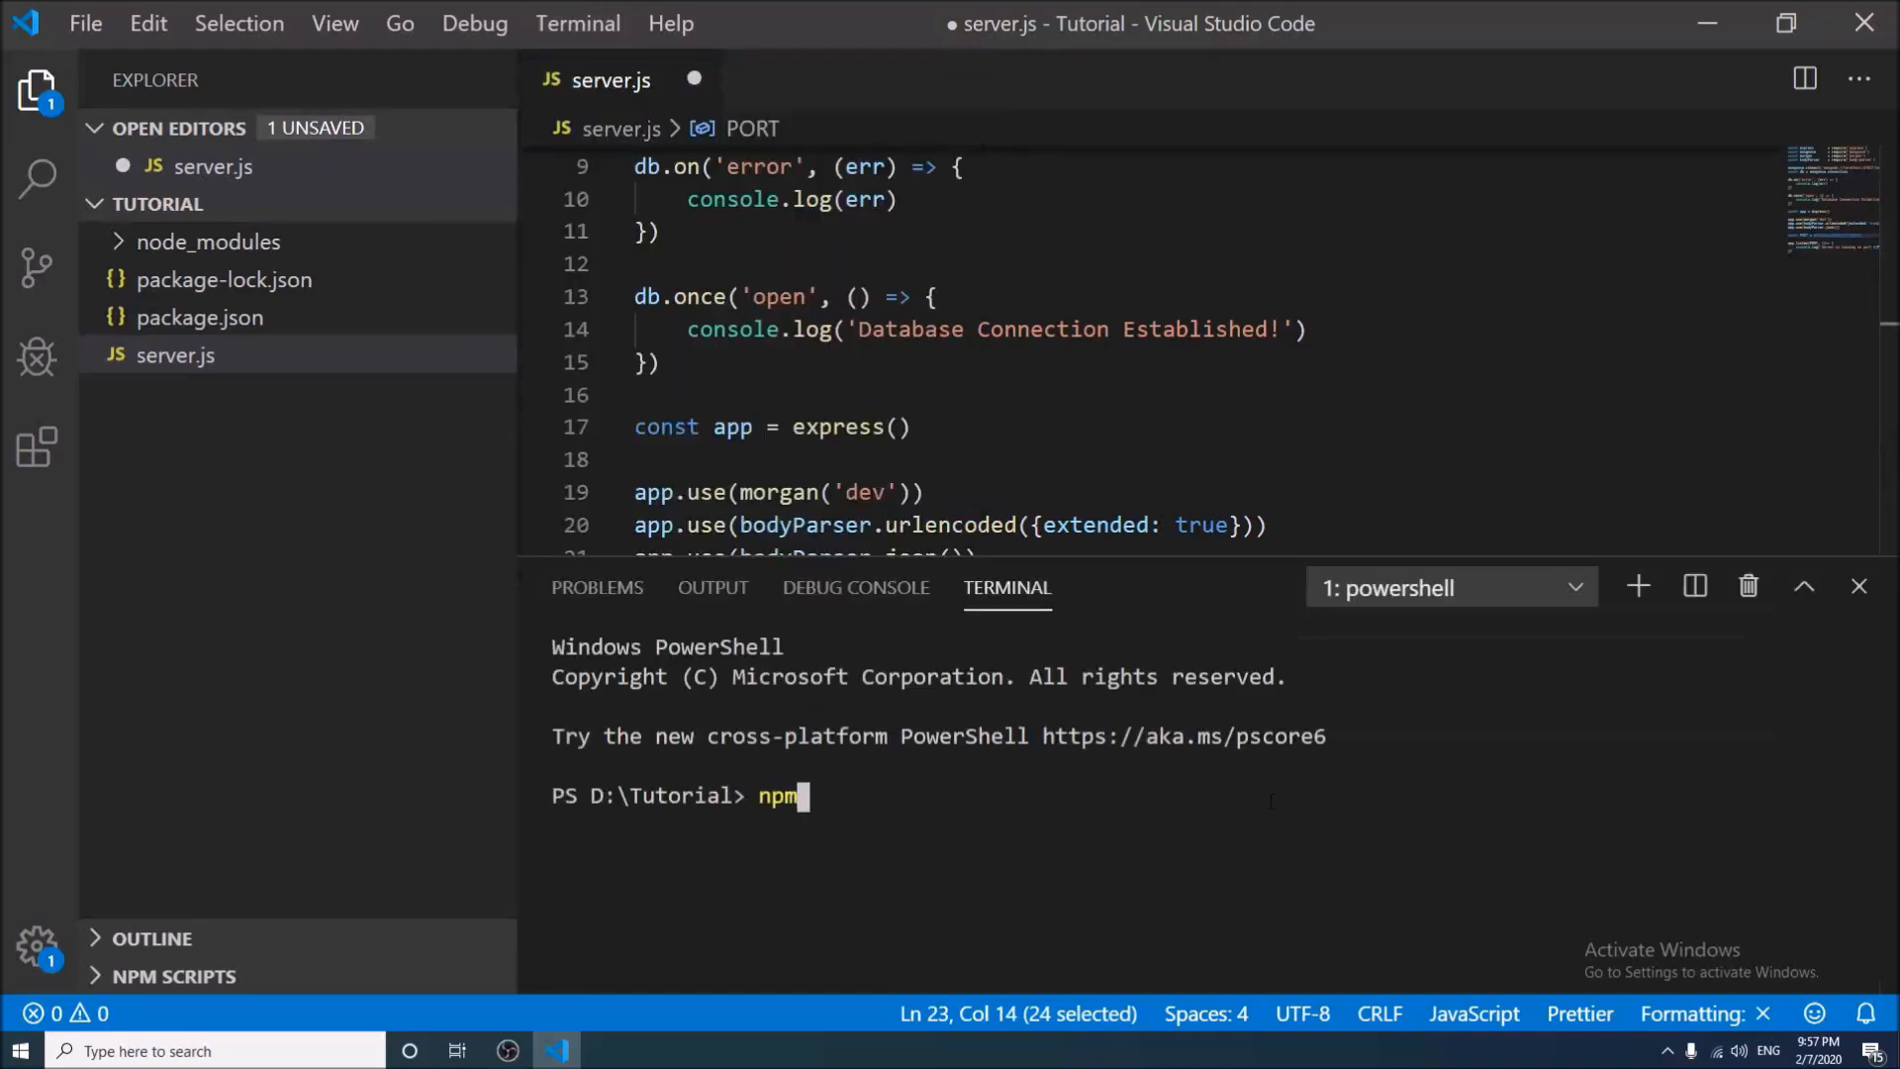
{"action": "type", "text": "start"}
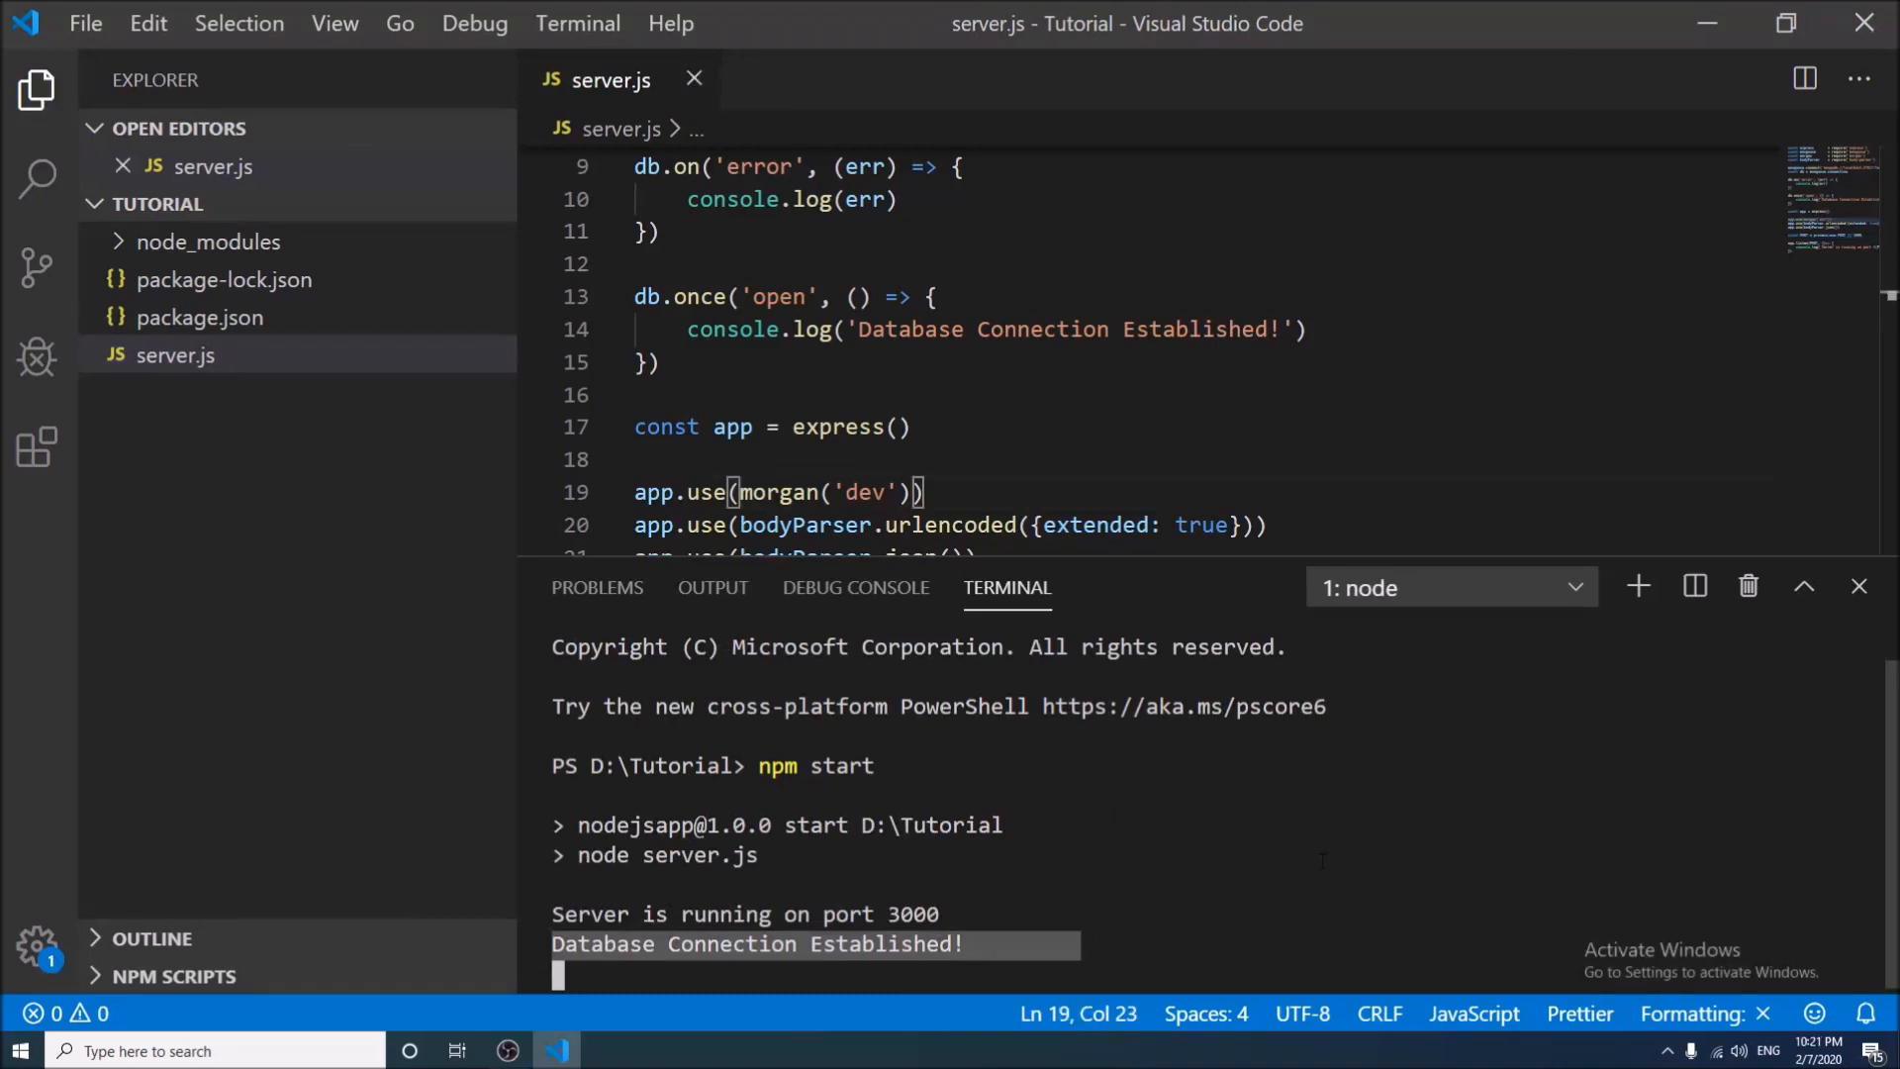
{"action": "double_click", "coordinate": [908, 331]}
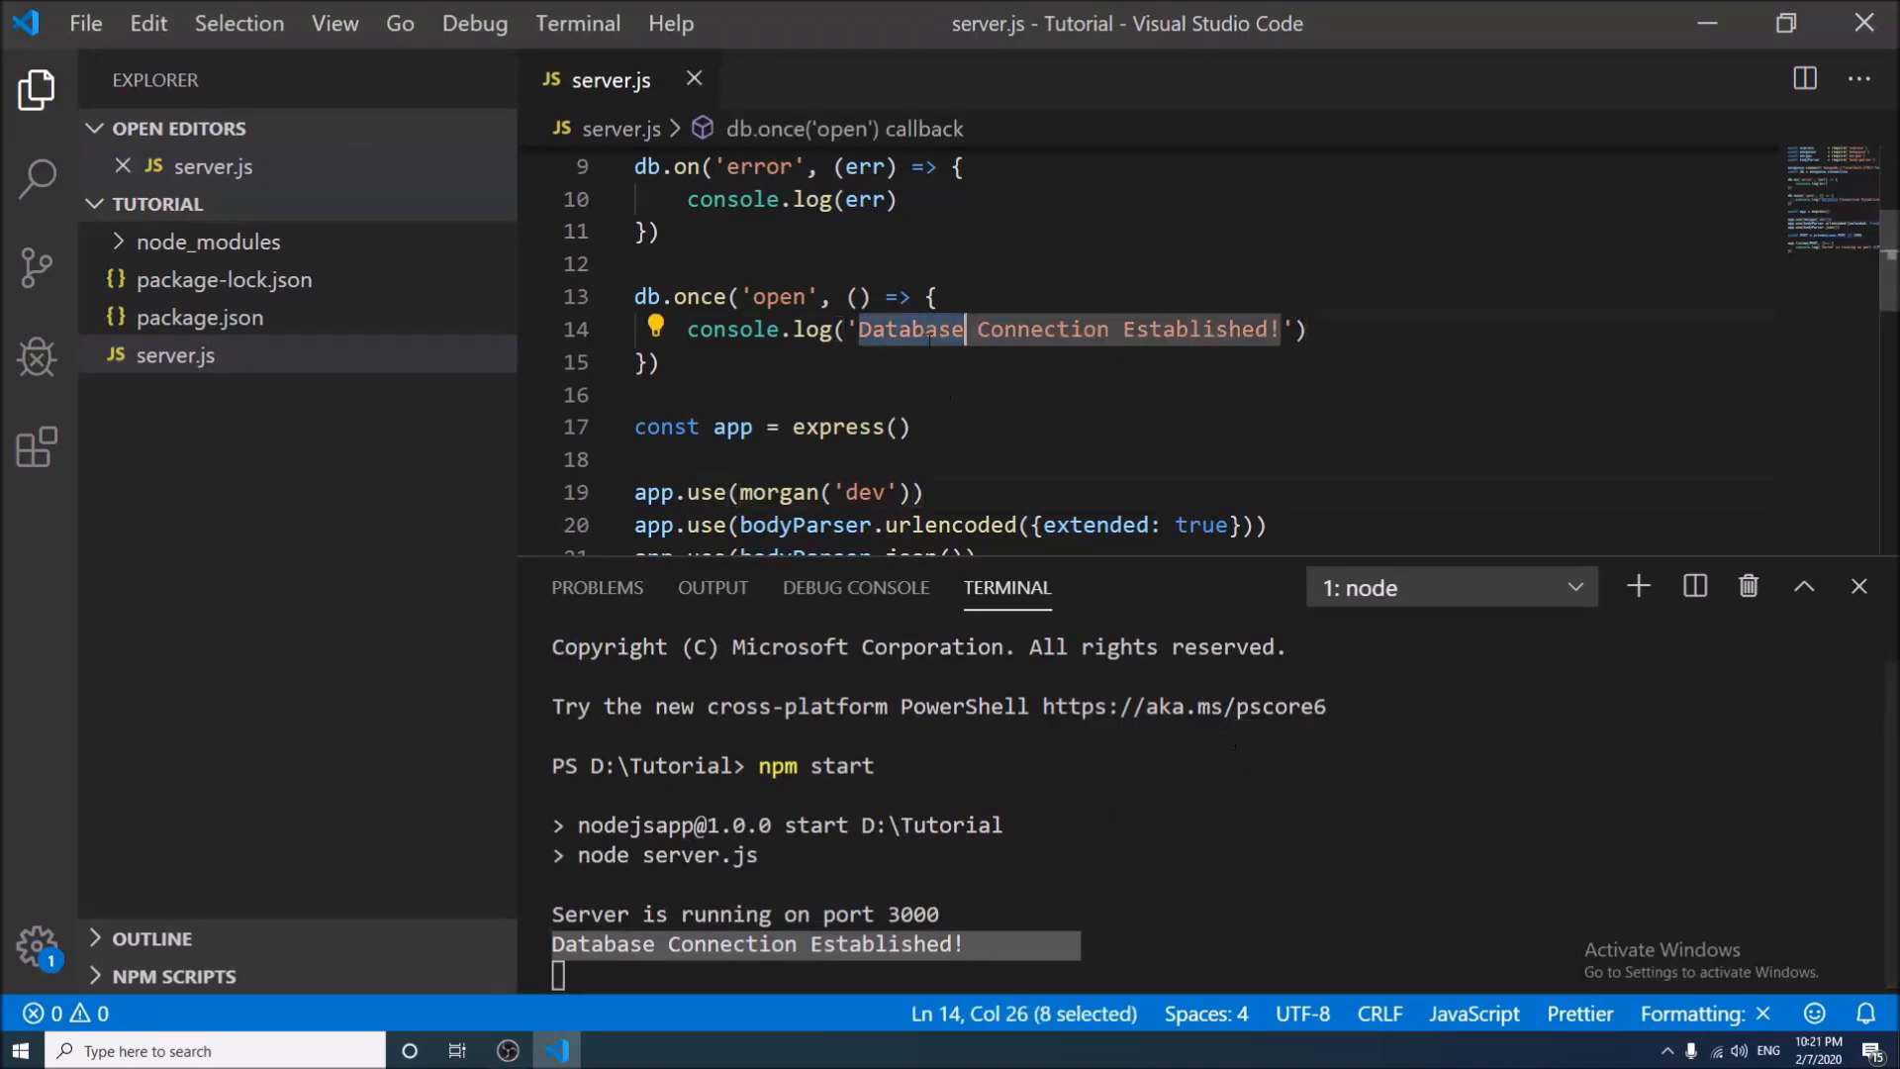
Change the log to DB Connection Established!, stop the server and run npm install nodemon
{"action": "type", "text": "DB"}
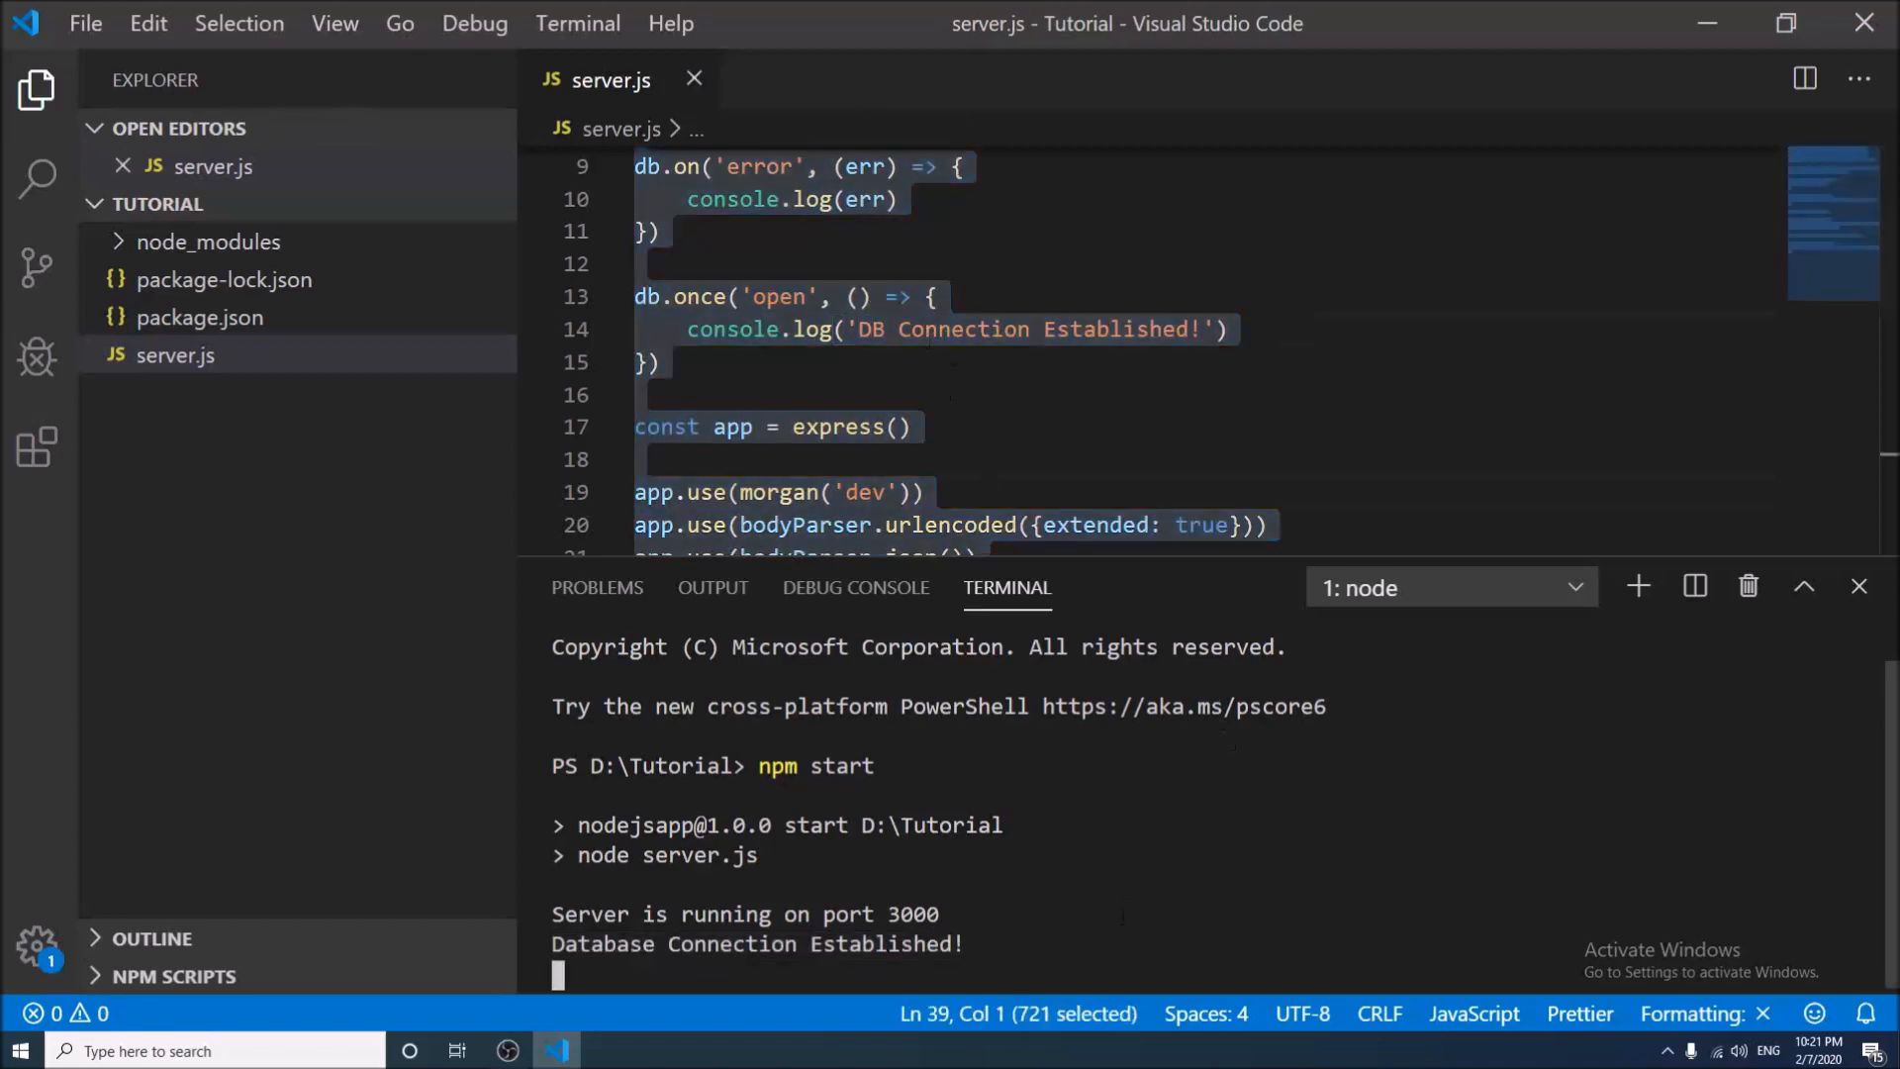
{"action": "key", "text": "ctrl+c"}
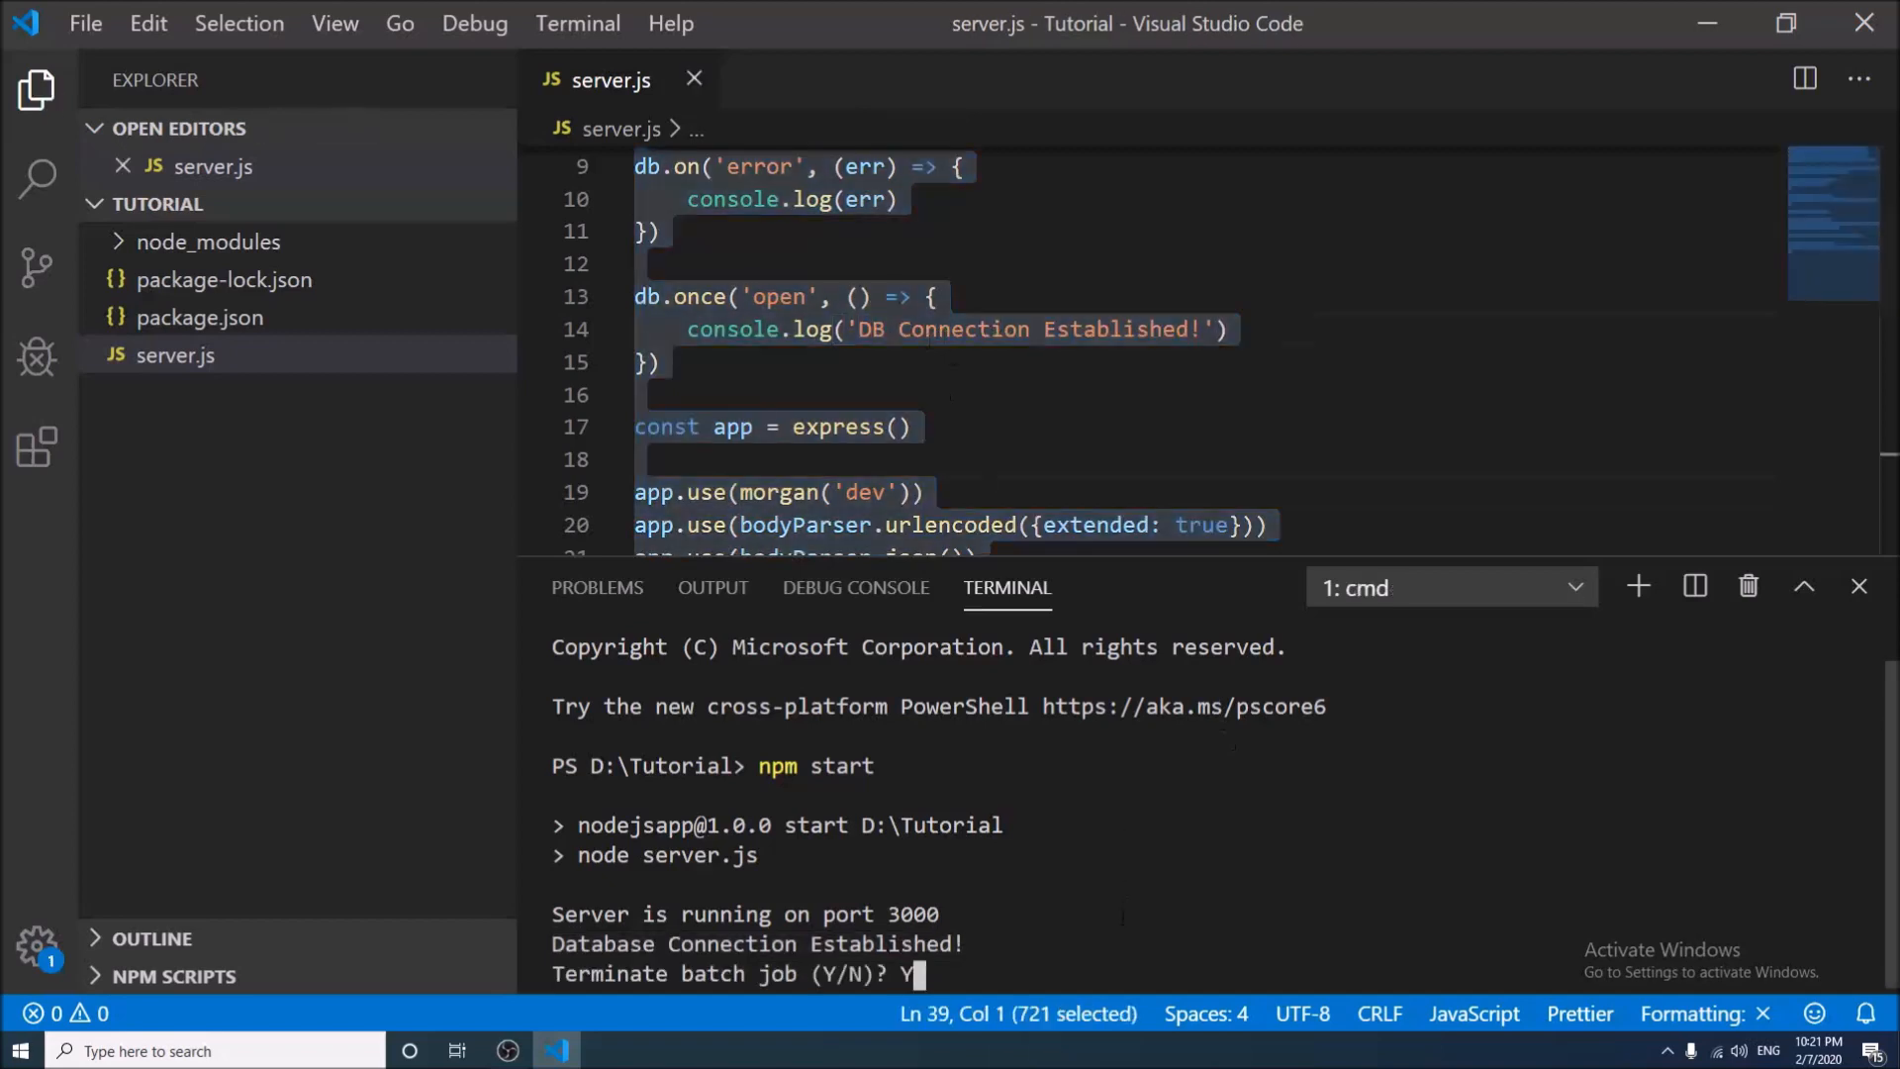
{"action": "key", "text": "Enter"}
{"action": "type", "text": "npm"}
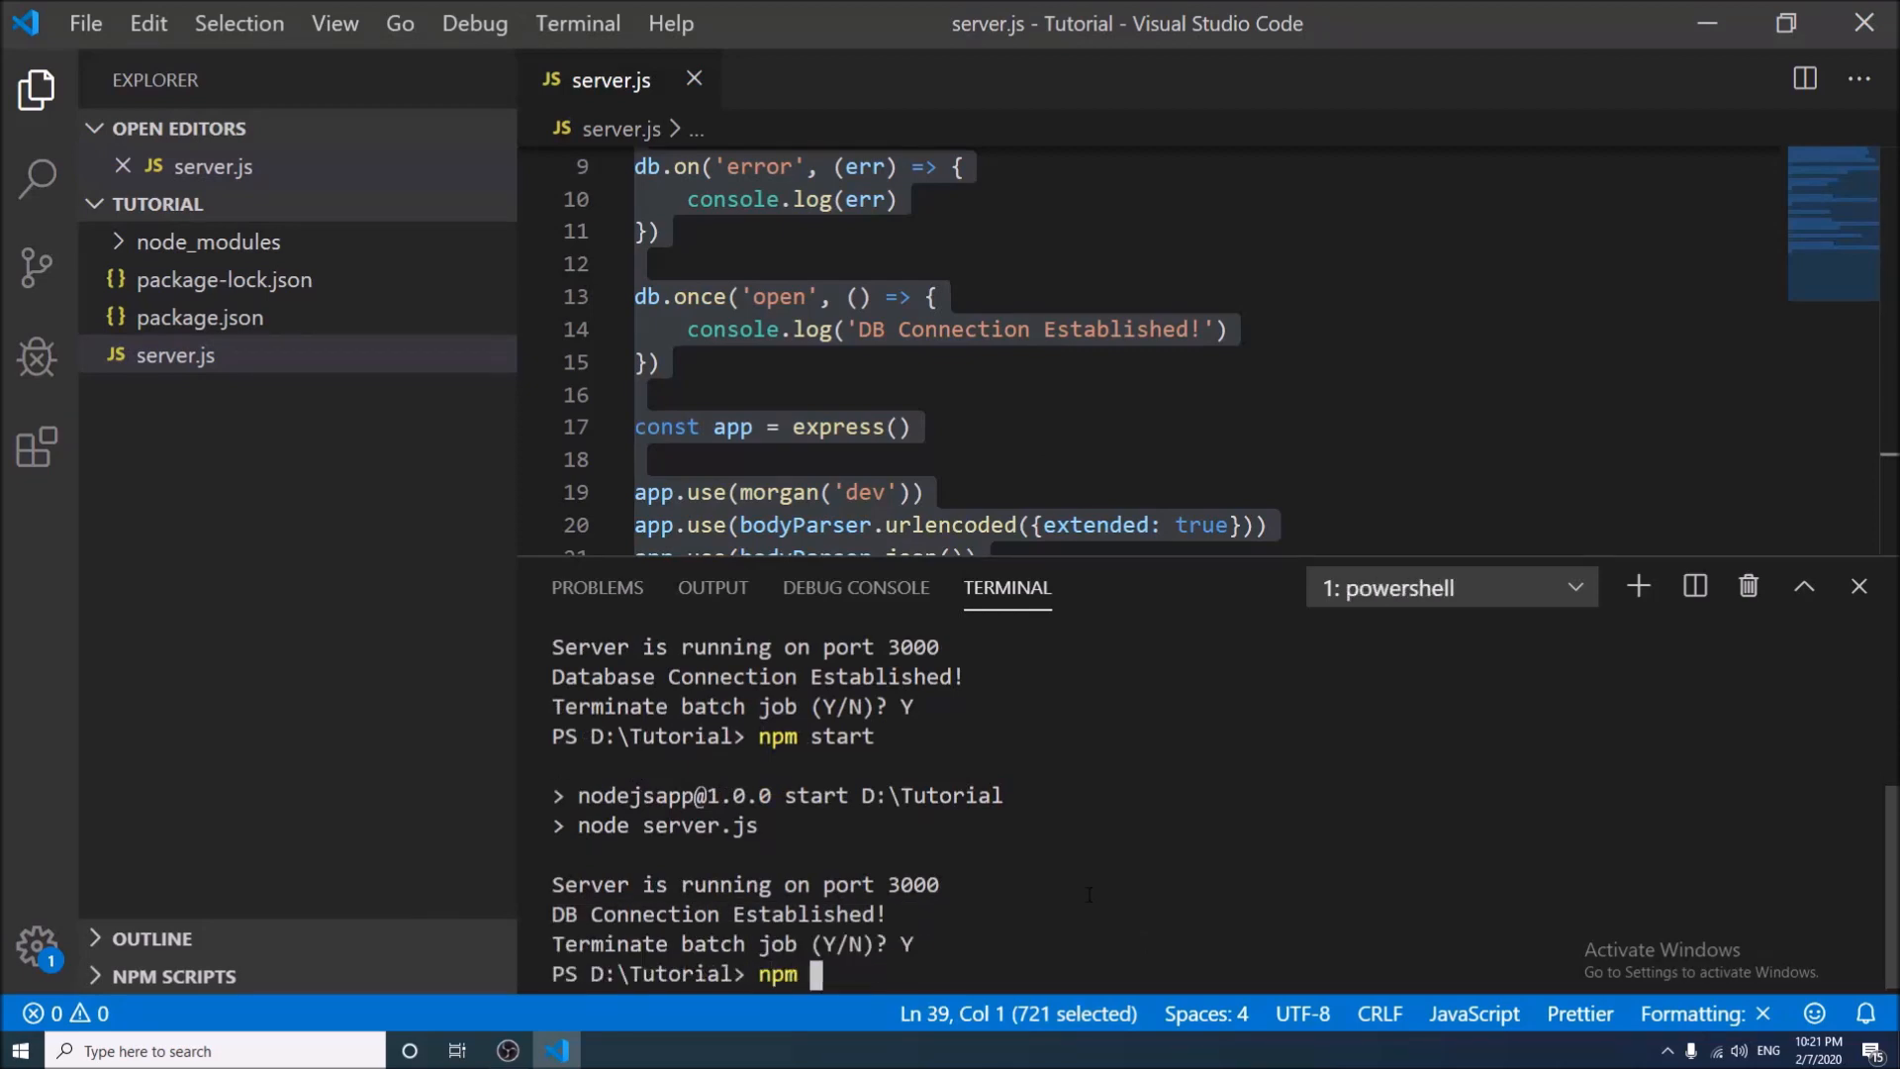
{"action": "type", "text": "install nod"}
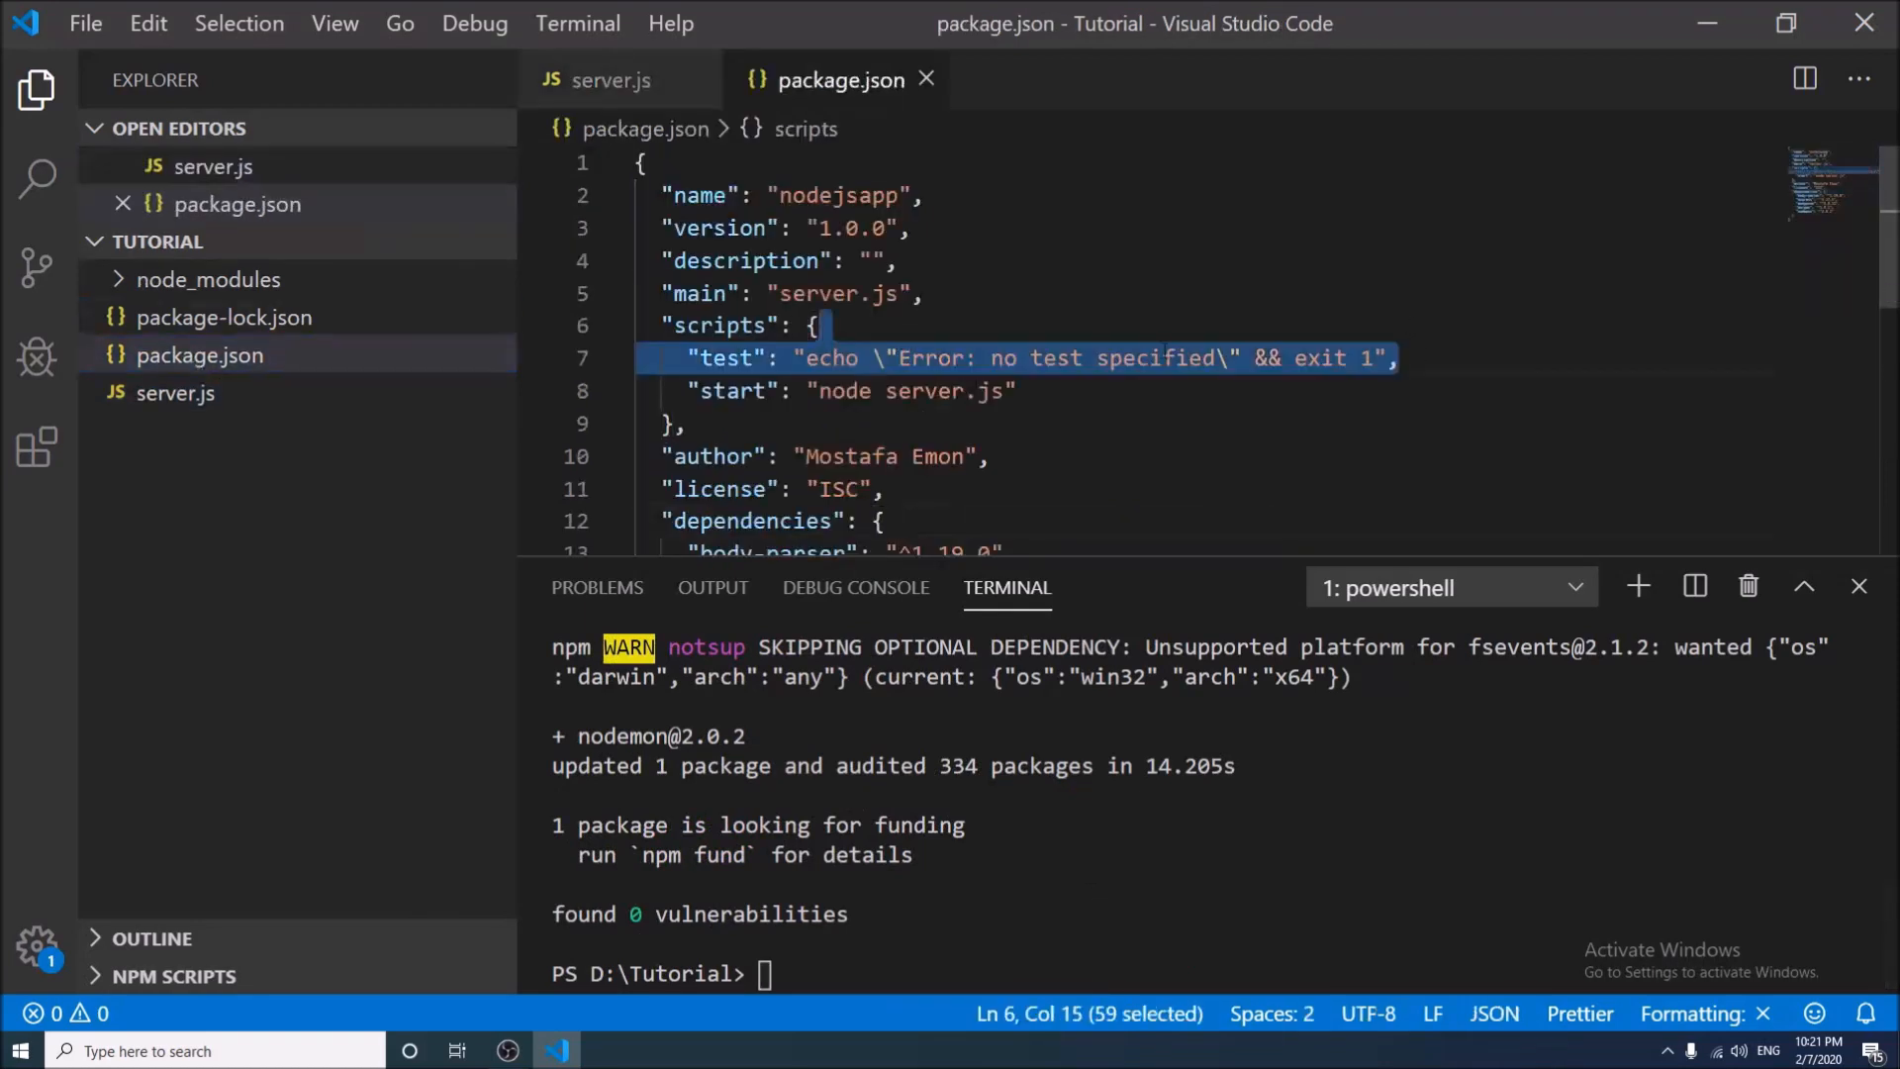
Make package.json's start script nodemon server.js and restore Database in the log message
{"action": "key", "text": "Delete"}
{"action": "type", "text": "mon"}
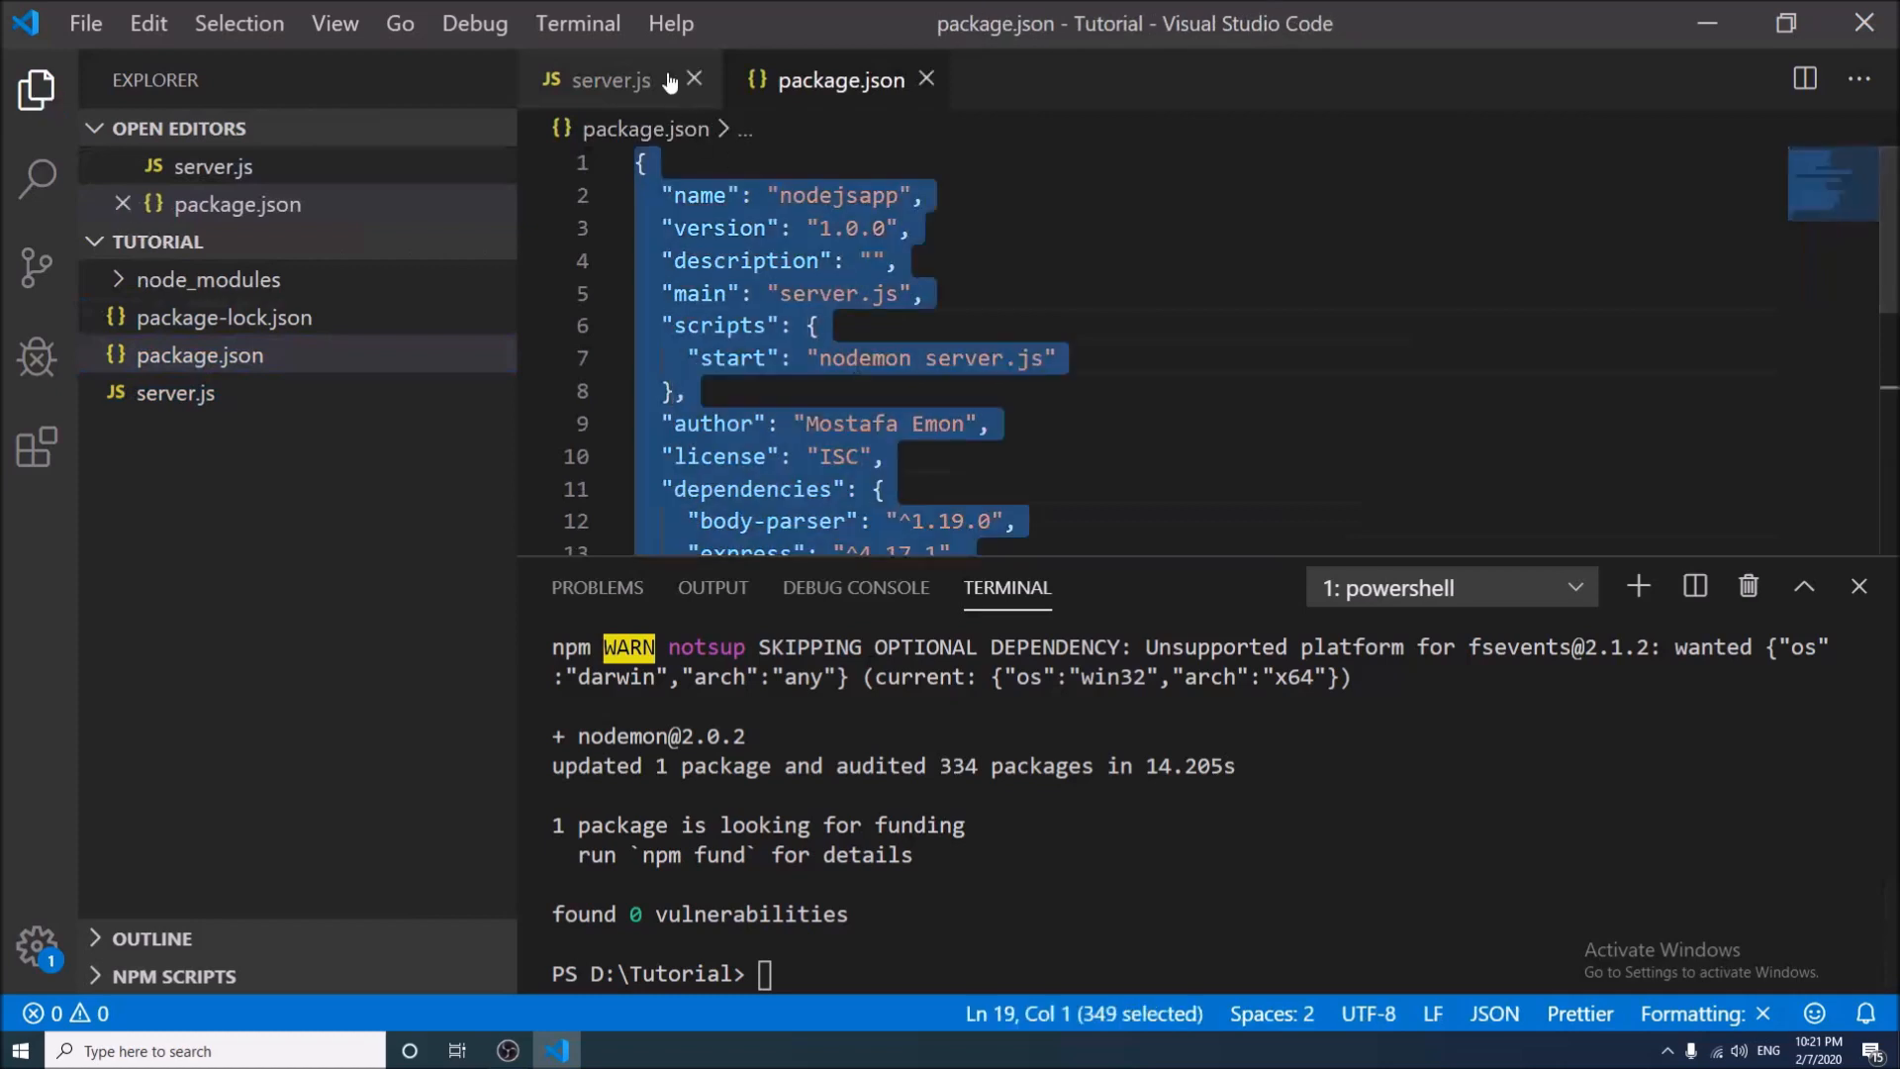
{"action": "left_click", "coordinate": [609, 80]}
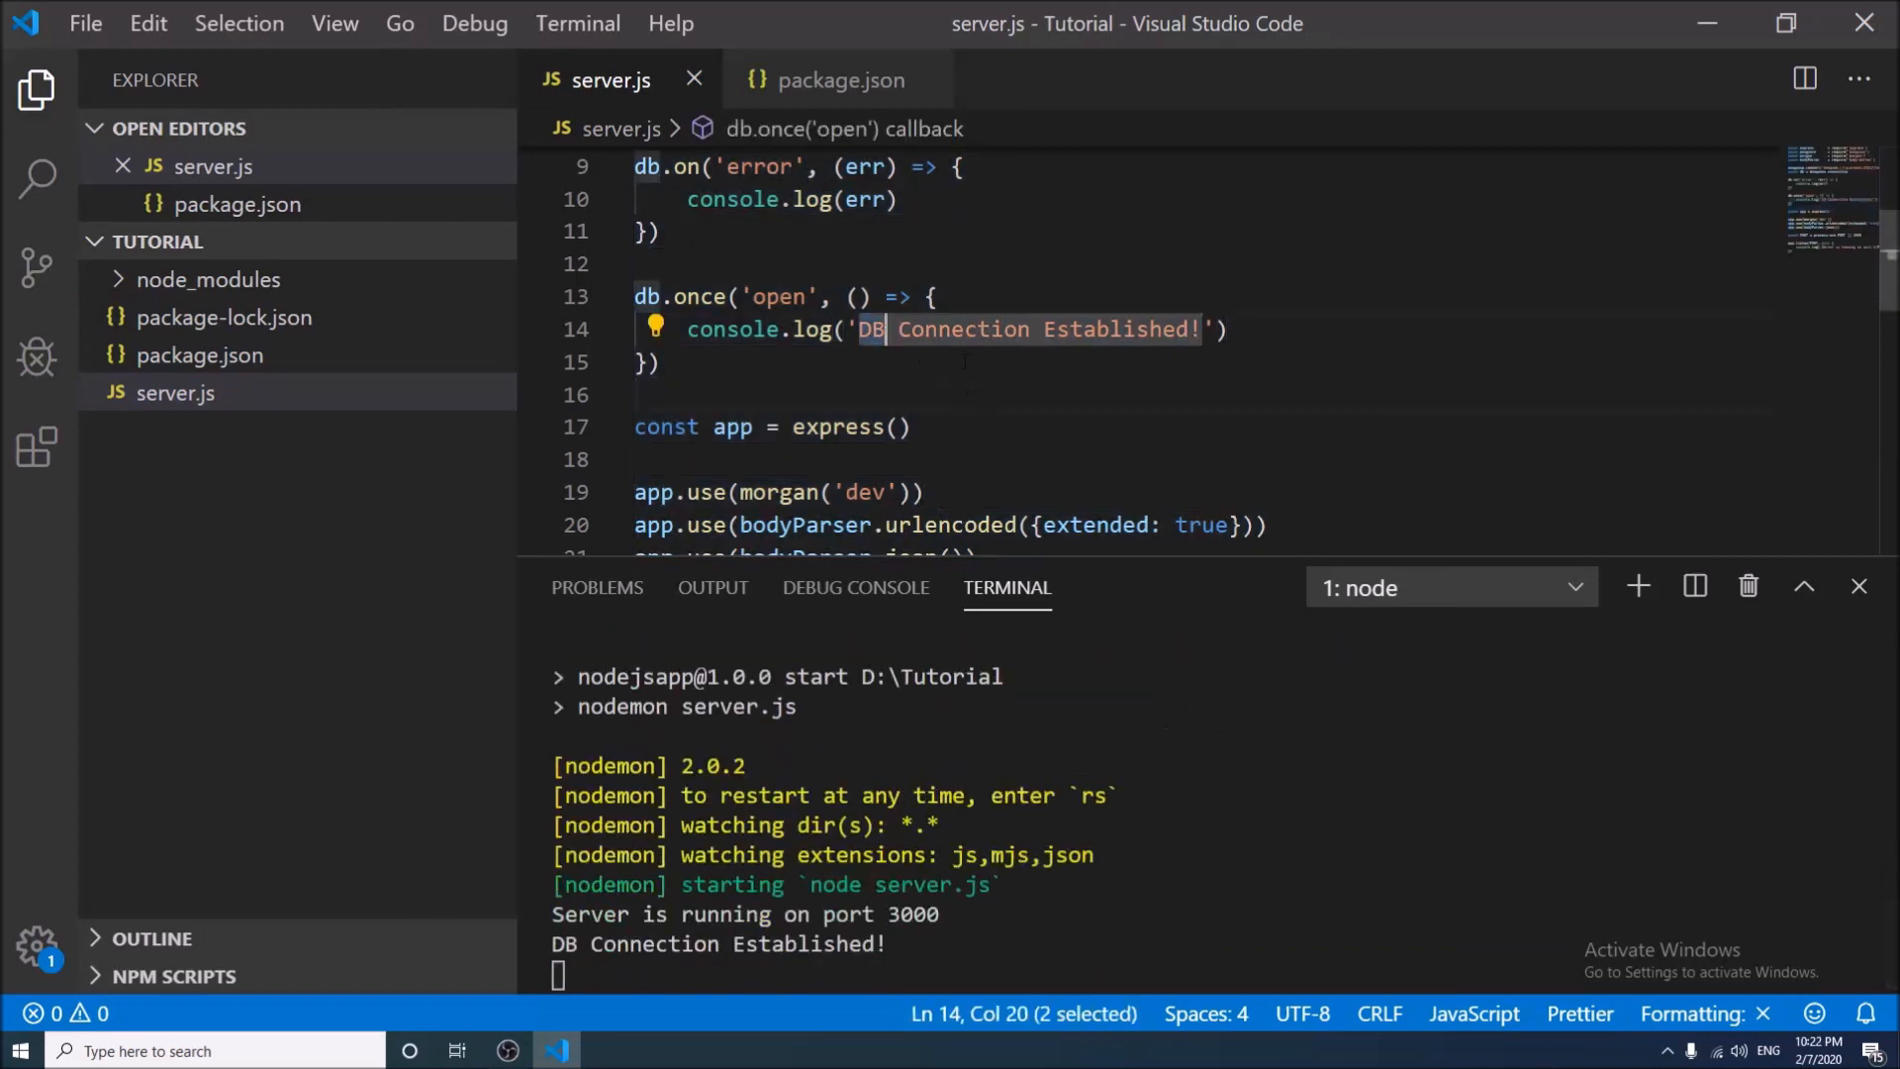
{"action": "type", "text": "Database"}
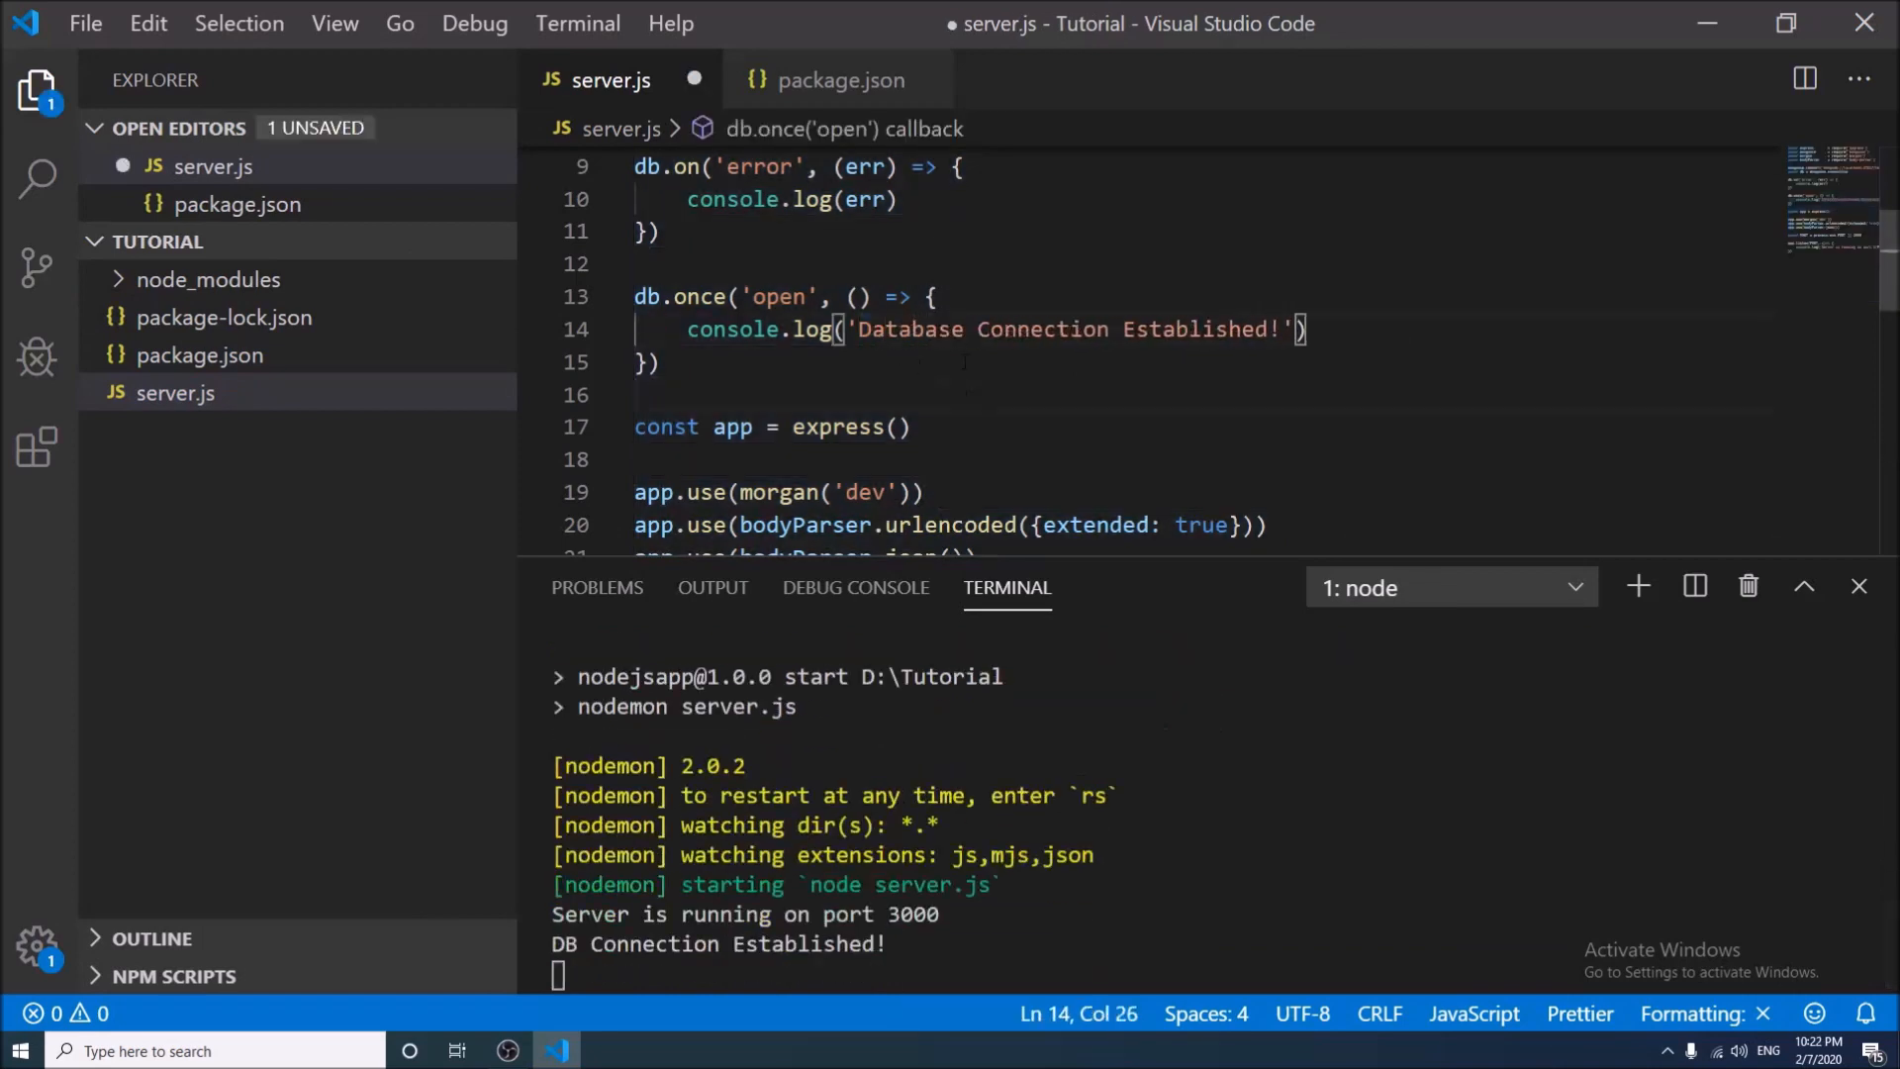